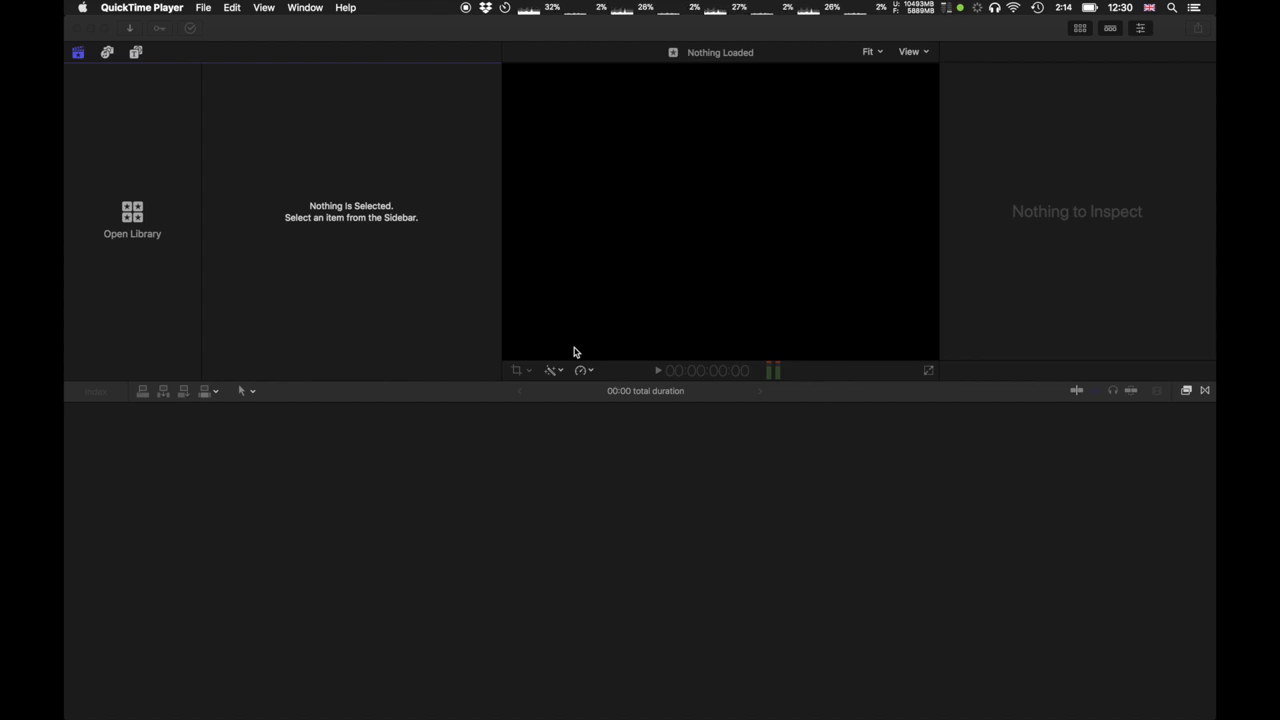
mouse_move(420, 280)
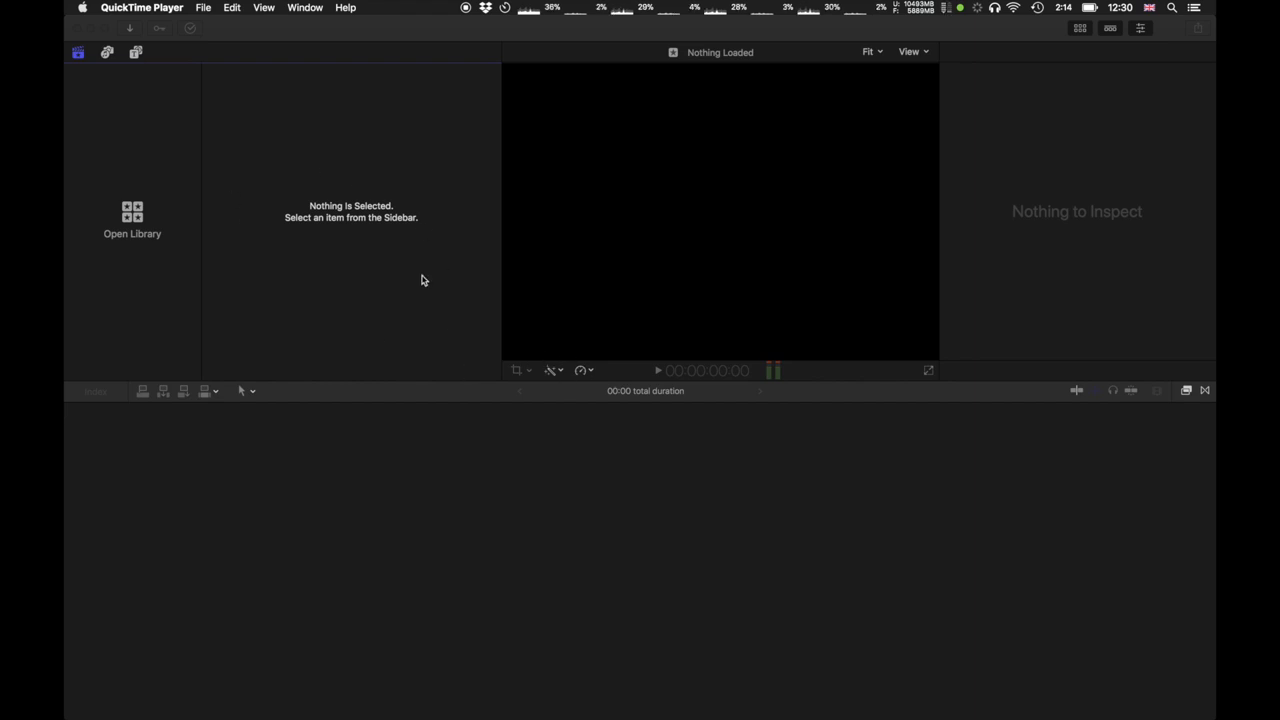
mouse_move(632, 510)
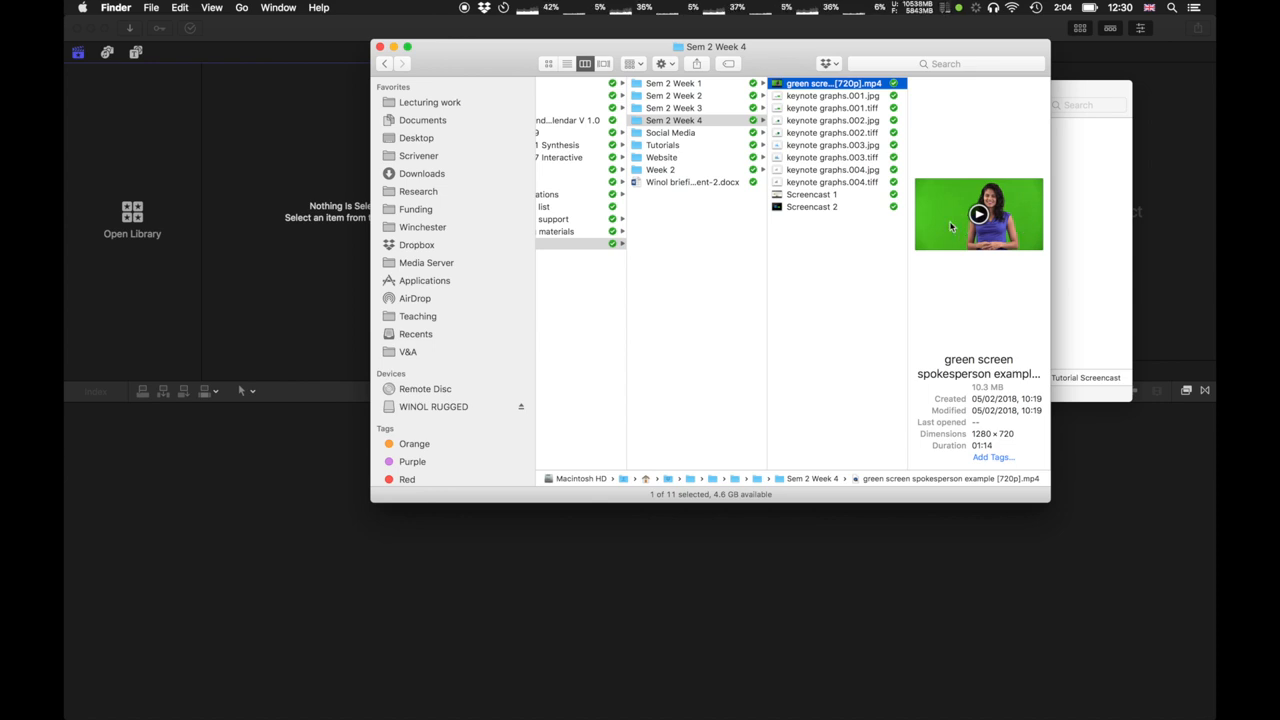
Preview the green screen presenter video, the graph slides and both screencast recordings in Finder
left_click(978, 214)
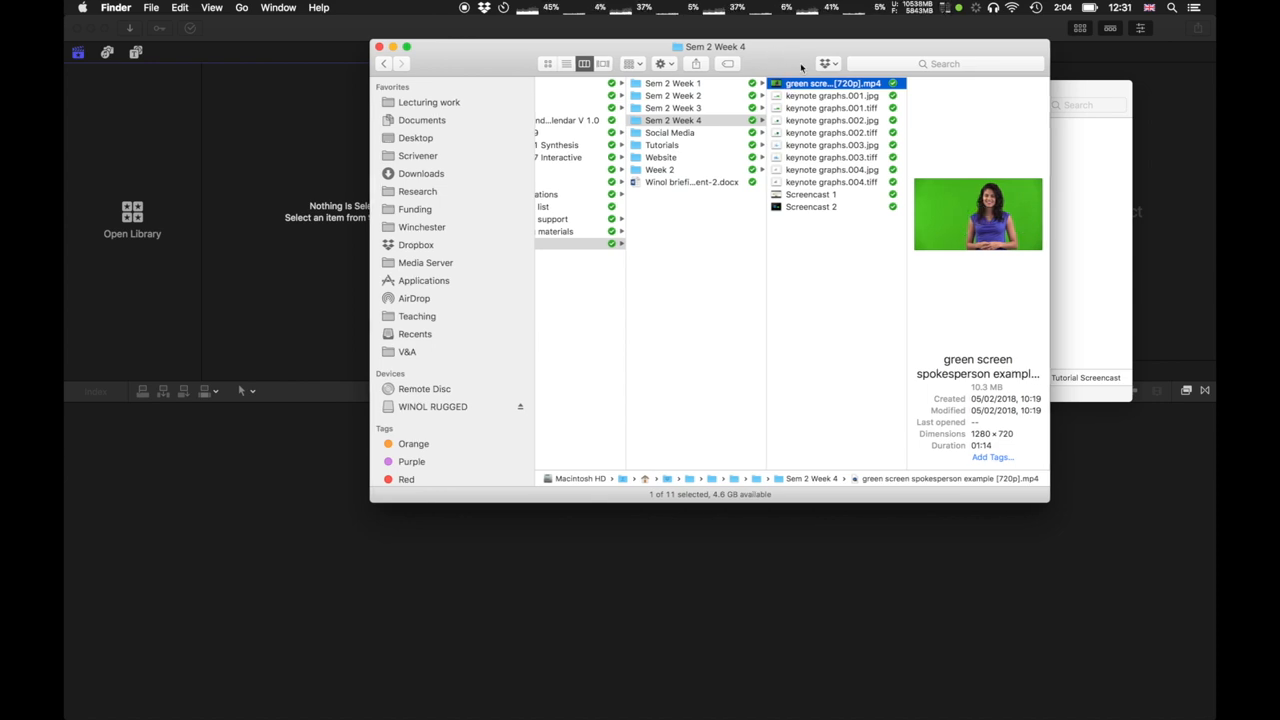
left_click(832, 96)
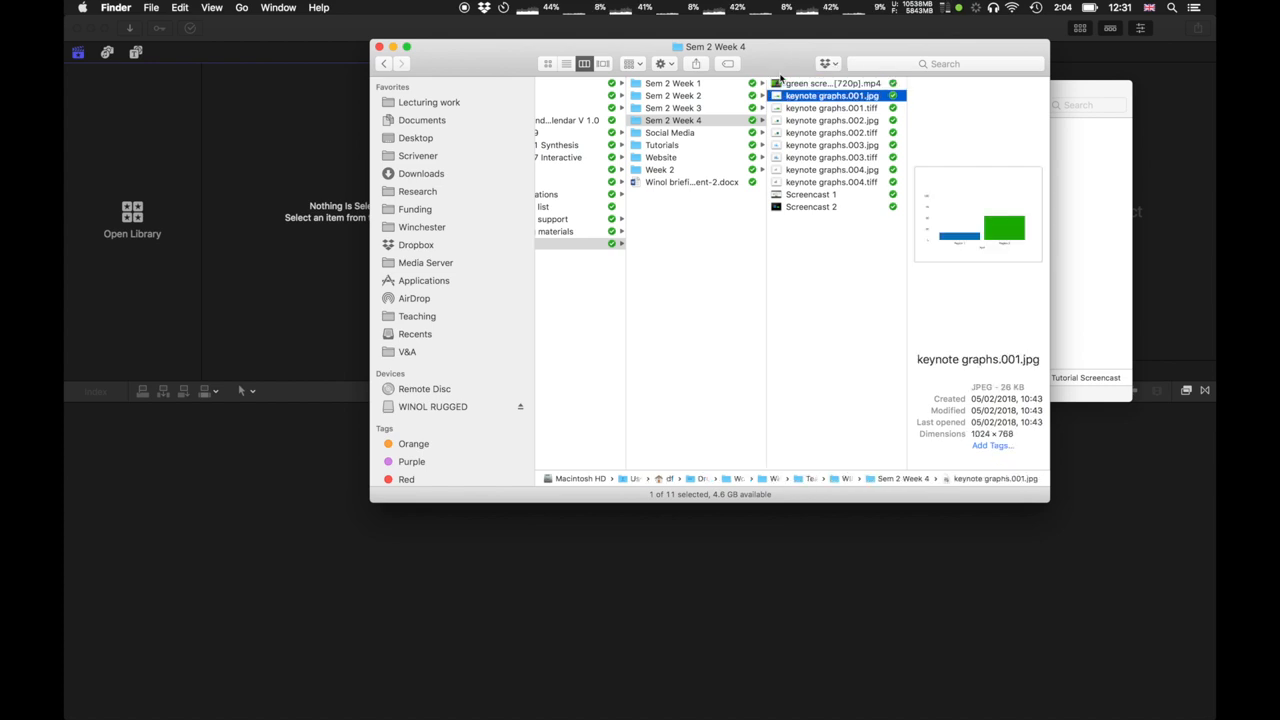
left_click(832, 132)
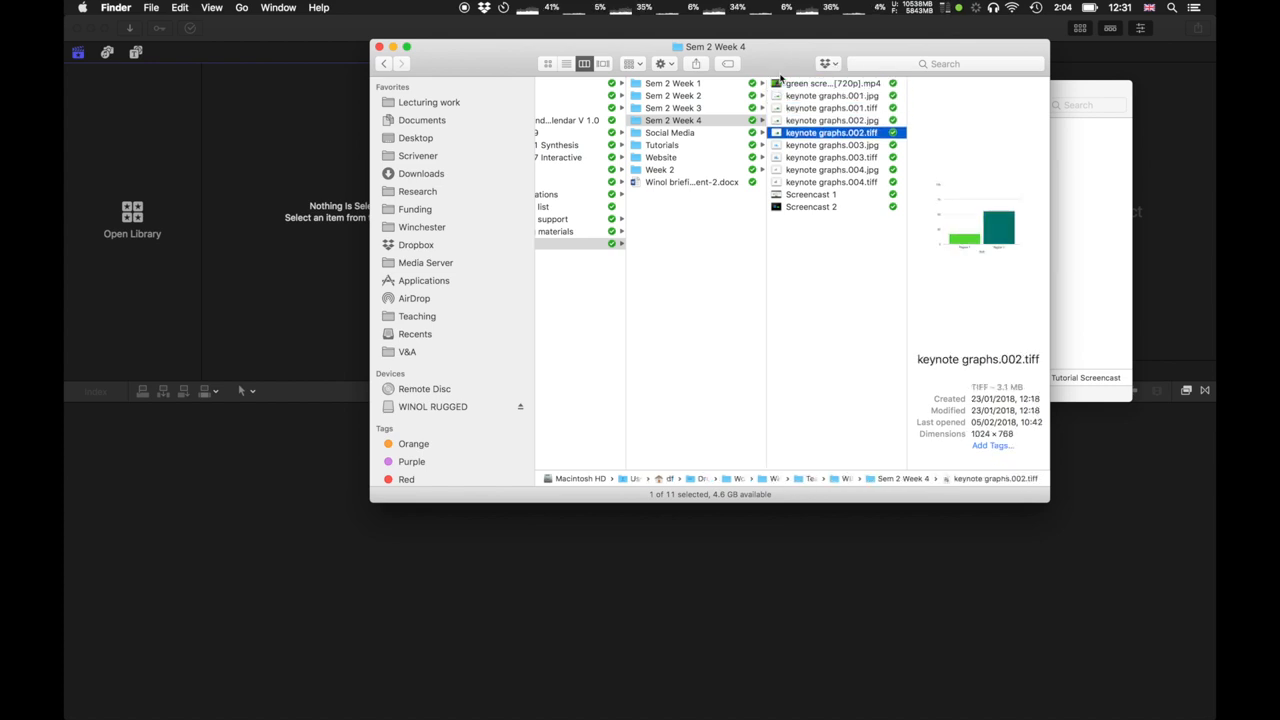
left_click(830, 168)
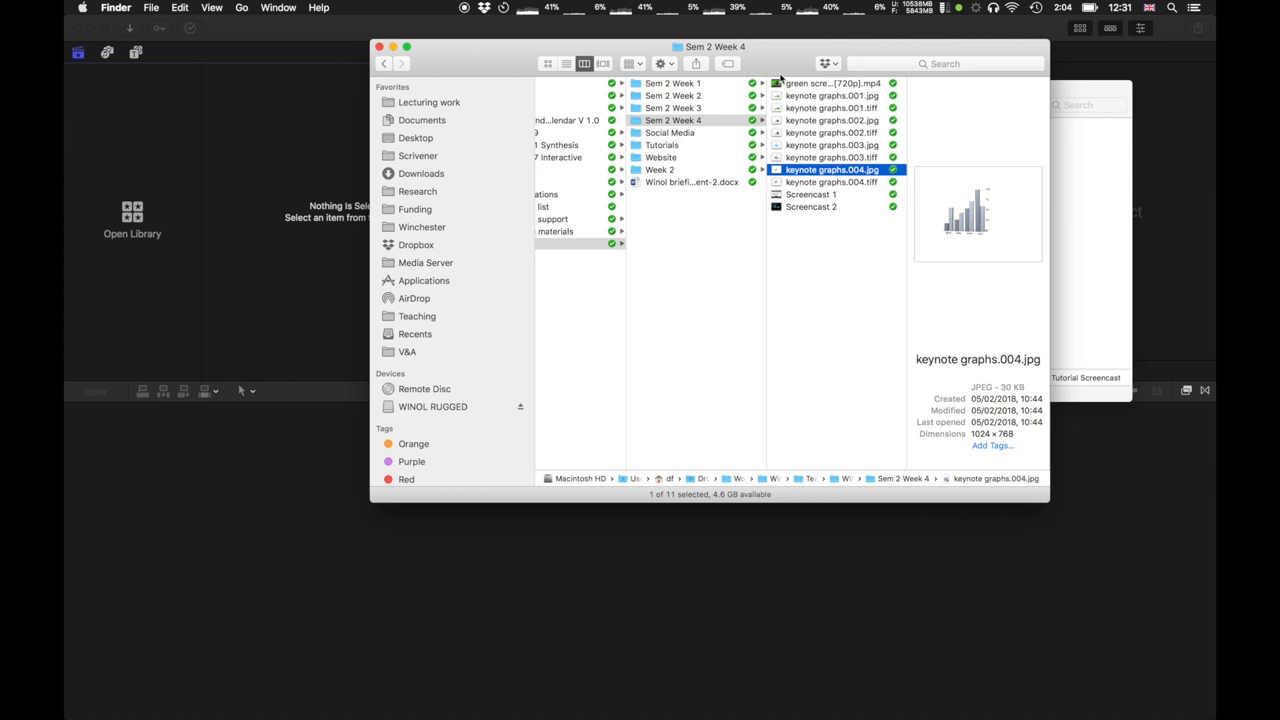
left_click(812, 206)
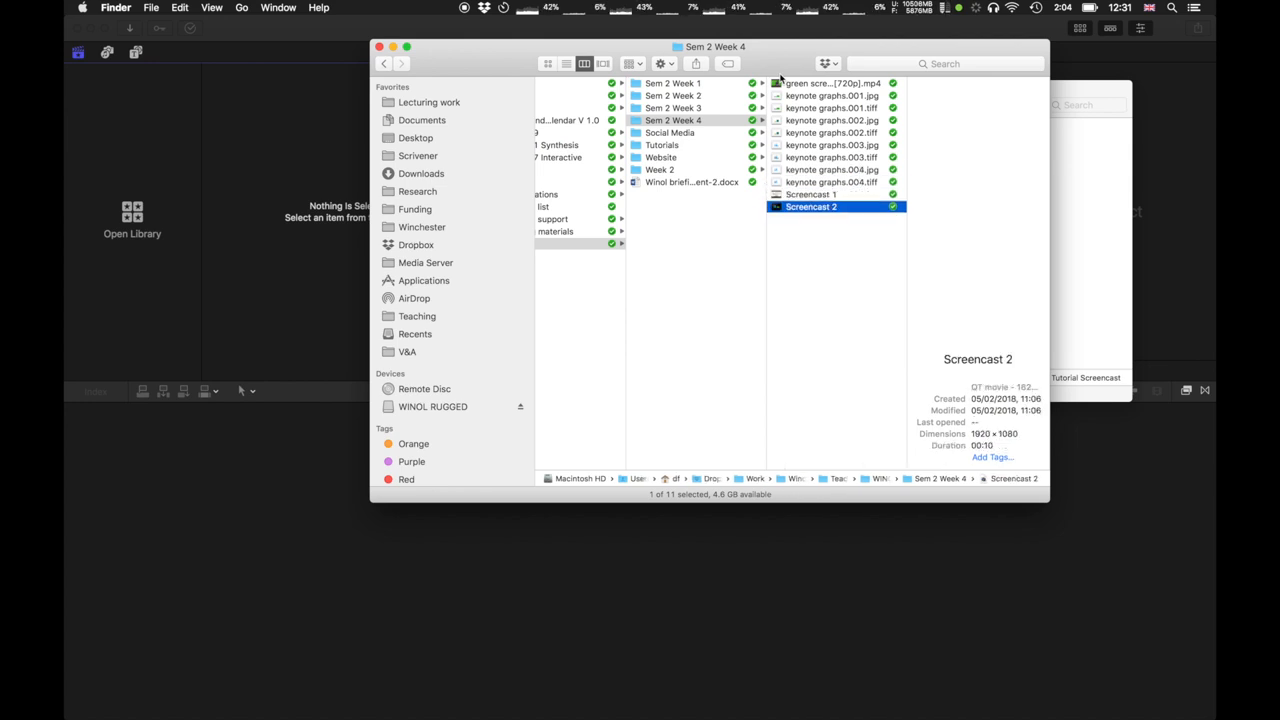
left_click(812, 194)
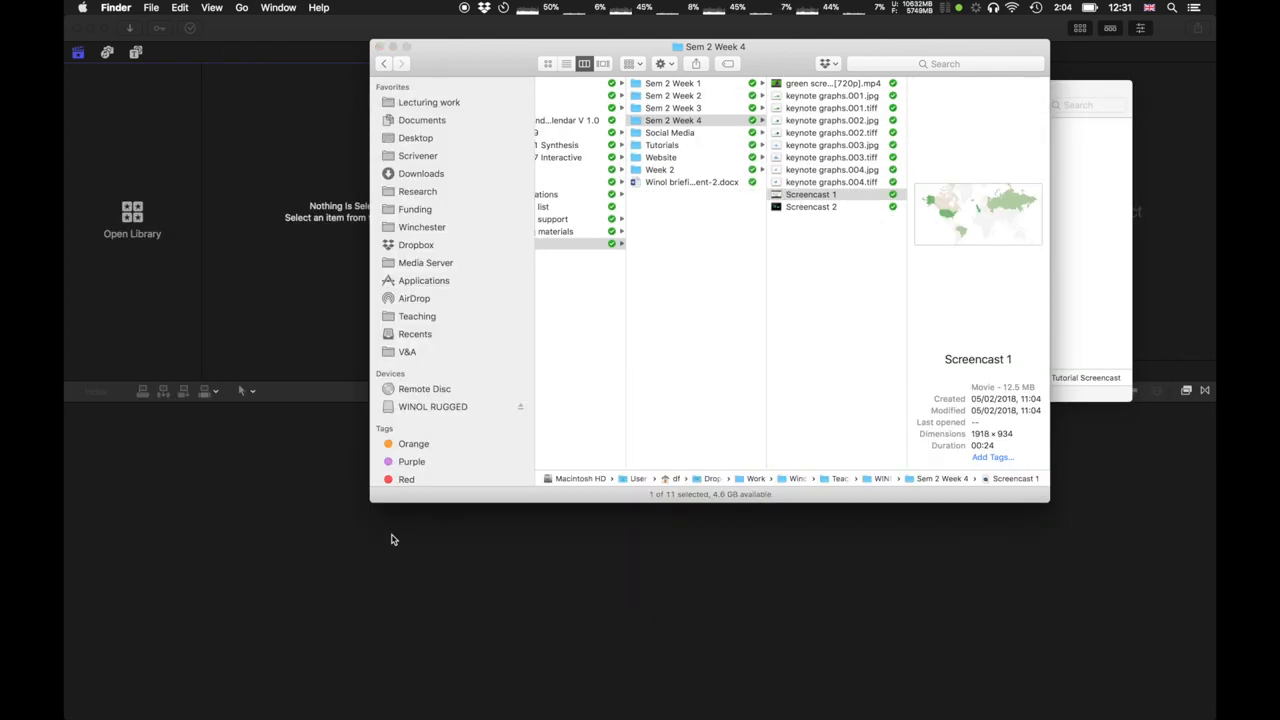
Check the Screencast 1 map and Screencast 2 graph recordings, then review the presenter video again
double_click(812, 206)
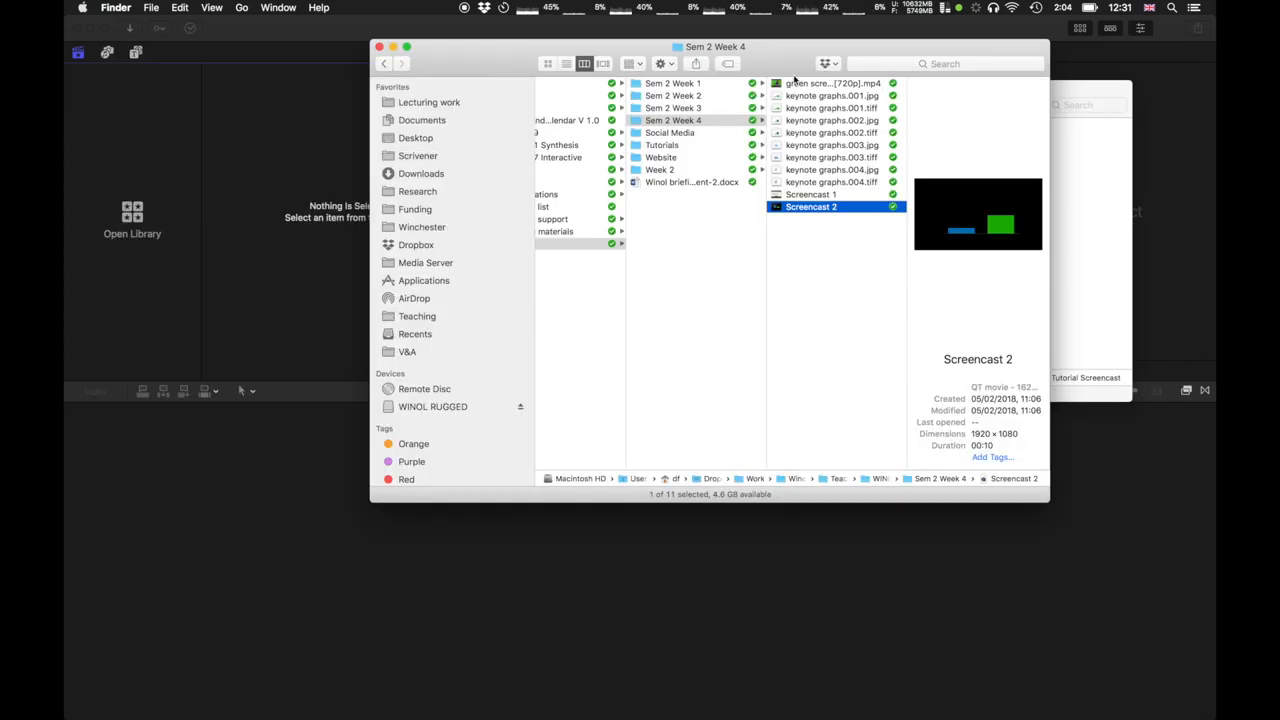
left_click(830, 84)
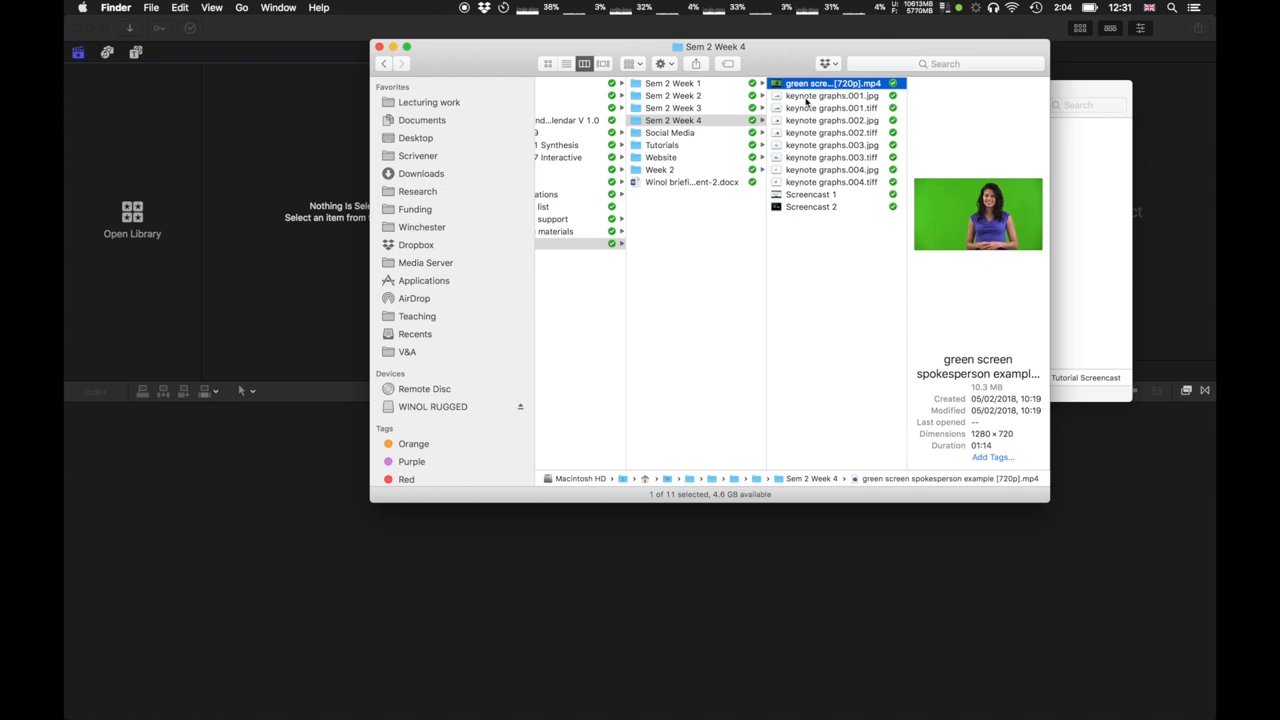
left_click(832, 144)
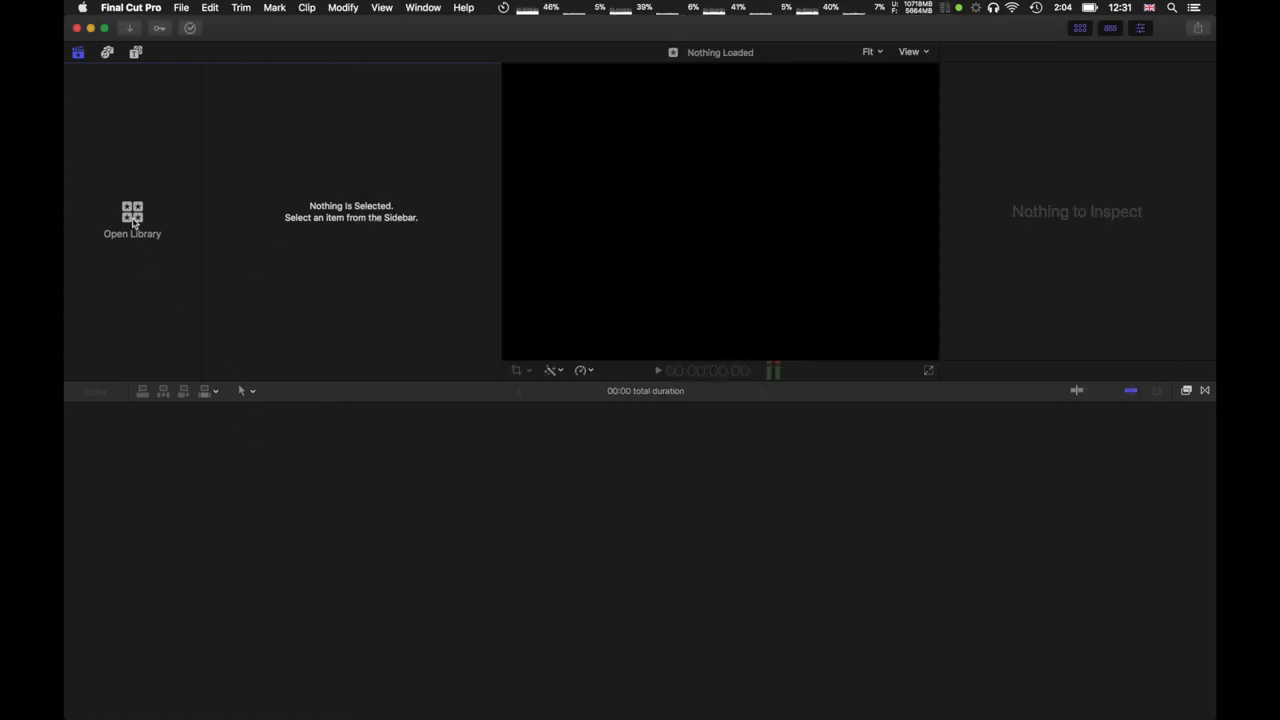
Create a new library named Green Screen example saved in the Sem 2 Week 4 folder
left_click(180, 8)
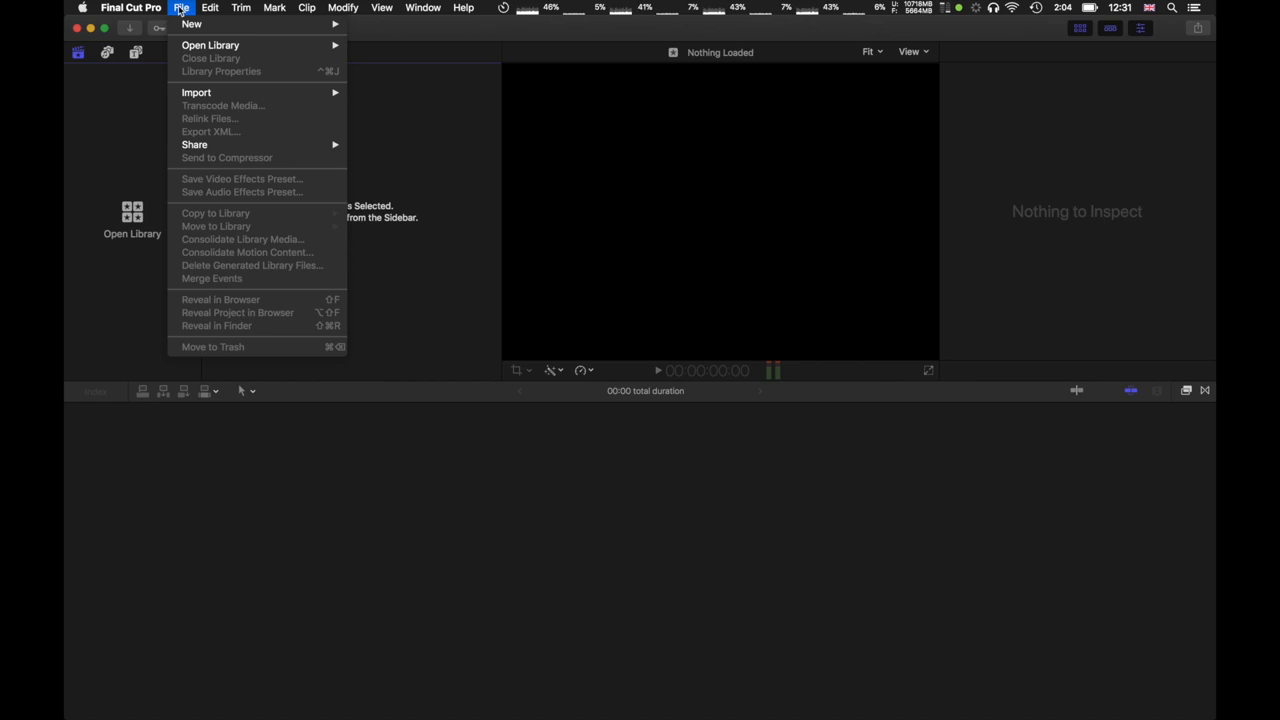
left_click(446, 60)
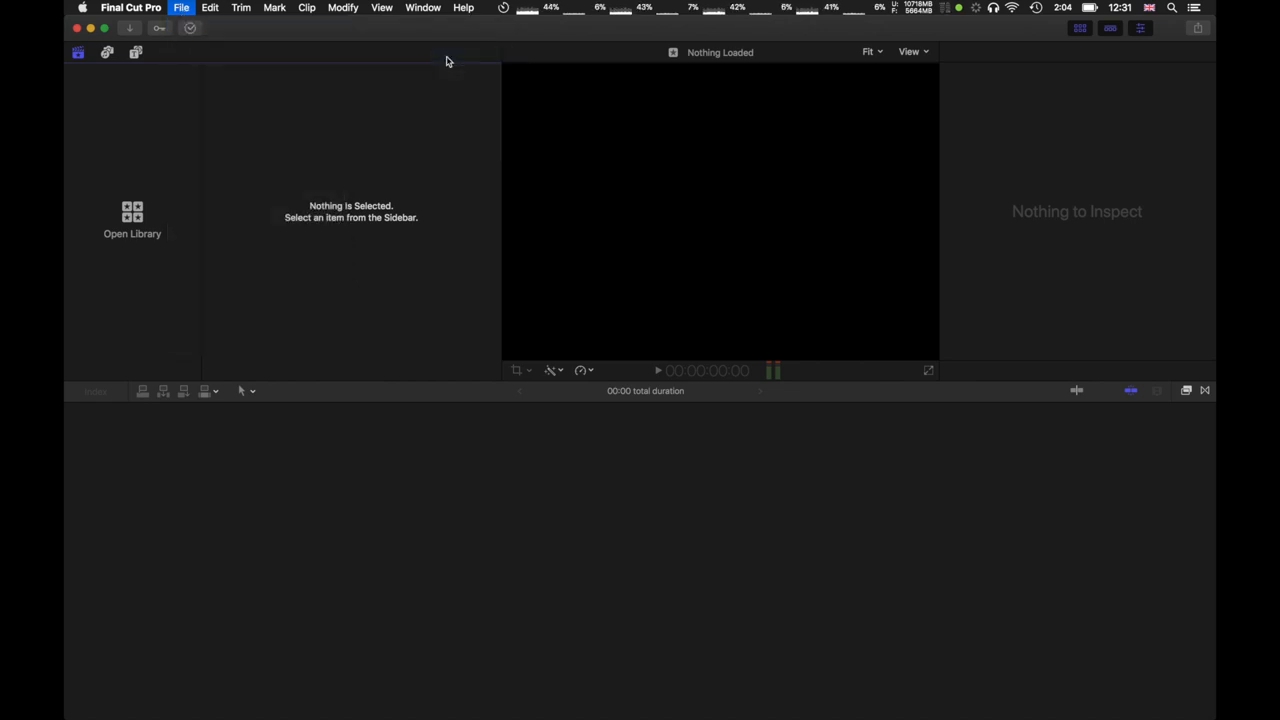
left_click(180, 8)
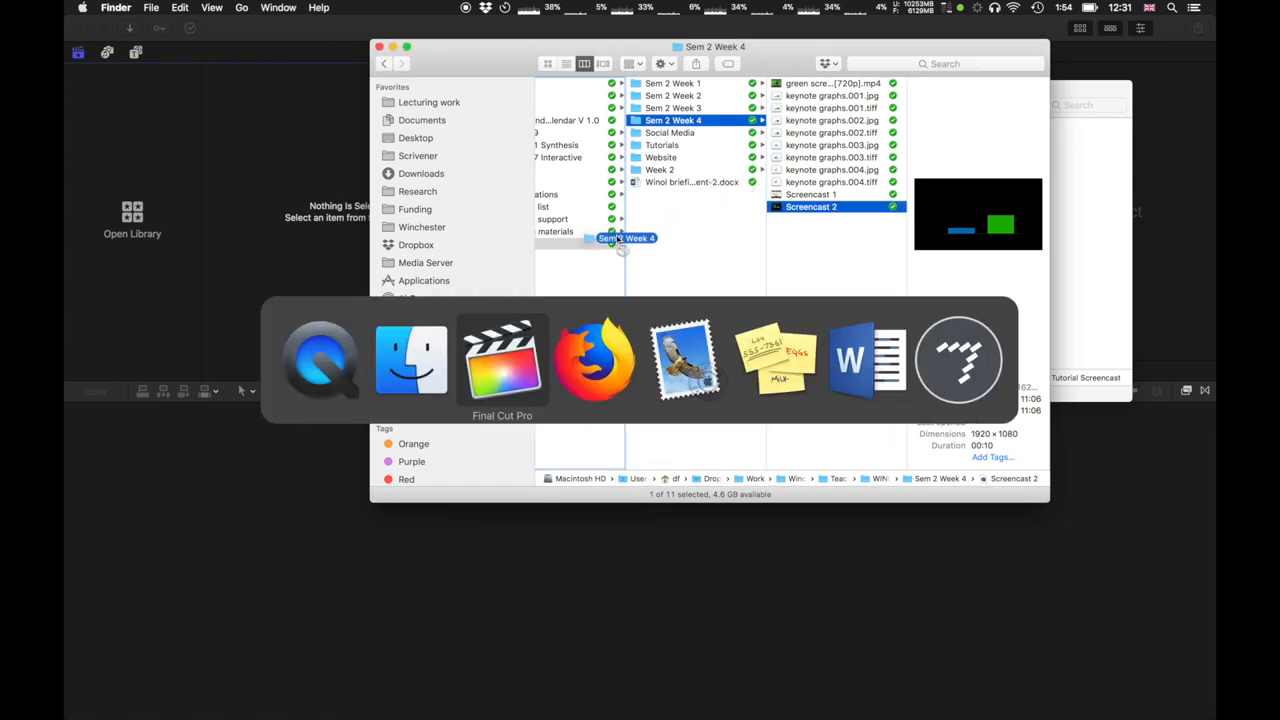
left_click(502, 360)
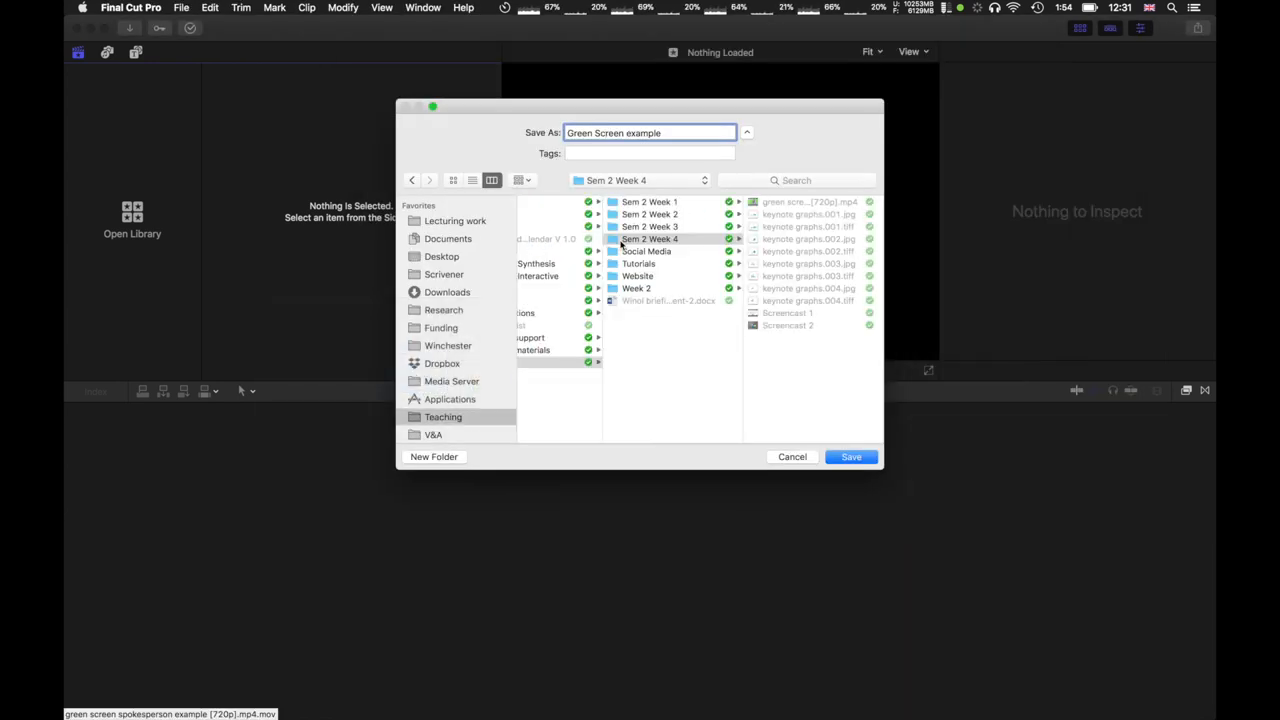
left_click(850, 456)
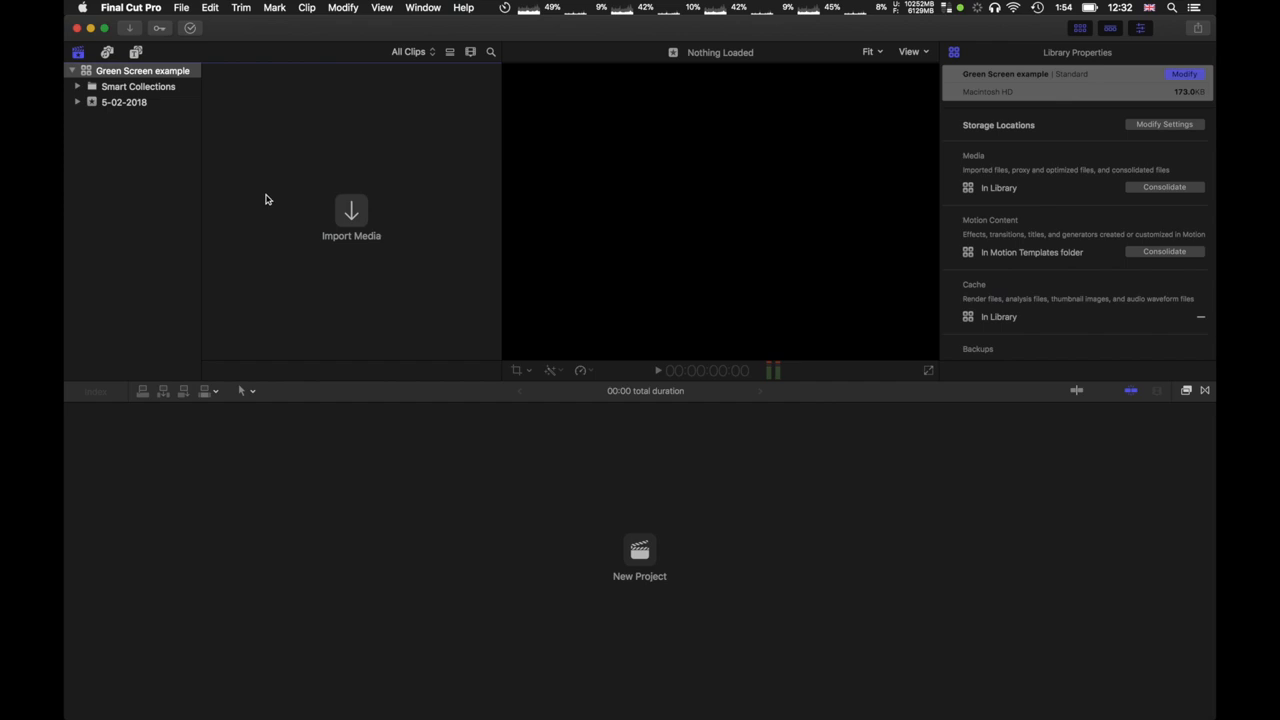
mouse_move(352, 216)
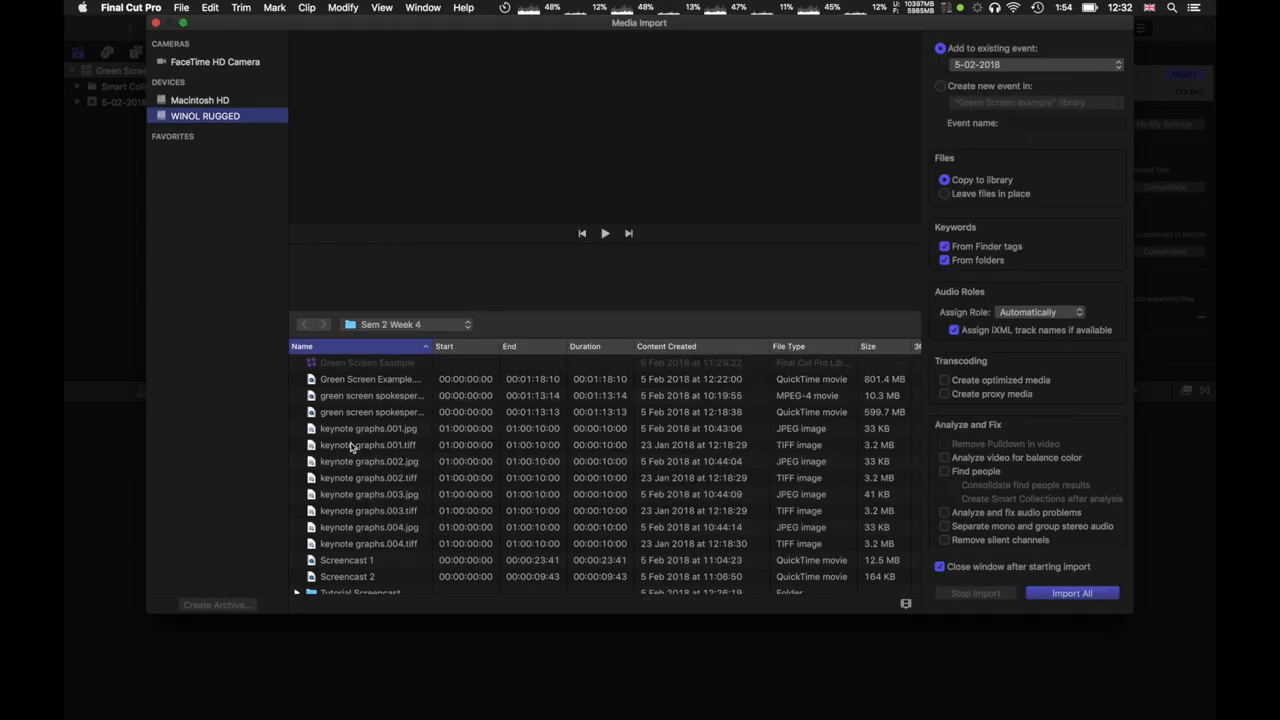
Import all the Sem 2 Week 4 media into the existing 5-02-2018 event
left_click(408, 324)
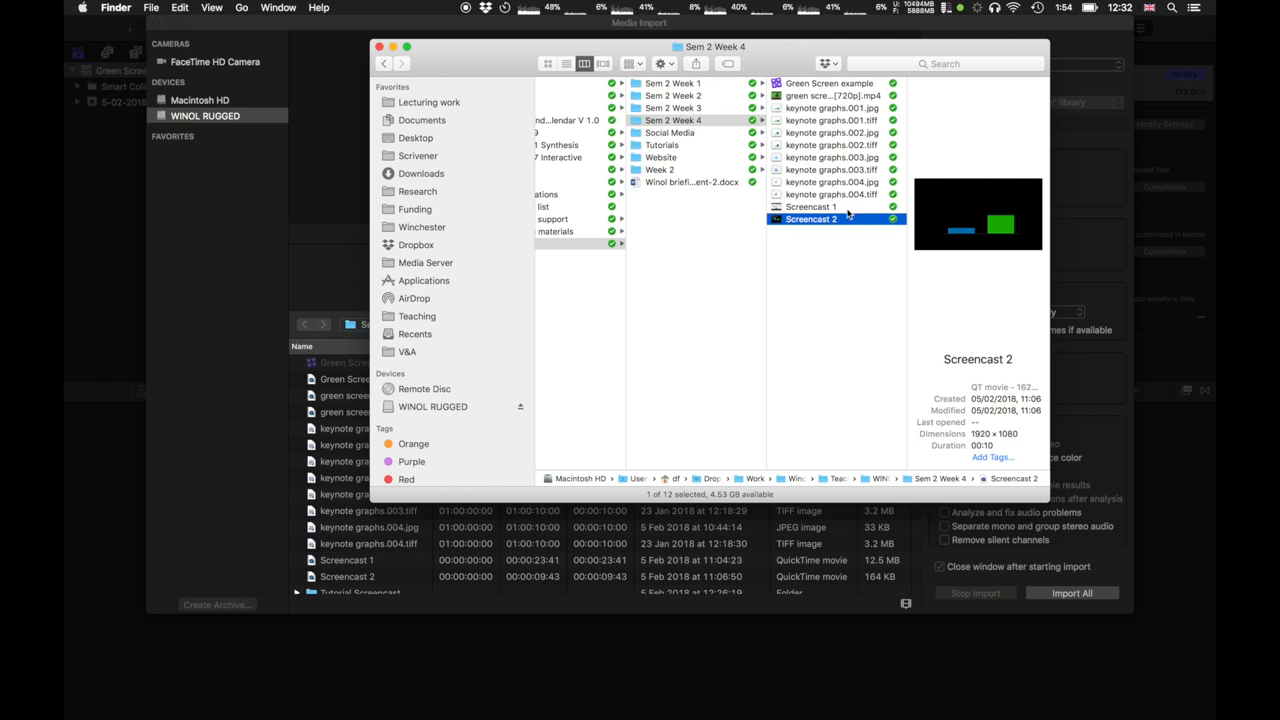
left_click(832, 194)
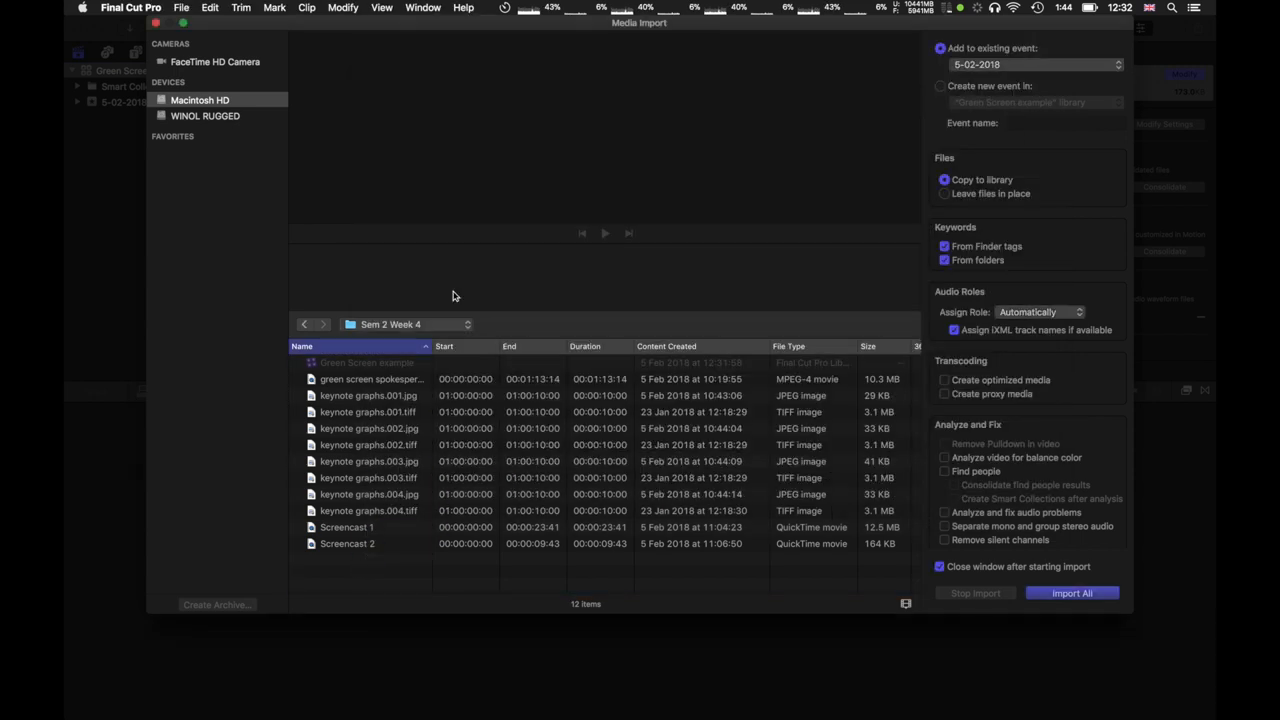
mouse_move(562, 376)
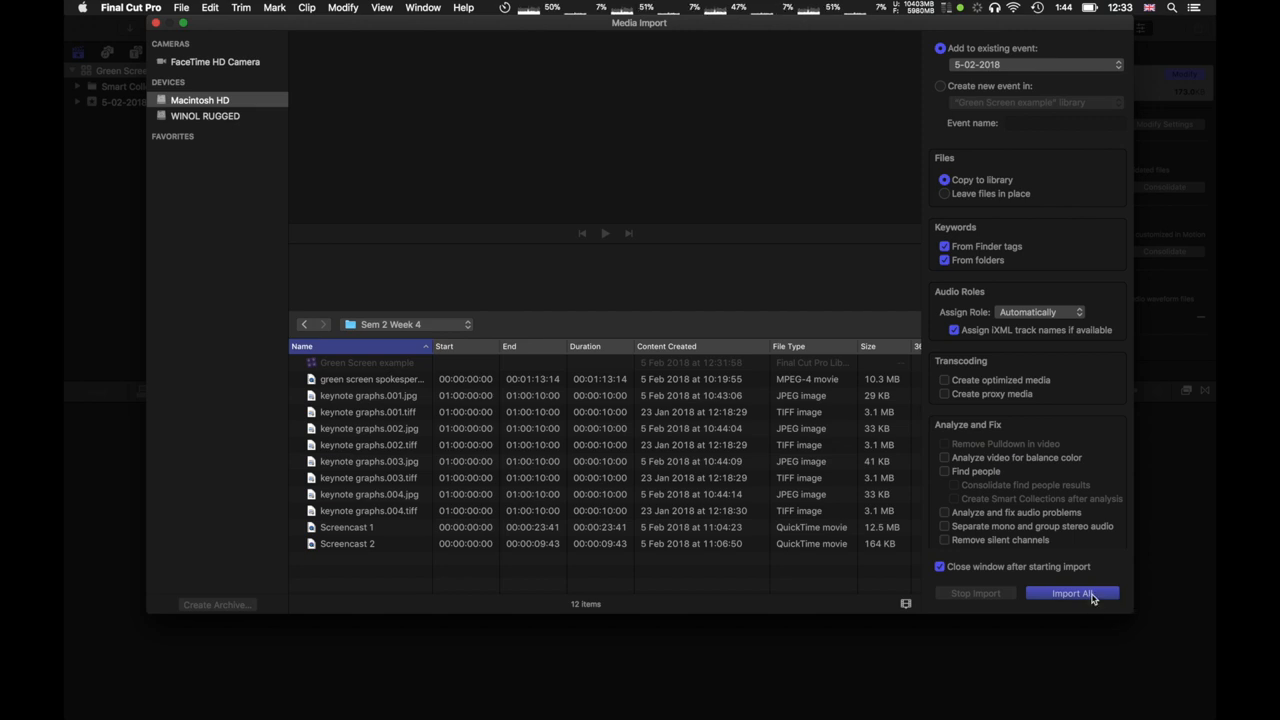
left_click(1072, 592)
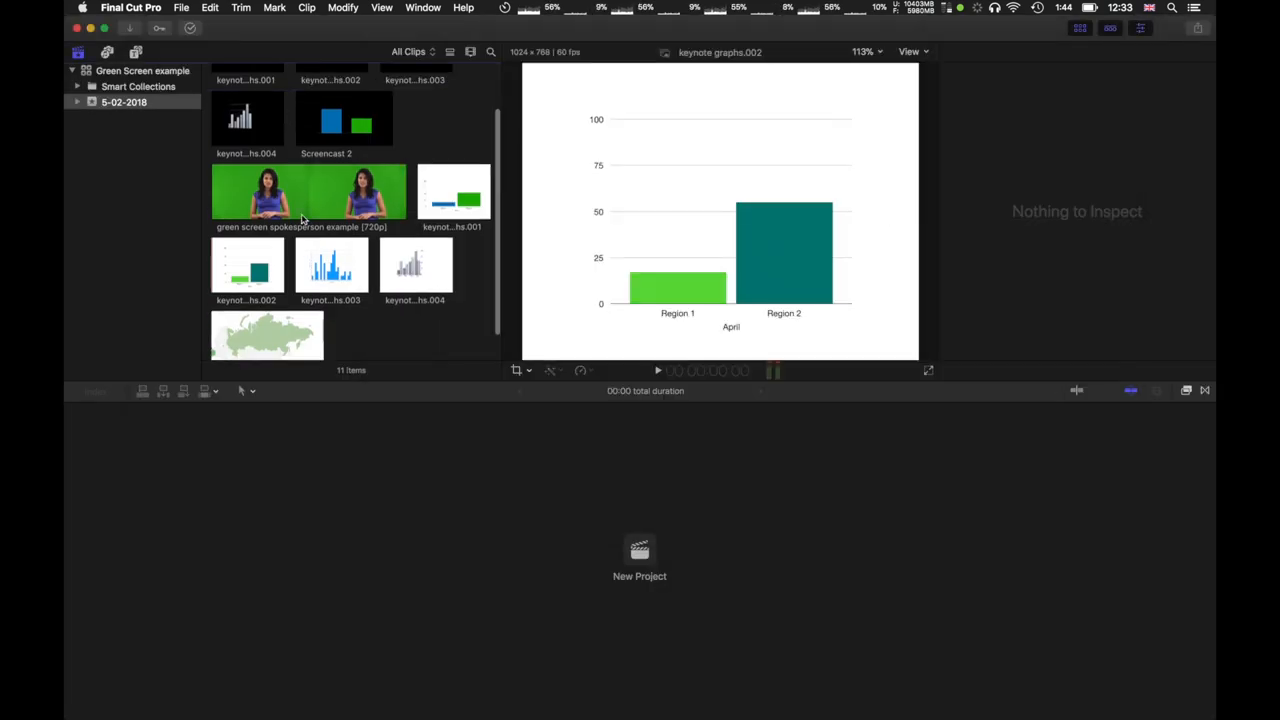
Create a 1080p HD 25p ProRes 422 project named Green Screen Example in the event
scroll("down", 3)
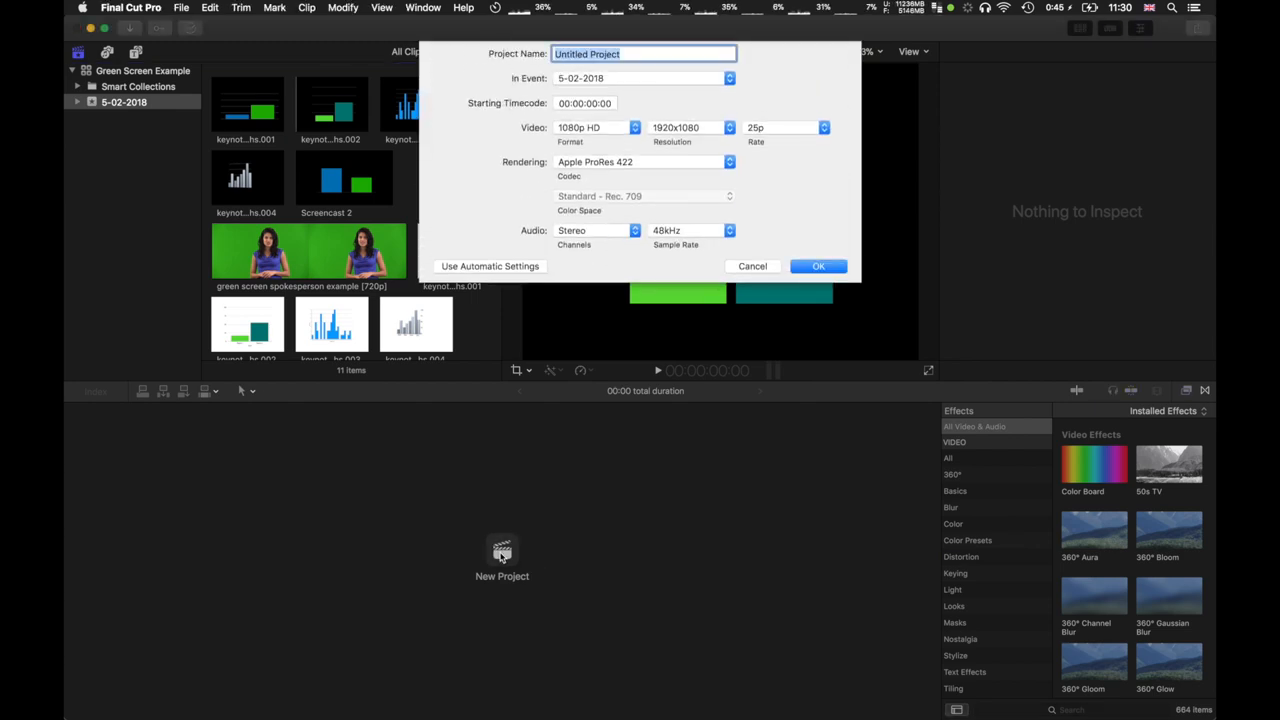
type("Green Screen Example")
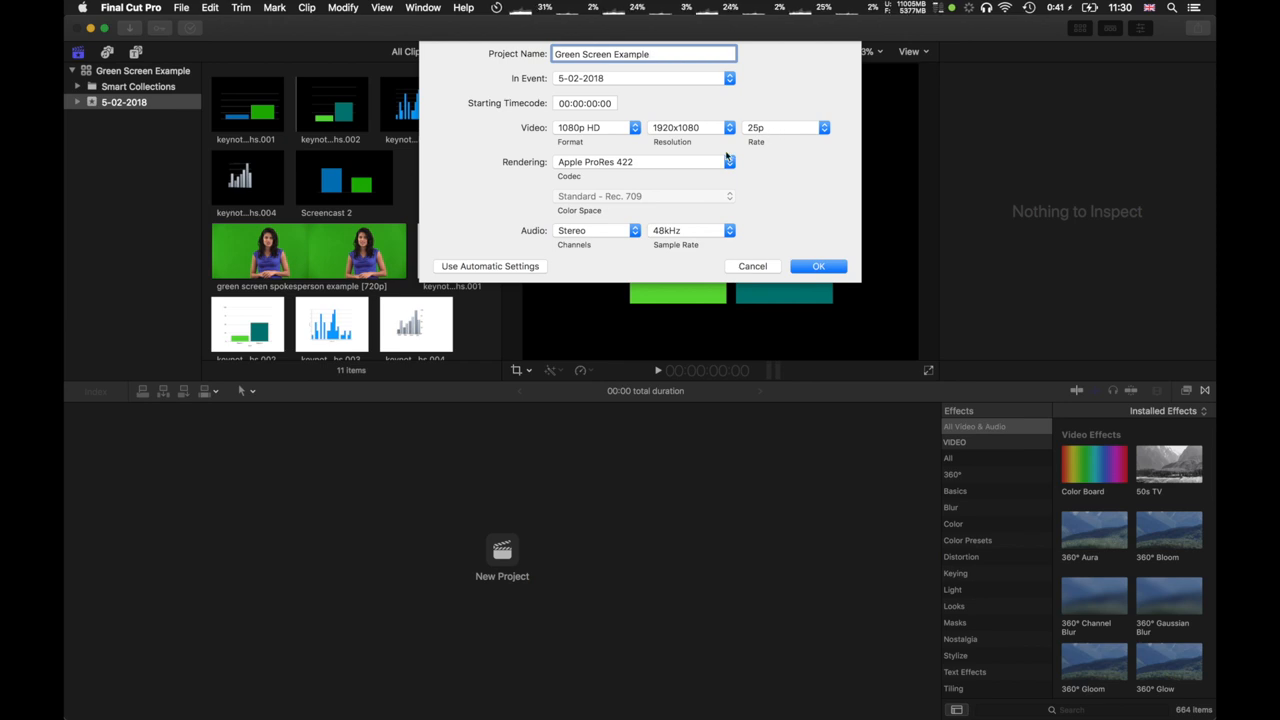
mouse_move(584, 168)
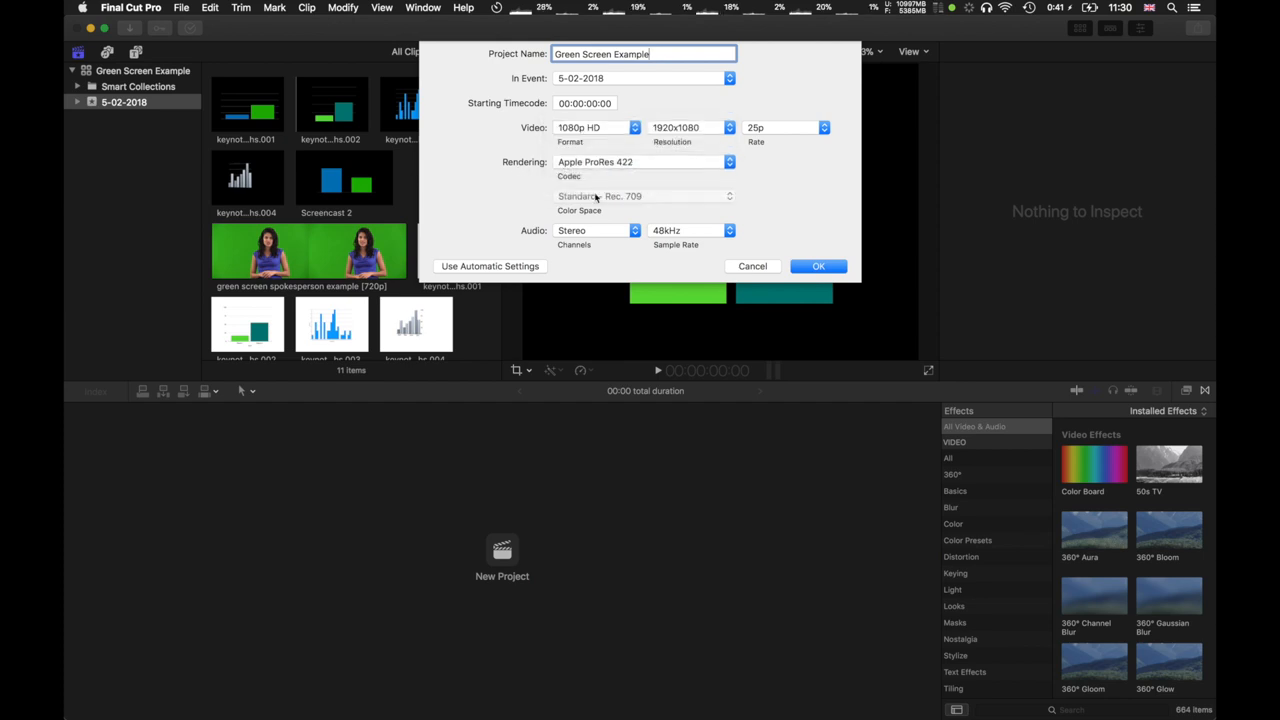
mouse_move(738, 244)
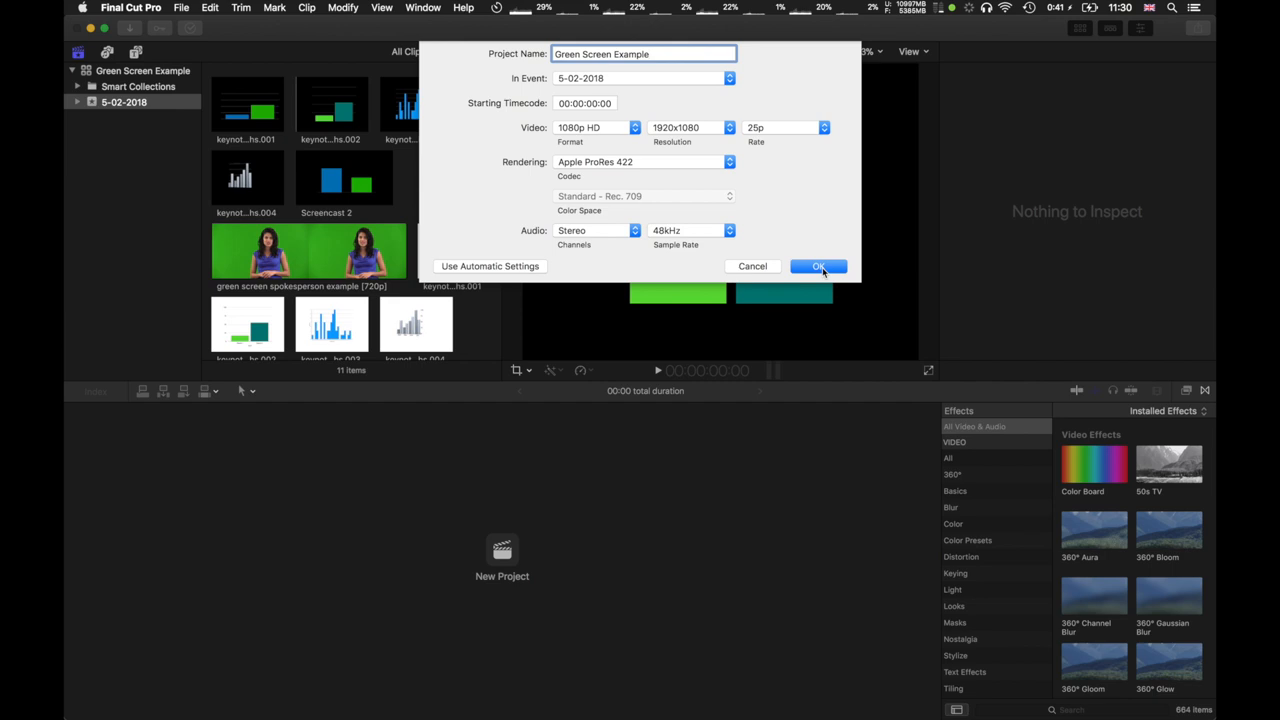
left_click(818, 266)
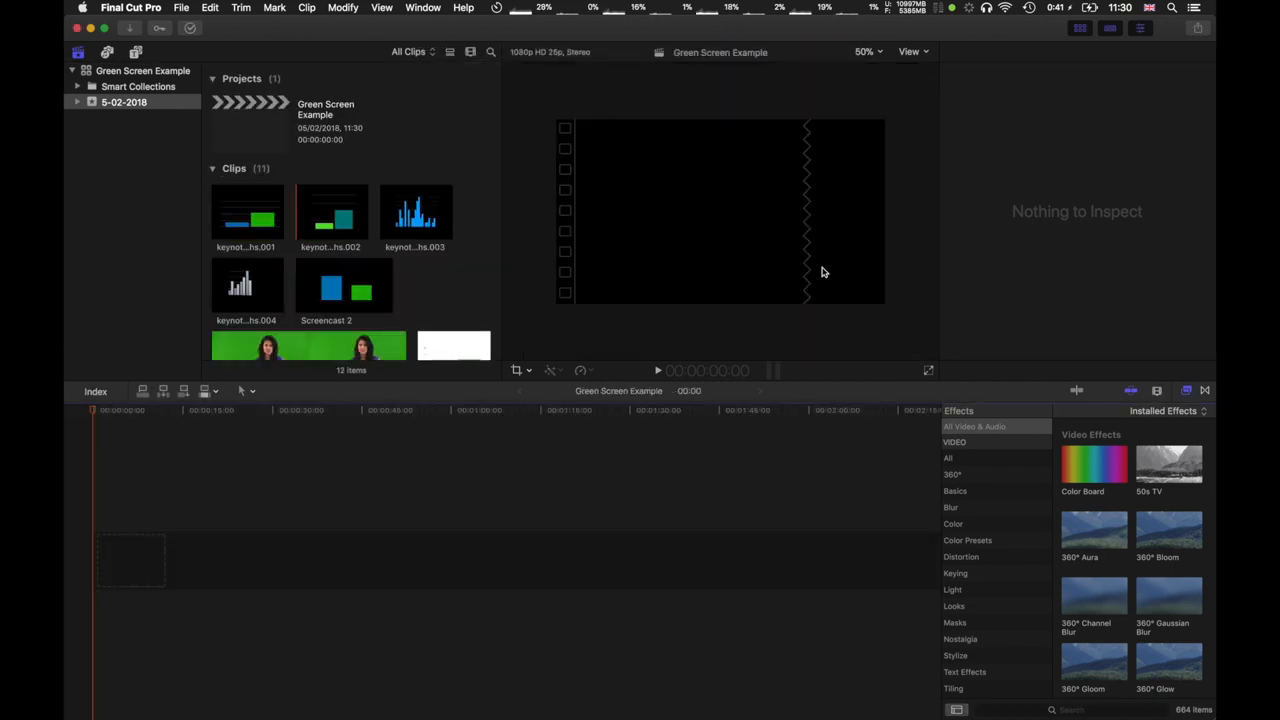
mouse_move(356, 144)
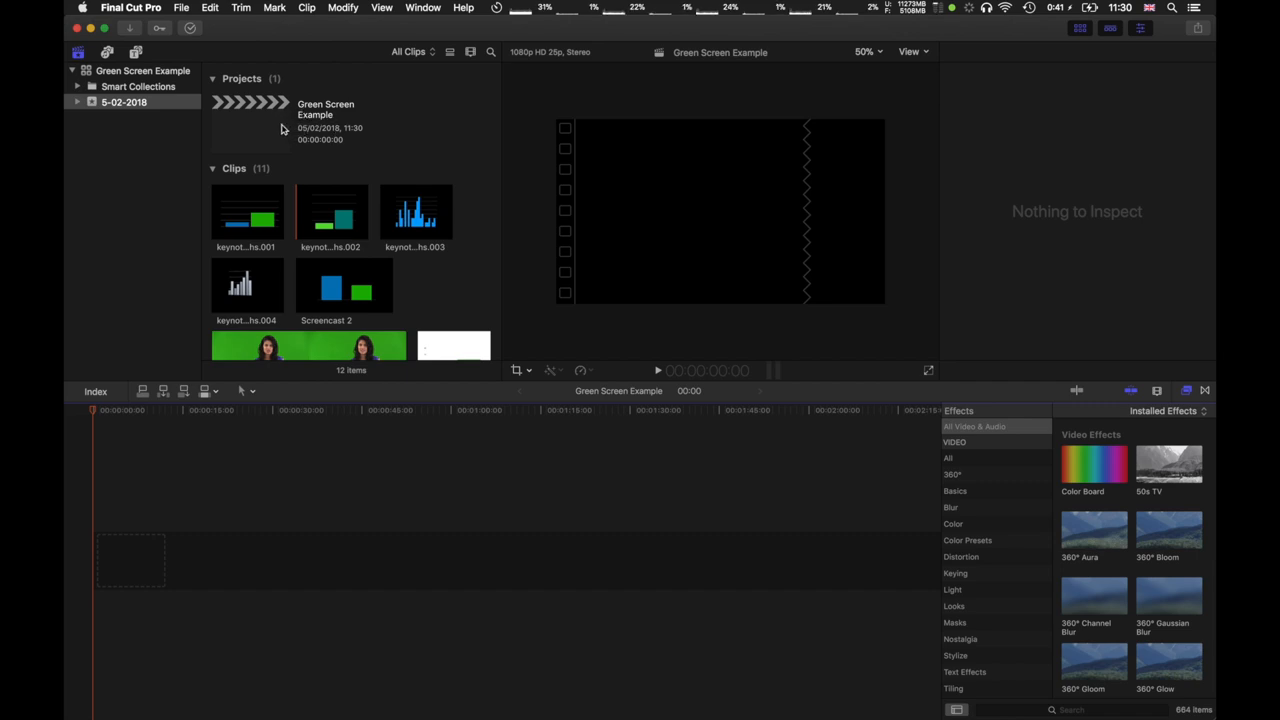
mouse_move(100, 488)
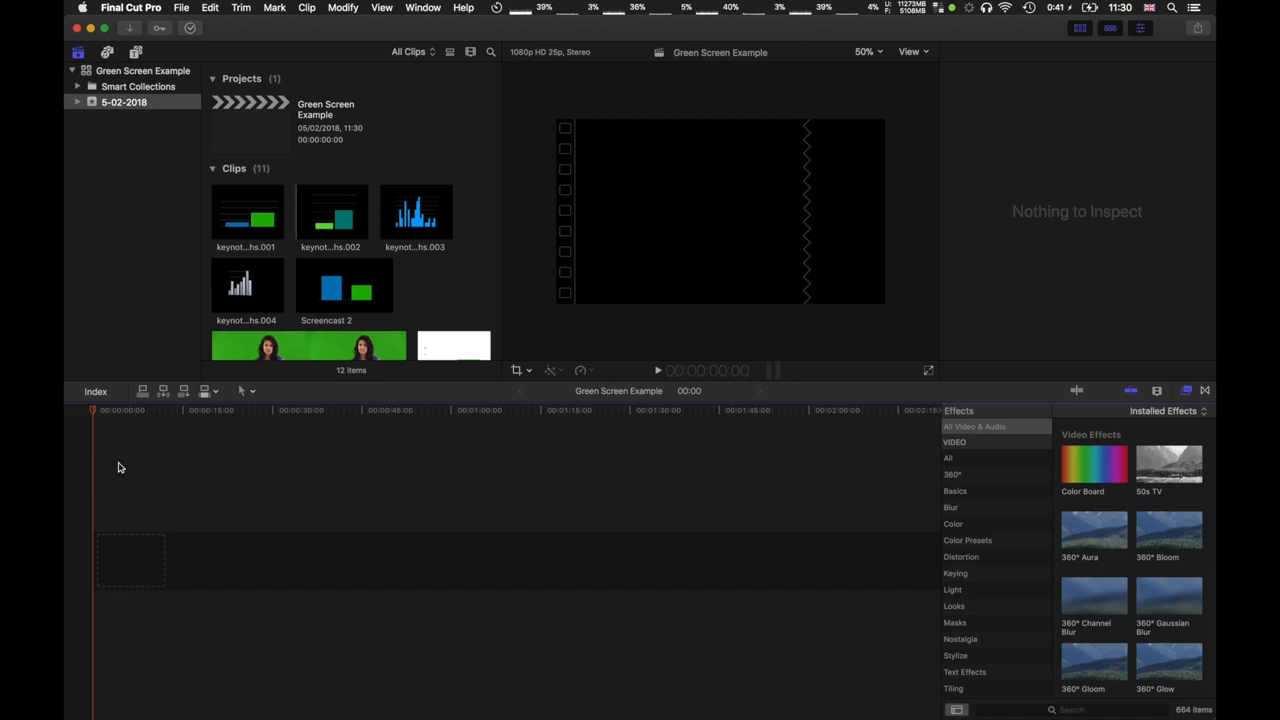
Show the new Green Screen Example project in the event browser with its empty timeline
left_click(250, 120)
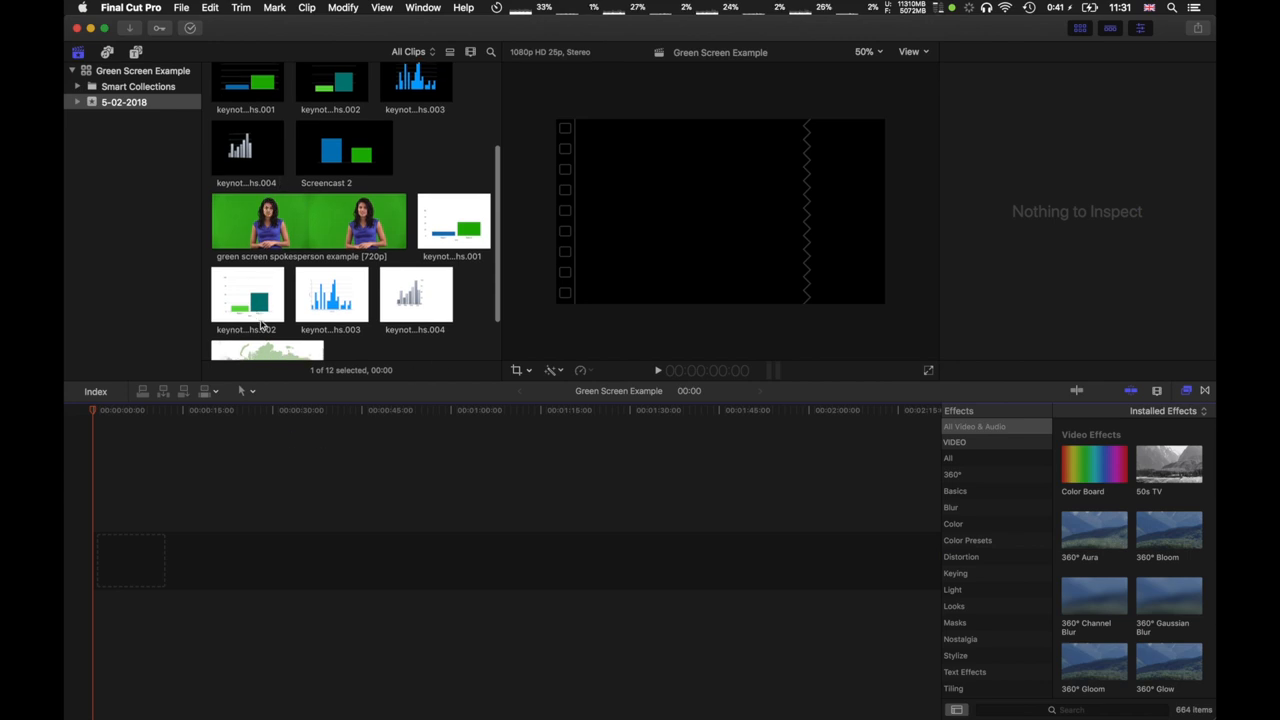
Place the green screen spokesperson clip on the timeline and park the playhead a few seconds in
left_click(308, 220)
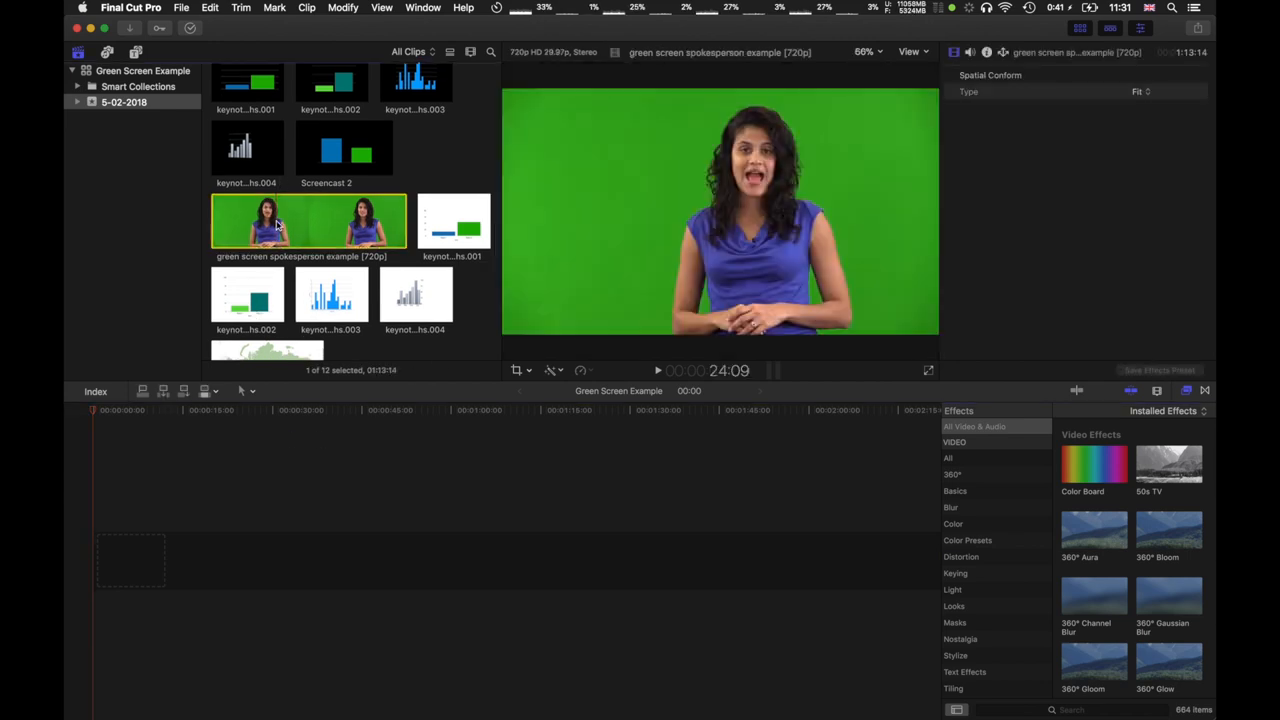
left_click_drag(308, 220, 370, 572)
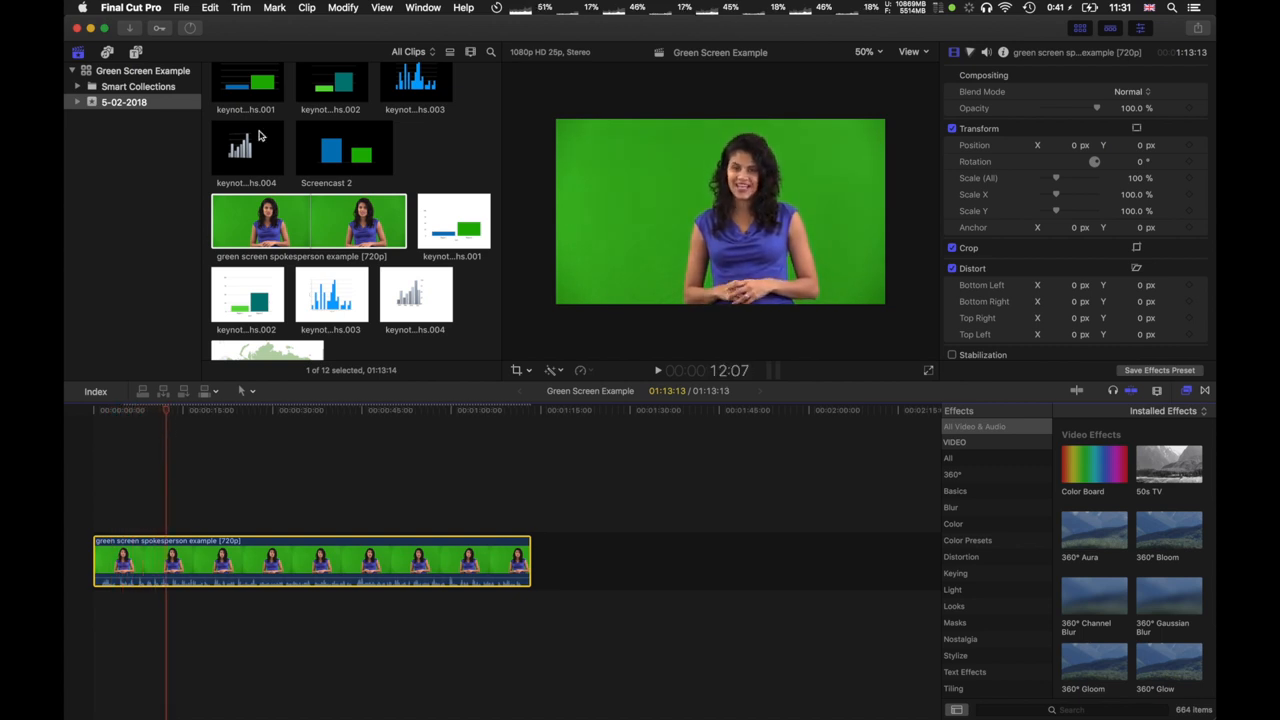
left_click(164, 410)
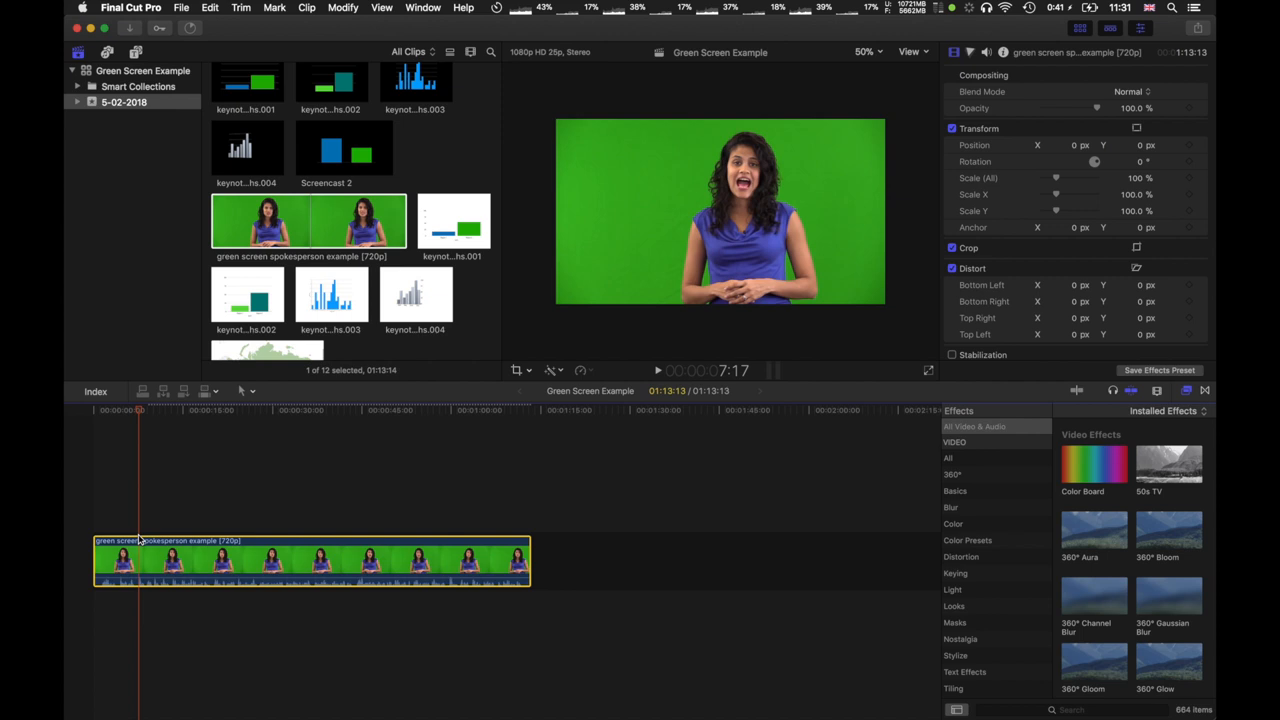
mouse_move(142, 538)
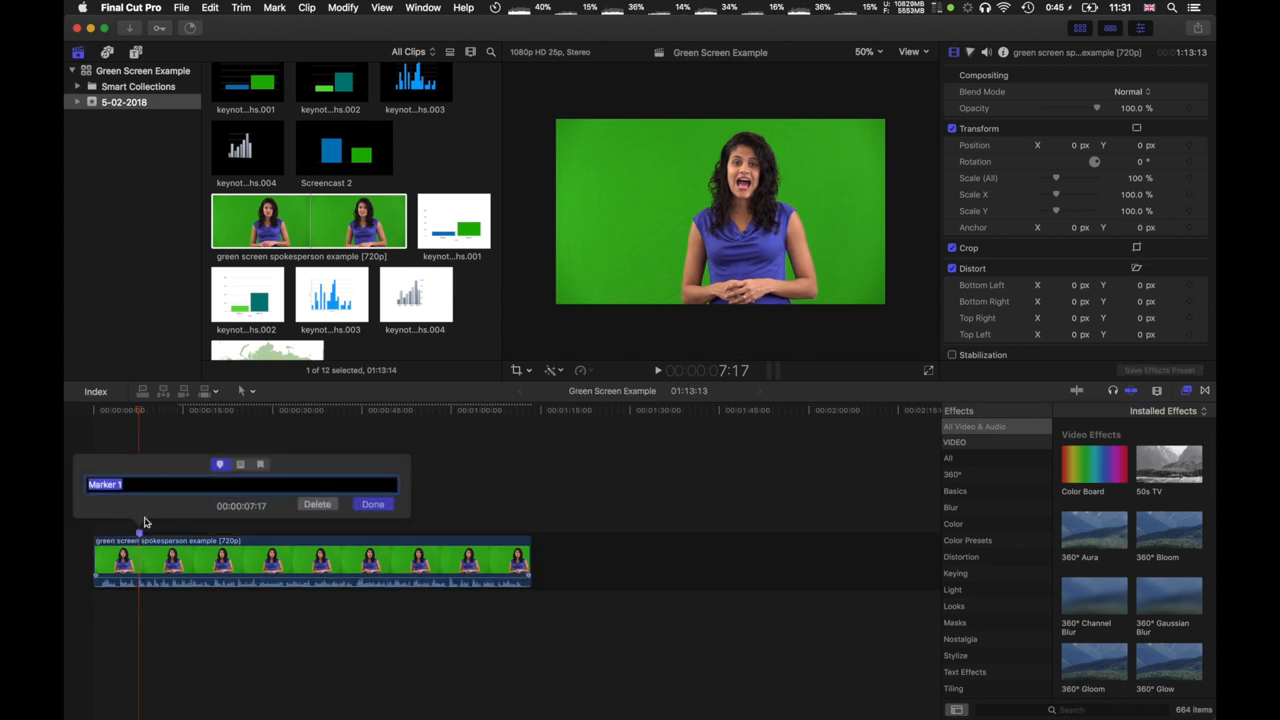
Add a marker named Slide 1 to the presenter clip
type("S")
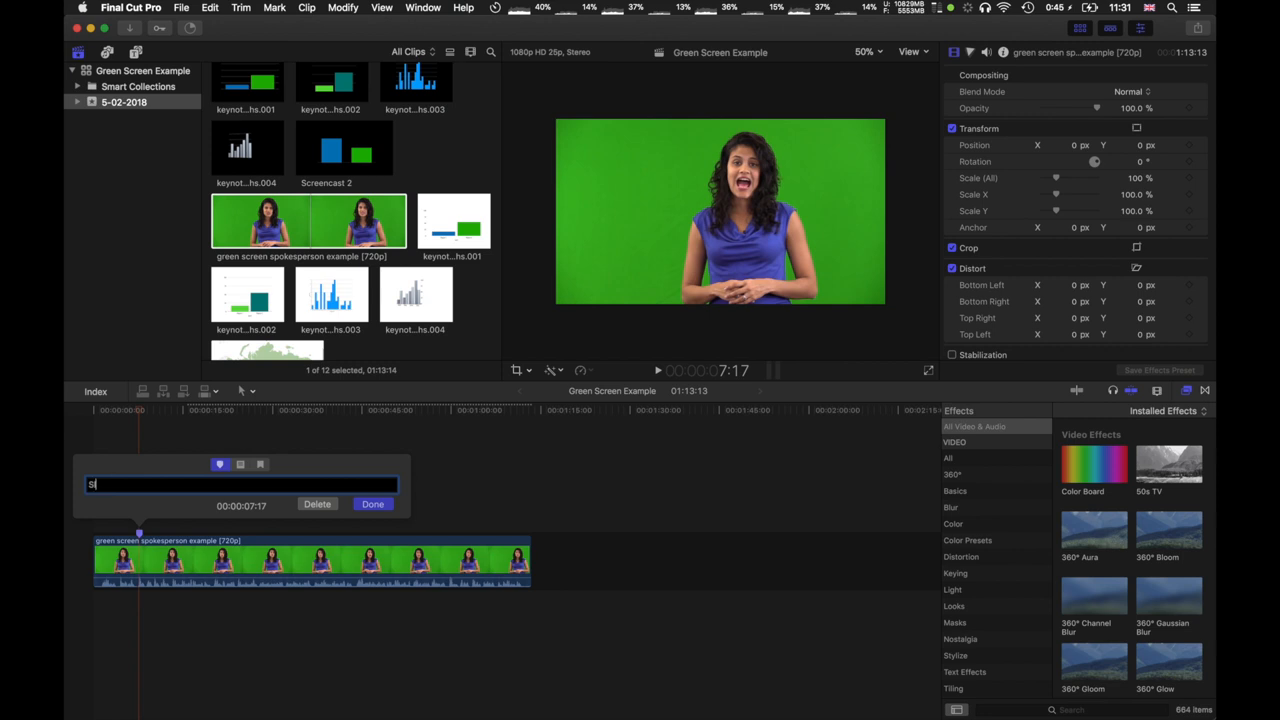
type("lide 1")
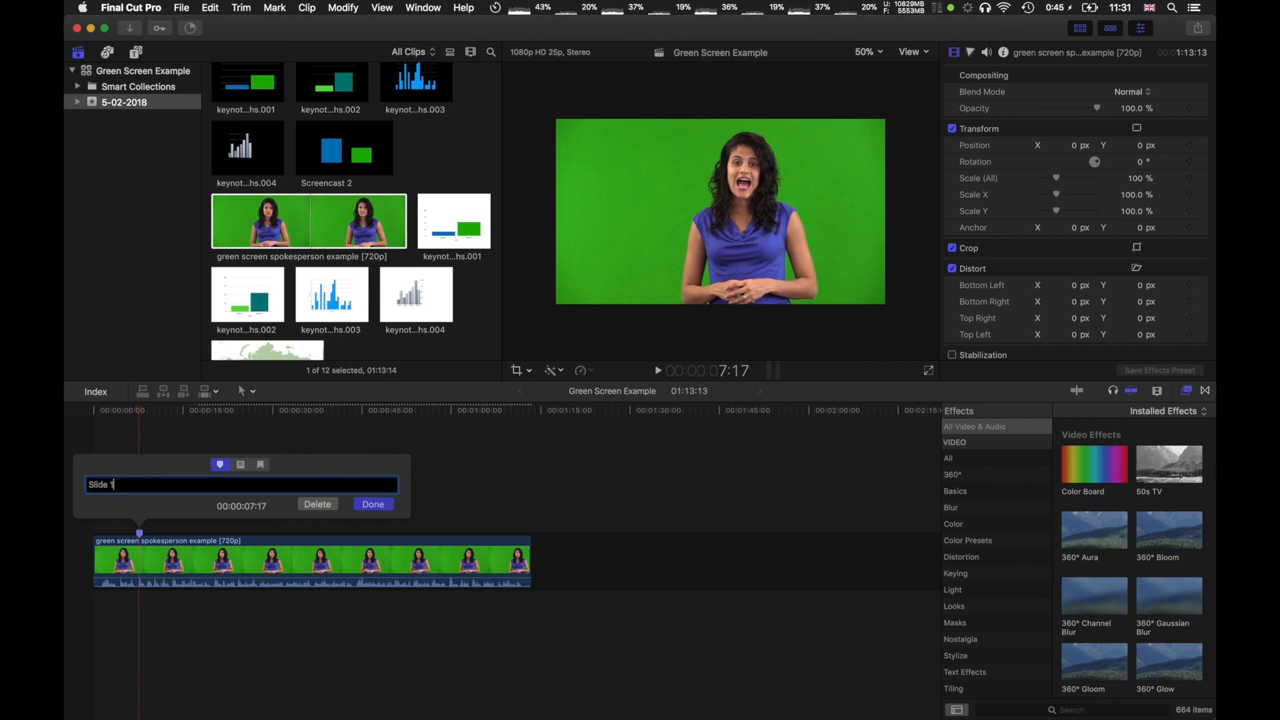
left_click(372, 504)
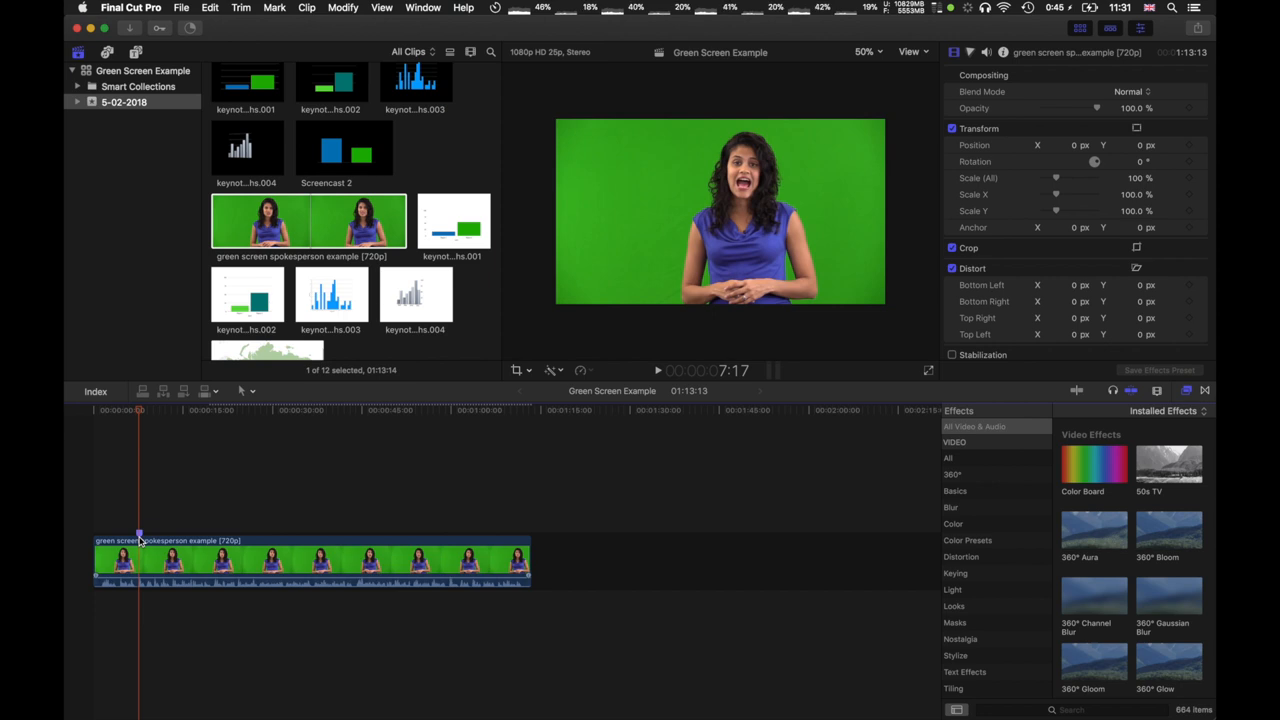
mouse_move(146, 516)
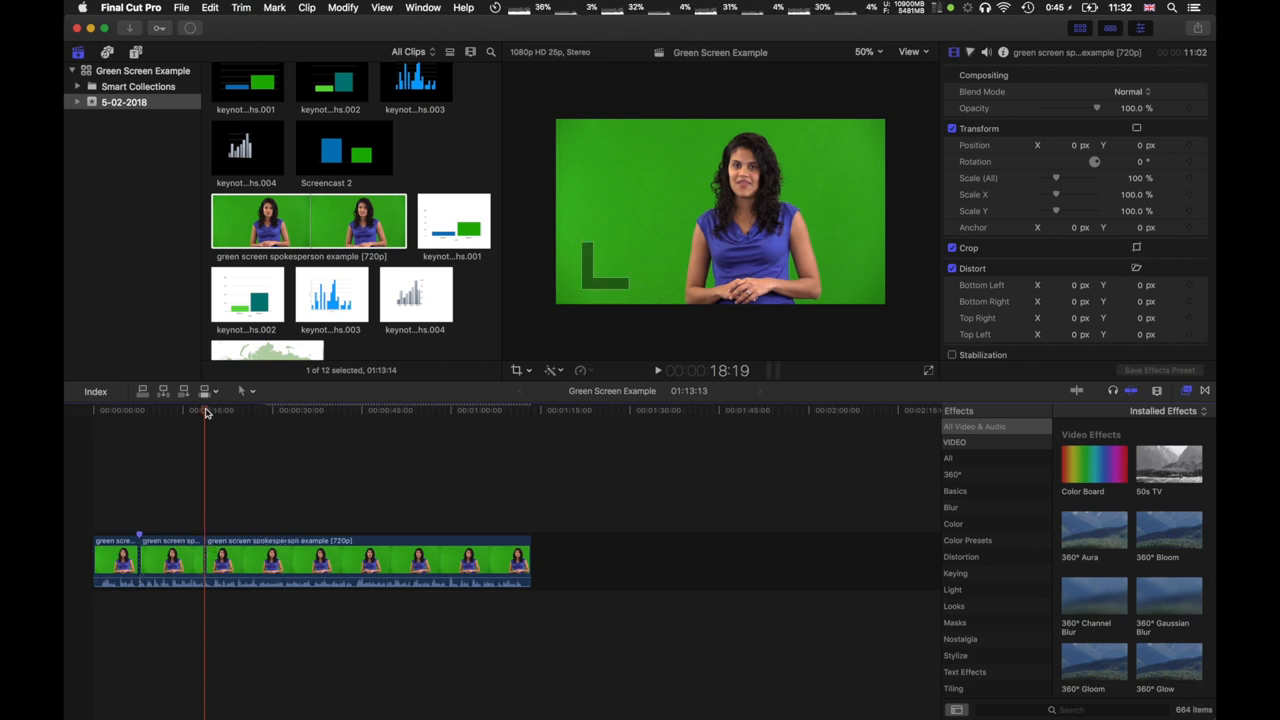
Blade the presenter clip into several shorter segments at different moments
left_click(236, 410)
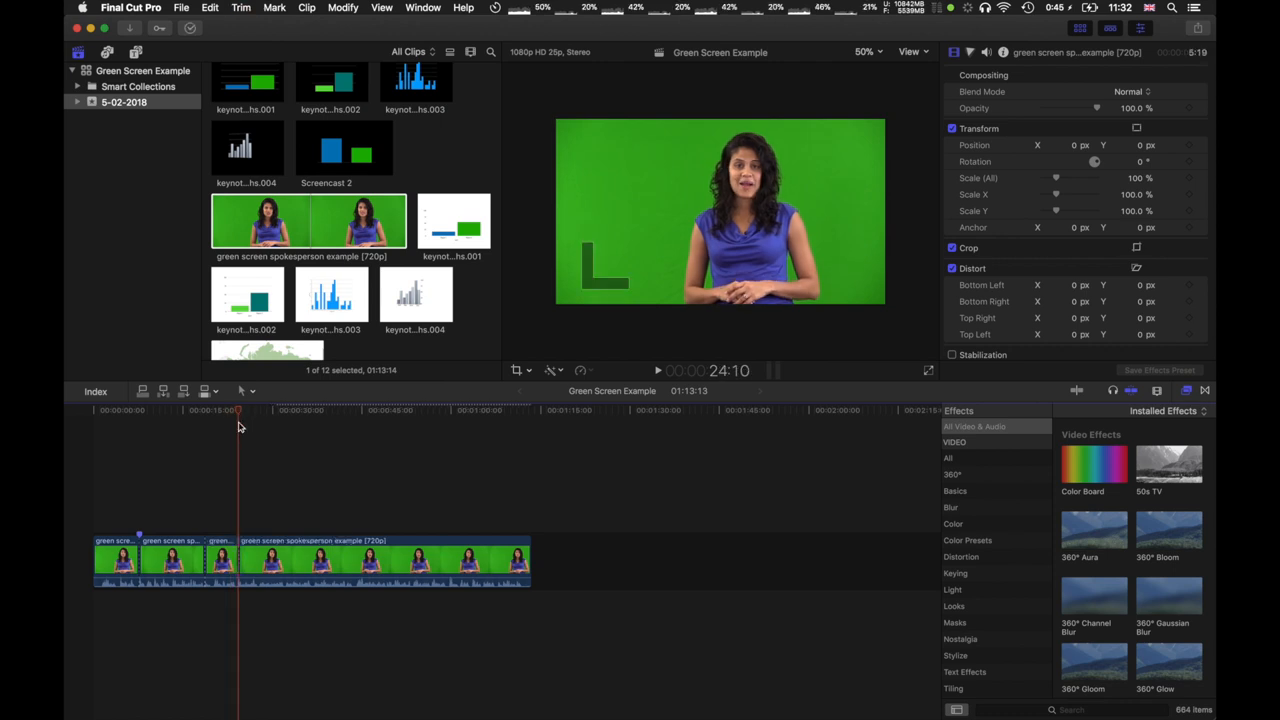
left_click(288, 410)
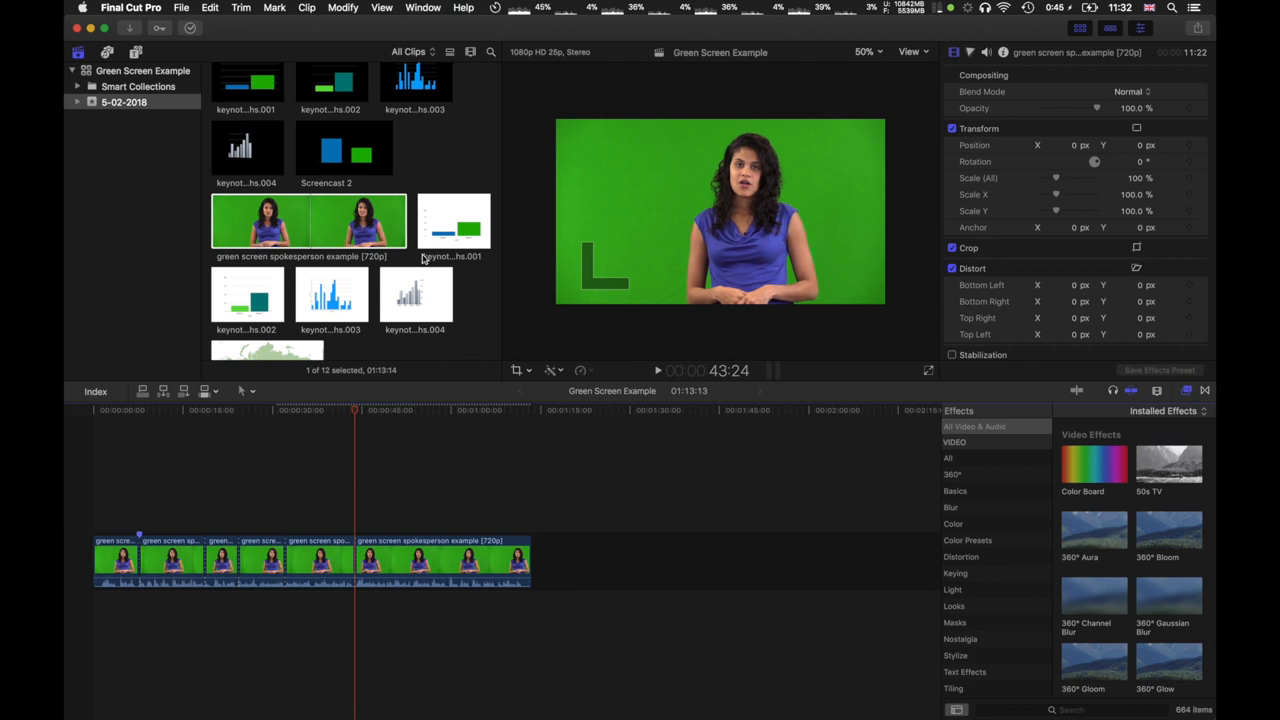
mouse_move(316, 506)
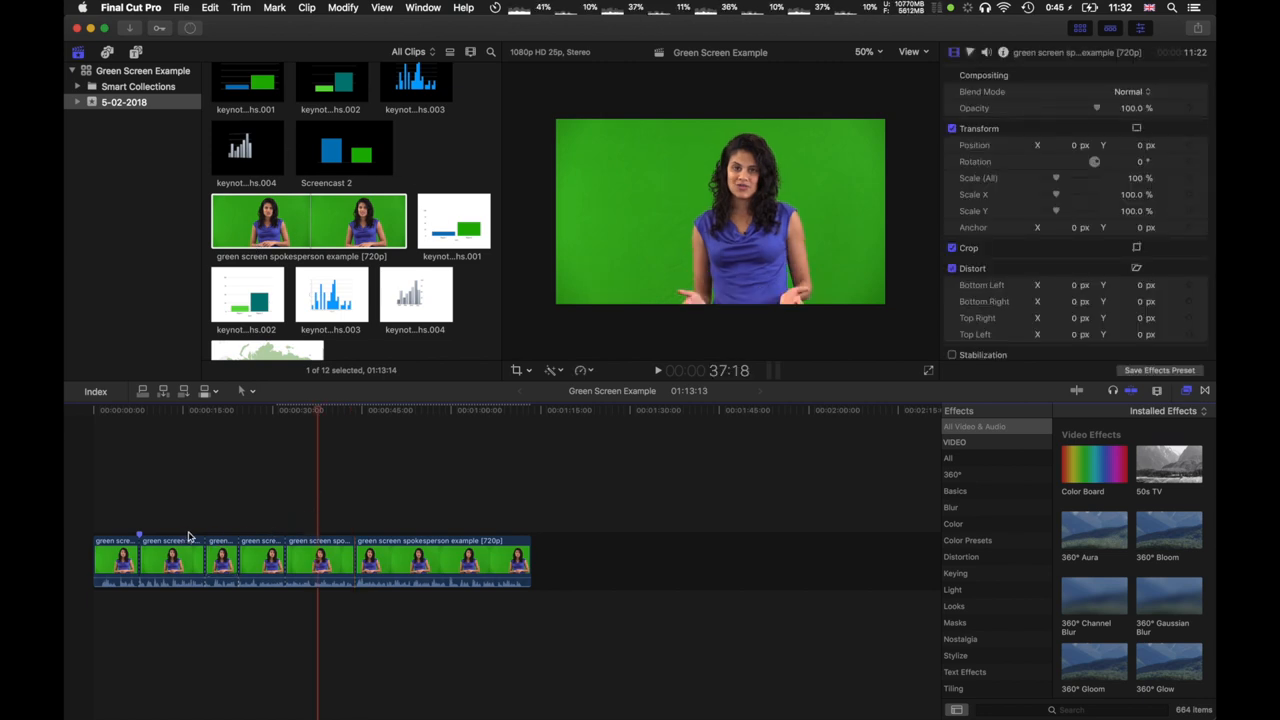
left_click(264, 410)
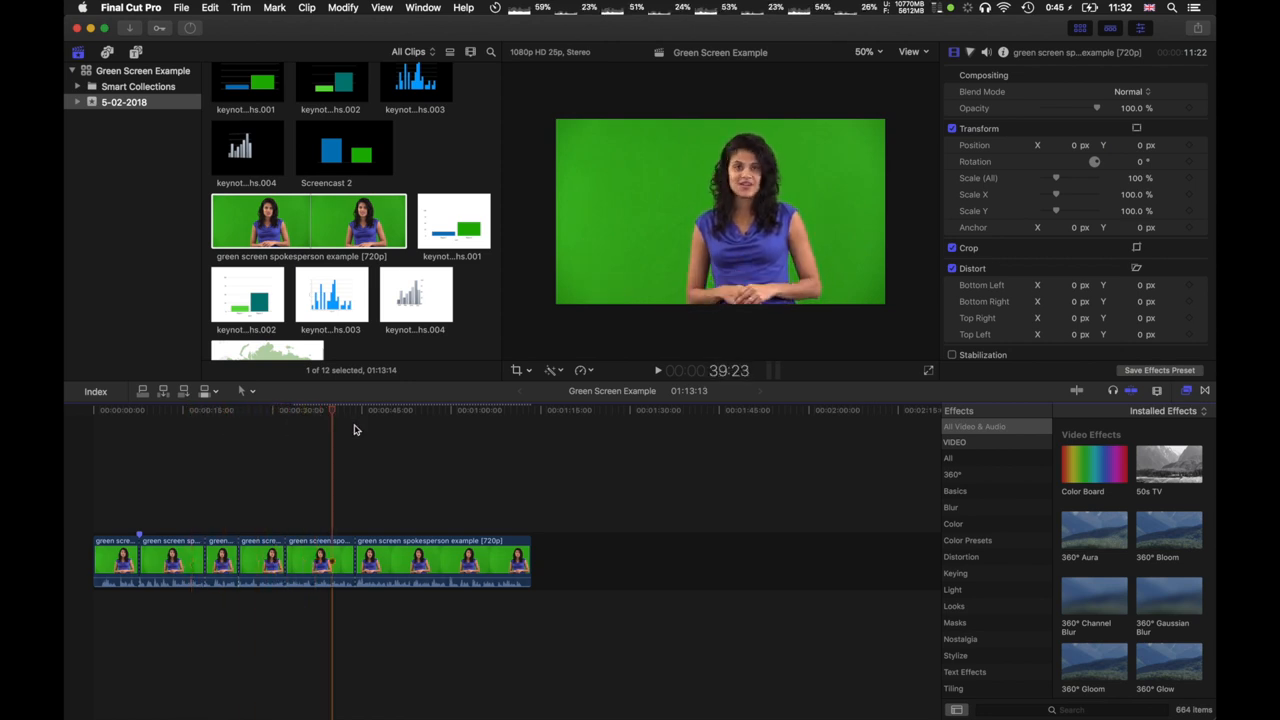
left_click(372, 410)
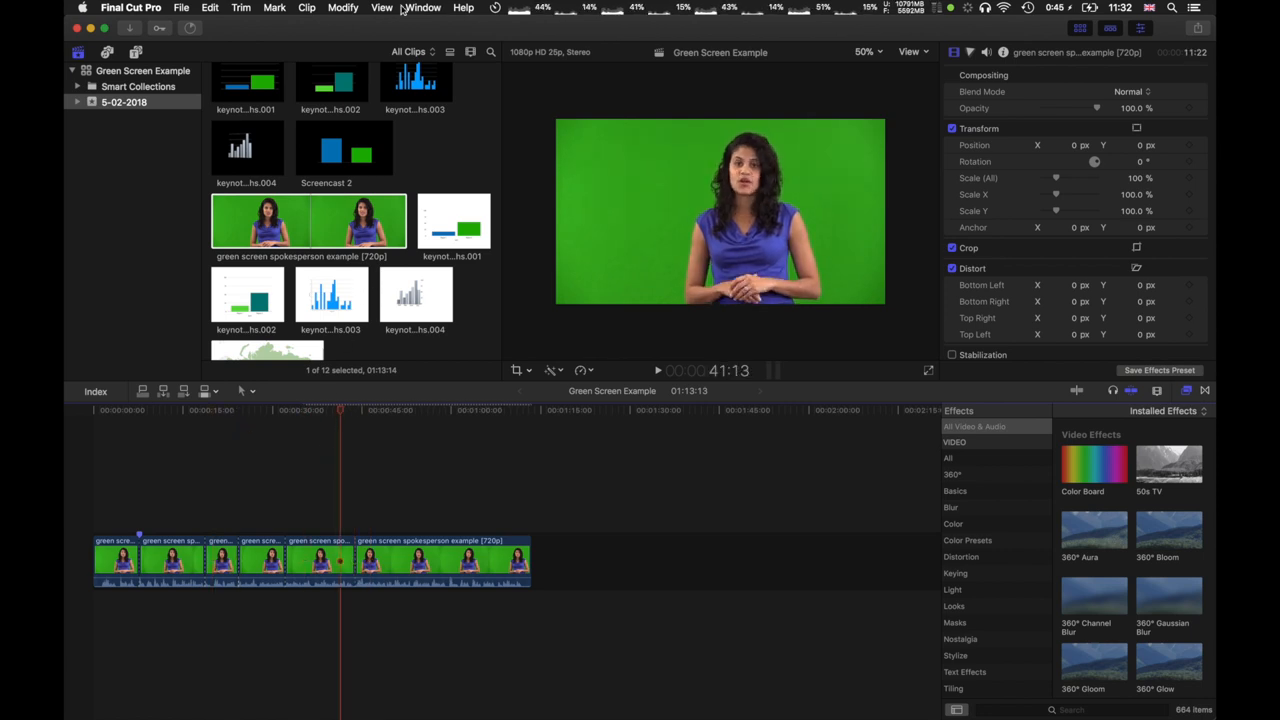
left_click(380, 8)
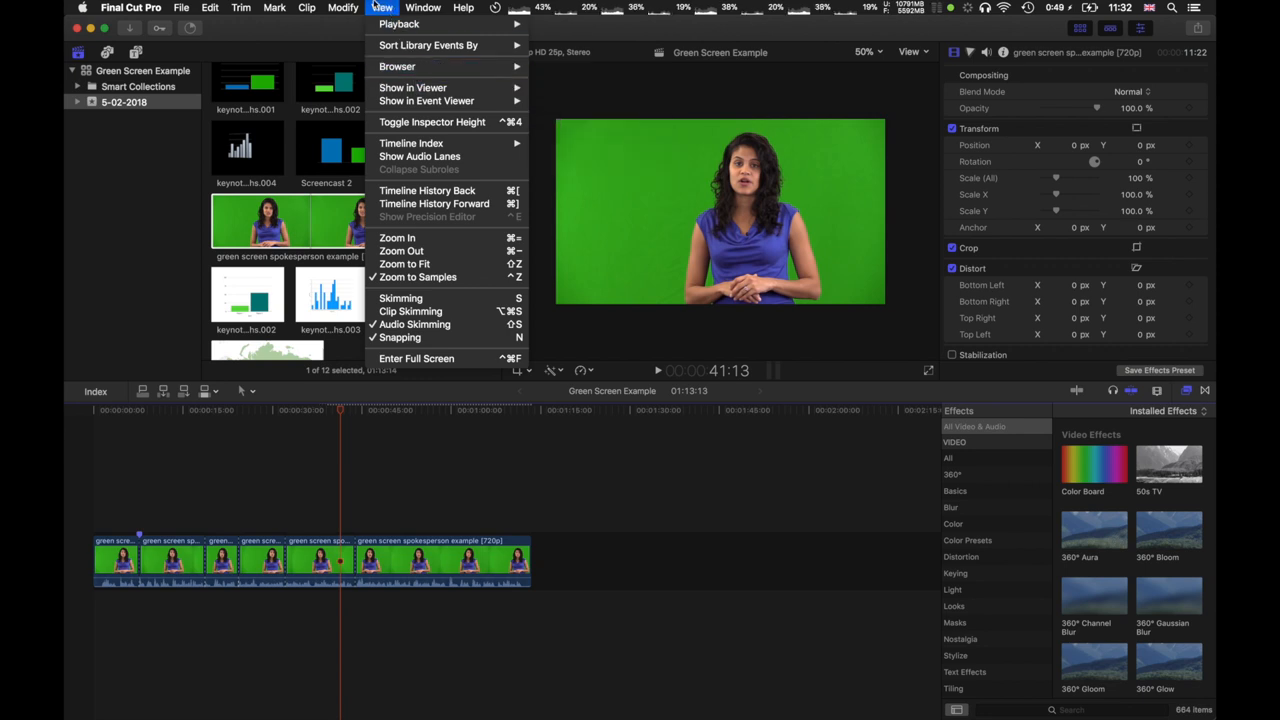
left_click(344, 8)
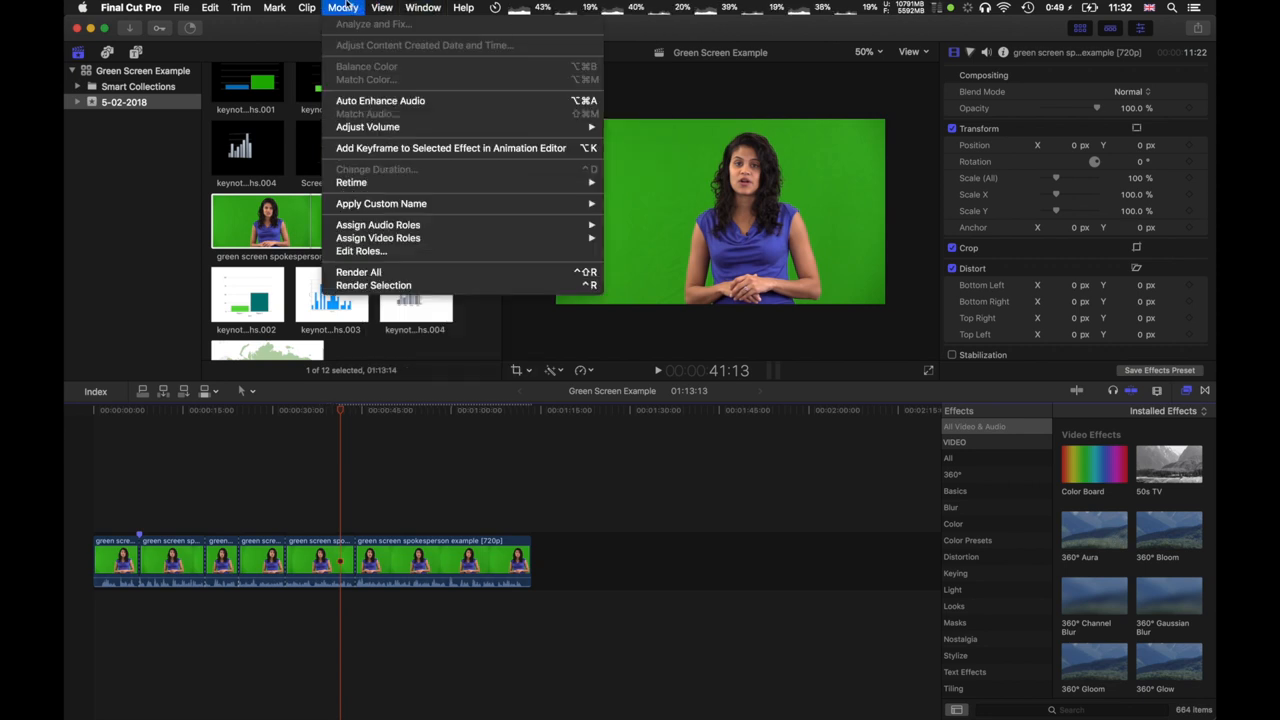
left_click(380, 8)
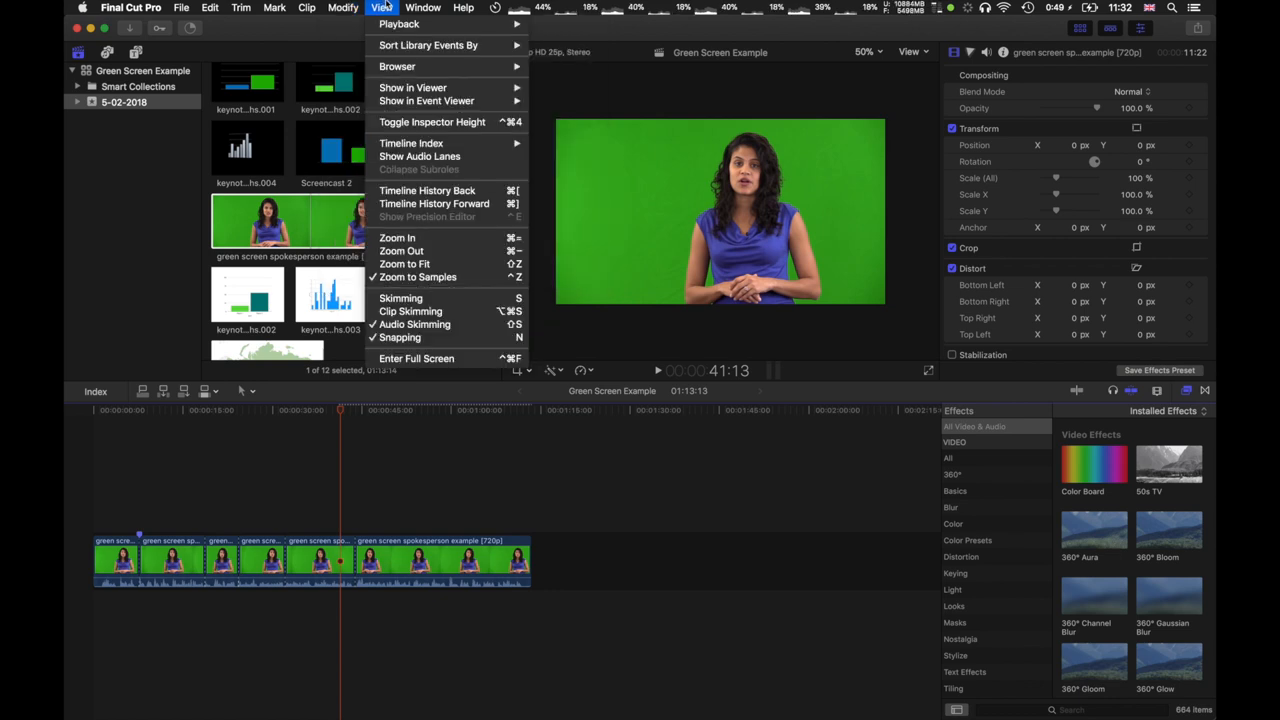
mouse_move(400, 252)
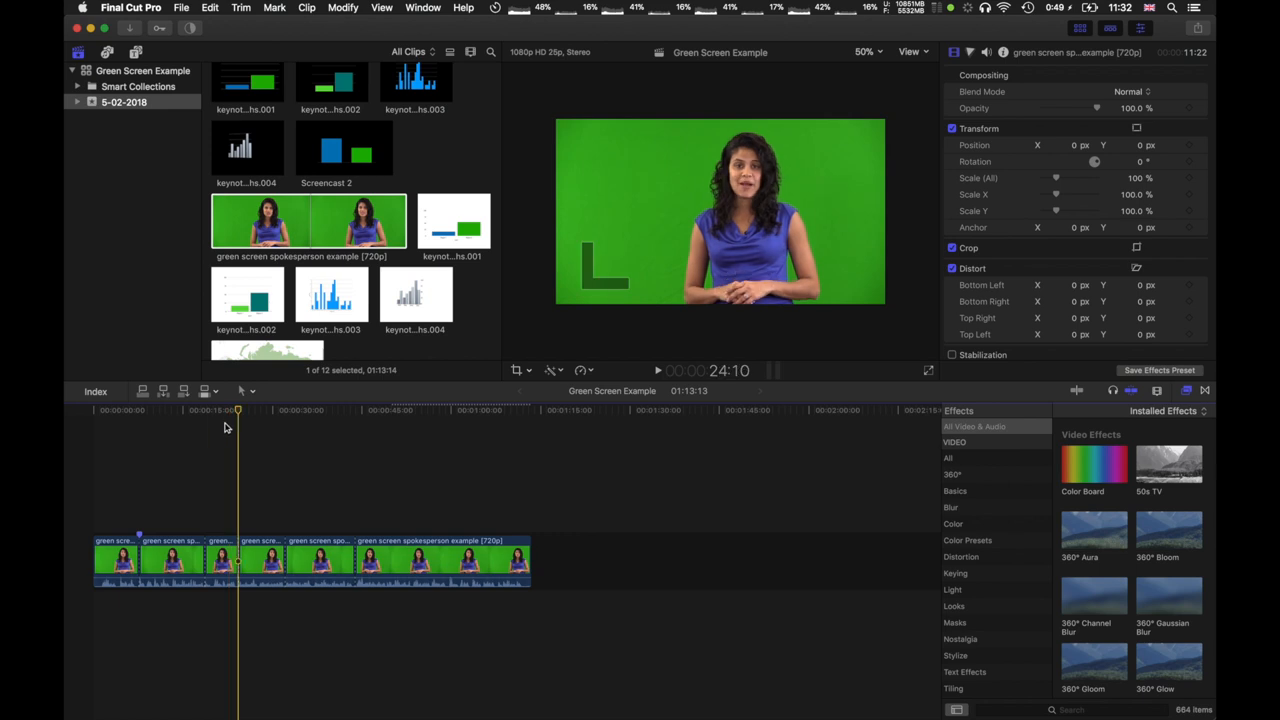
left_click(292, 410)
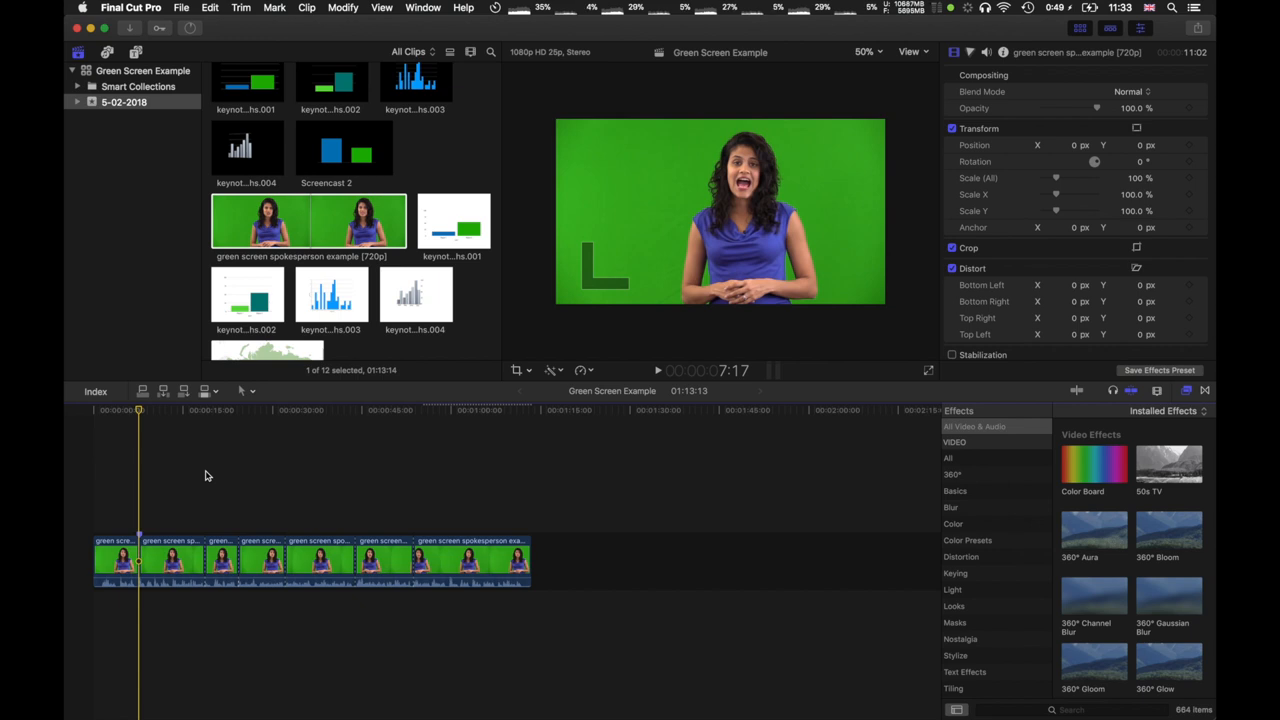
mouse_move(256, 496)
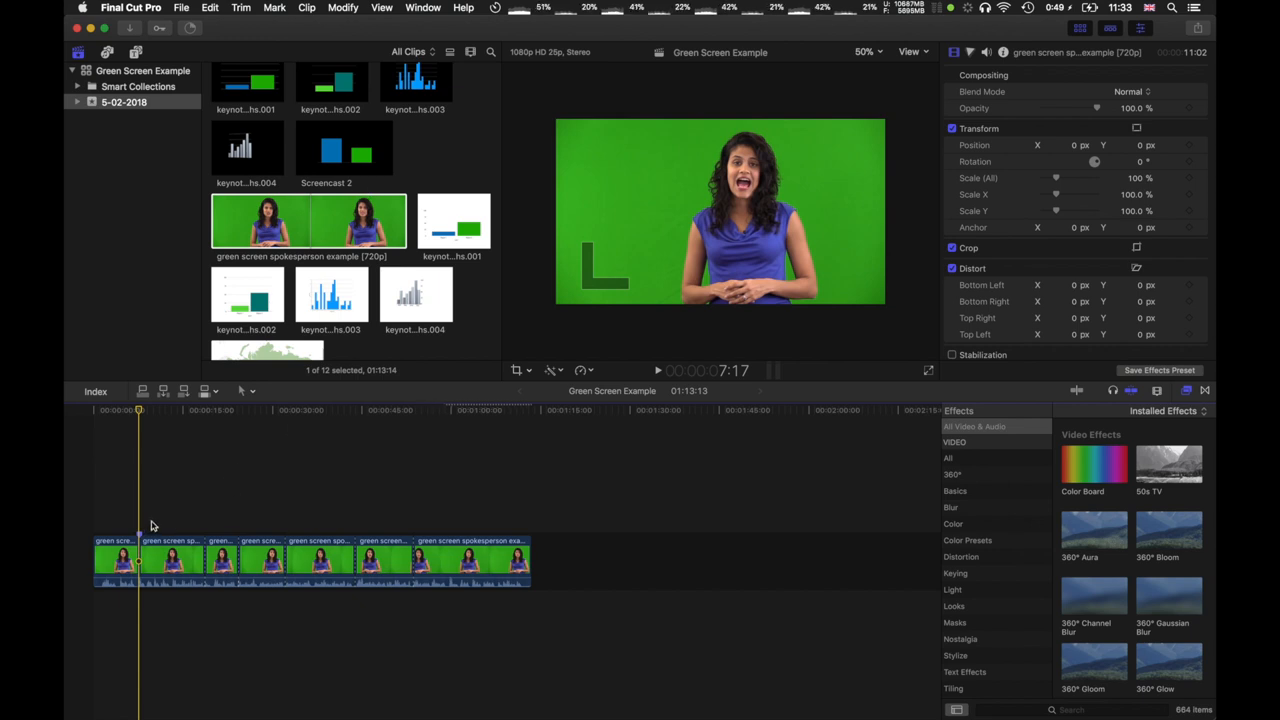
scroll("down", 3)
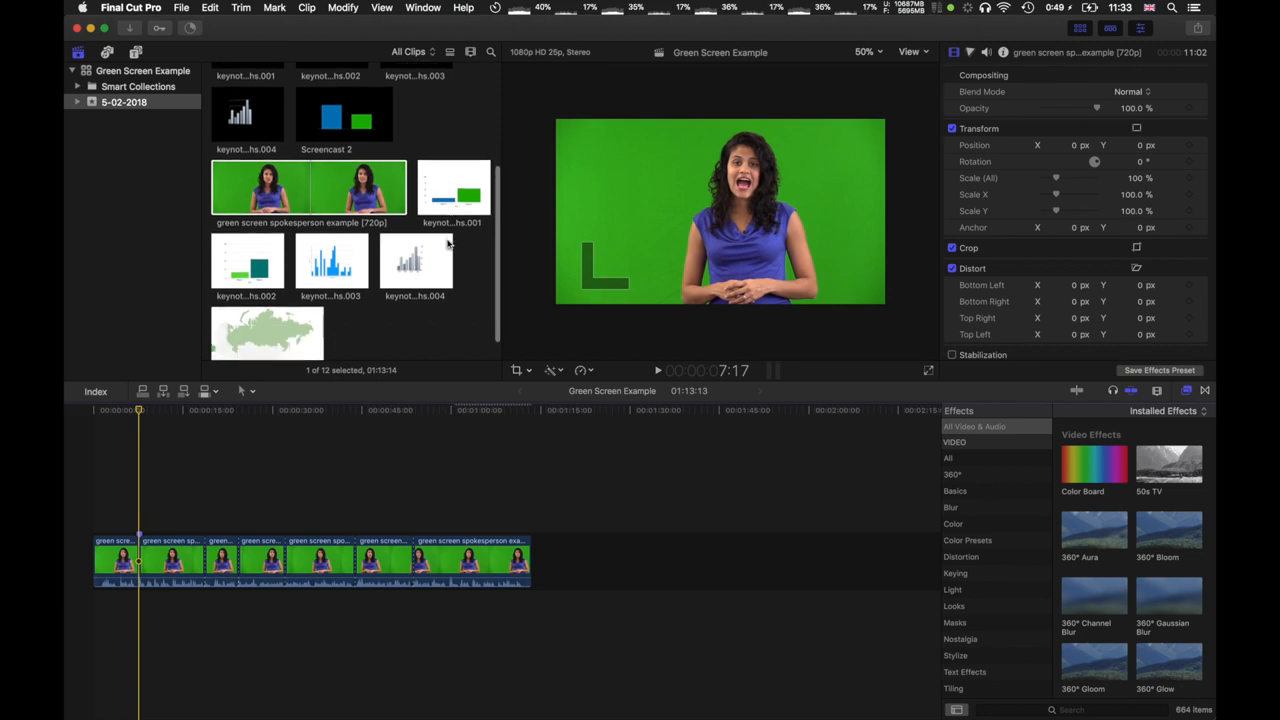
left_click(248, 236)
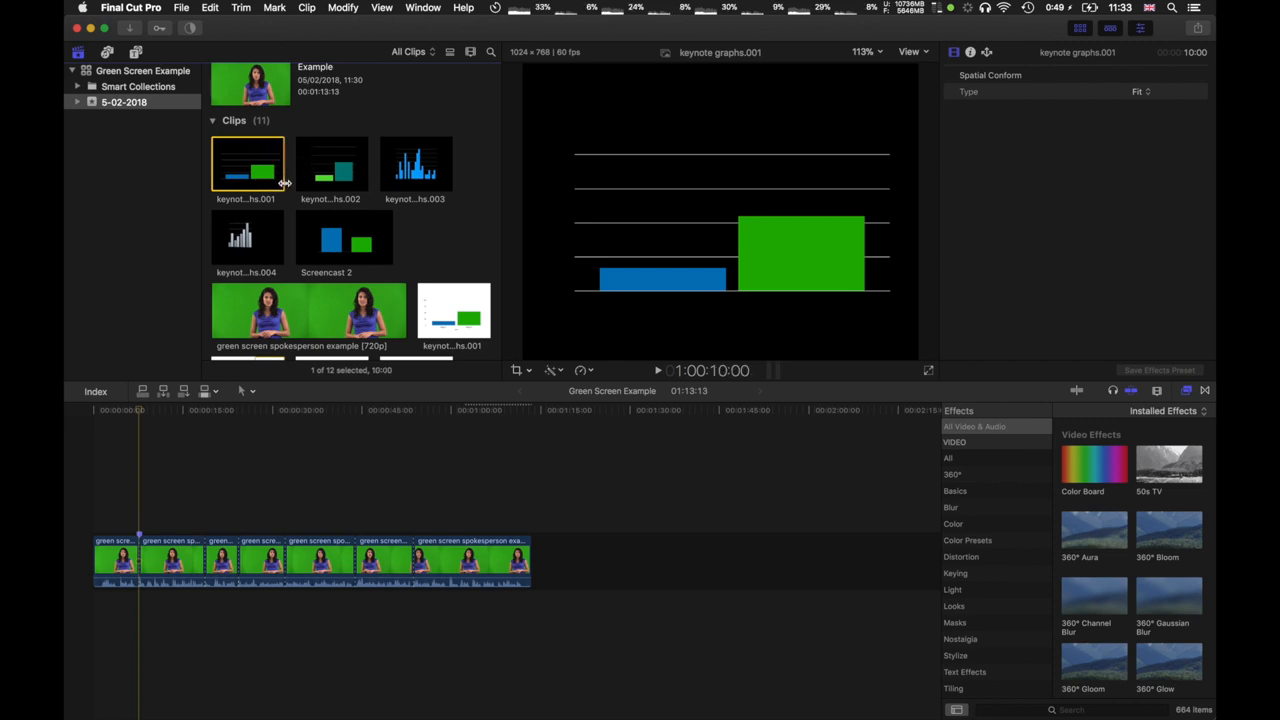
scroll("down", 3)
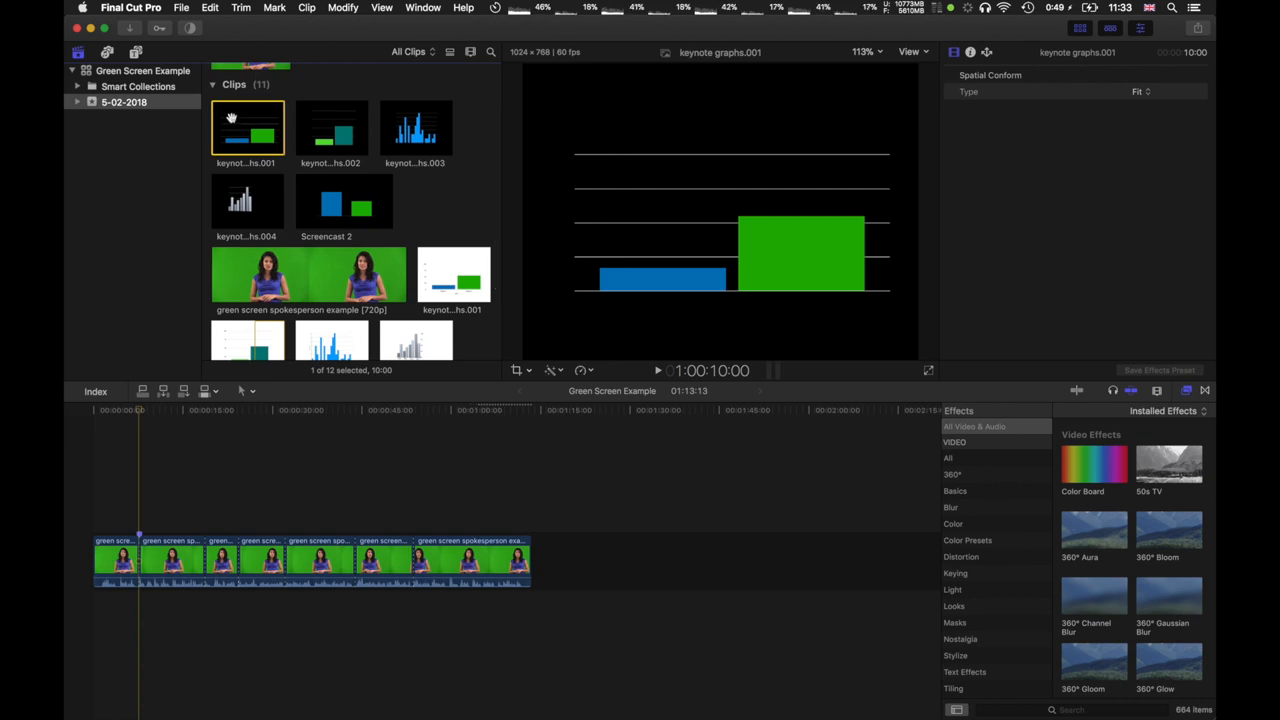
mouse_move(236, 116)
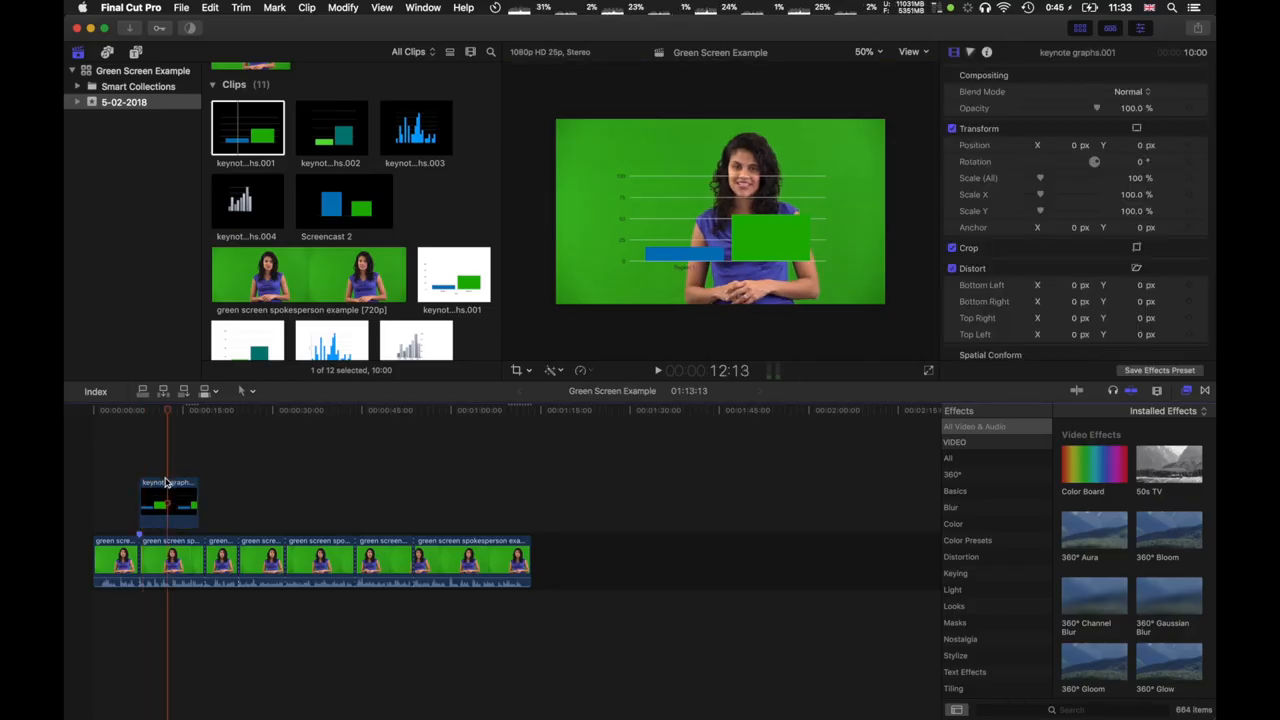
left_click(168, 500)
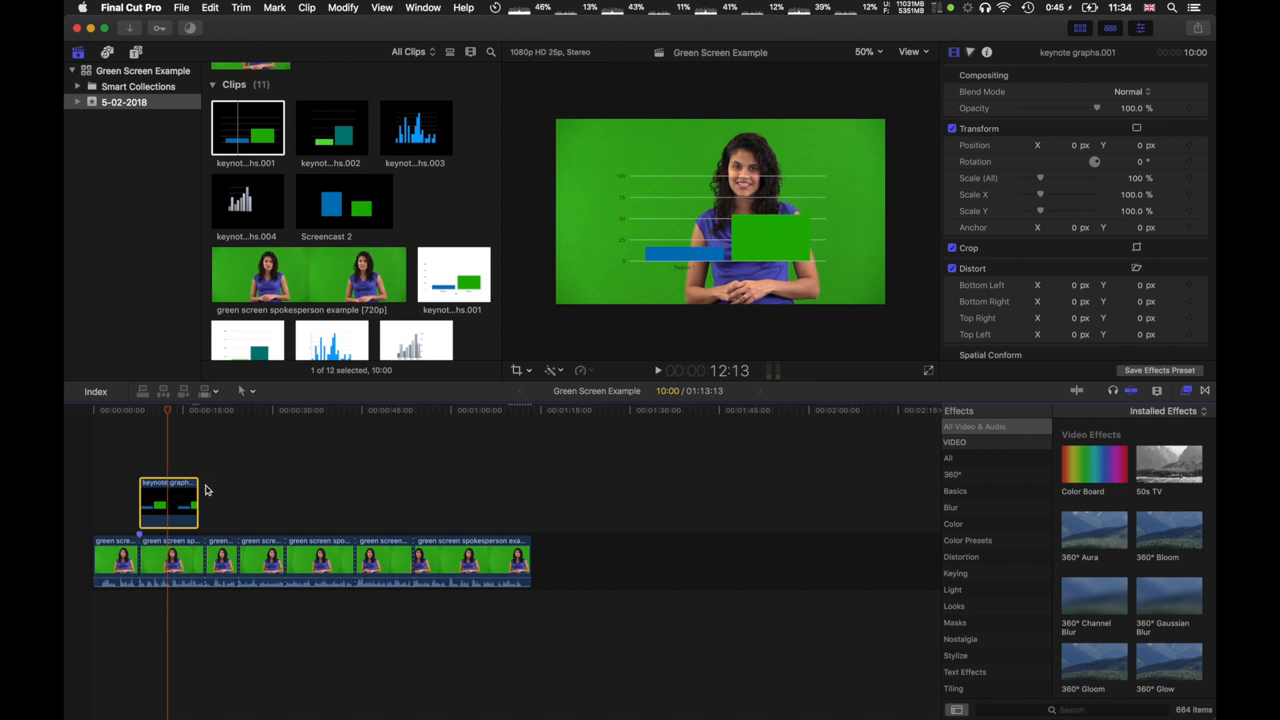
mouse_move(152, 488)
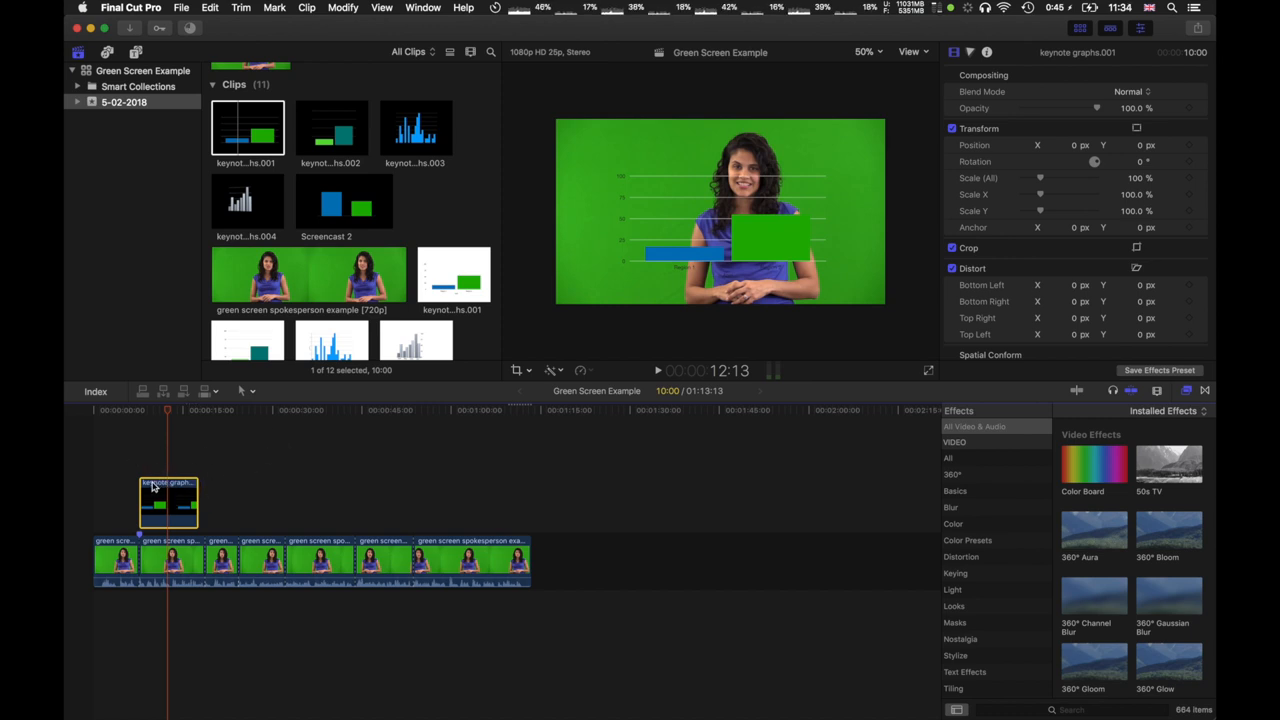
left_click(150, 410)
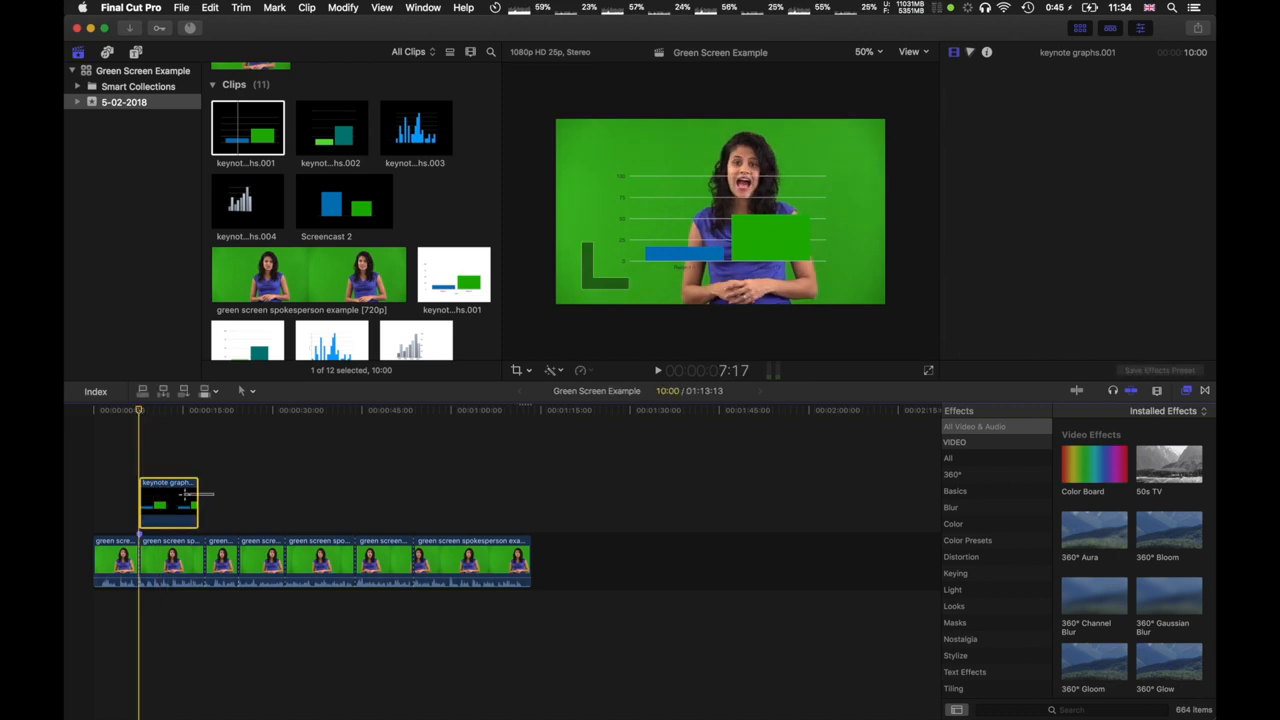
left_click(168, 500)
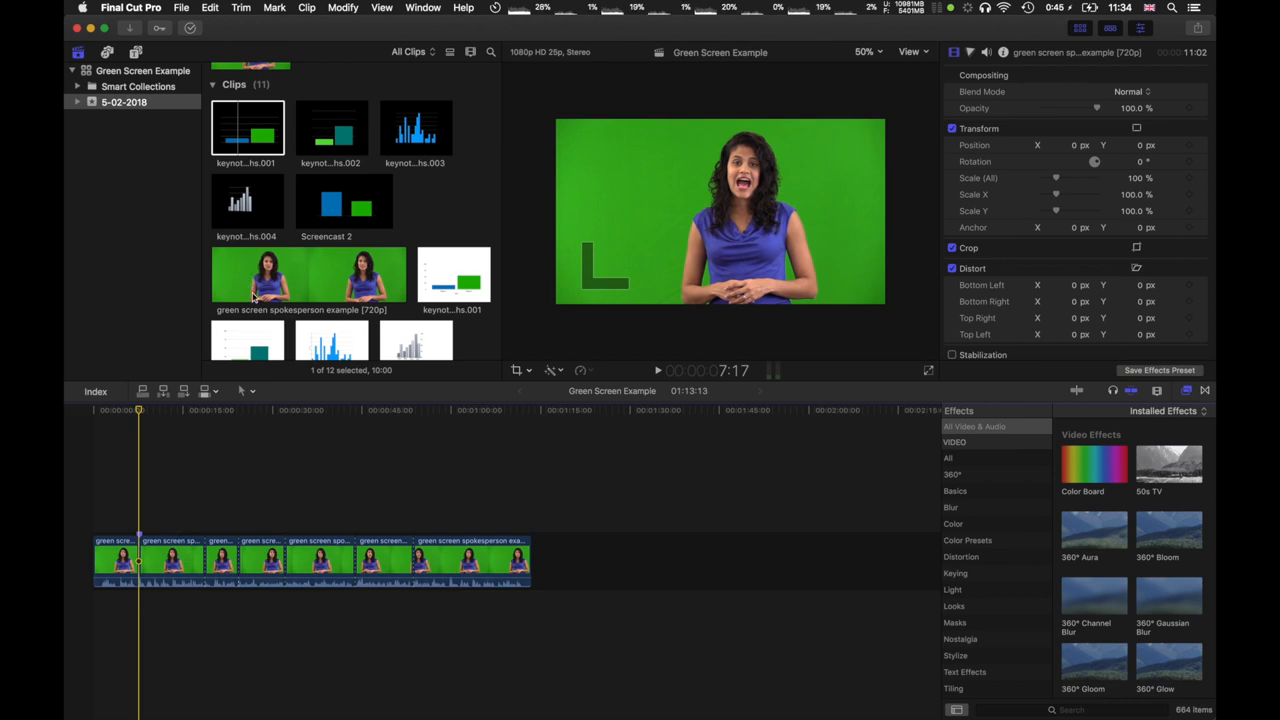
Connect the Screencast 1 map clip above the start of the presenter clip
left_click(248, 280)
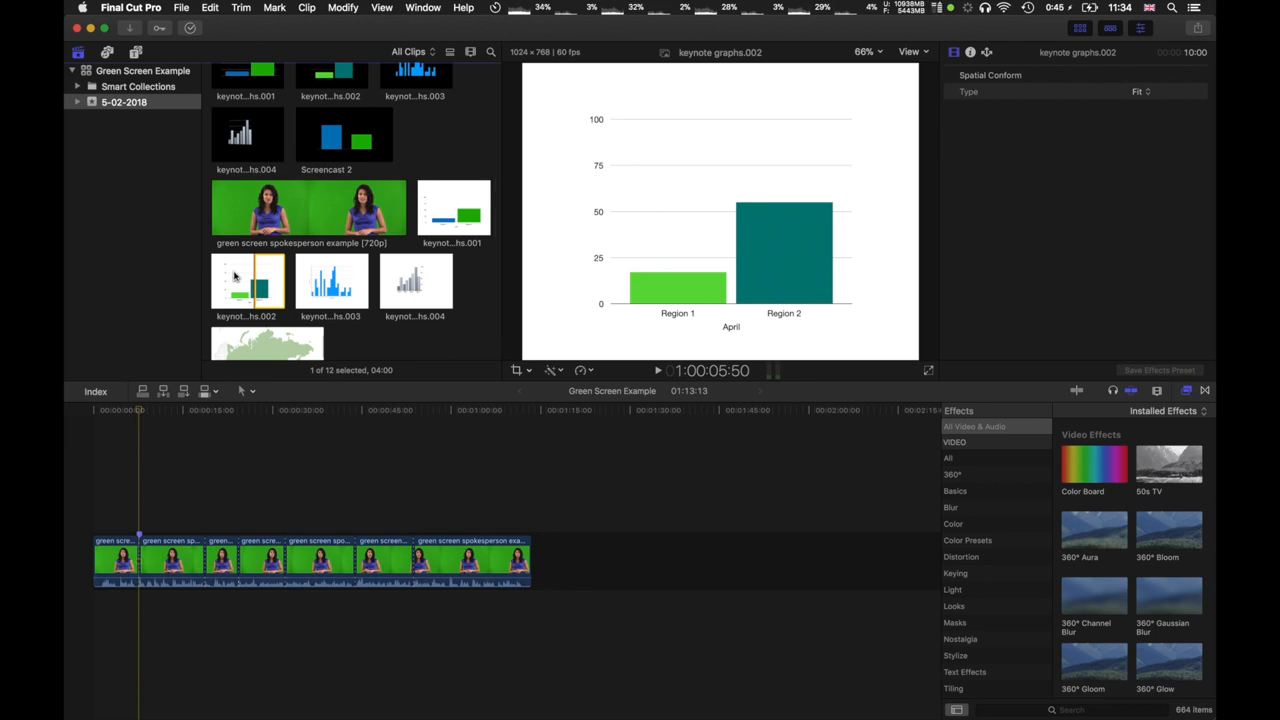
scroll("down", 3)
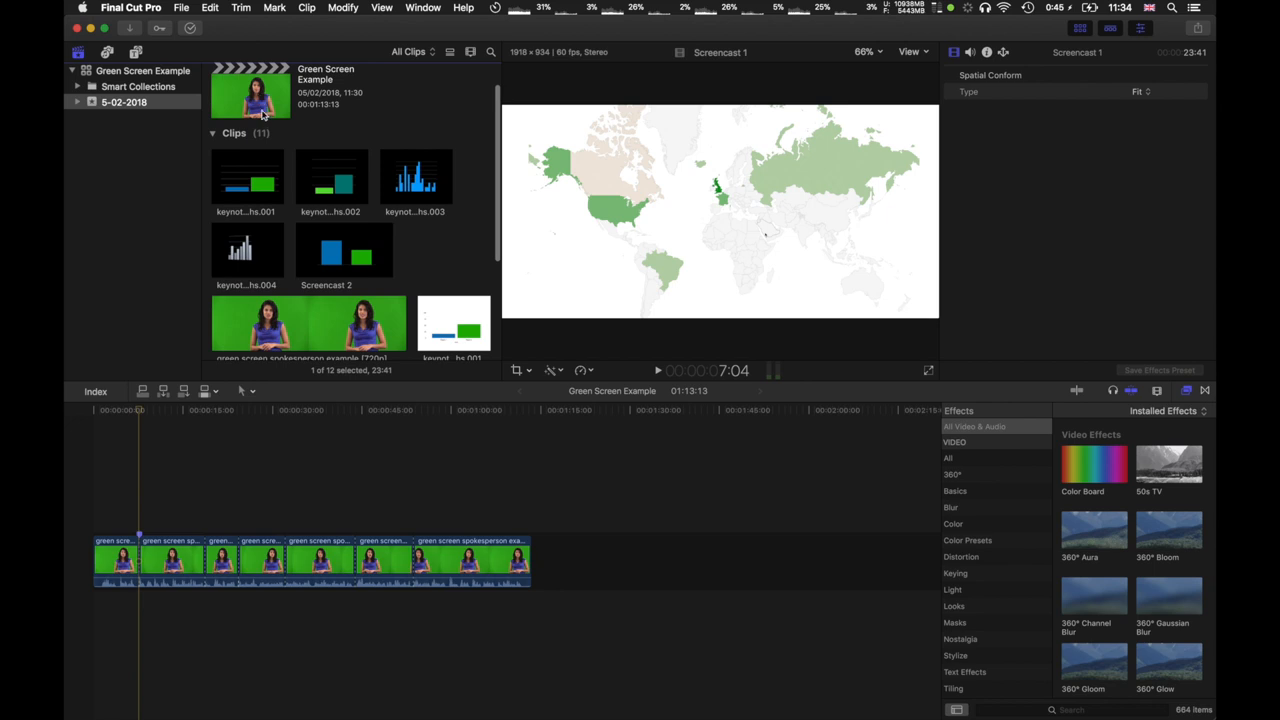
scroll("down", 3)
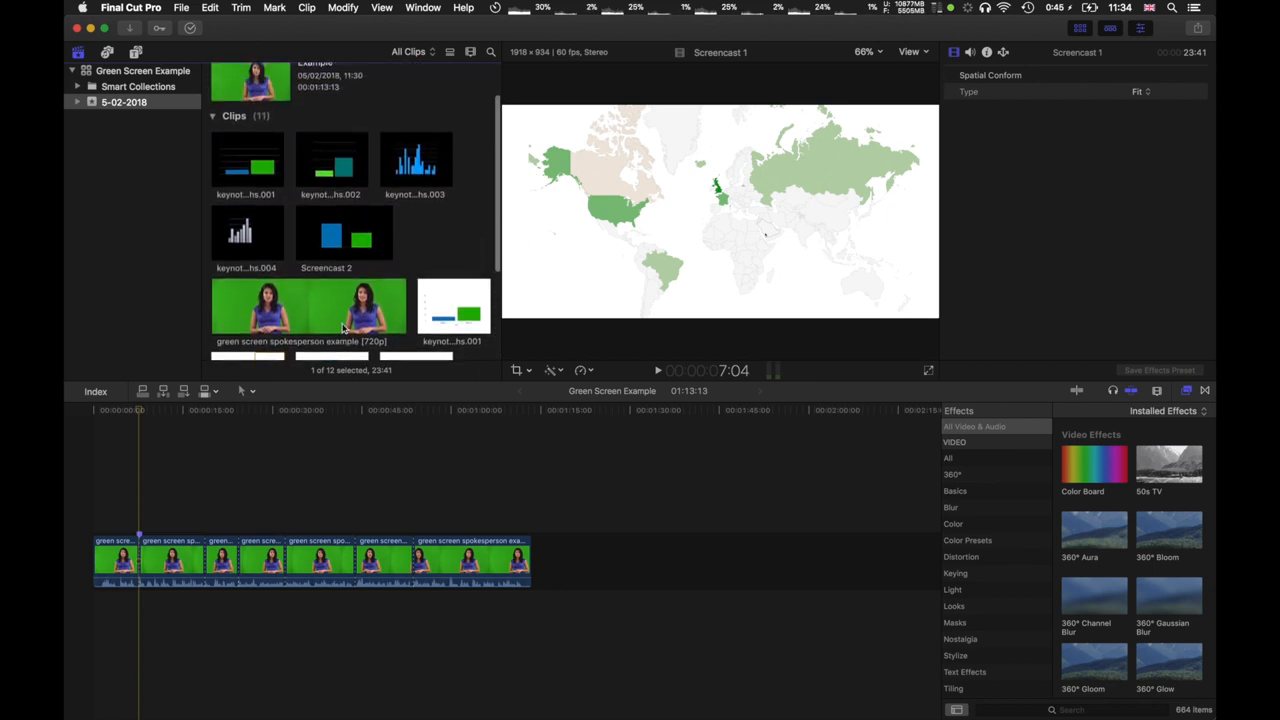
scroll("down", 3)
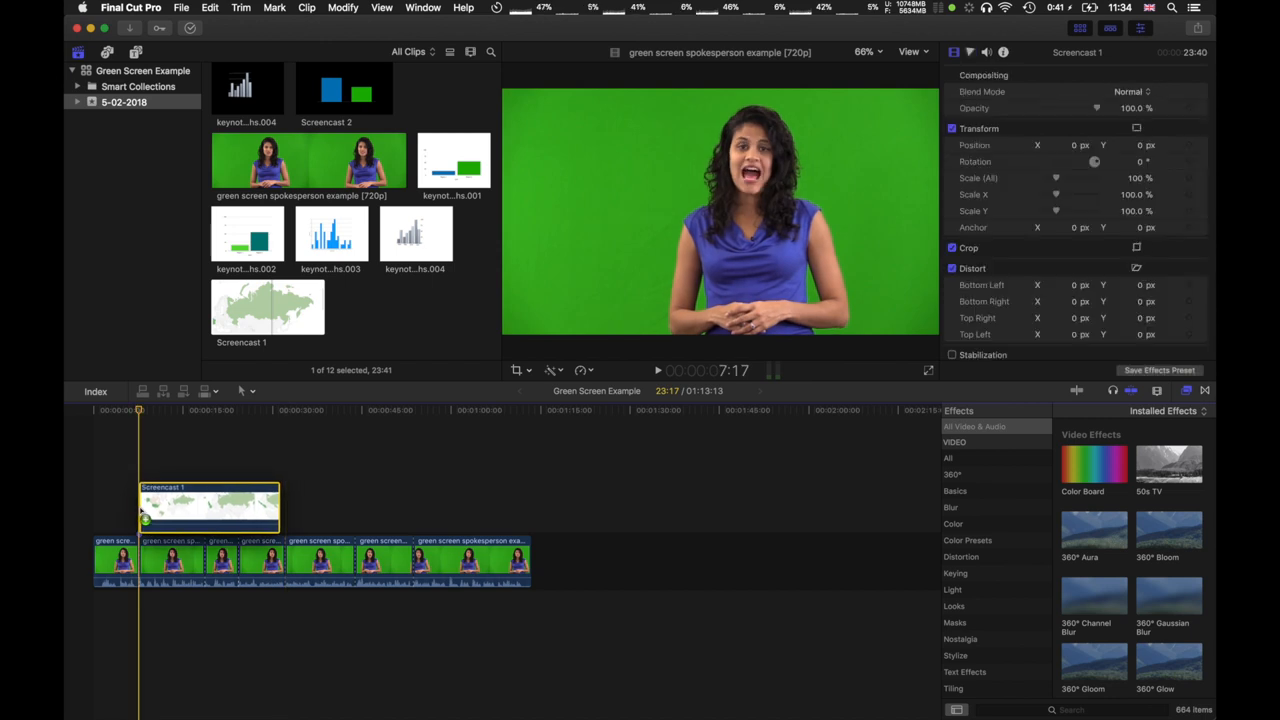
Move the Screencast 1 map clip beneath the presenter's primary storyline
left_click_drag(210, 504, 212, 616)
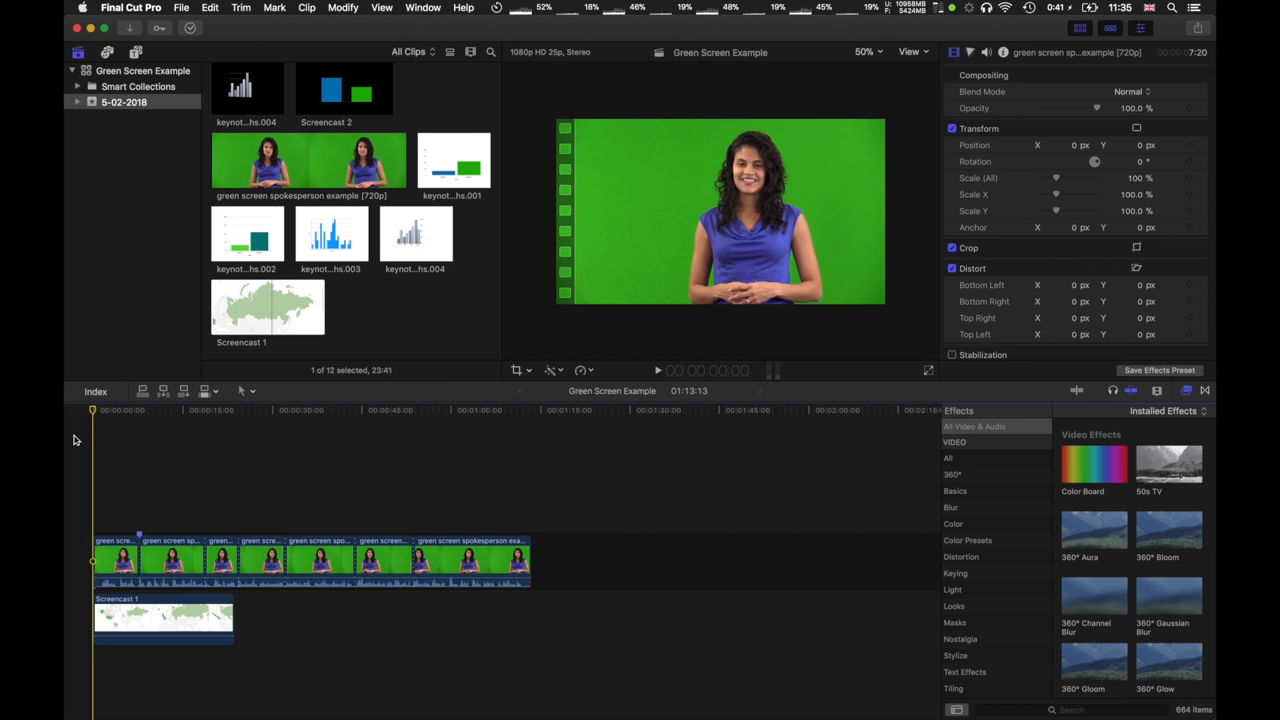
left_click(268, 308)
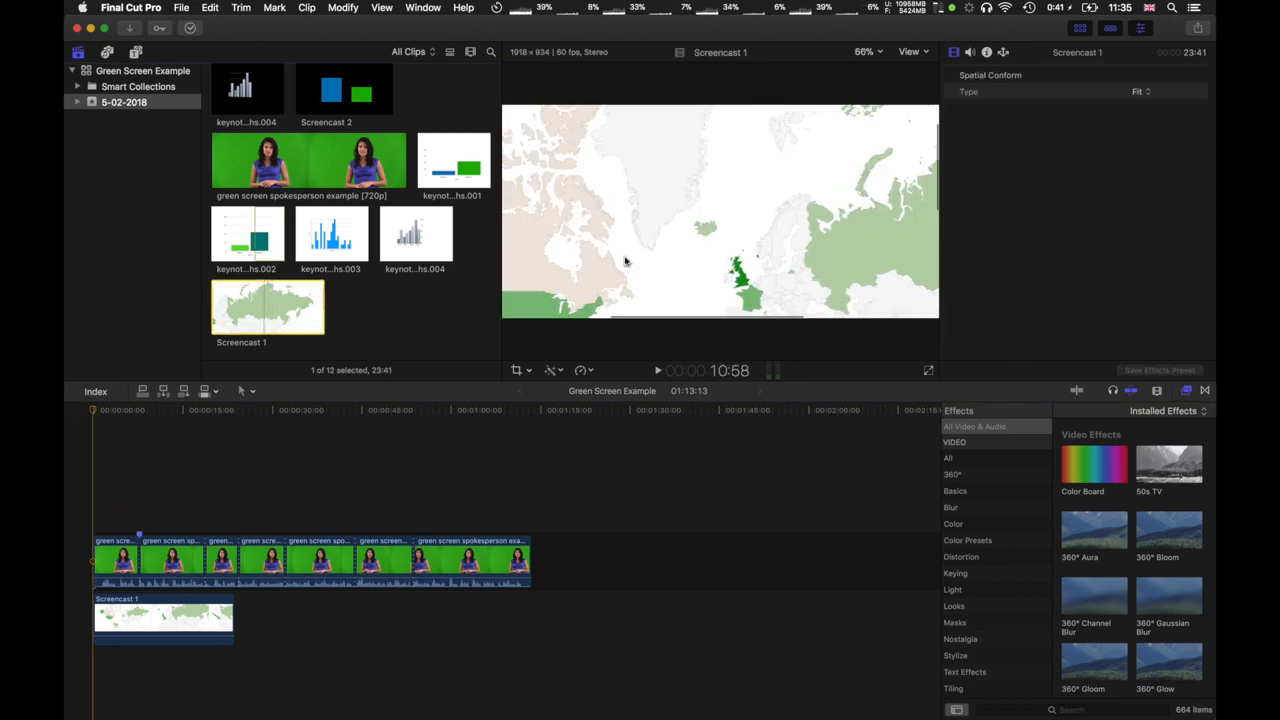
left_click(656, 370)
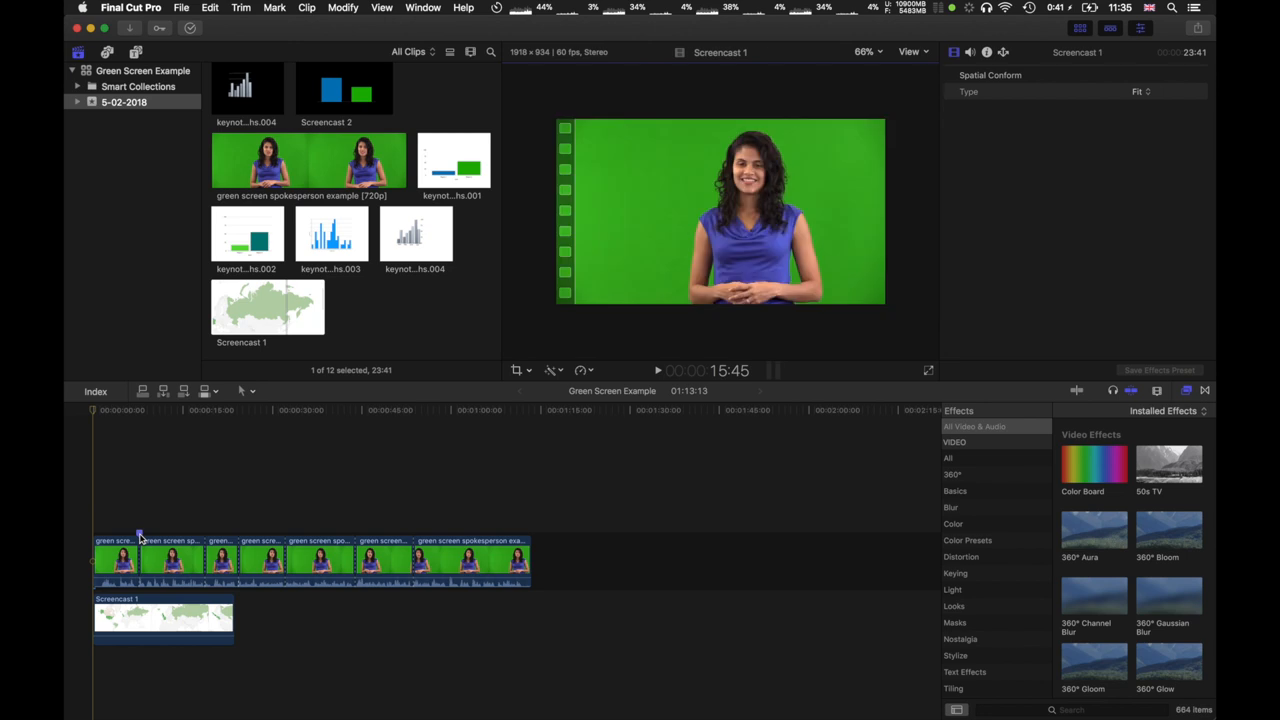
left_click(156, 556)
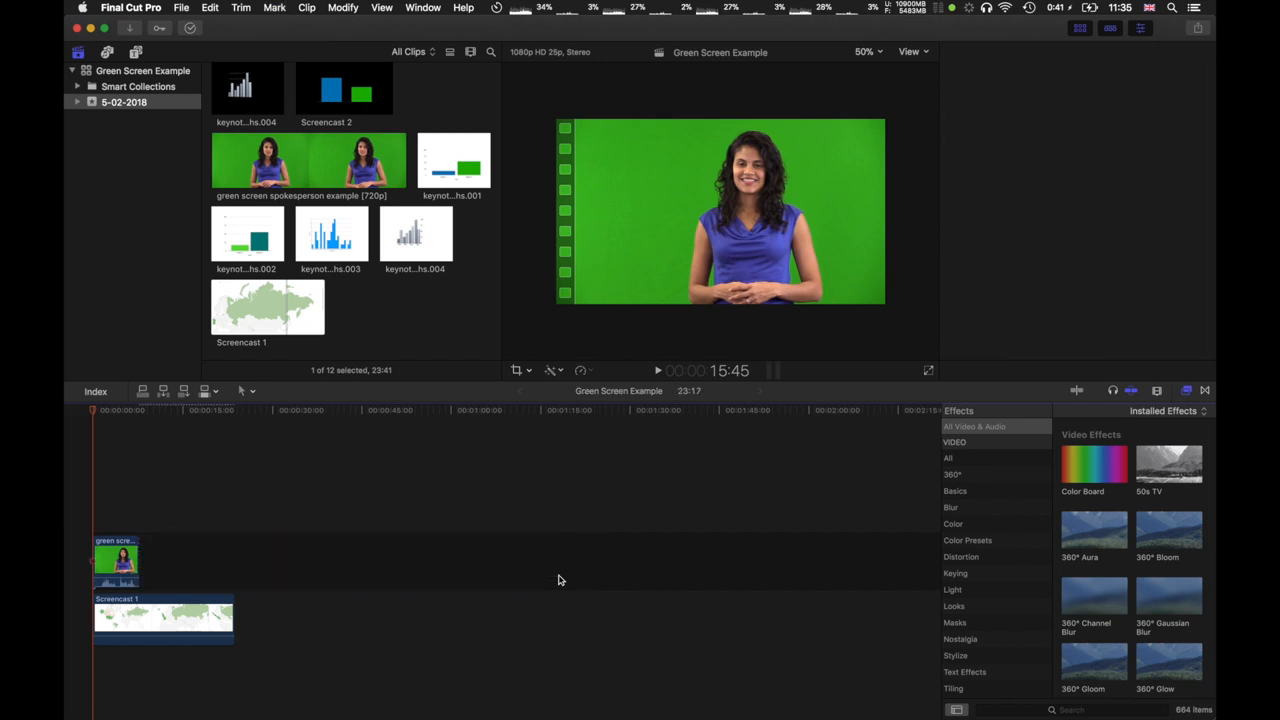
Delete the marker from the presenter clip and place keynote graphs.002 after the map clip below it
left_click(116, 558)
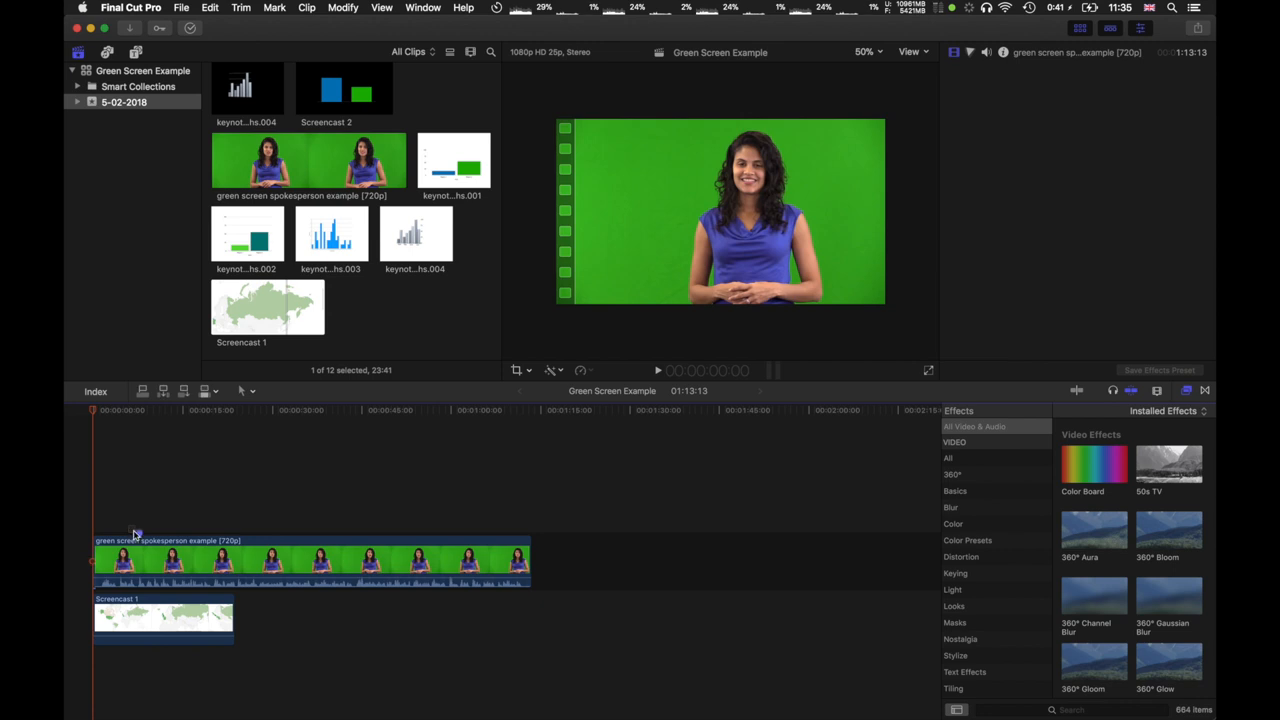
right_click(136, 536)
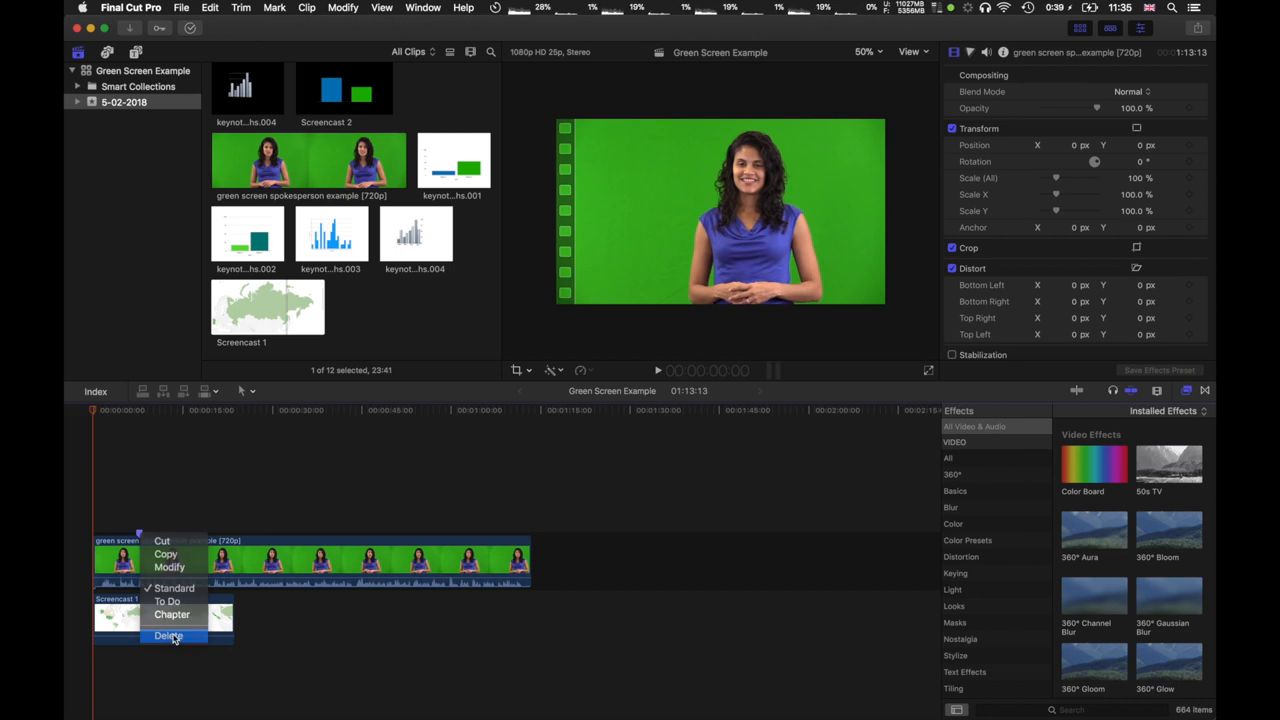
left_click(168, 636)
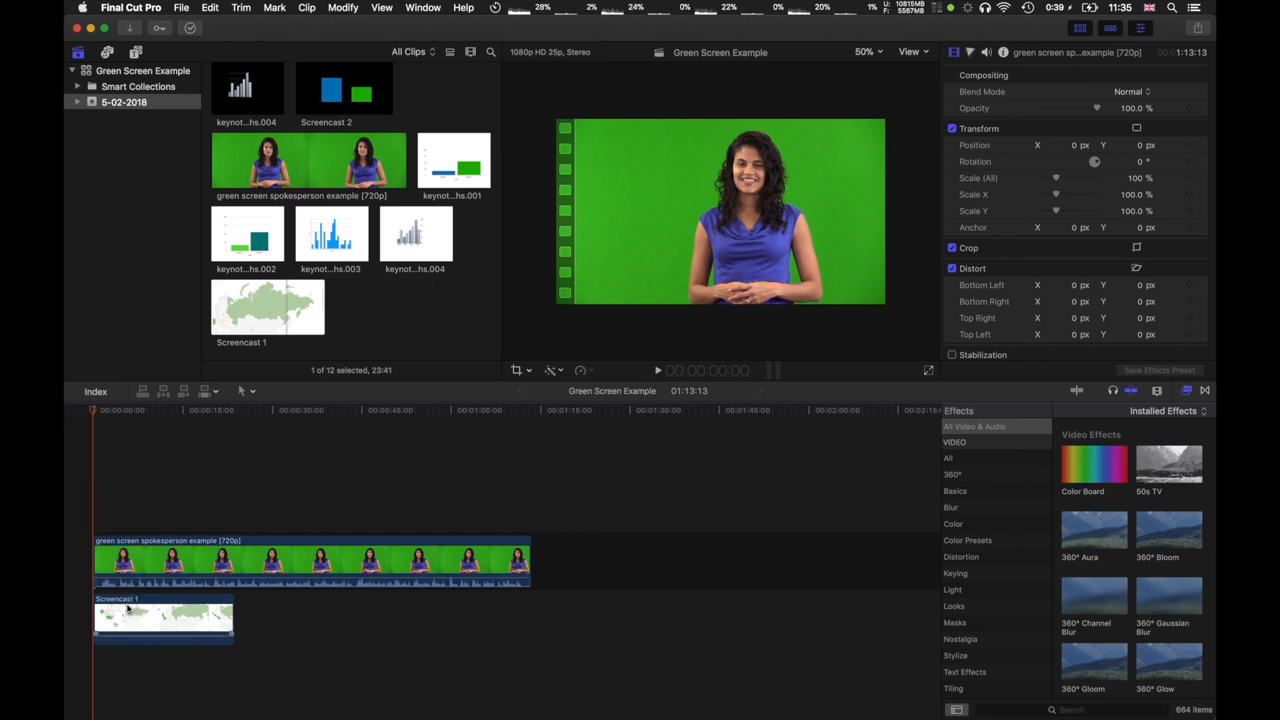
left_click(130, 610)
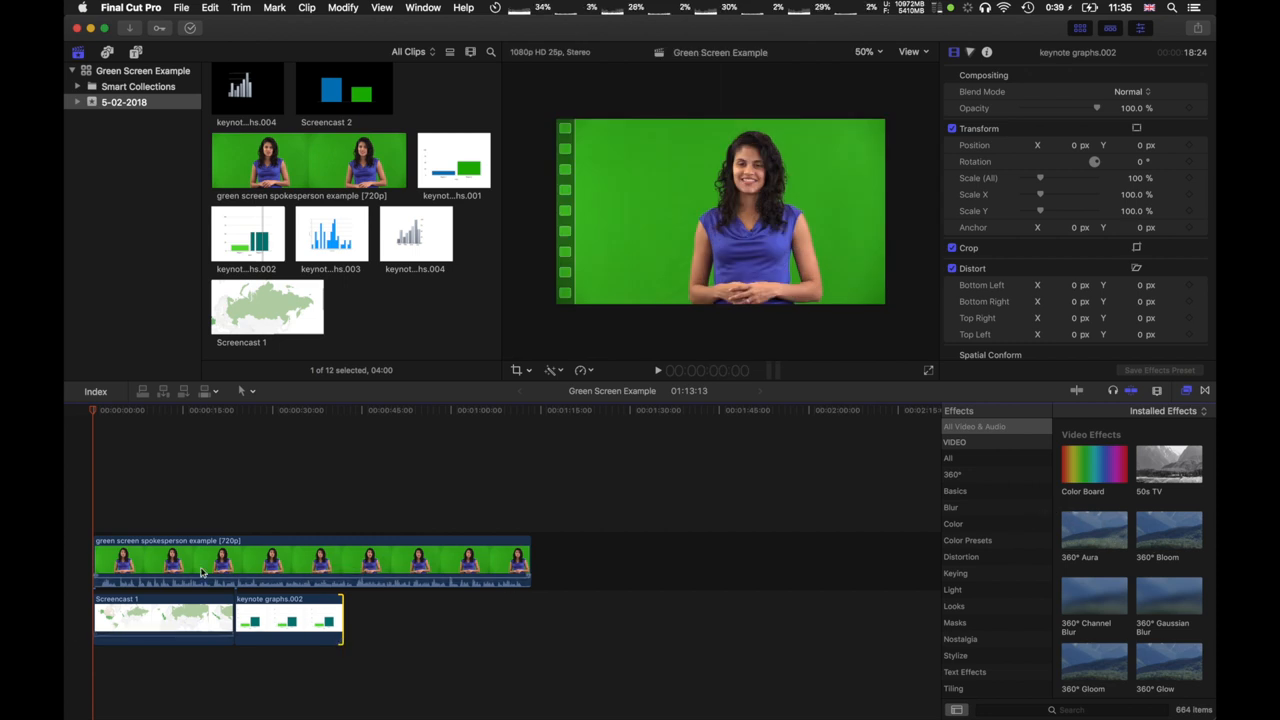
Select the presenter clip and toggle the Effects browser off and back on
left_click(176, 556)
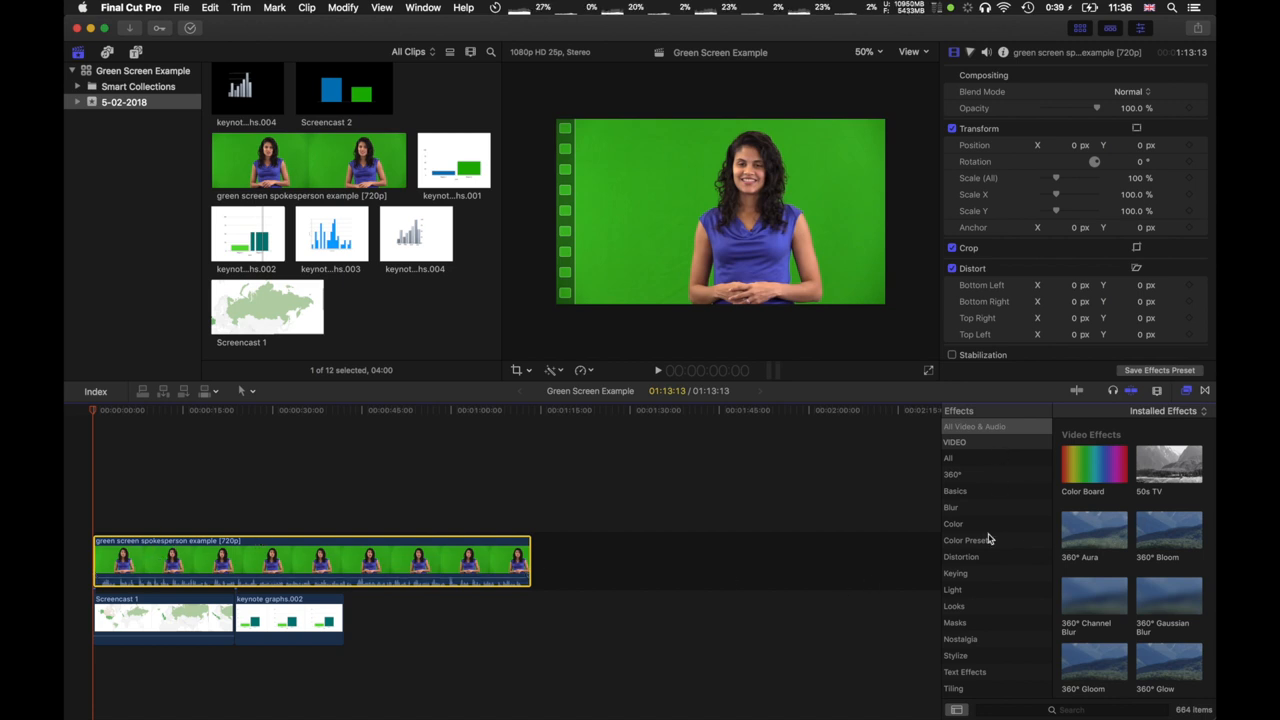
mouse_move(970, 616)
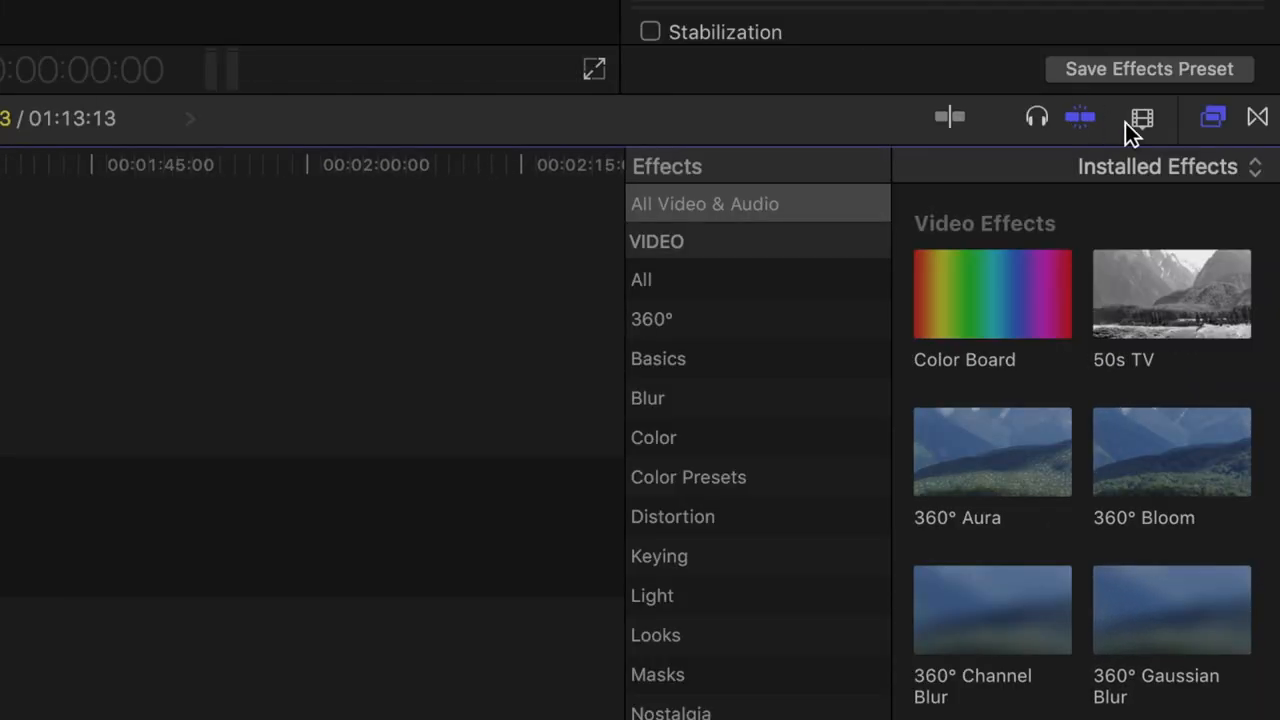
left_click(1212, 116)
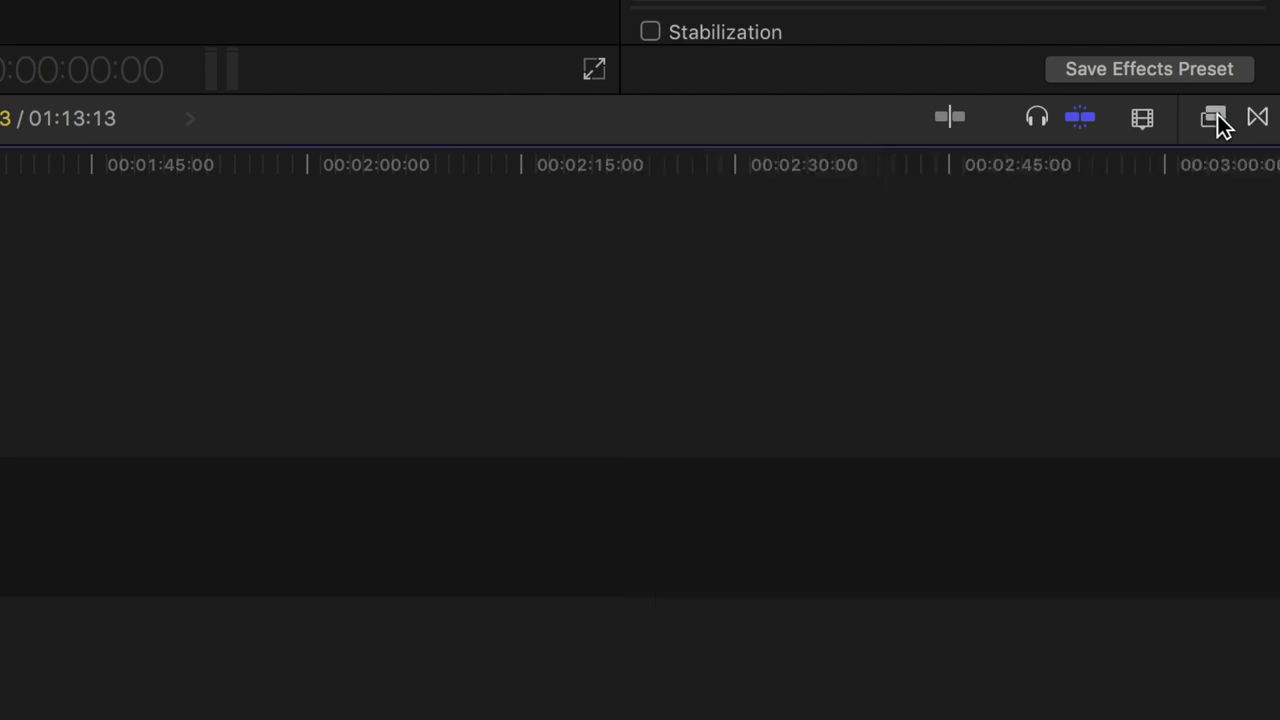
left_click(1212, 116)
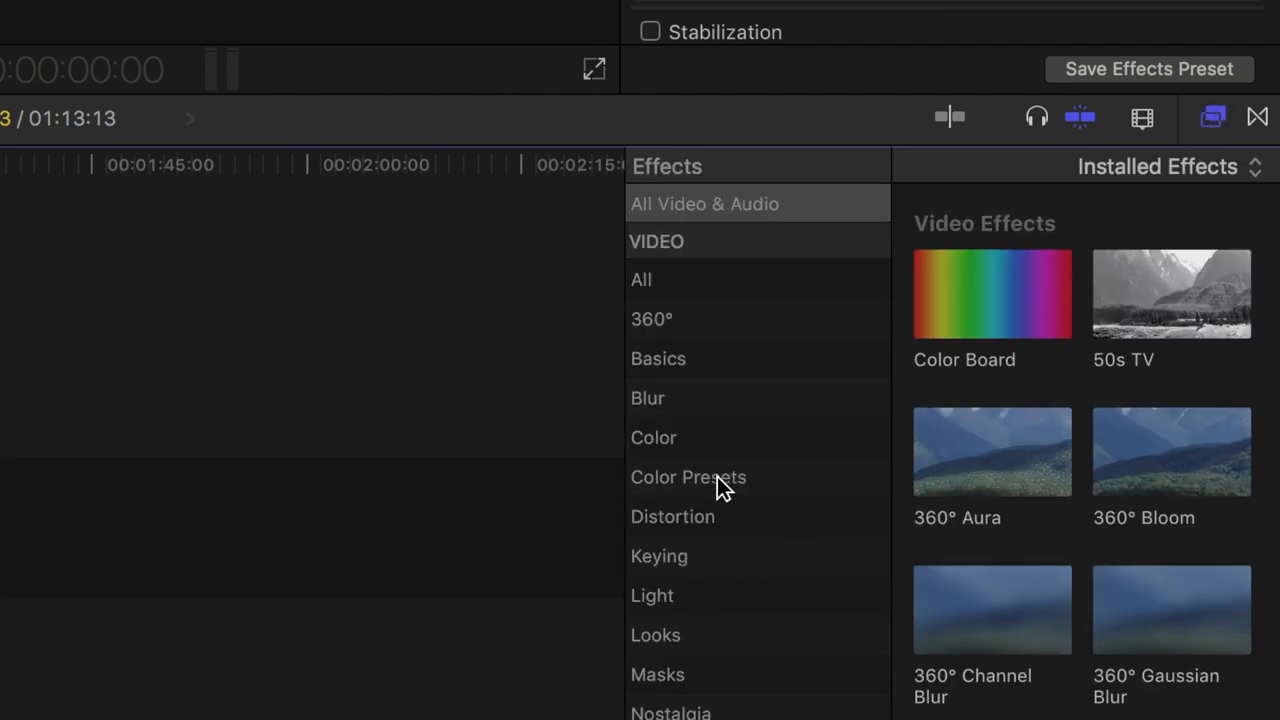
scroll("down", 3)
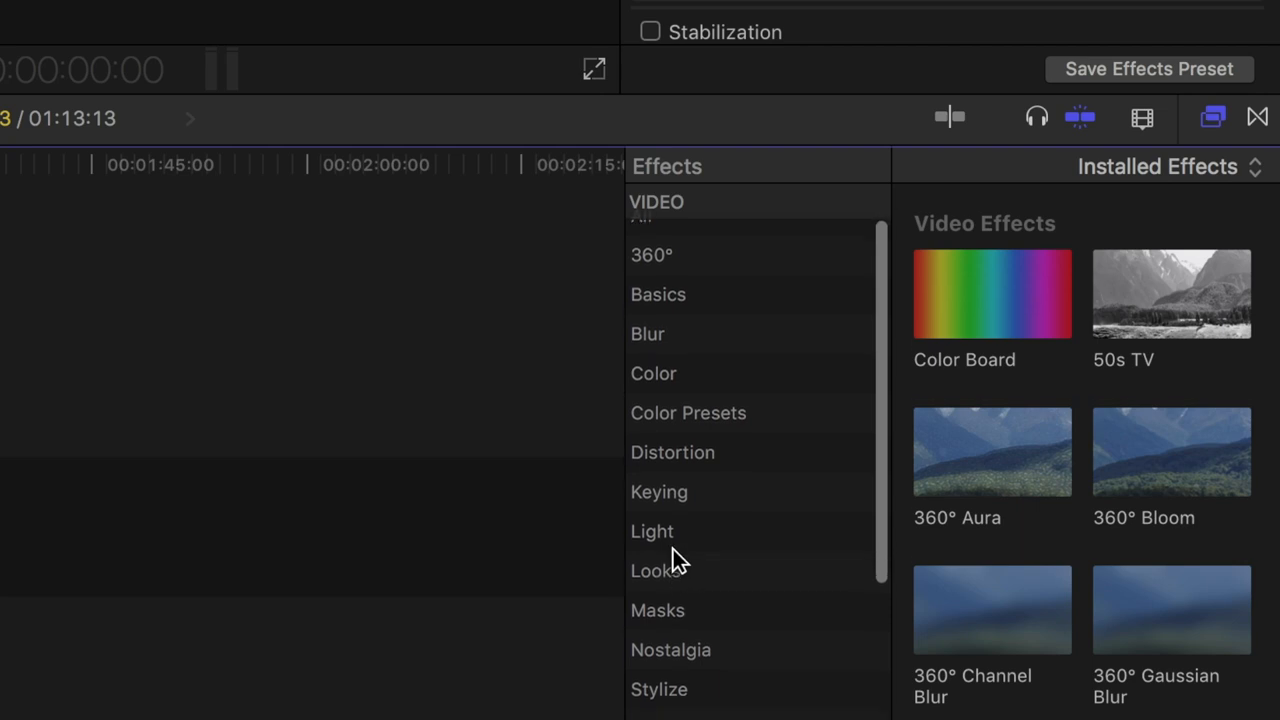
Narrow the effects browser to Keying, then to the Stylize category
left_click(660, 492)
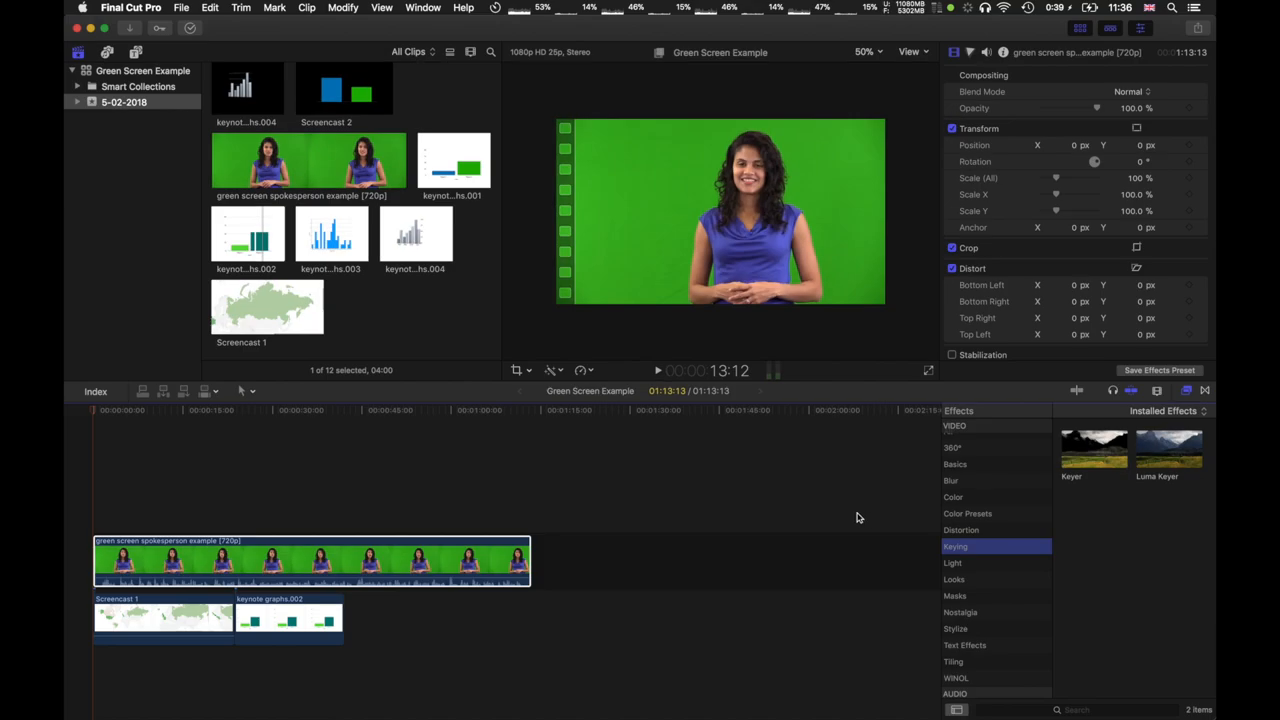
left_click(956, 628)
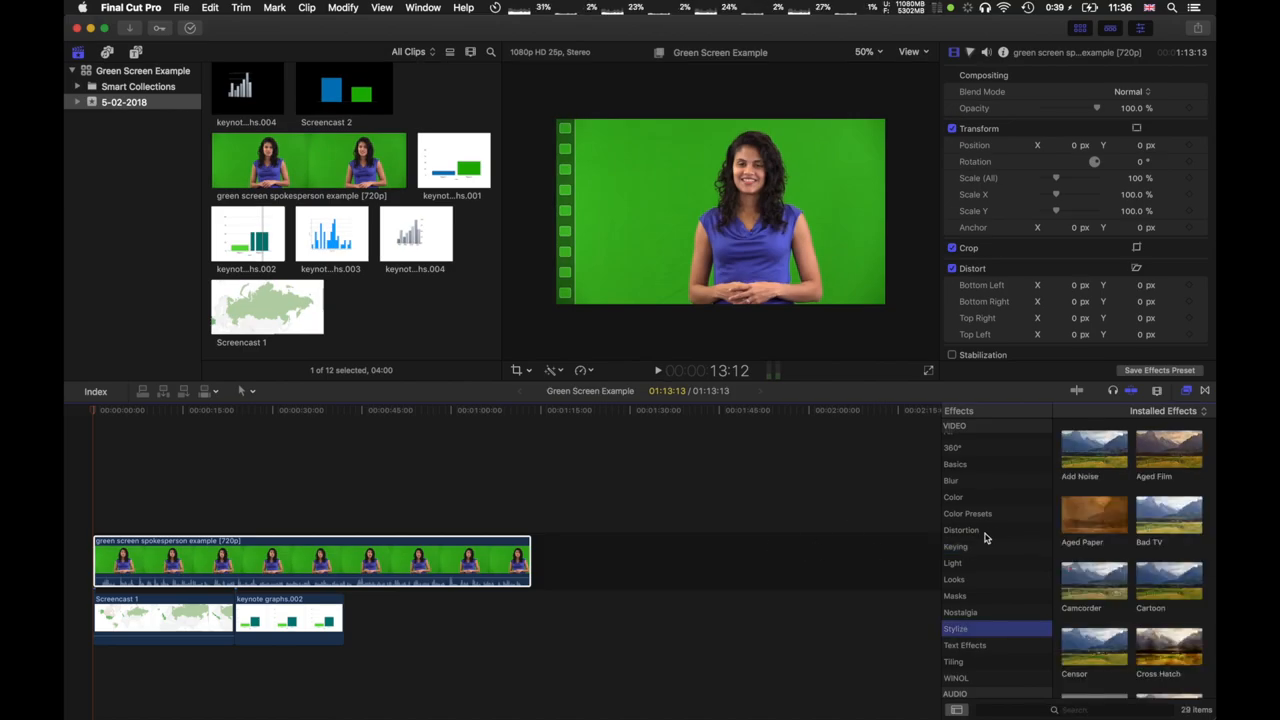
Apply the Keyer effect to the green-screen presenter clip so the map shows behind her
left_click(956, 546)
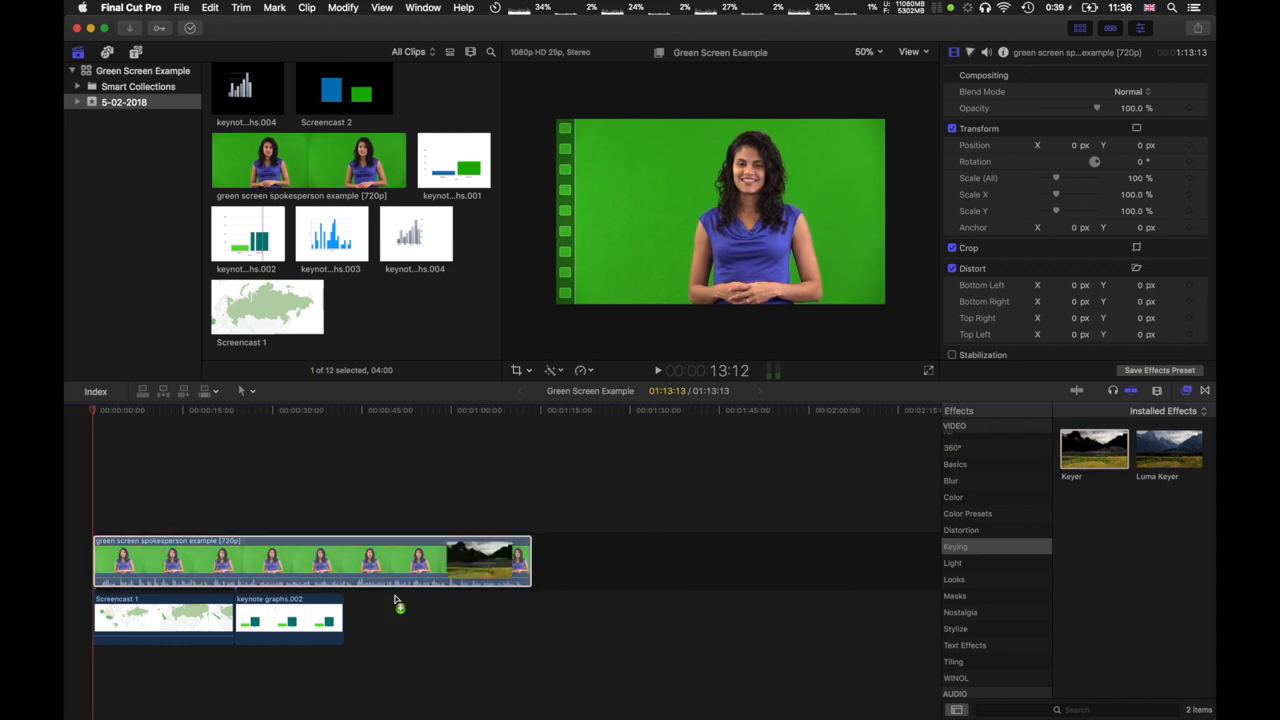
left_click(180, 560)
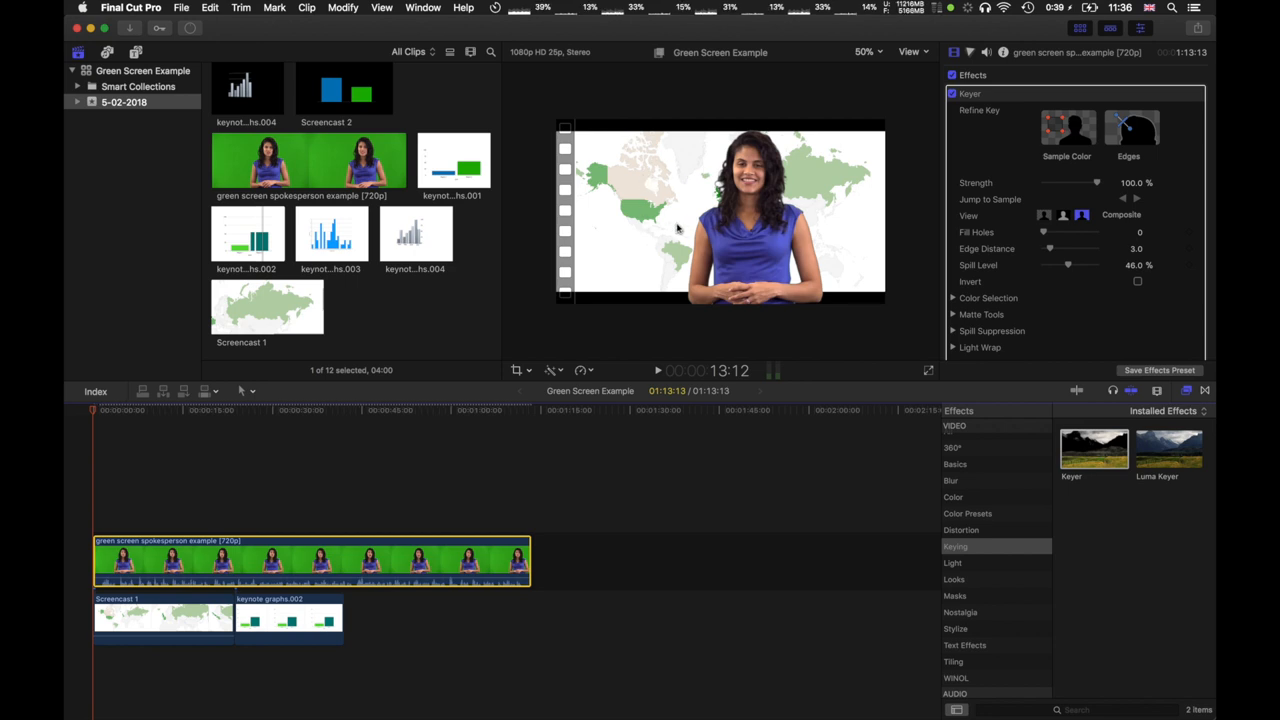
mouse_move(680, 222)
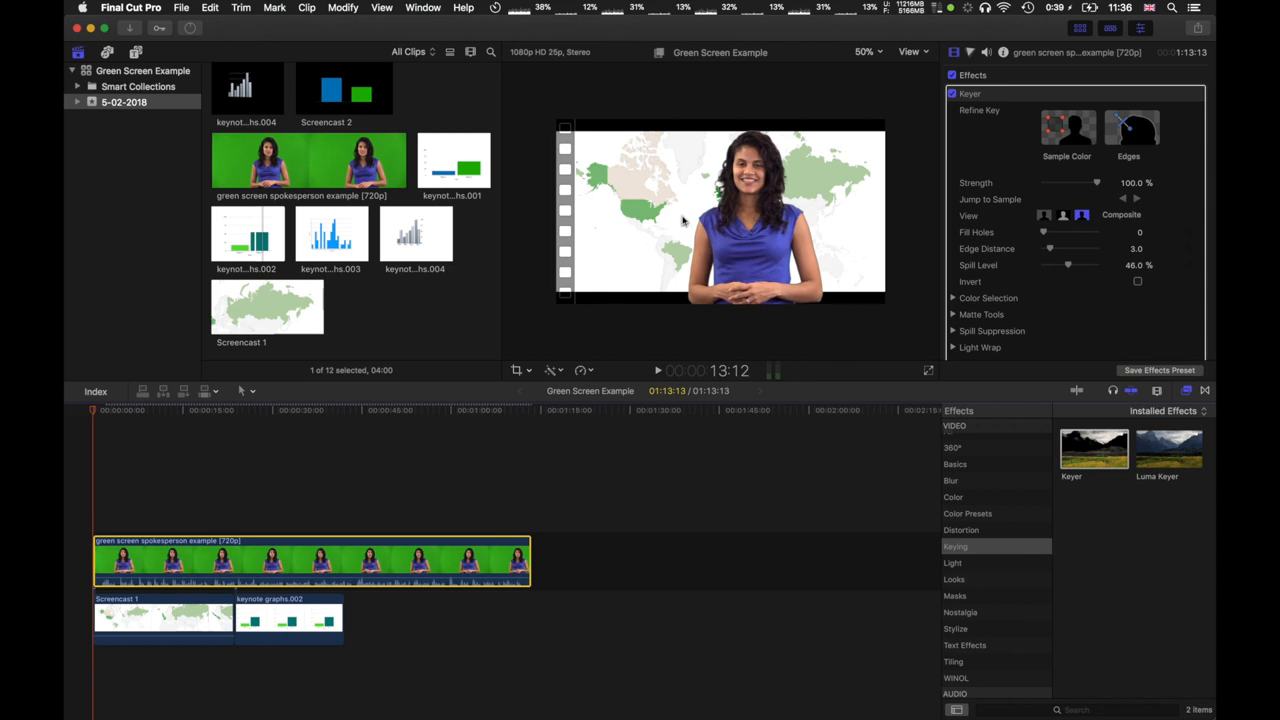
mouse_move(704, 210)
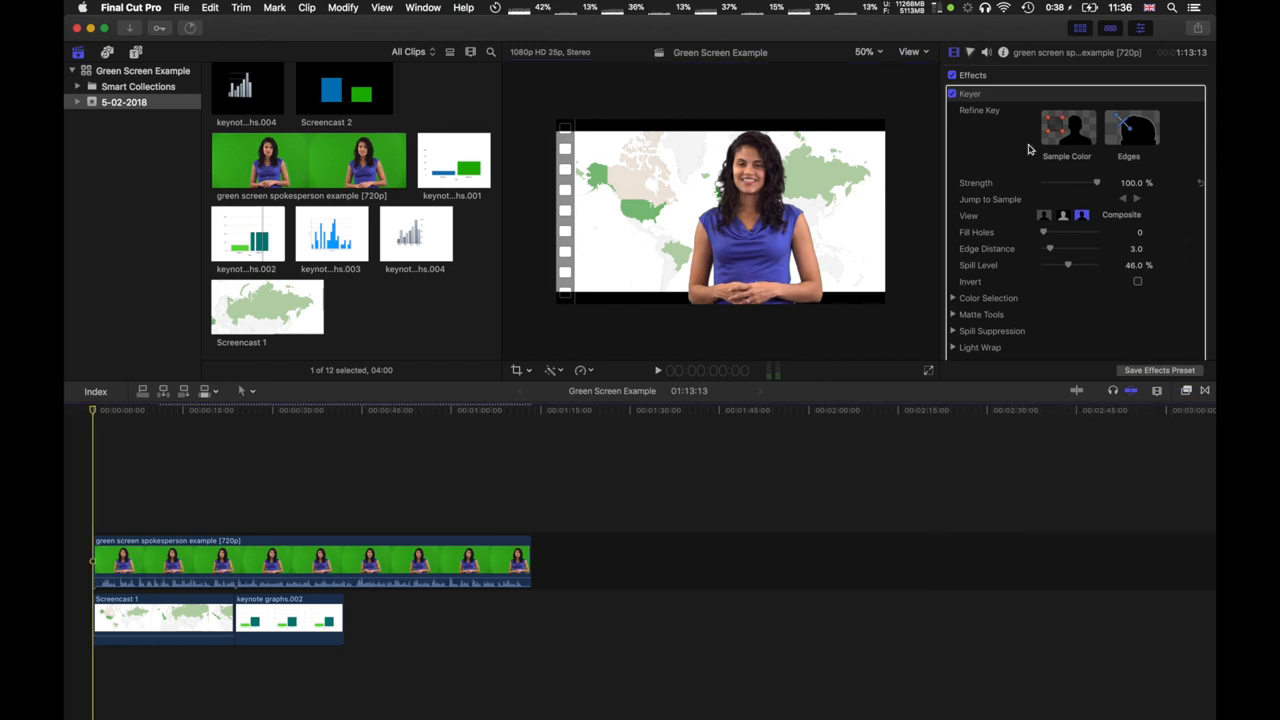
mouse_move(856, 144)
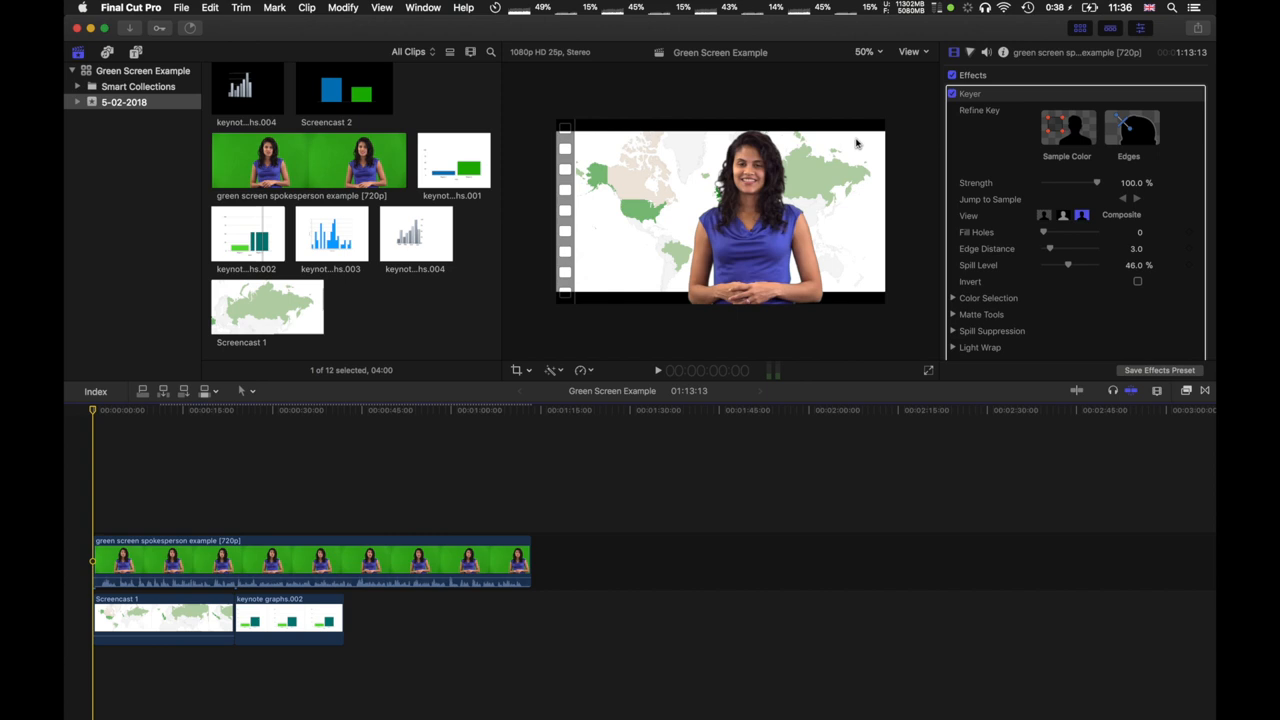
mouse_move(800, 180)
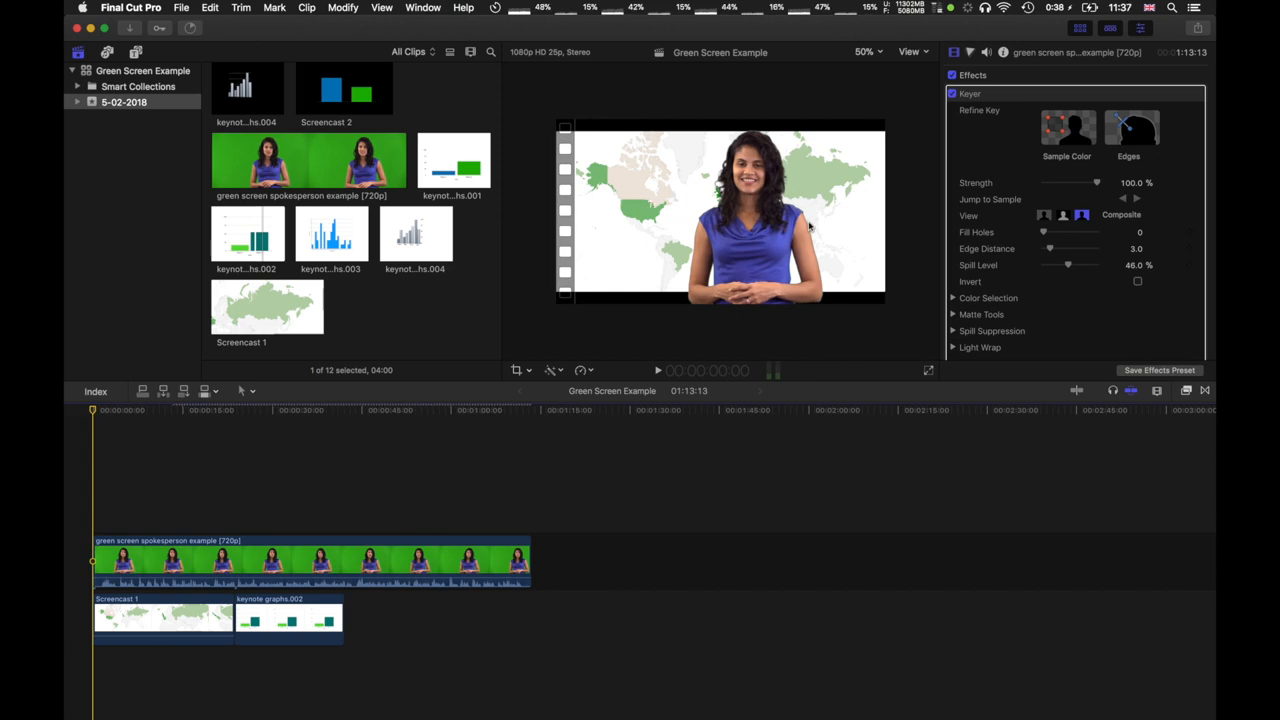
mouse_move(928, 376)
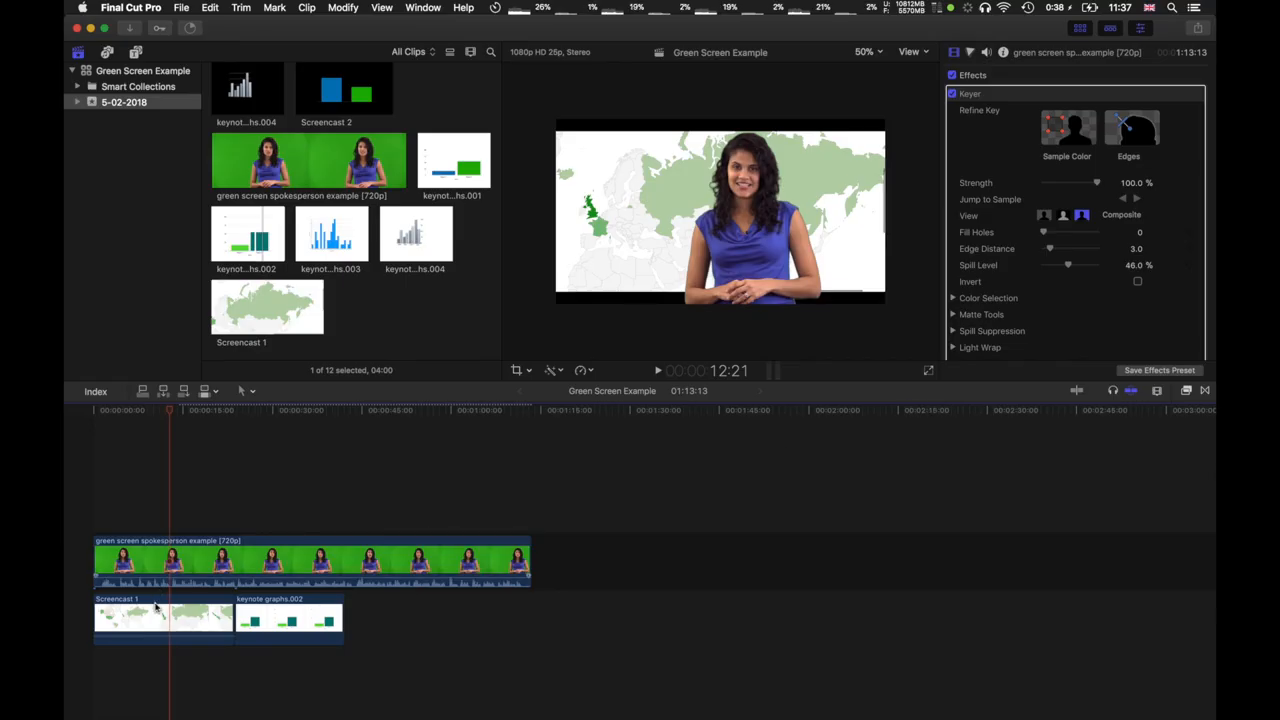
Jump the playhead to the bar chart section and select the keynote graphs.002 clip
left_click(160, 616)
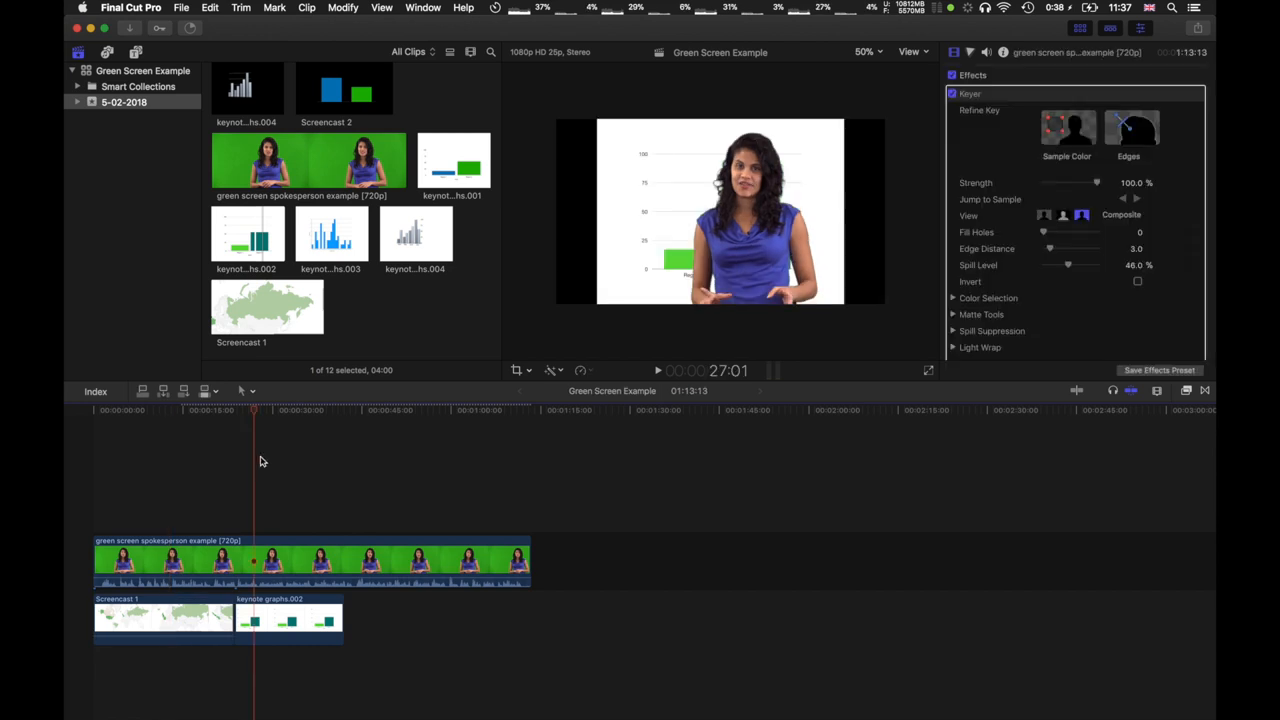
mouse_move(144, 470)
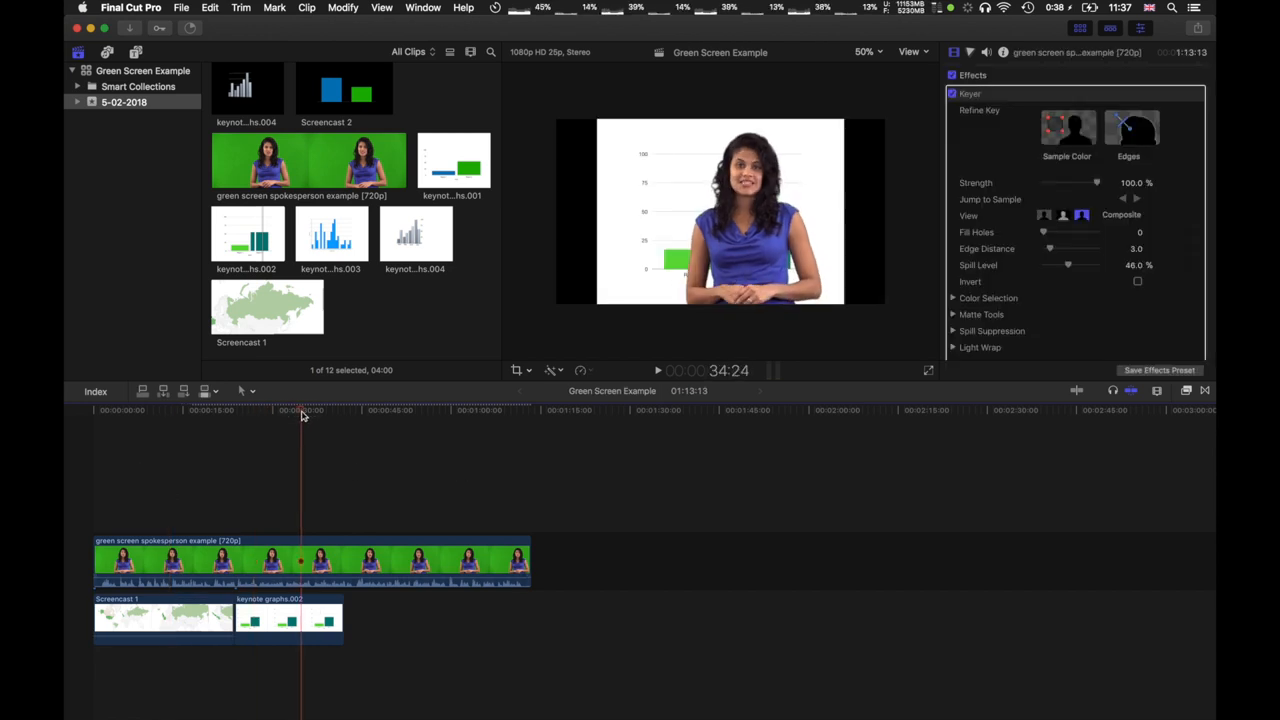
left_click(288, 618)
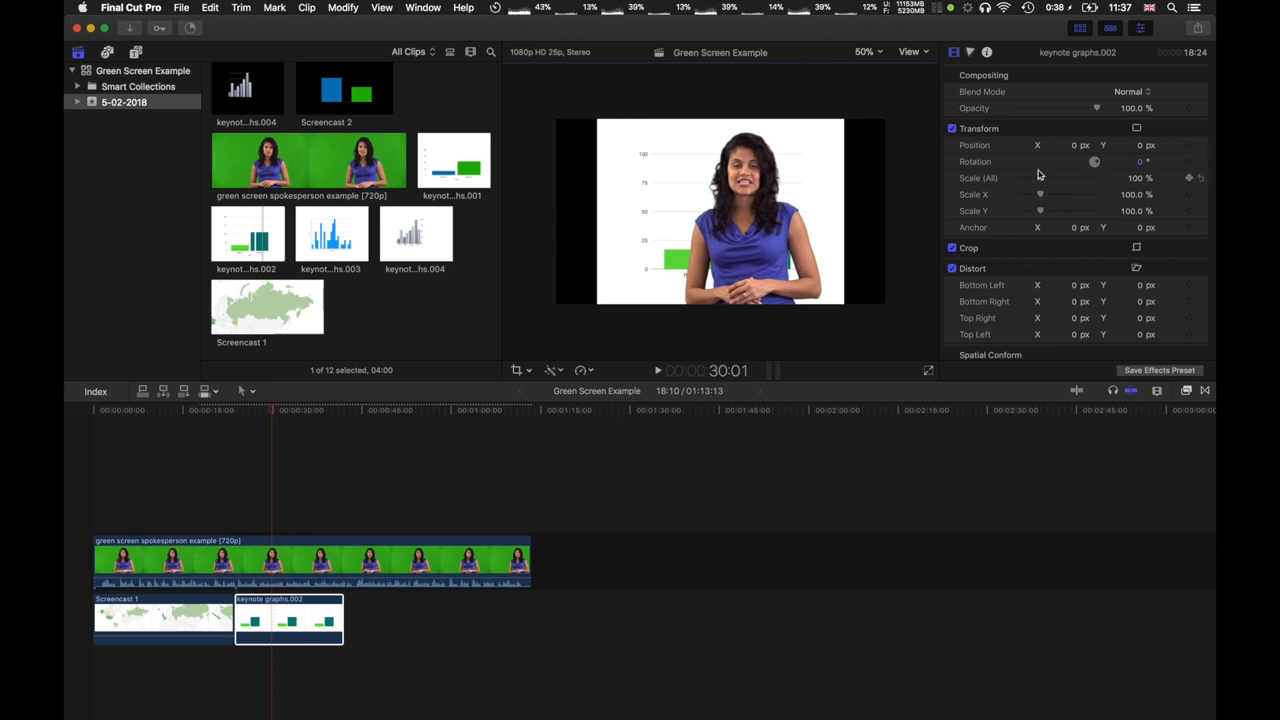
mouse_move(488, 440)
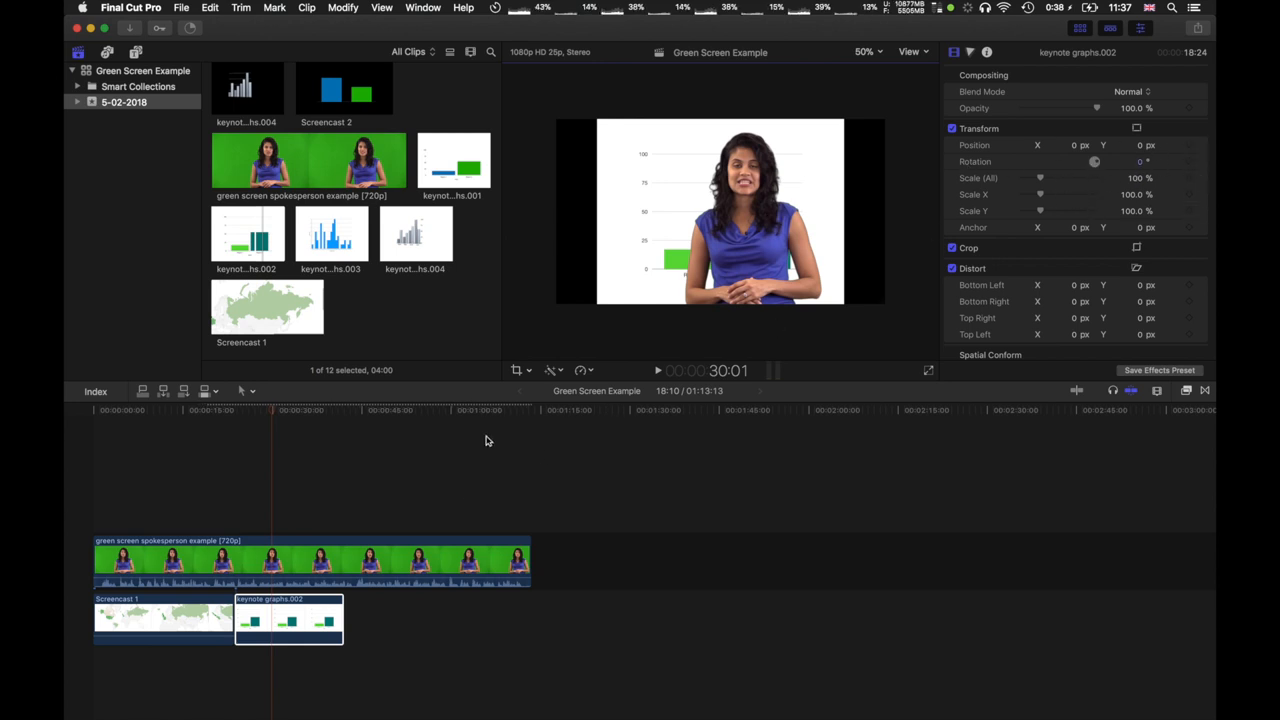
Select the Screencast 1 map clip and raise its Scale (All) to about 115%
left_click(288, 620)
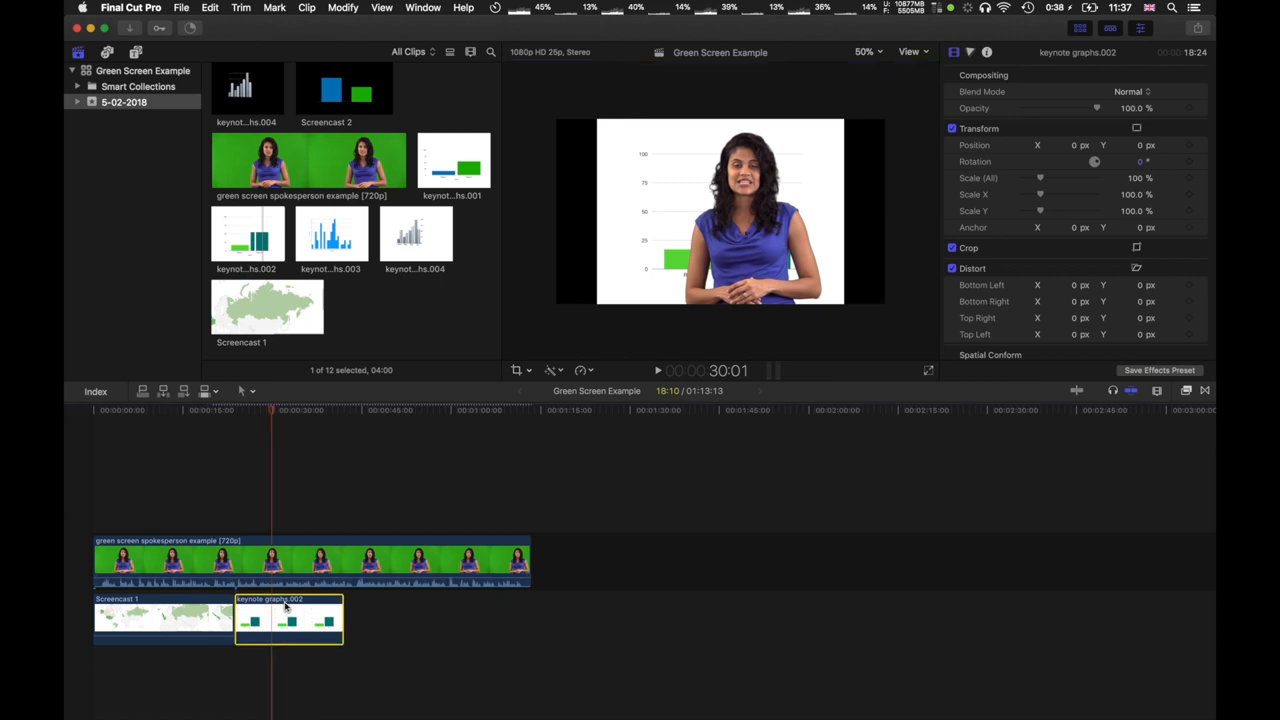
left_click(164, 618)
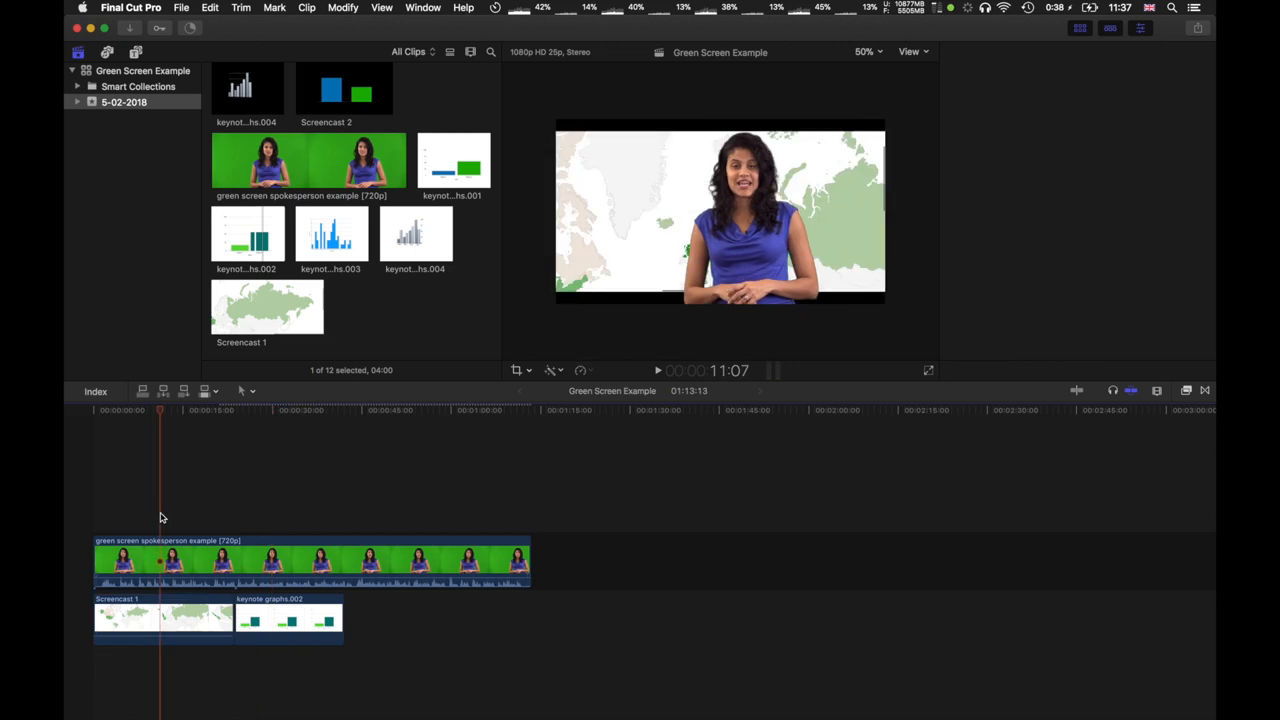
left_click(164, 616)
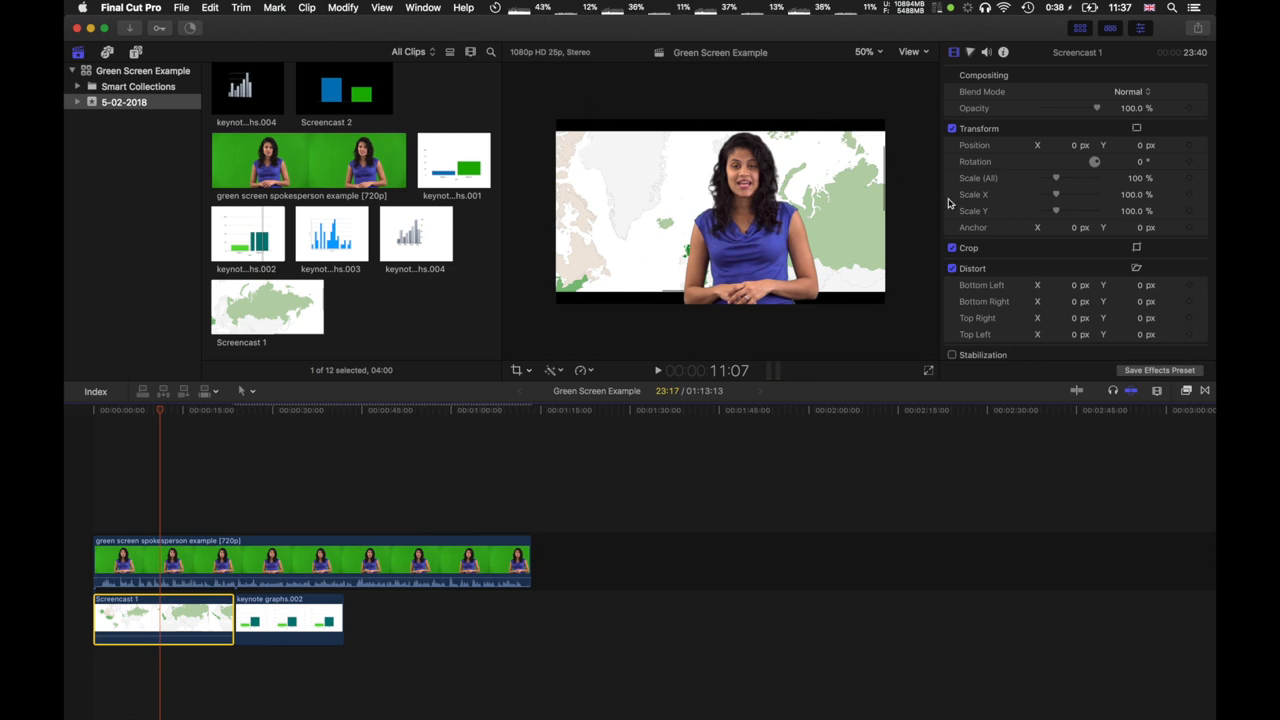
mouse_move(1058, 192)
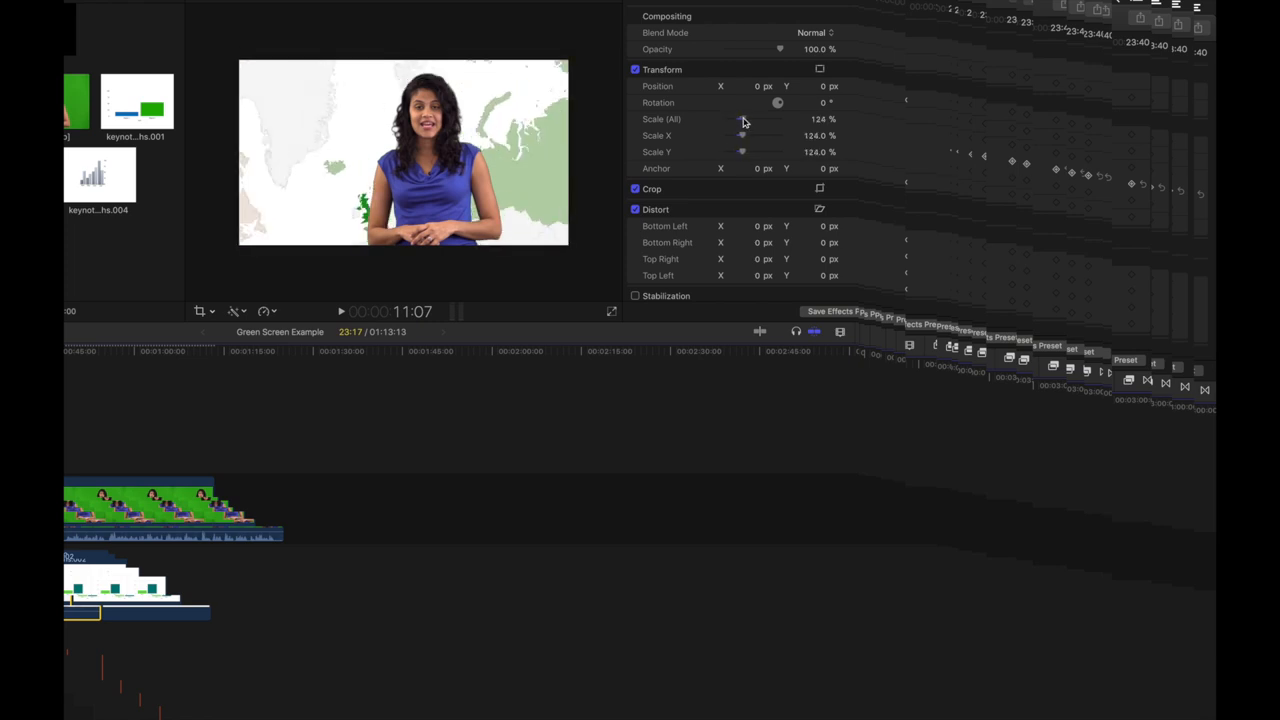
left_click_drag(742, 120, 730, 120)
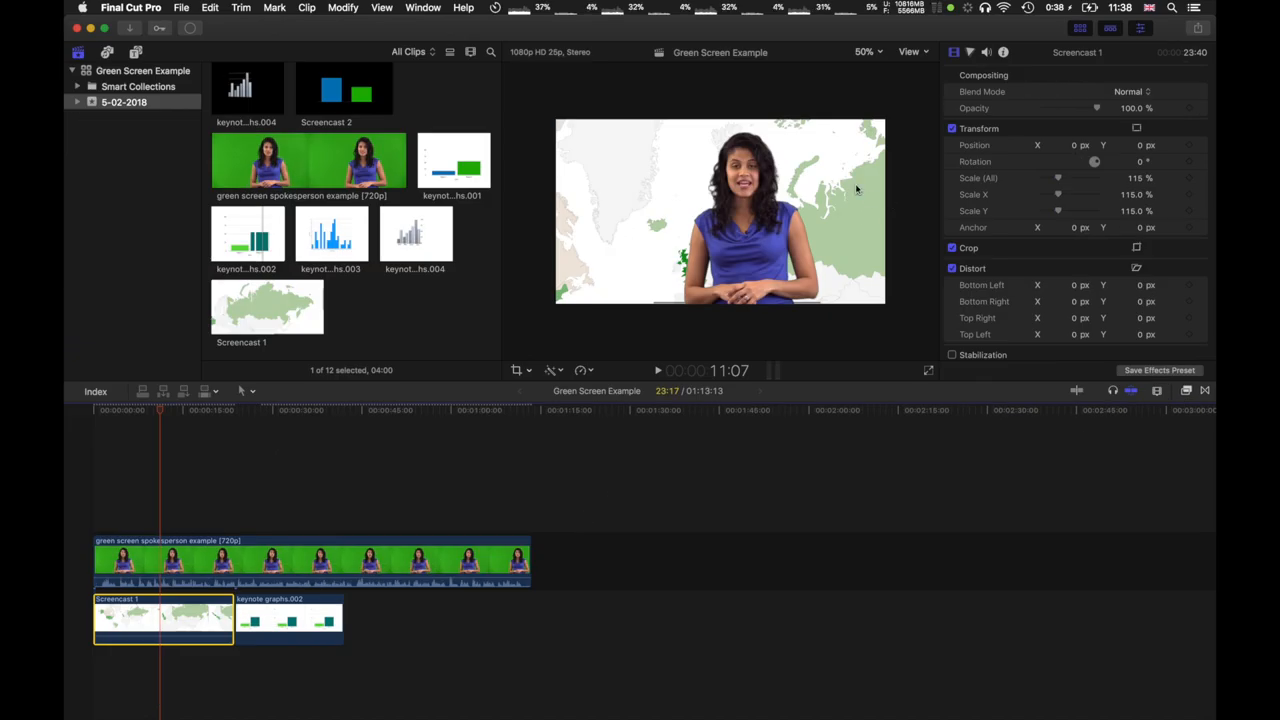
Set the viewer zoom level to 66% from the zoom pop-up menu
left_click(864, 52)
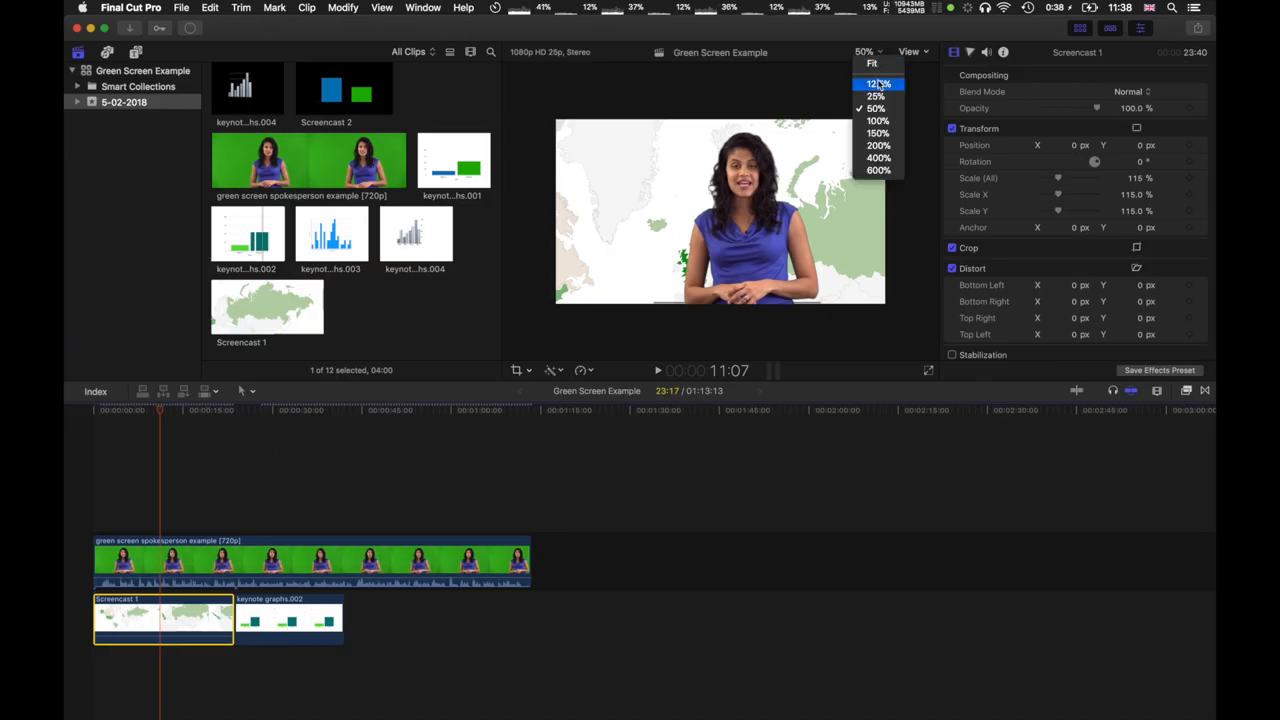
left_click(878, 120)
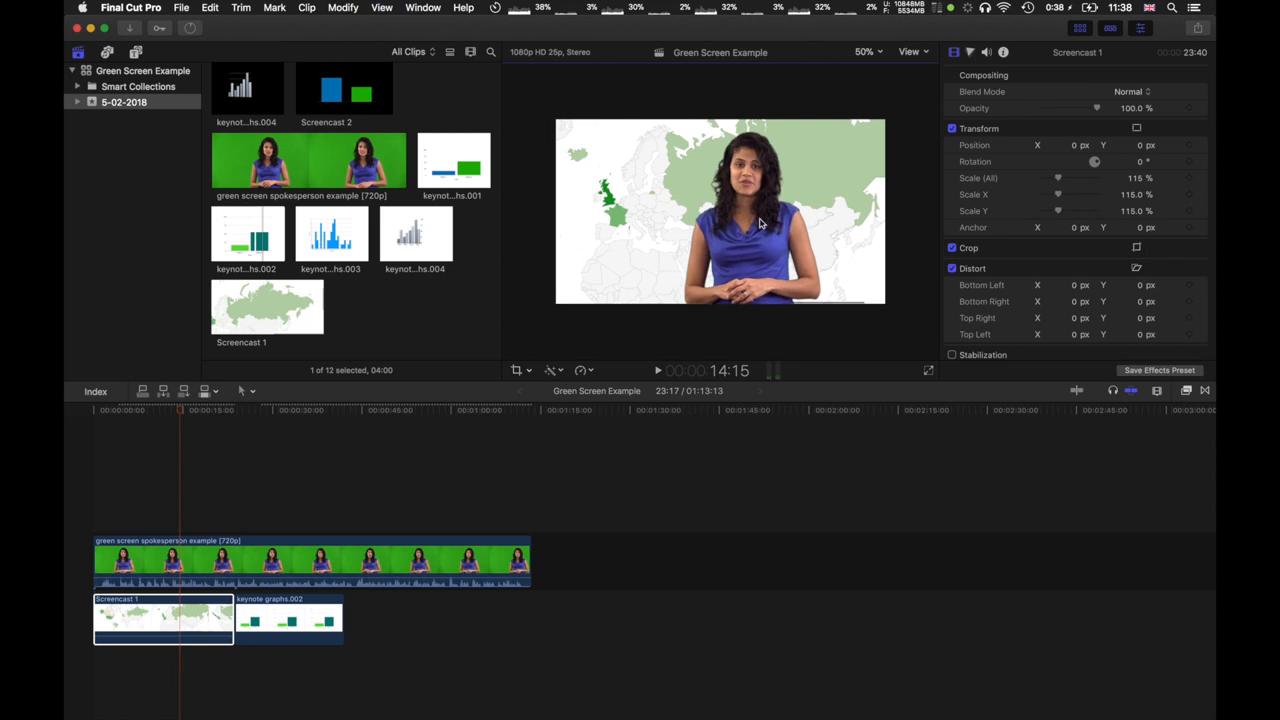
mouse_move(584, 108)
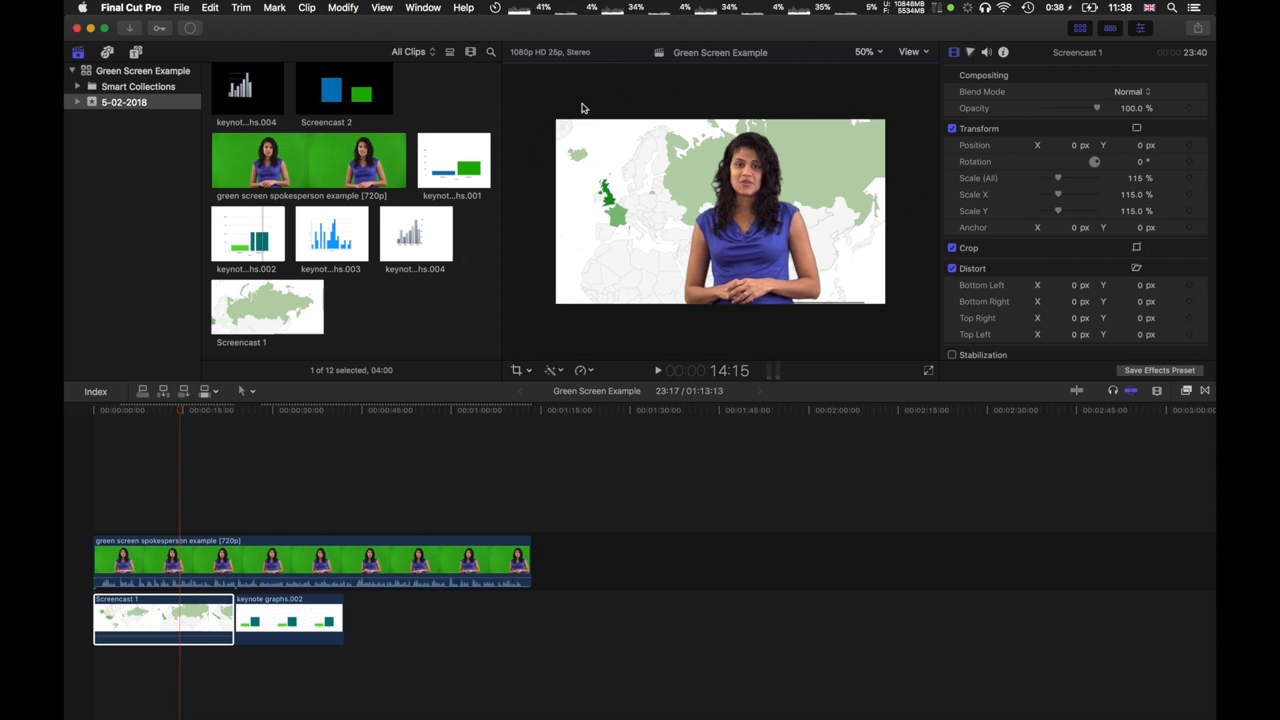
mouse_move(758, 152)
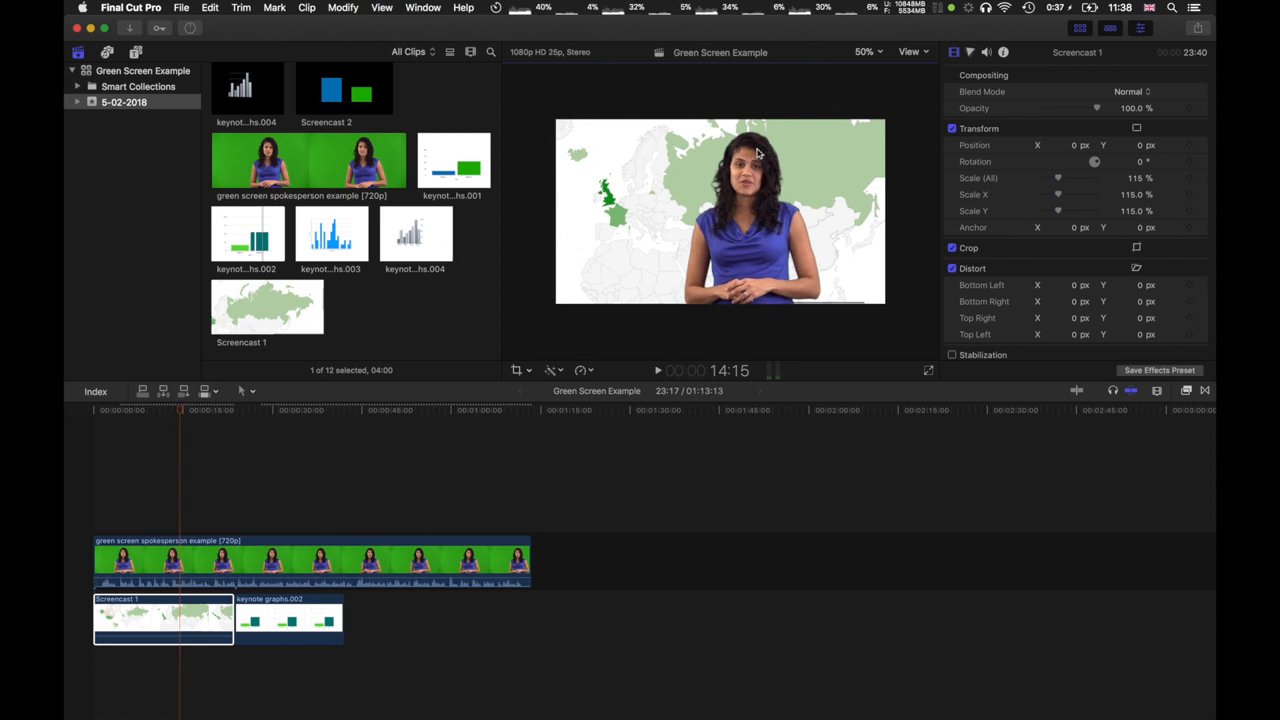
left_click(864, 52)
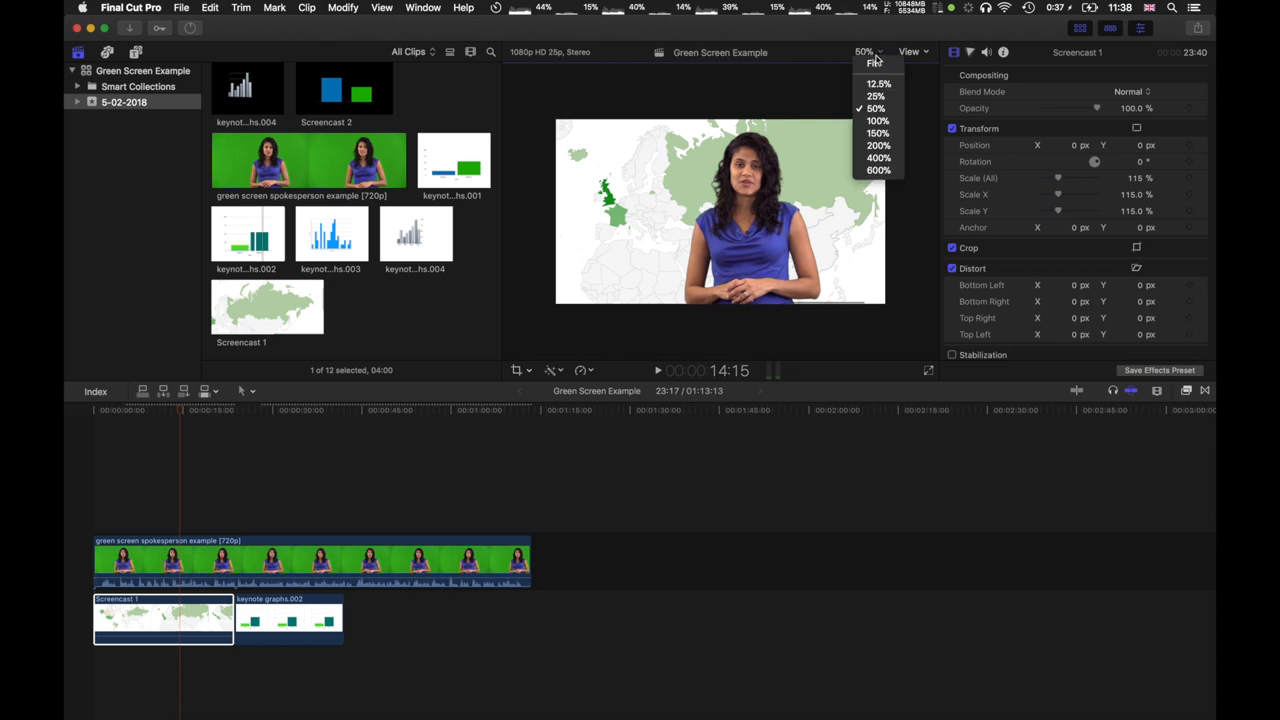
mouse_move(876, 108)
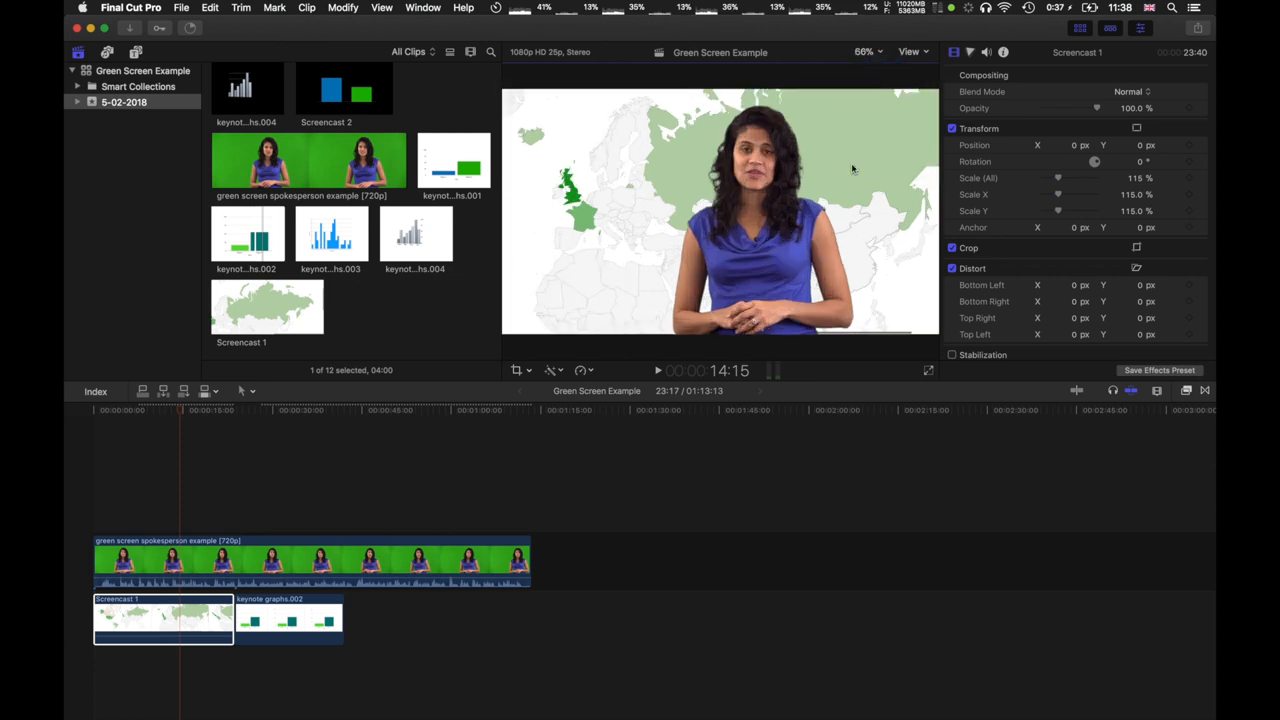
mouse_move(878, 320)
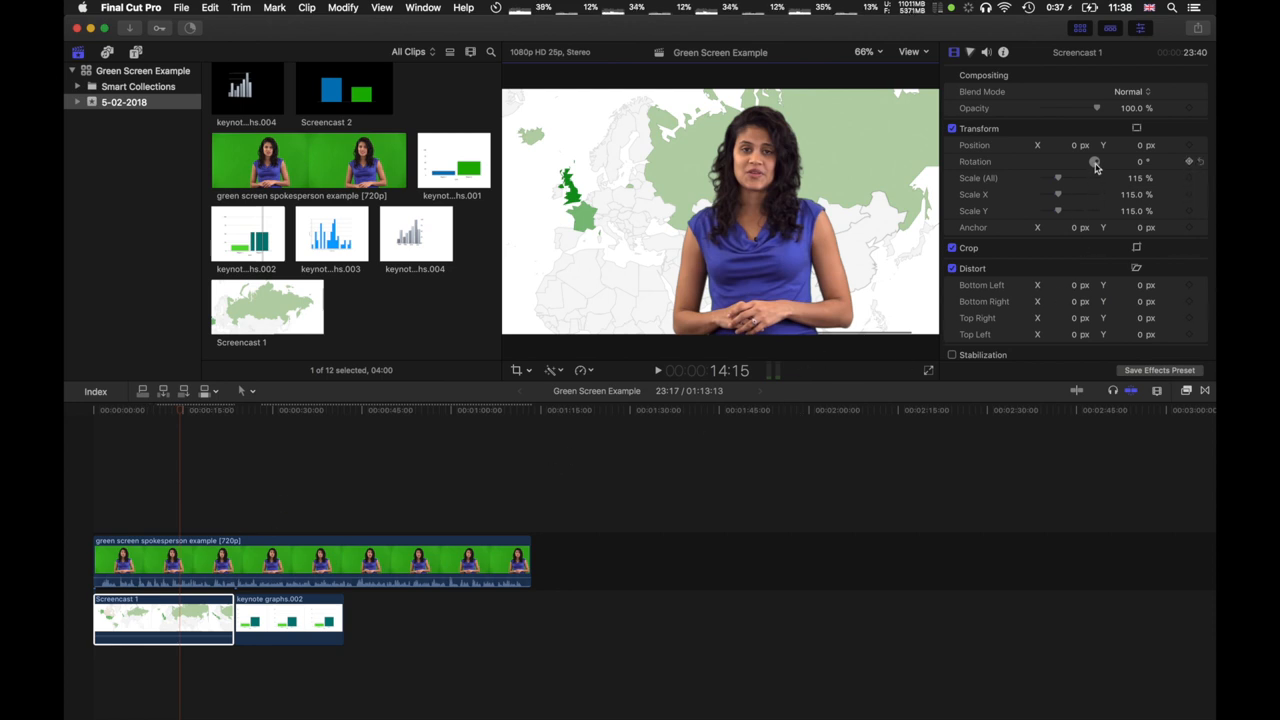
left_click_drag(1096, 160, 1096, 160)
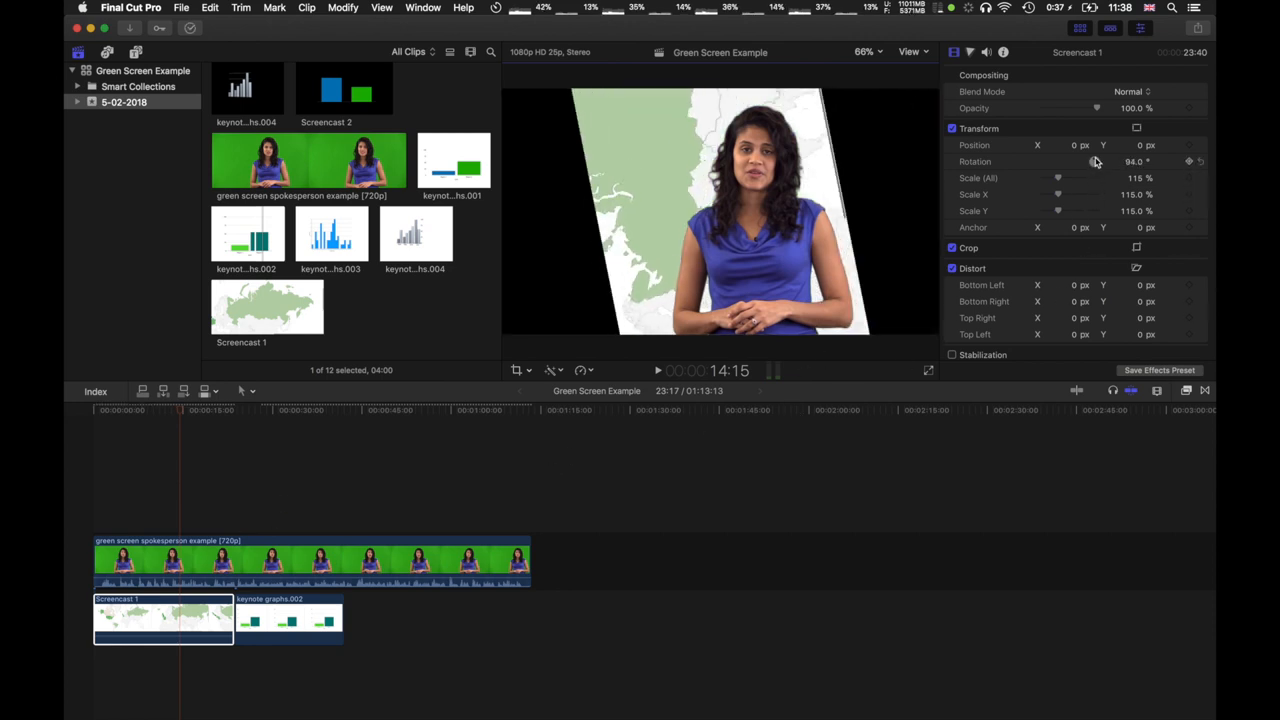
left_click_drag(1096, 160, 1100, 164)
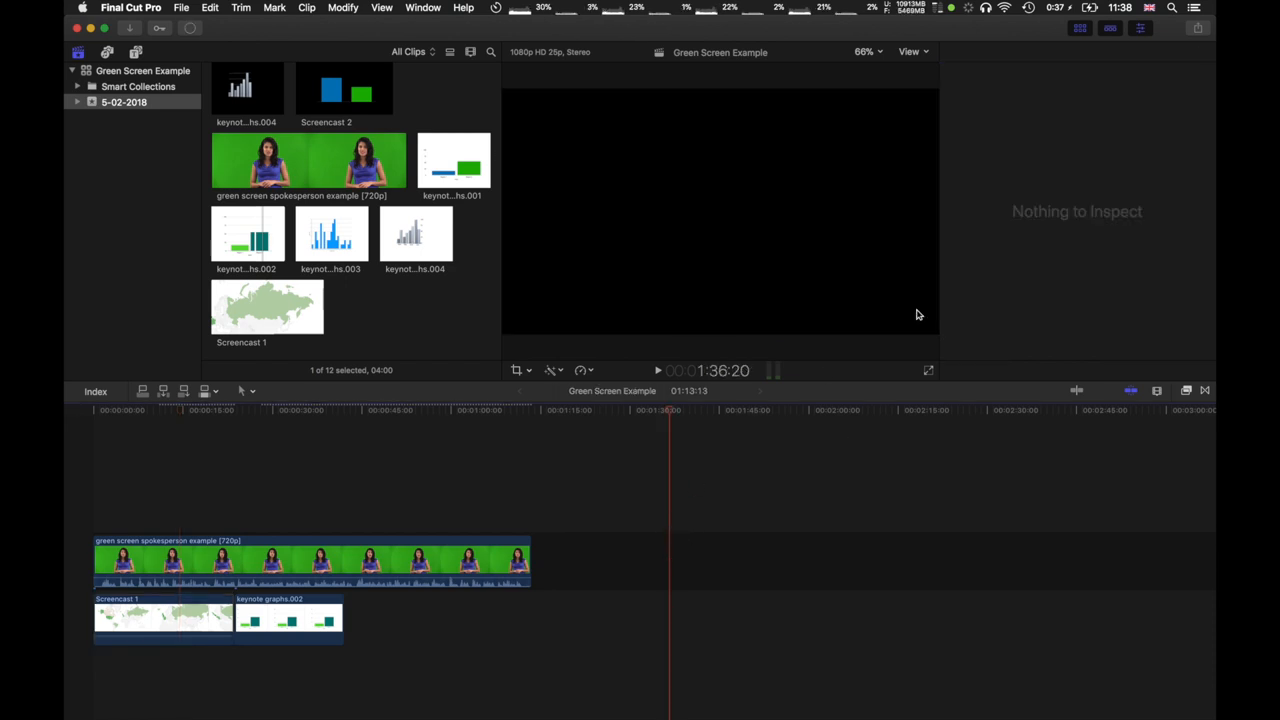
left_click(164, 616)
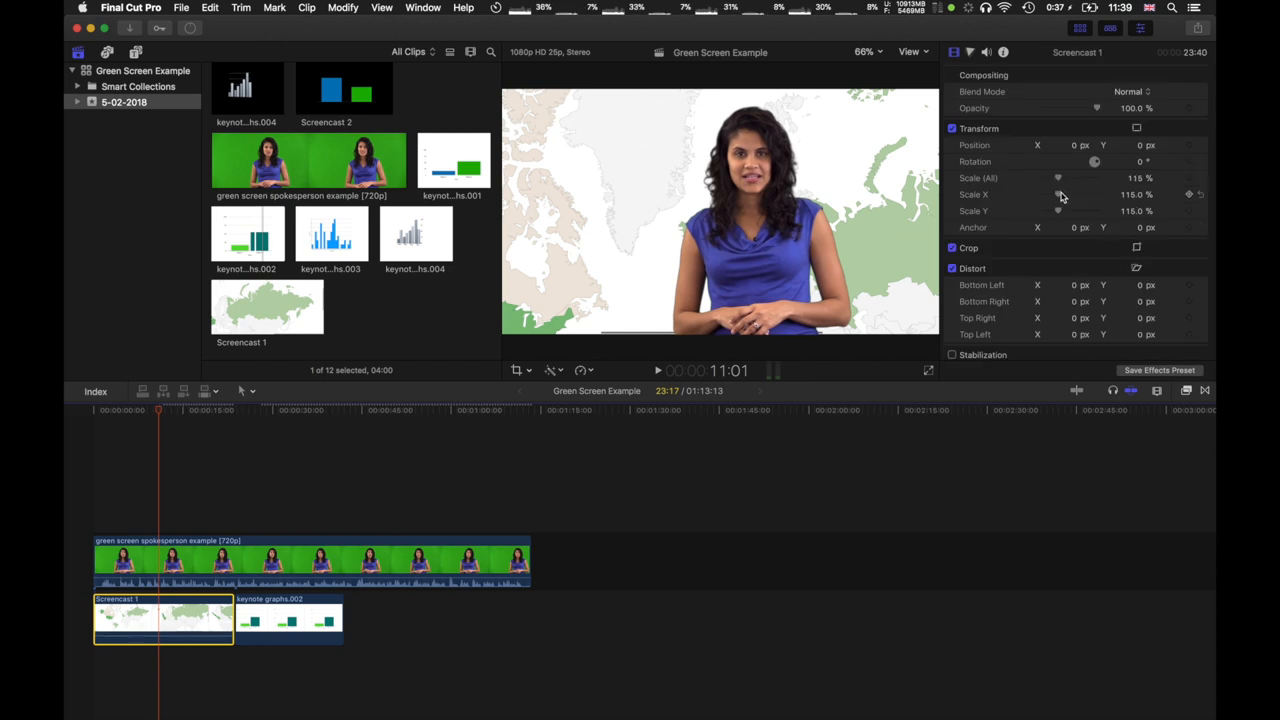
Experiment with the map's Scale (All) and Scale X values, enlarging and squeezing it
left_click_drag(1062, 178, 1056, 178)
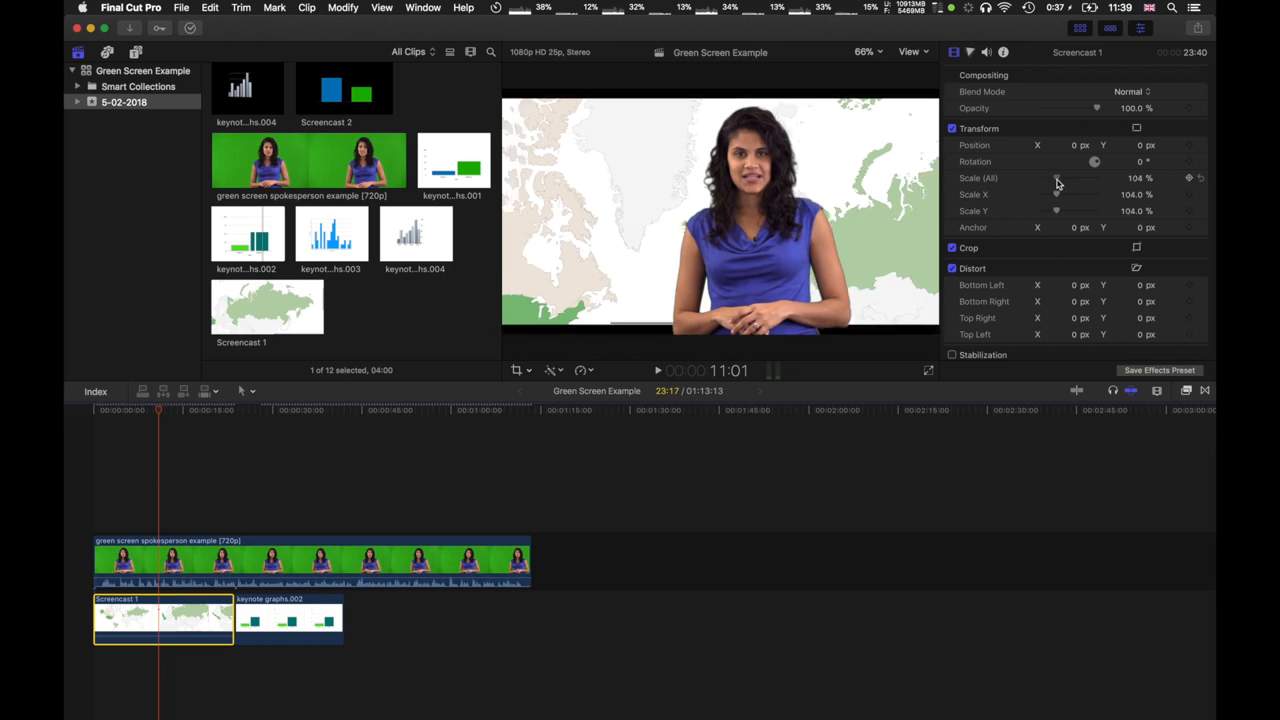
left_click_drag(1056, 178, 1070, 178)
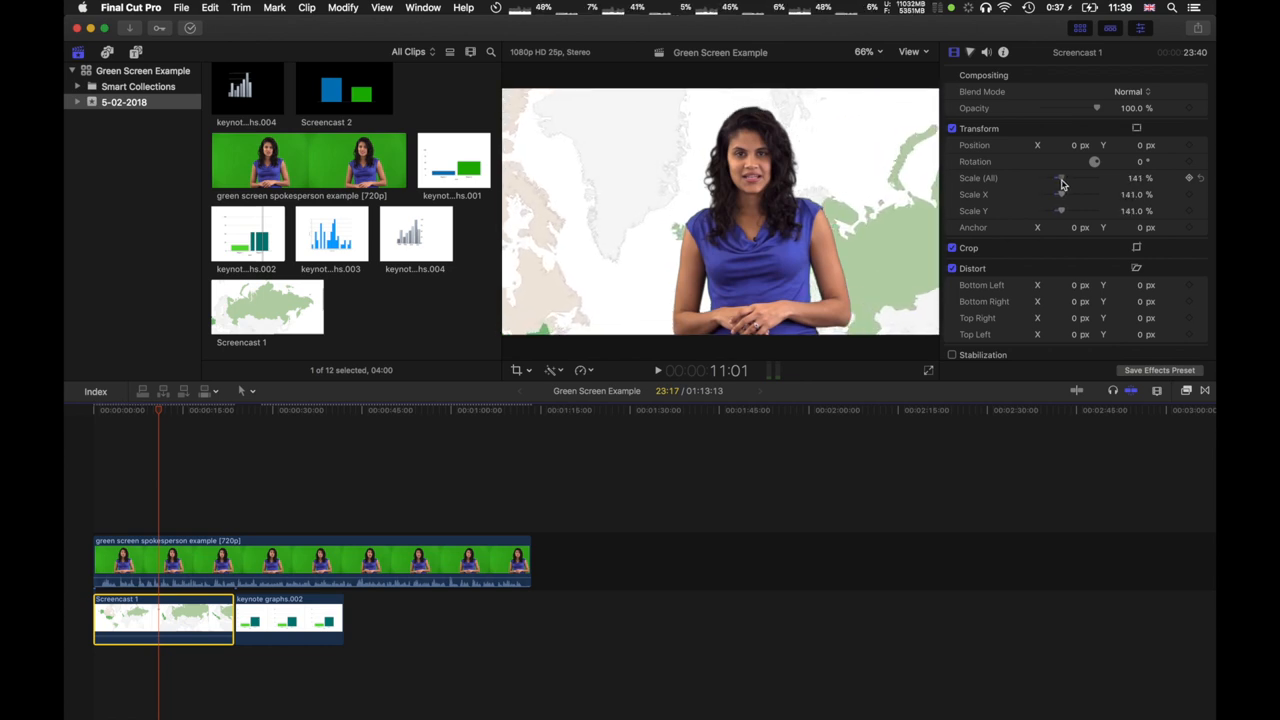
left_click_drag(1062, 178, 1056, 178)
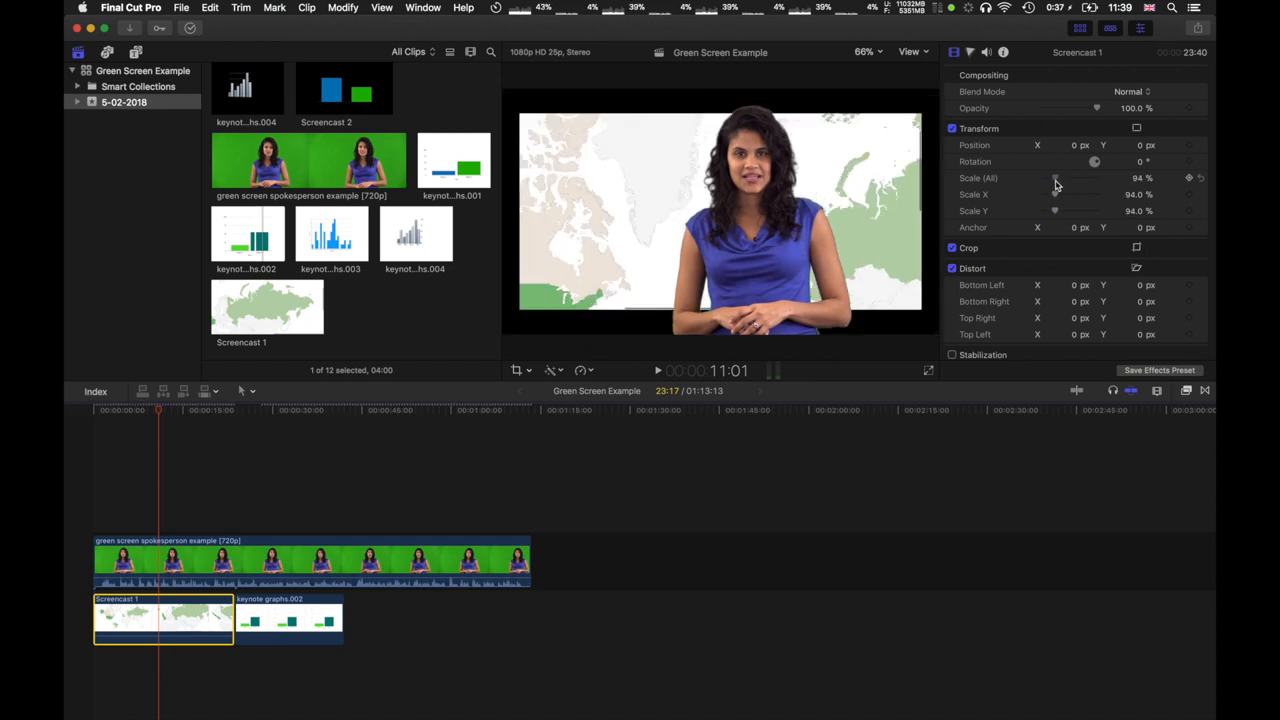
left_click_drag(1056, 178, 1070, 178)
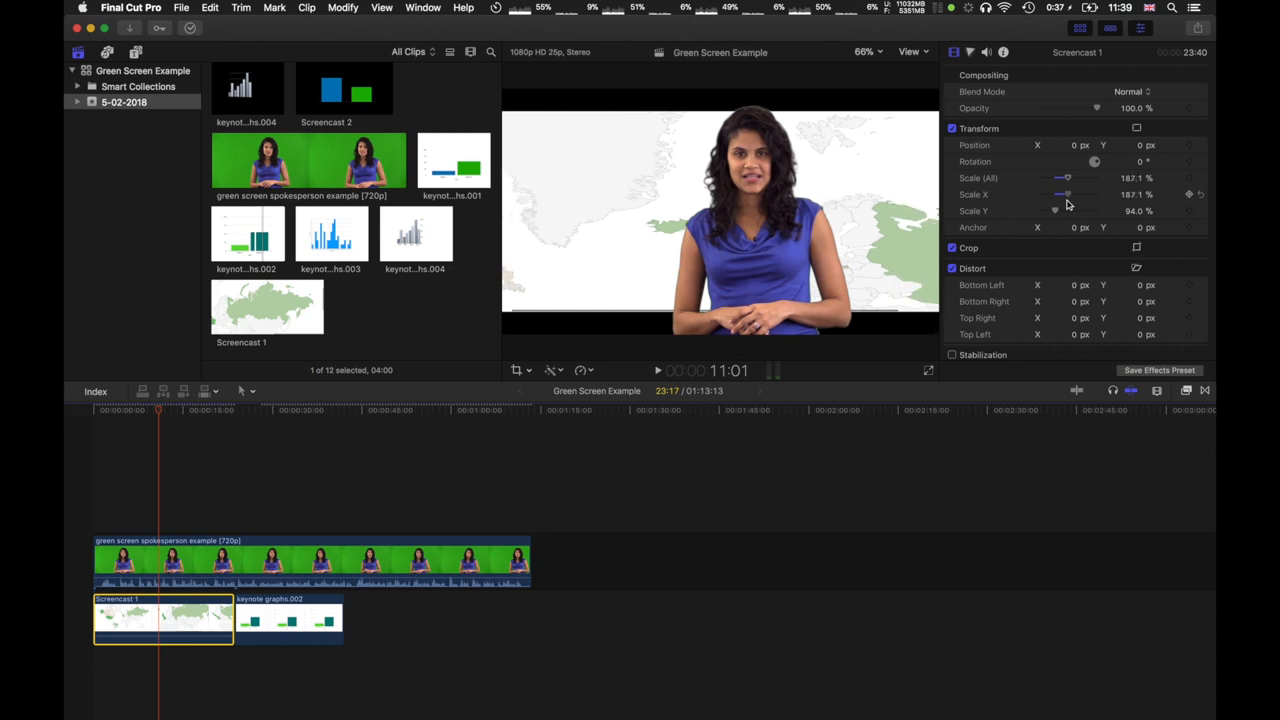
left_click_drag(1068, 176, 1056, 176)
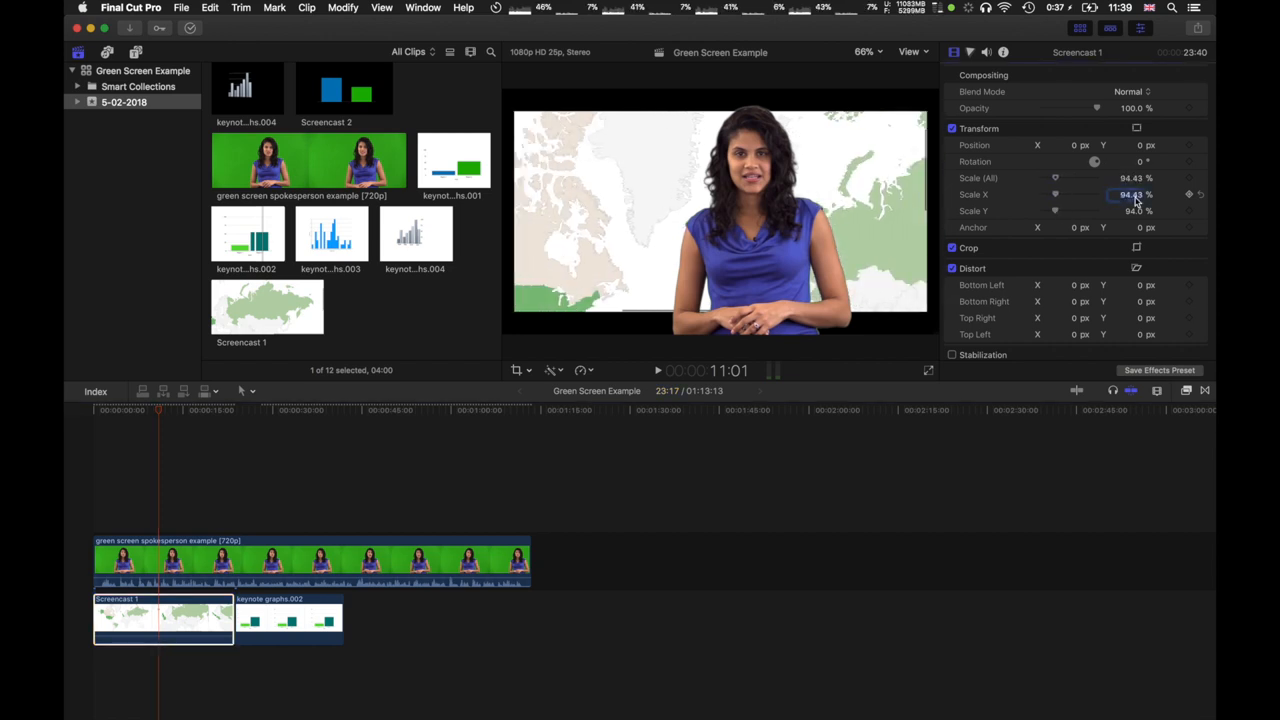
Reset the anchor value to 100 and restore the map's scale evenly to 94%
left_click(1130, 194)
type("0")
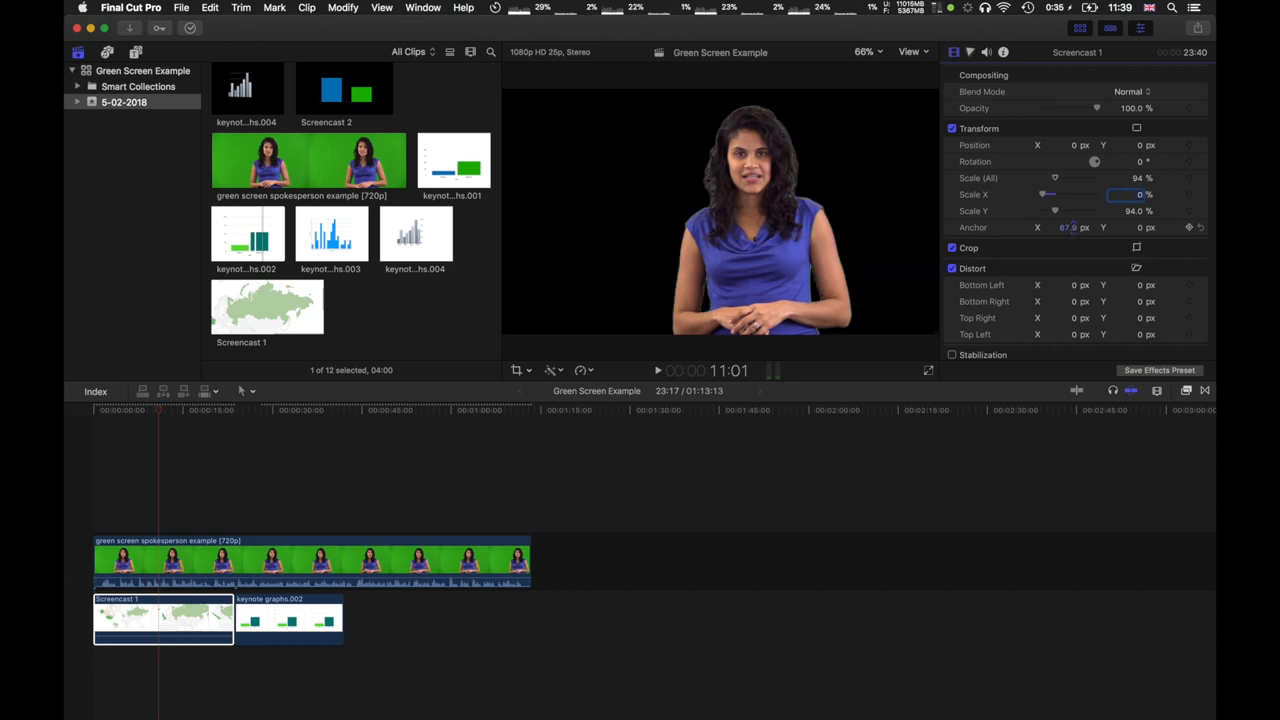
left_click(1068, 228)
type("0")
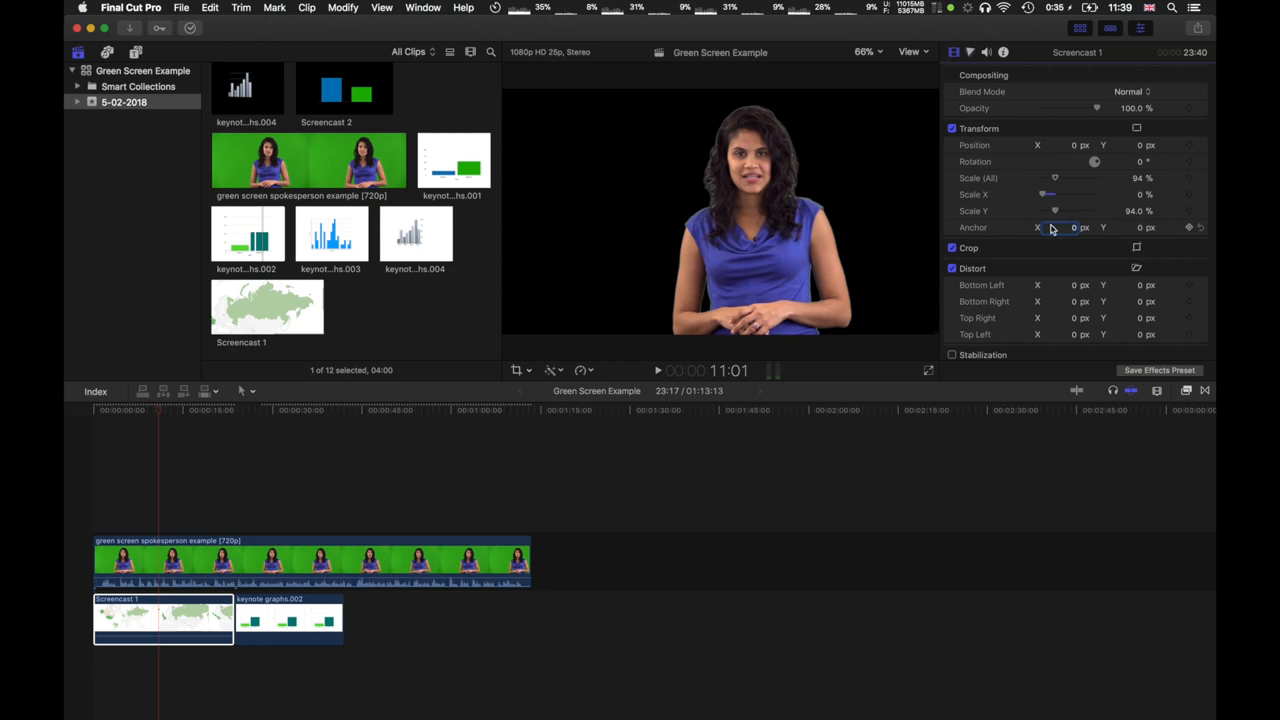
mouse_move(1056, 232)
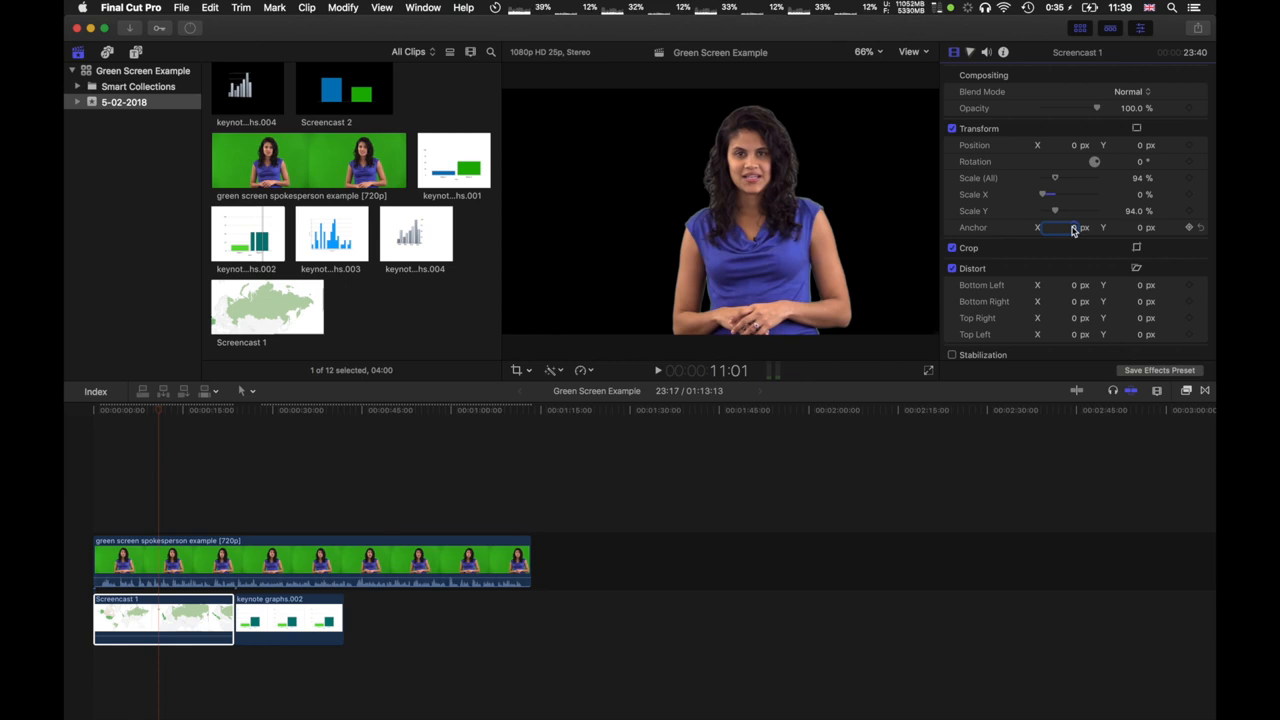
type("100.0")
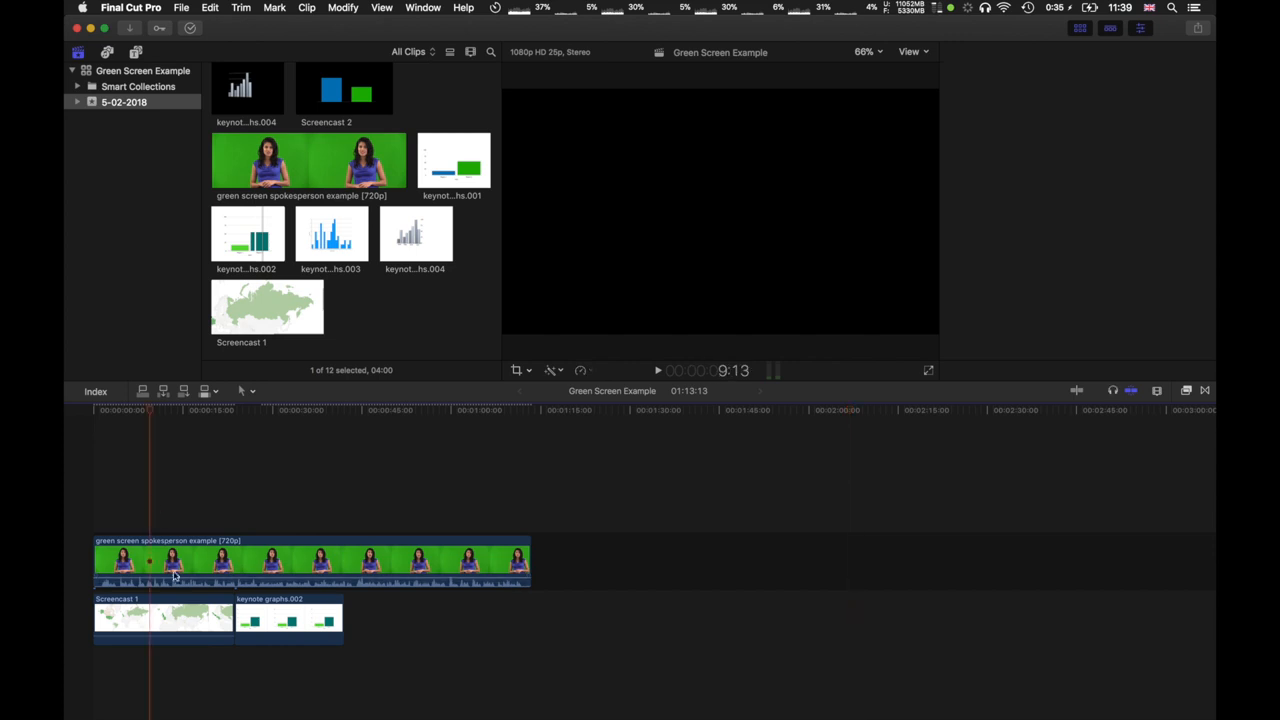
left_click(164, 616)
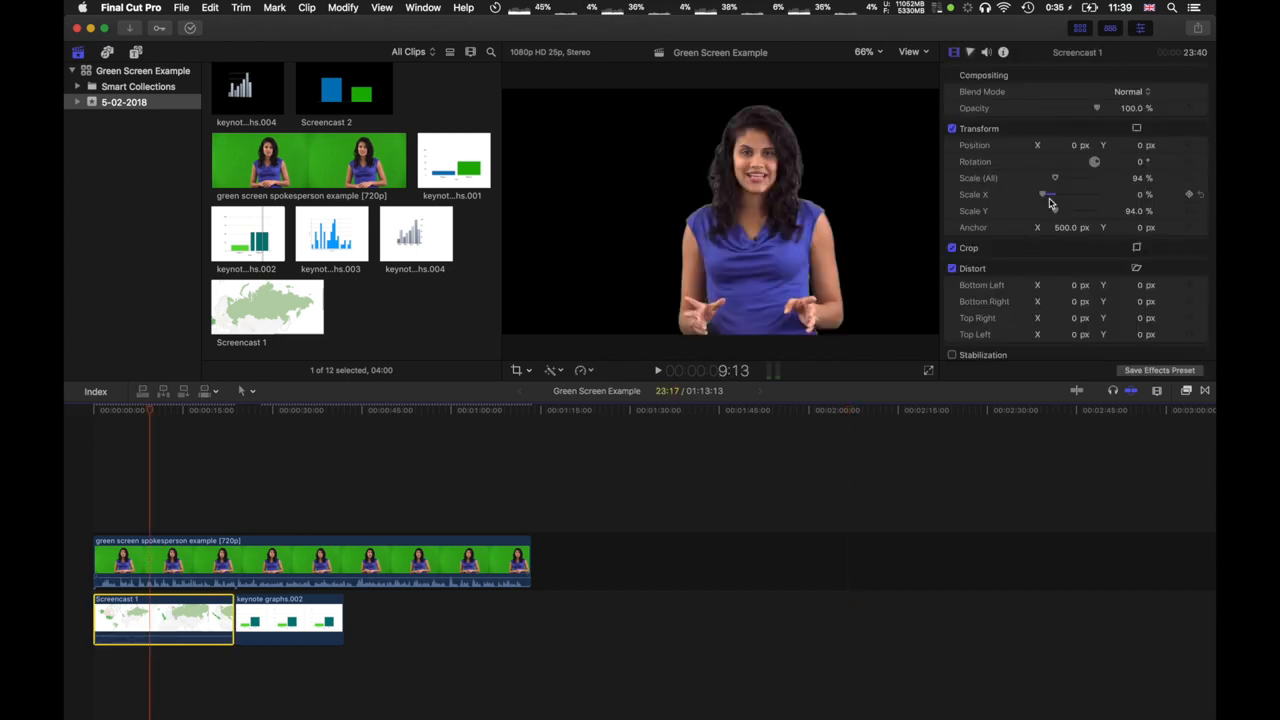
left_click_drag(1052, 194, 1044, 194)
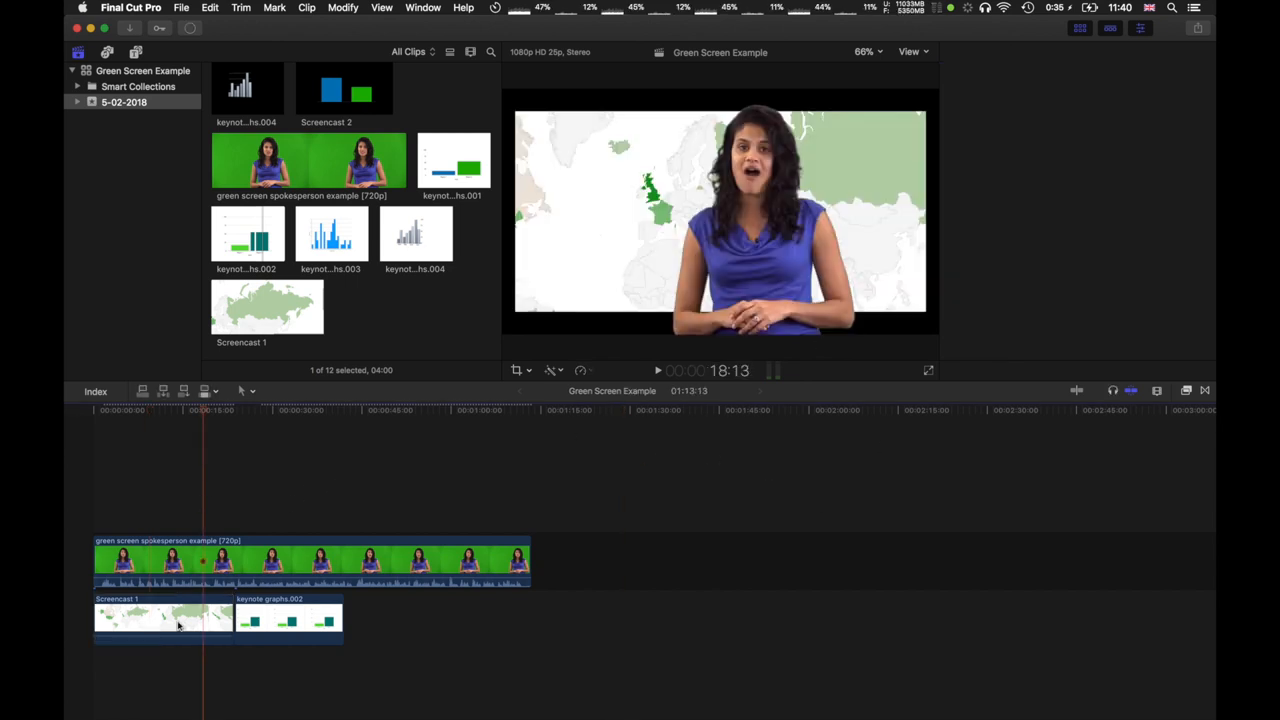
Enter Distort corner offsets of 176, 50 and 50 on the Screencast 1 map clip
left_click(164, 616)
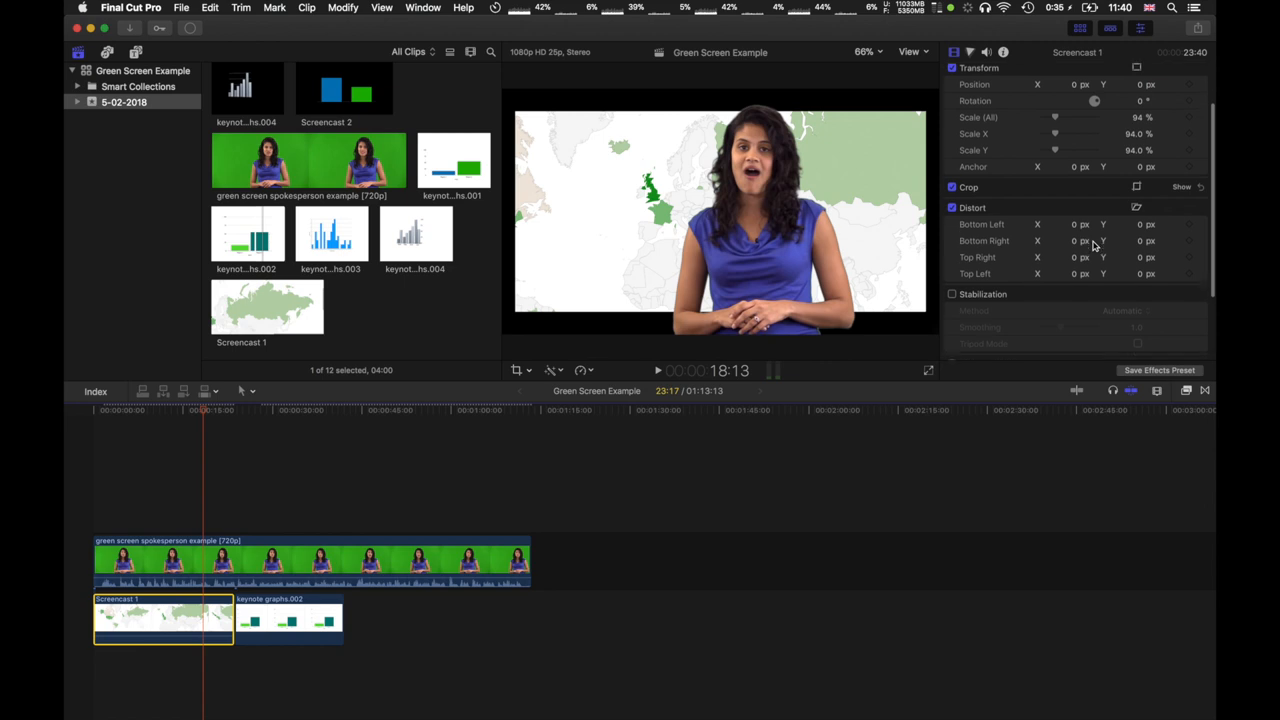
scroll("down", 3)
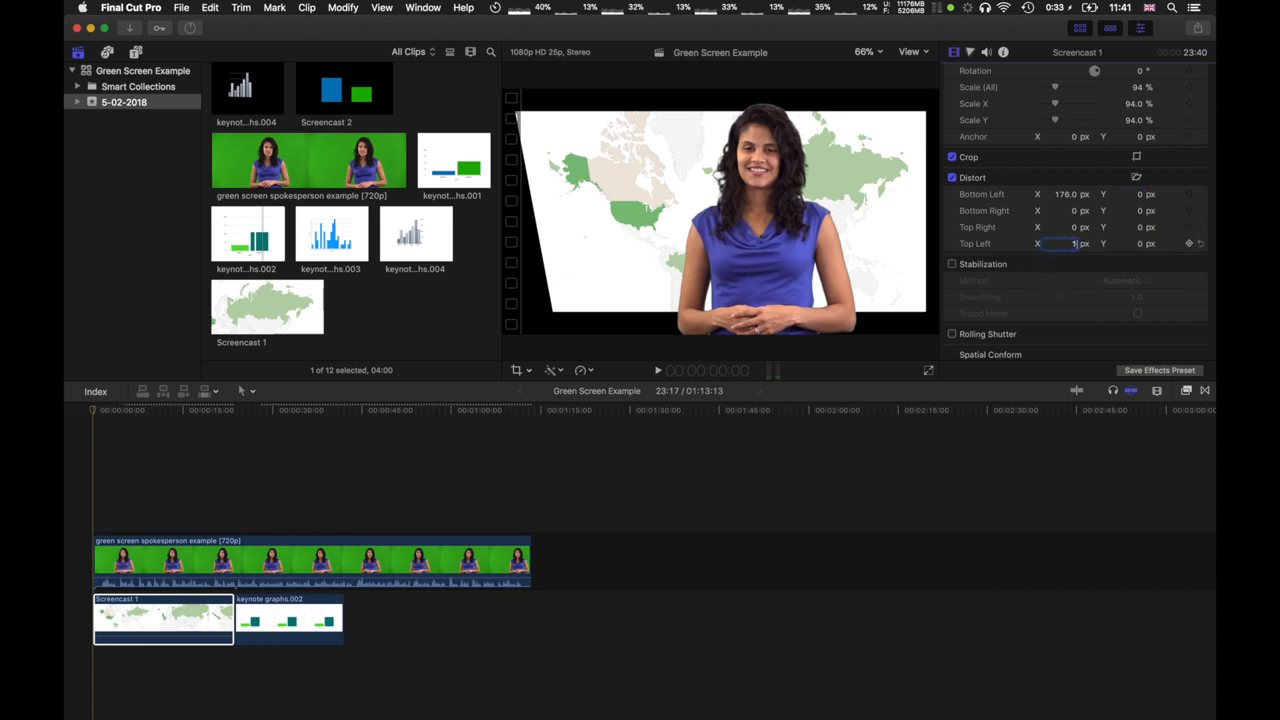
type("176.0")
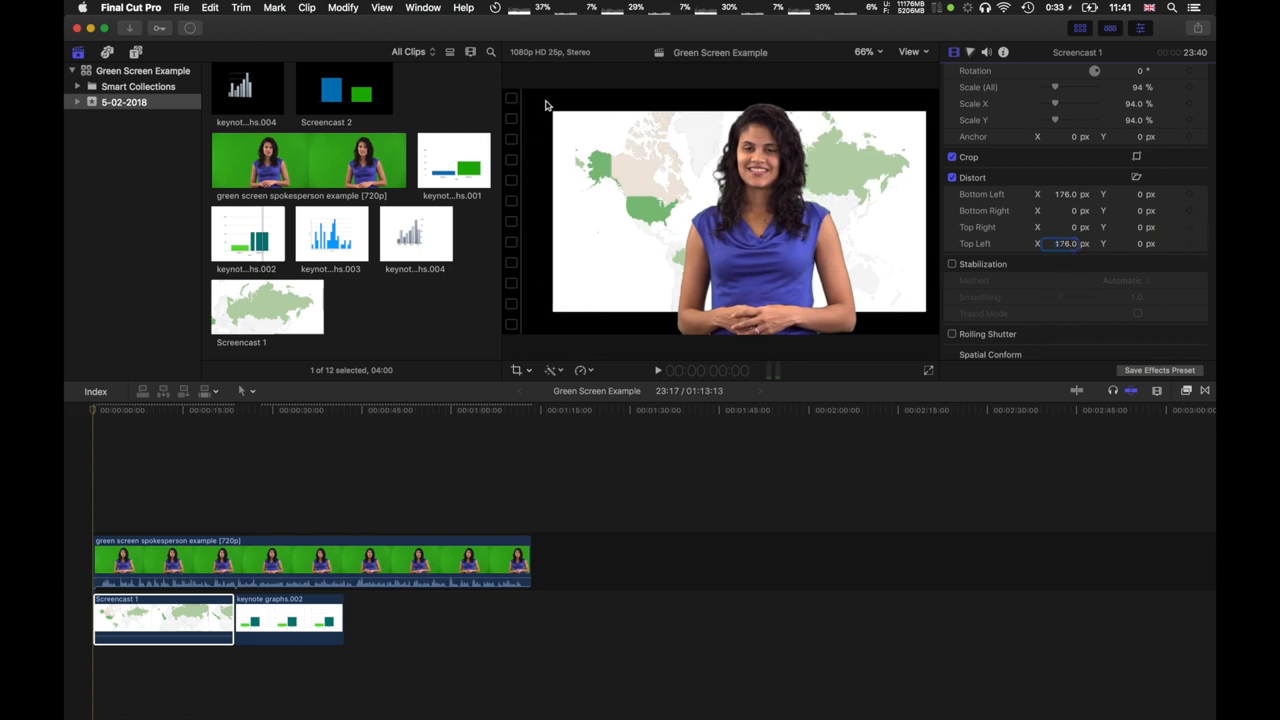
mouse_move(1056, 214)
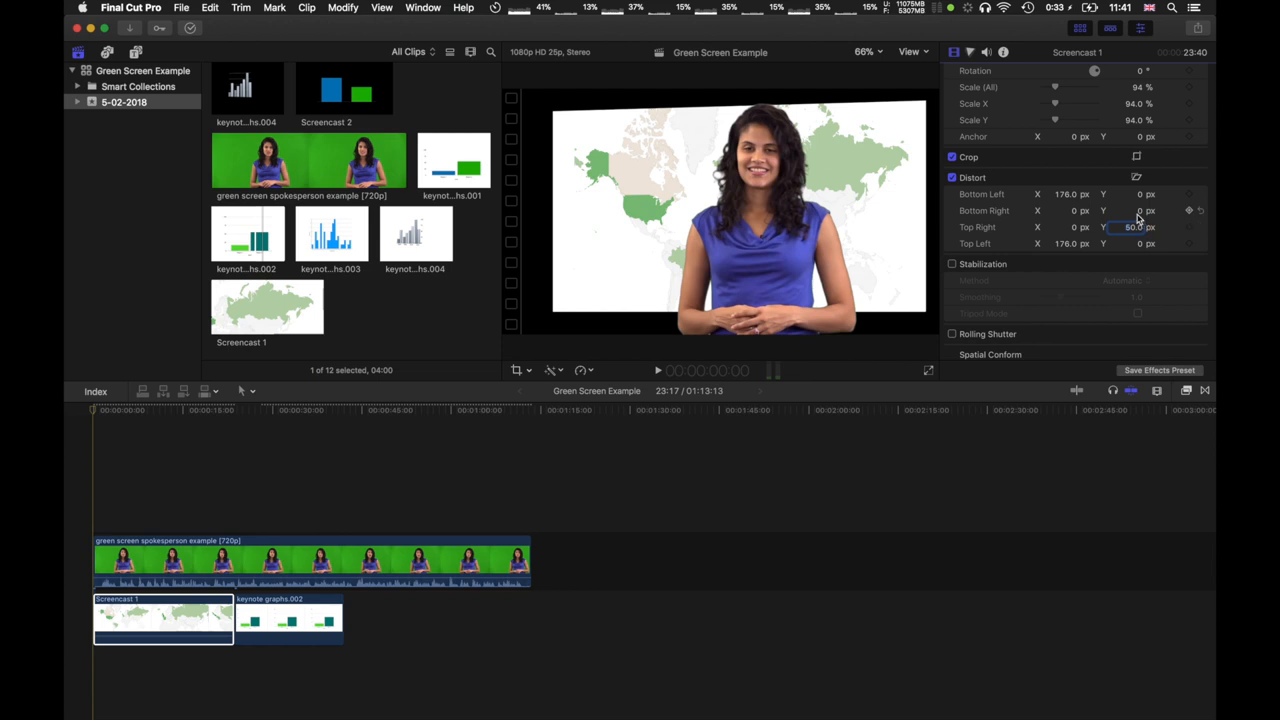
type("50.0")
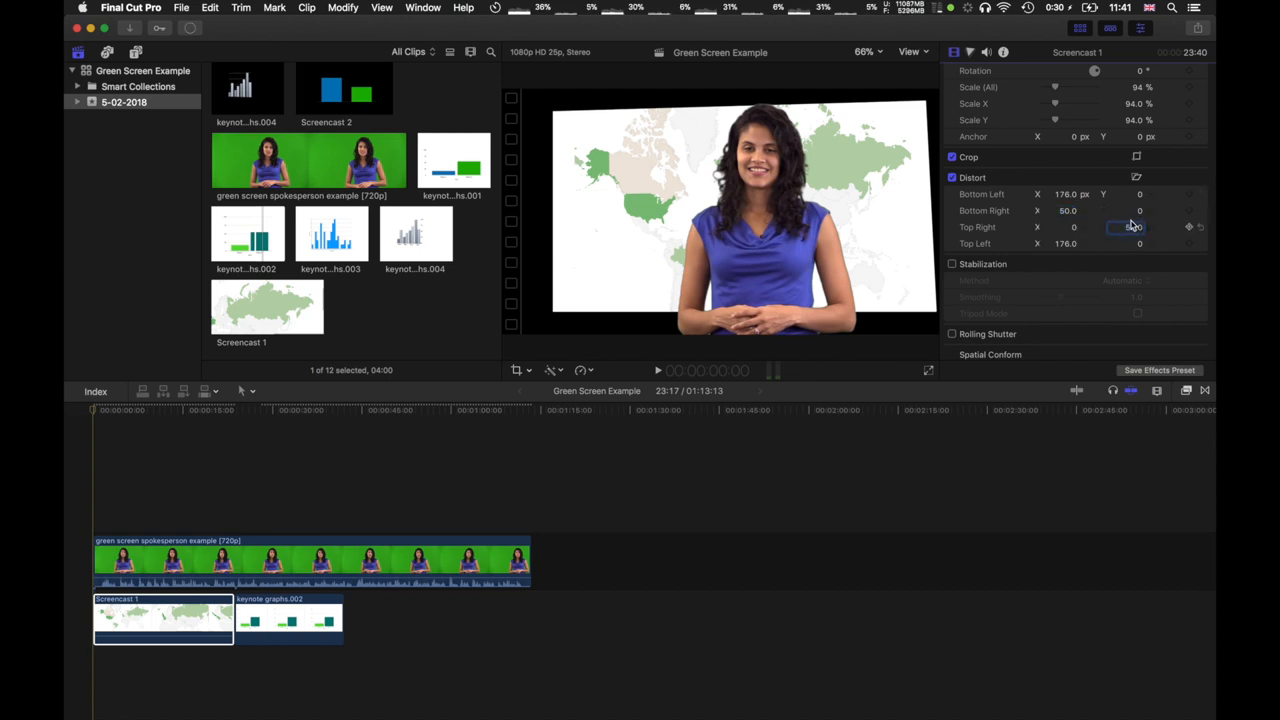
type("50.0")
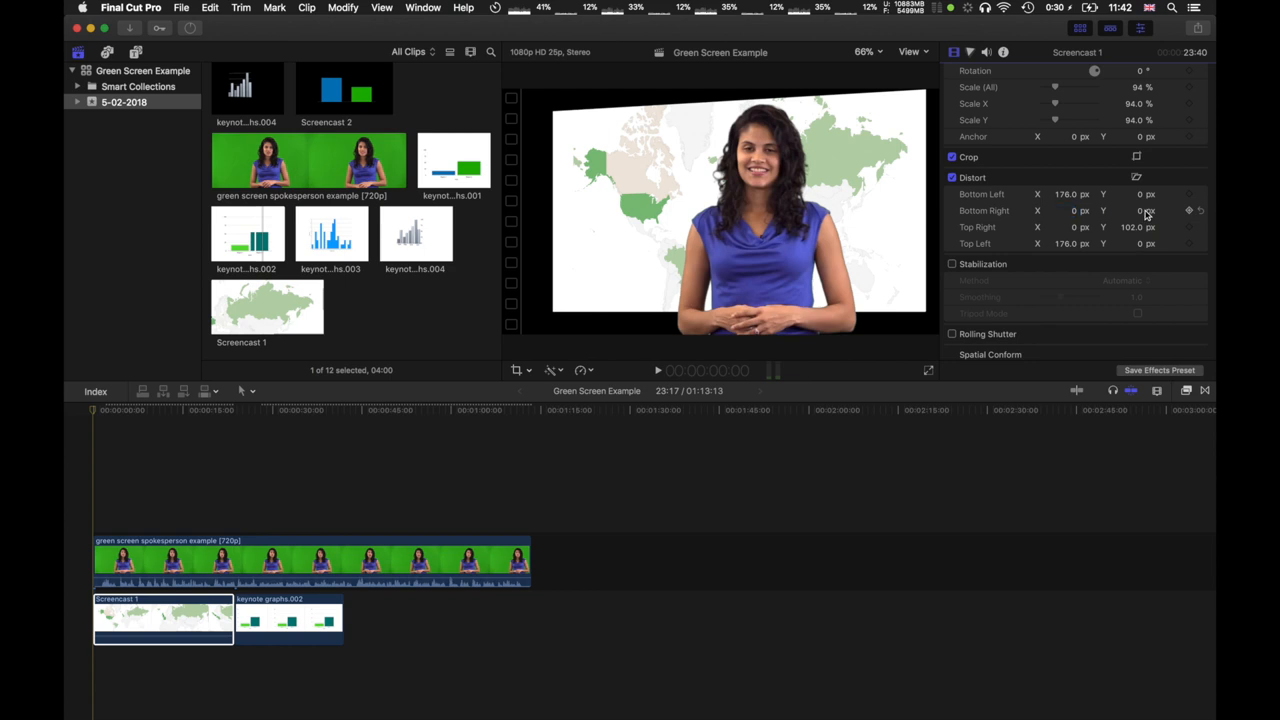
Set Distort Bottom Right Y to -102 and Bottom Left X to 270 on the map clip
left_click(1130, 212)
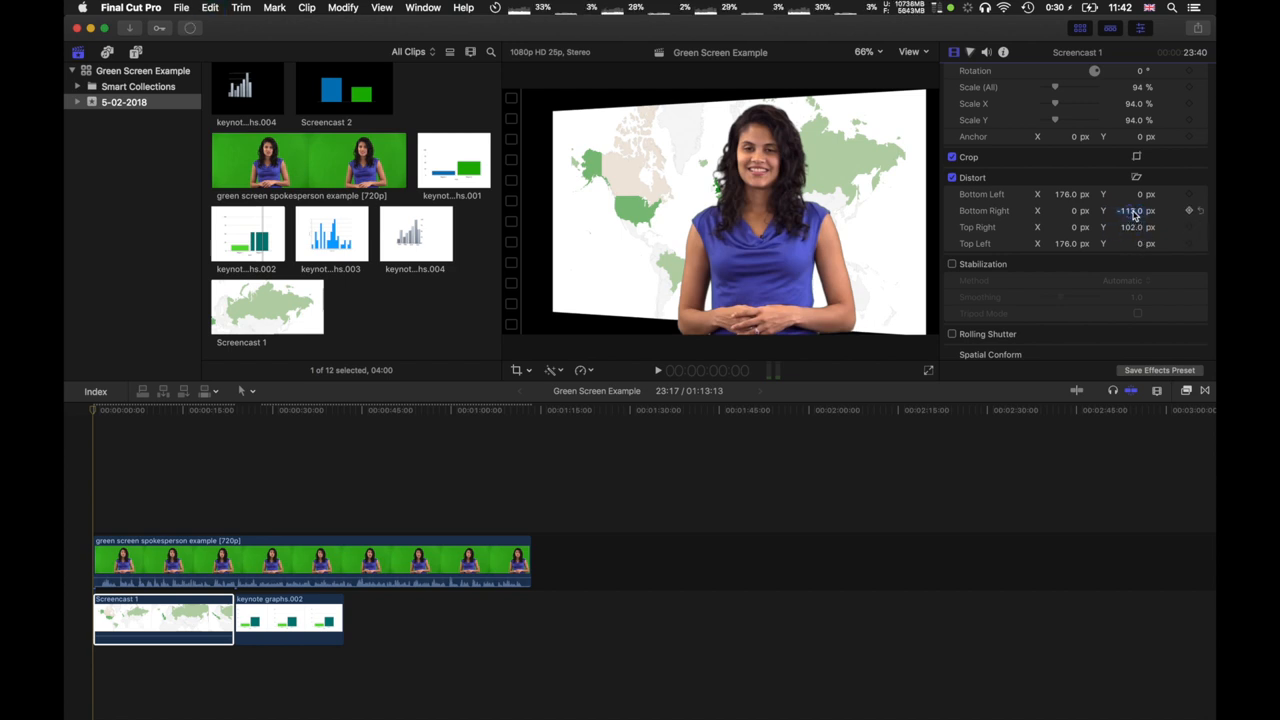
double_click(1130, 210)
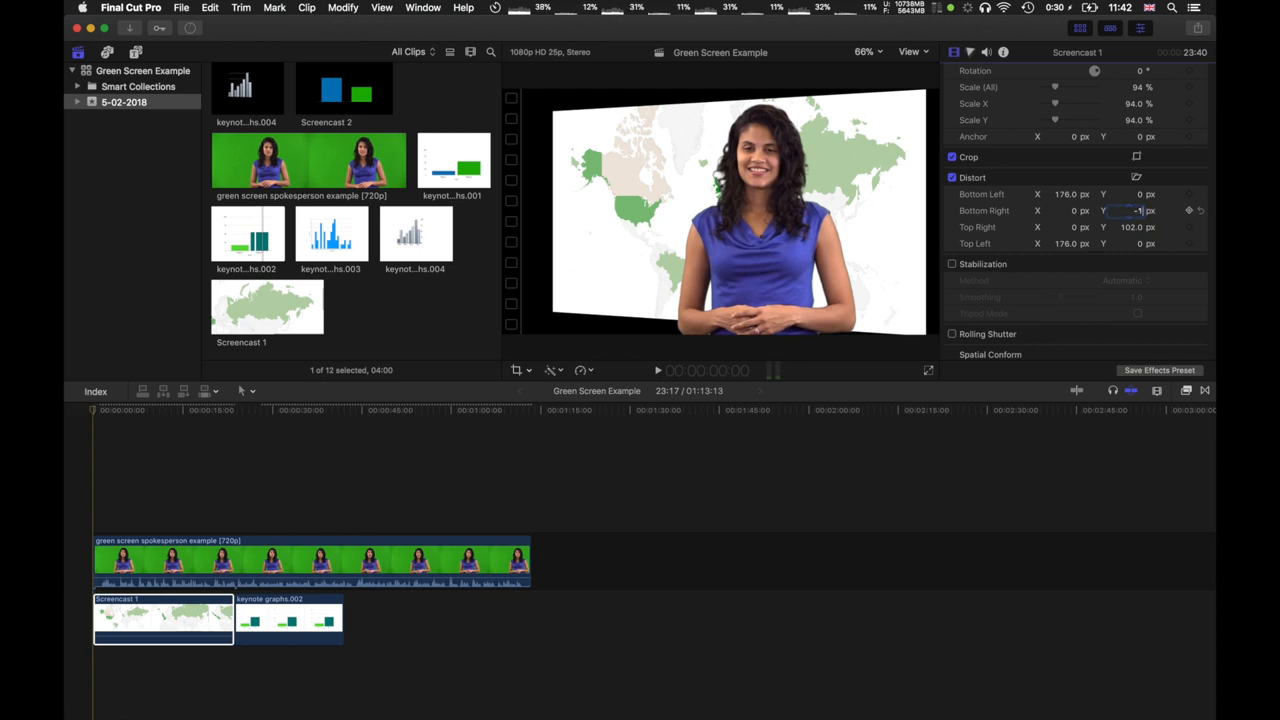
type("-102.0")
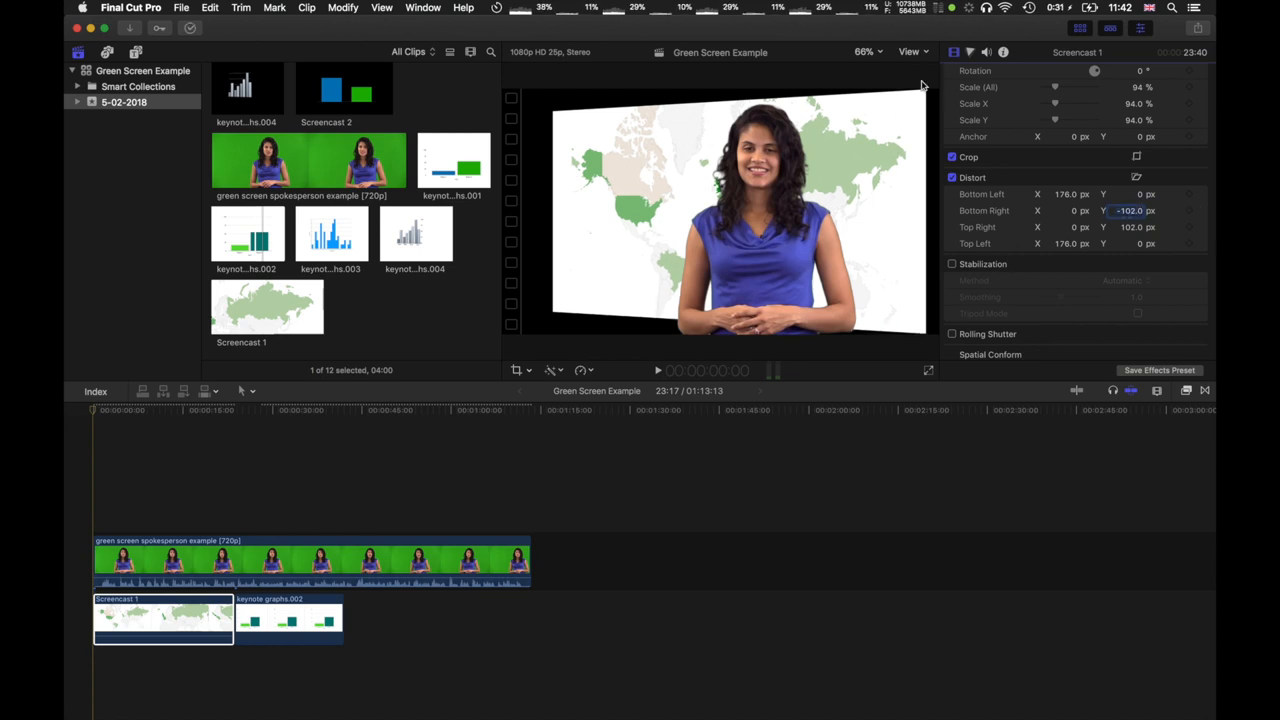
mouse_move(924, 92)
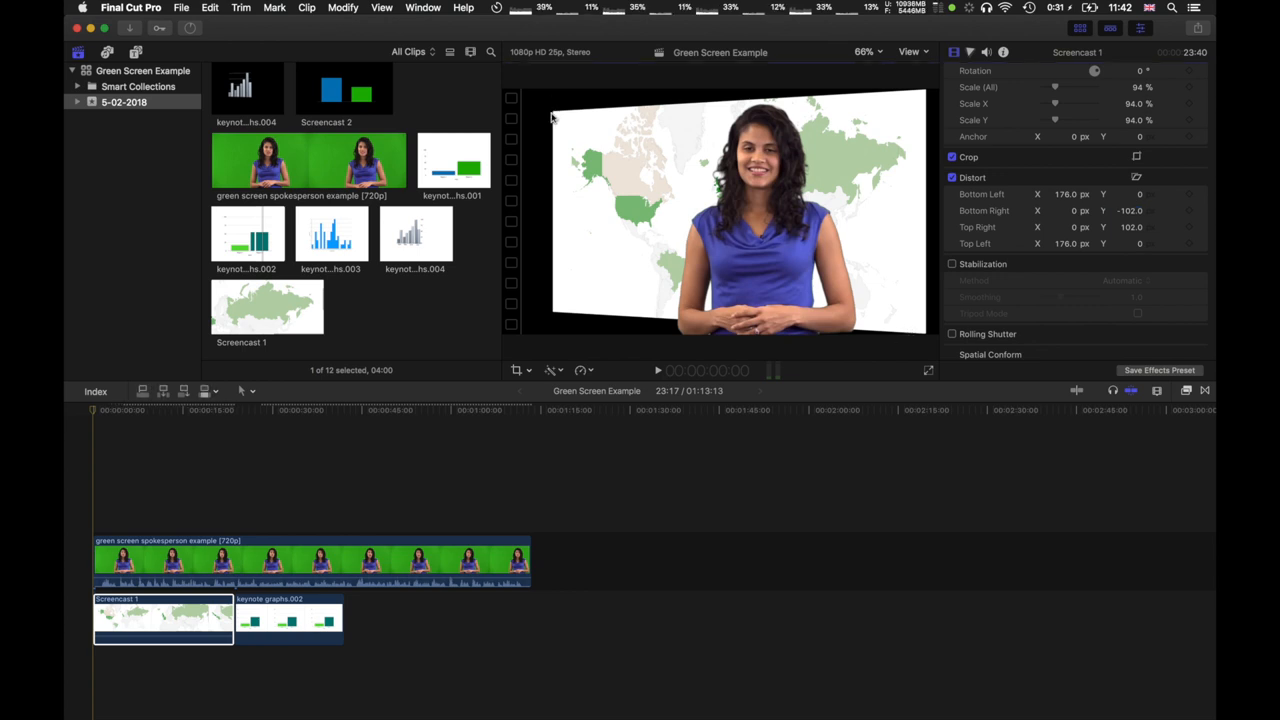
mouse_move(556, 284)
type("17")
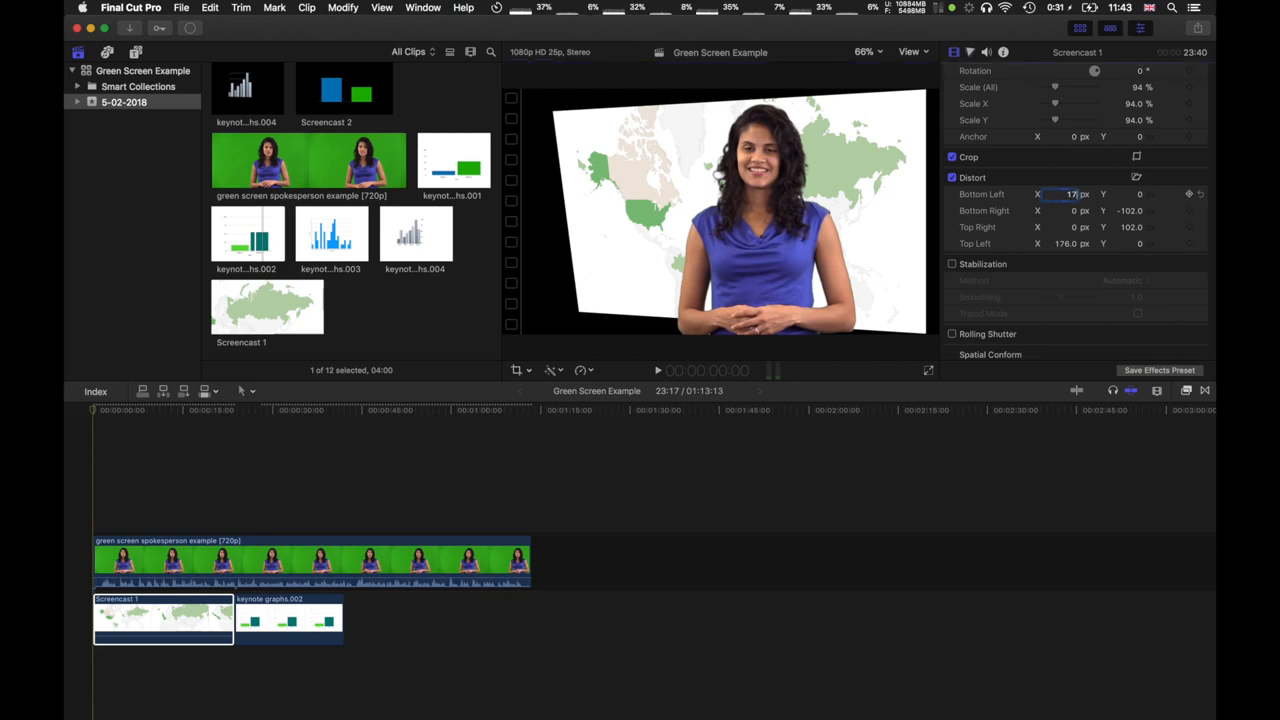
type("2")
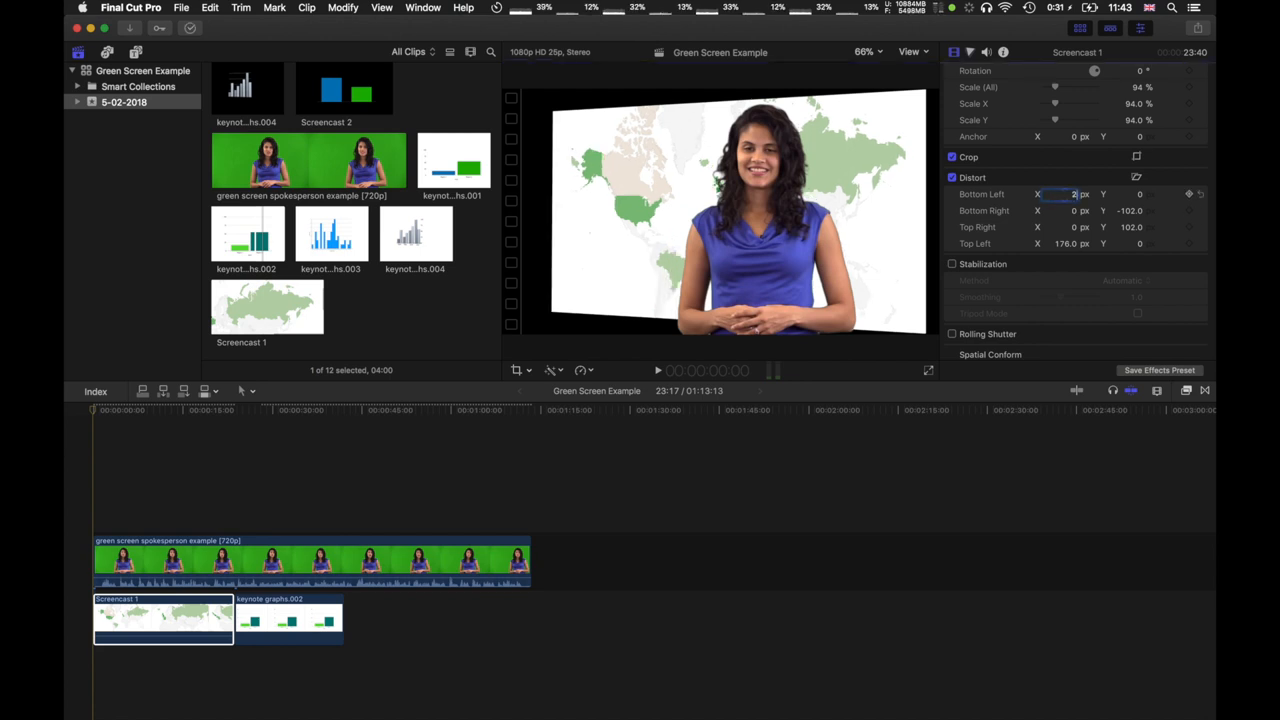
type("270.0")
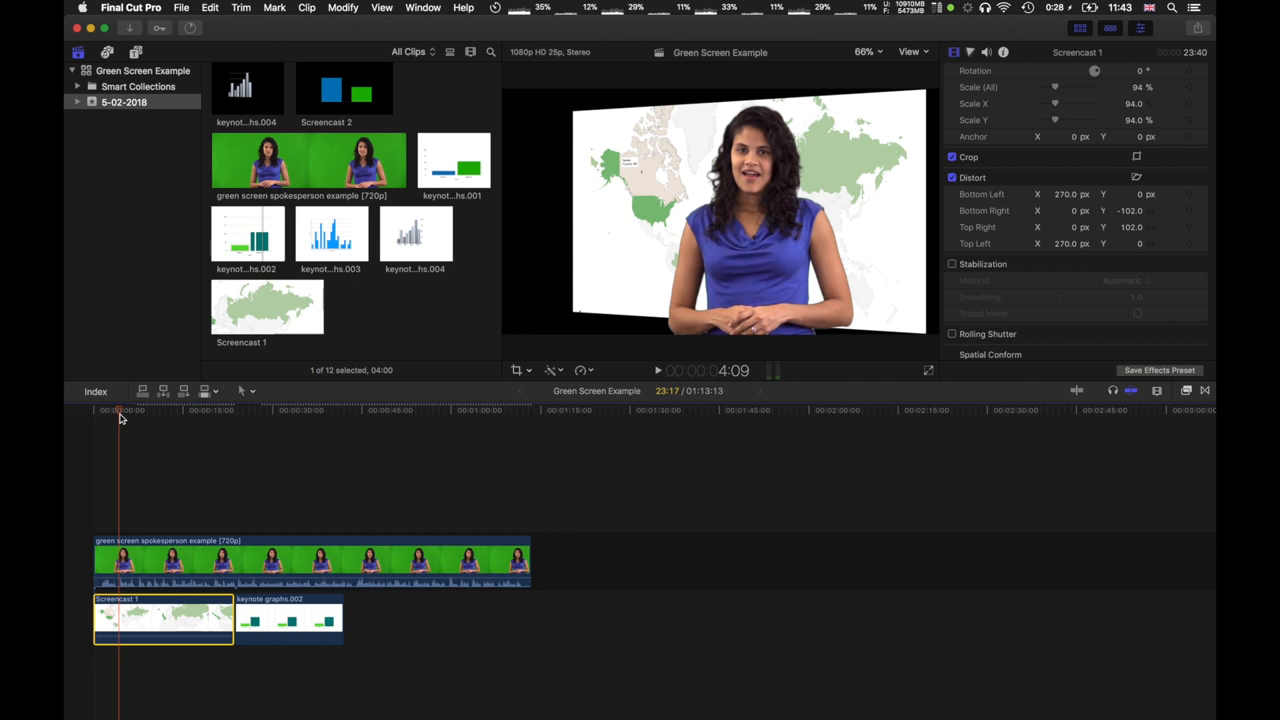
mouse_move(122, 486)
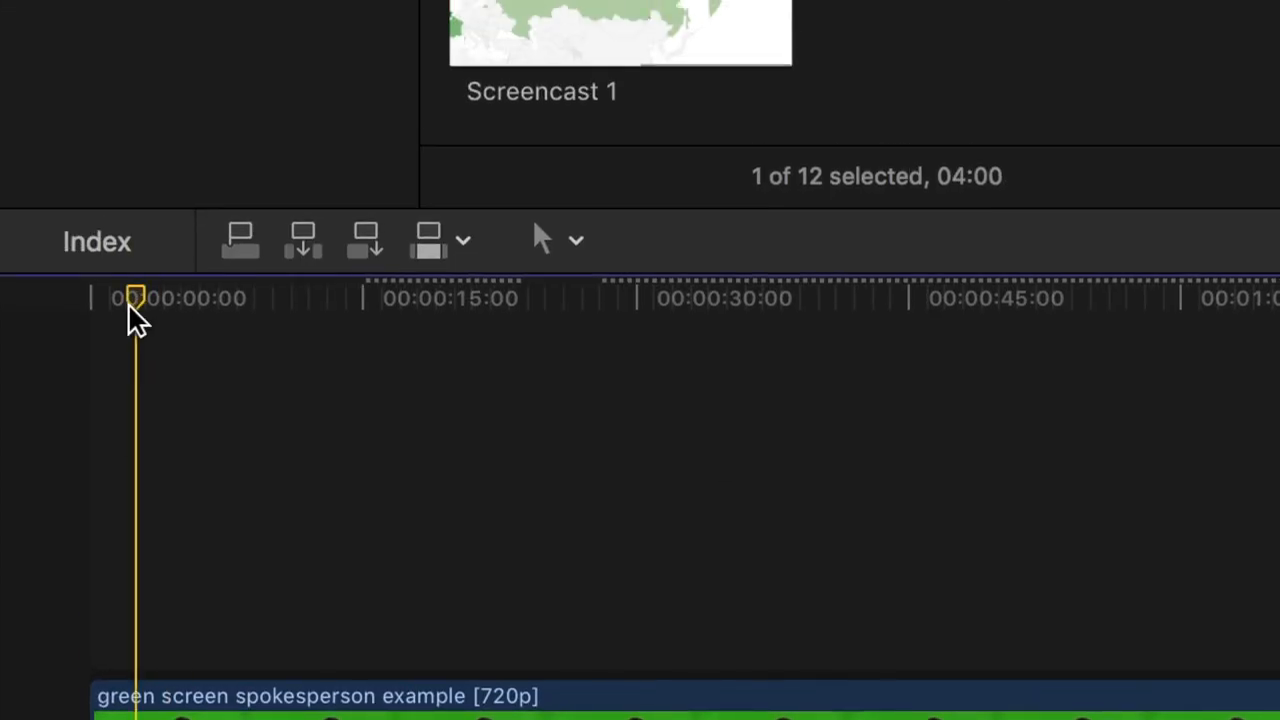
Return the playhead to the very start of the timeline to preview the composite
left_click_drag(136, 296, 88, 296)
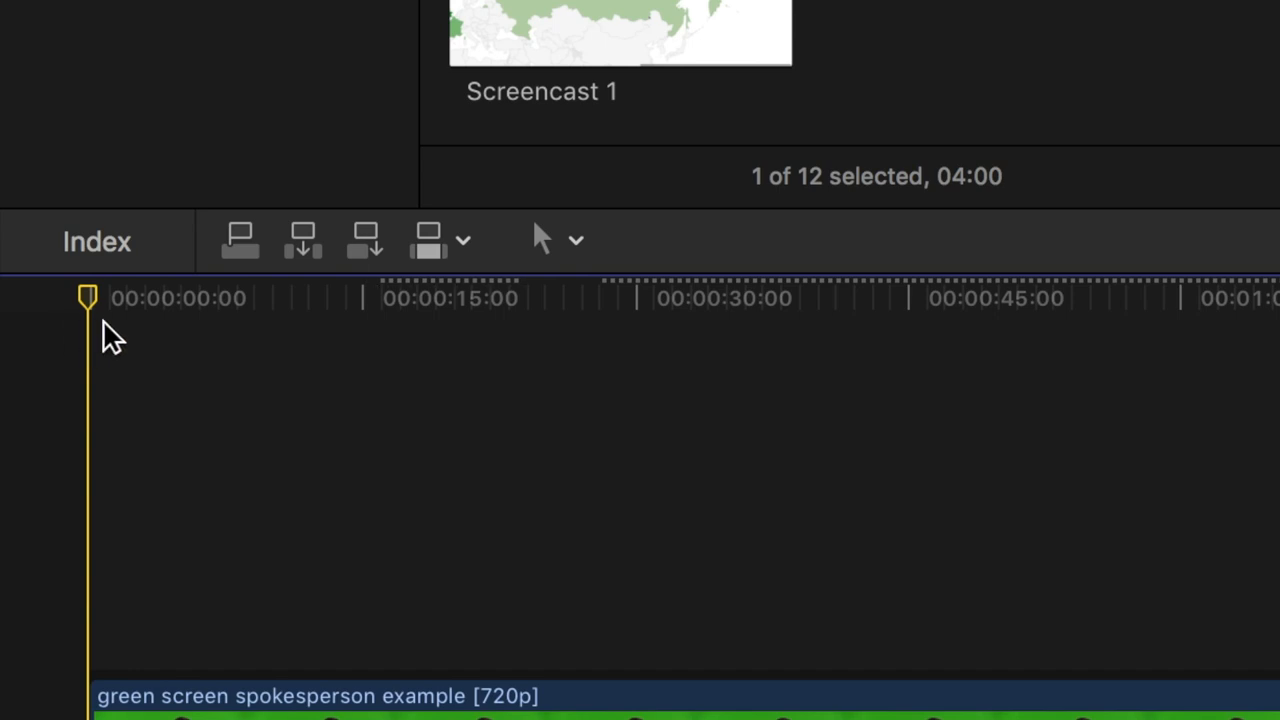
left_click(132, 296)
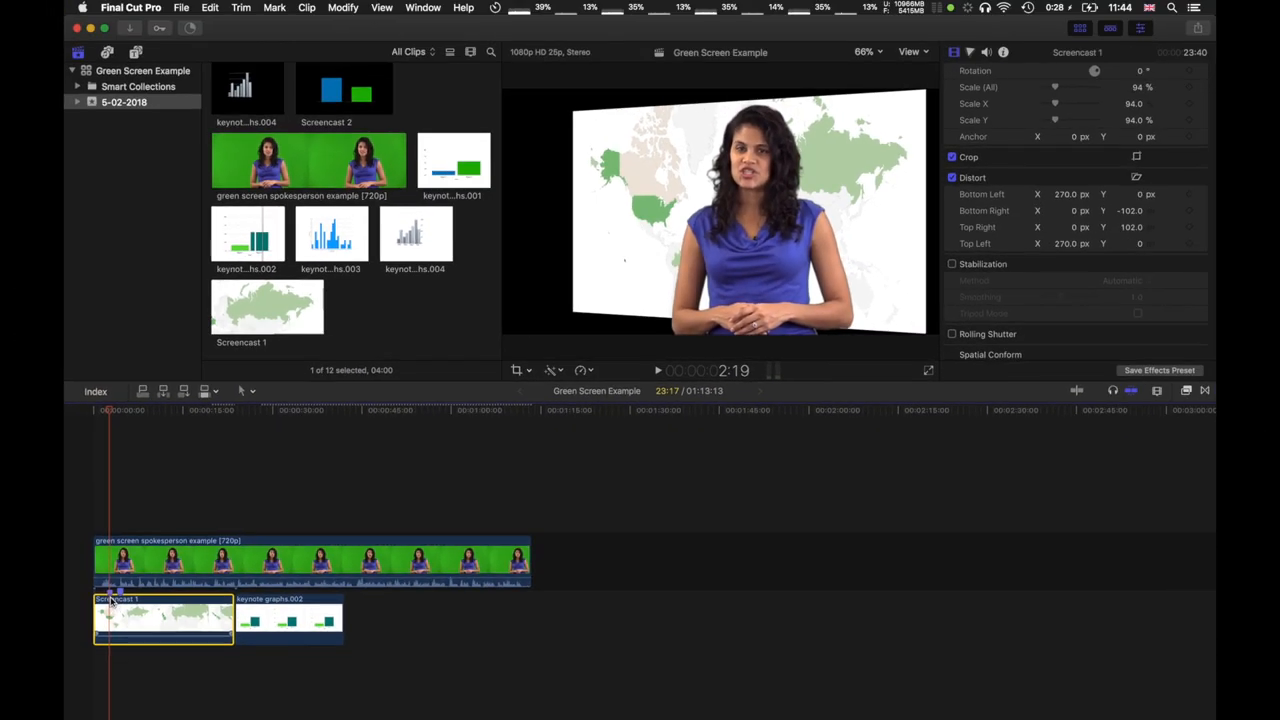
Select the spokesperson clip and scroll the Inspector down to the Scale and Distort keyframe controls
left_click(164, 618)
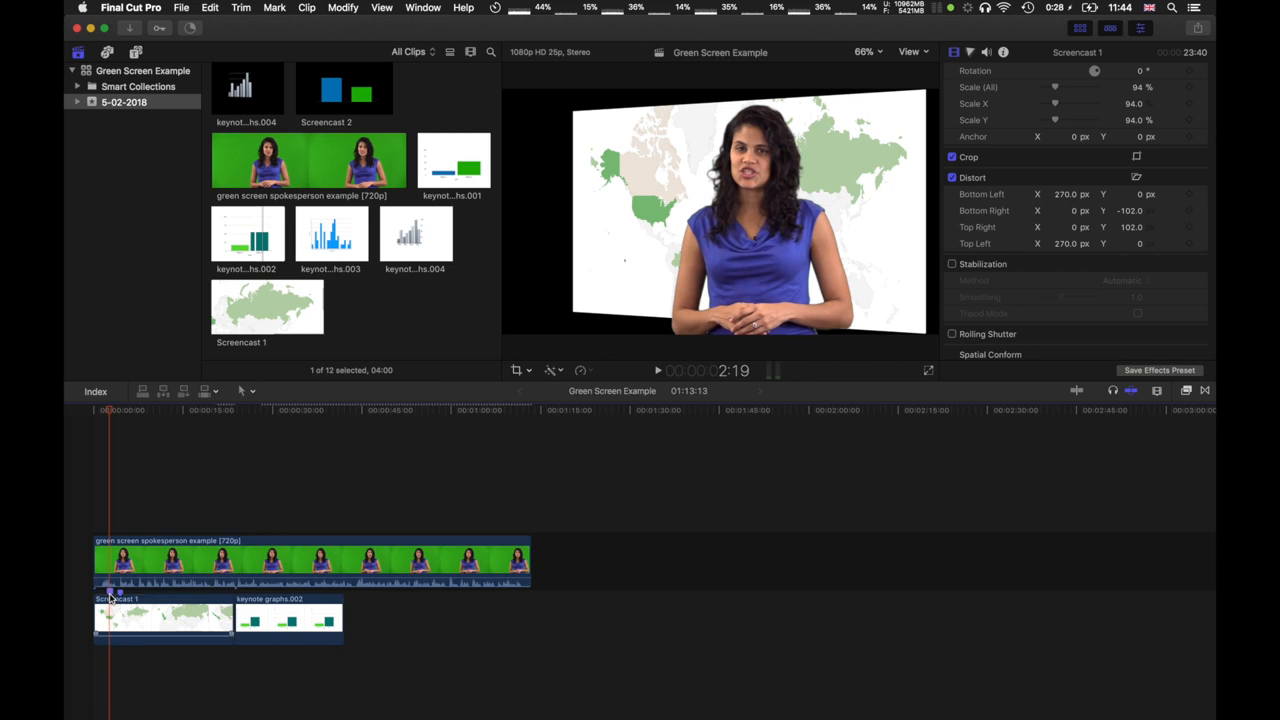
left_click(310, 560)
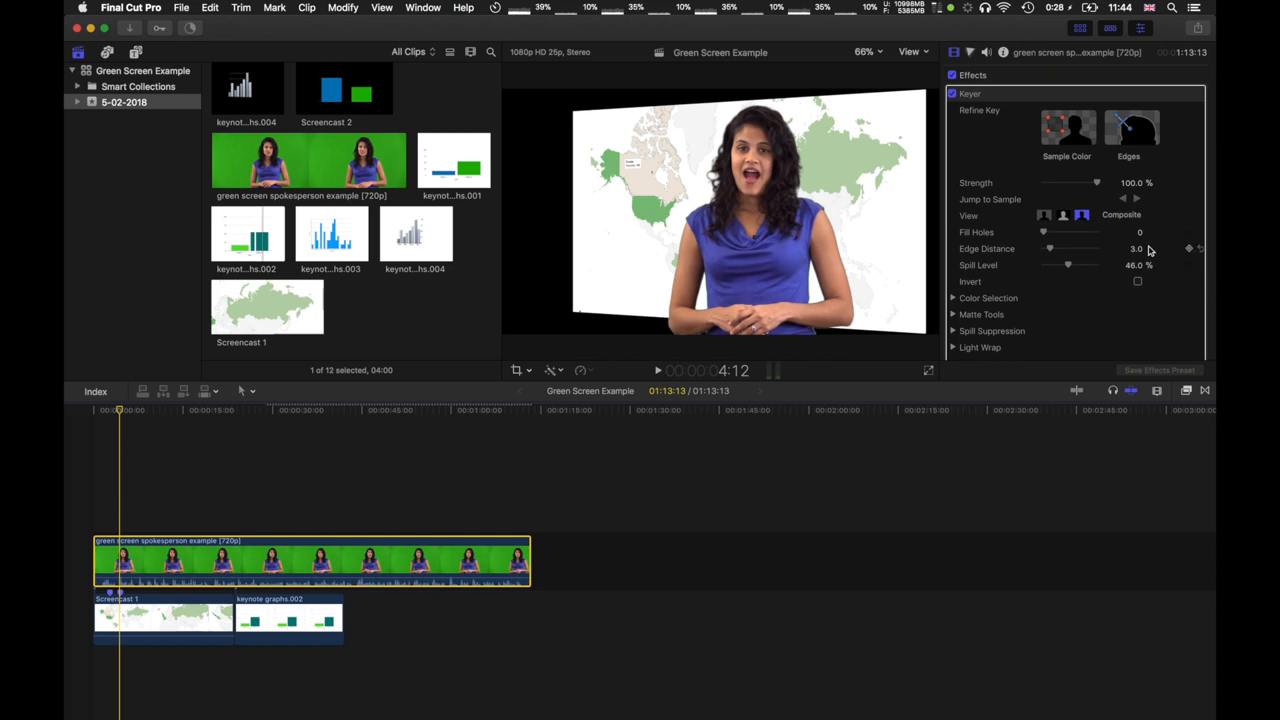
scroll("down", 3)
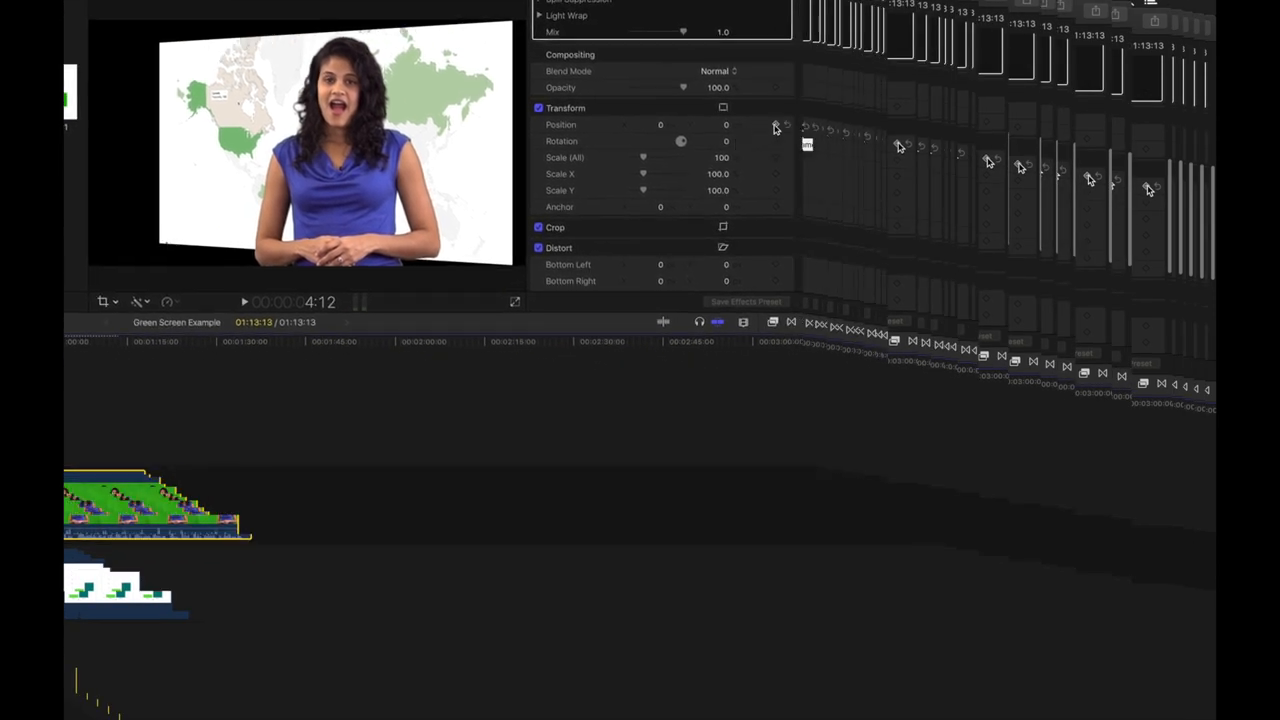
mouse_move(776, 172)
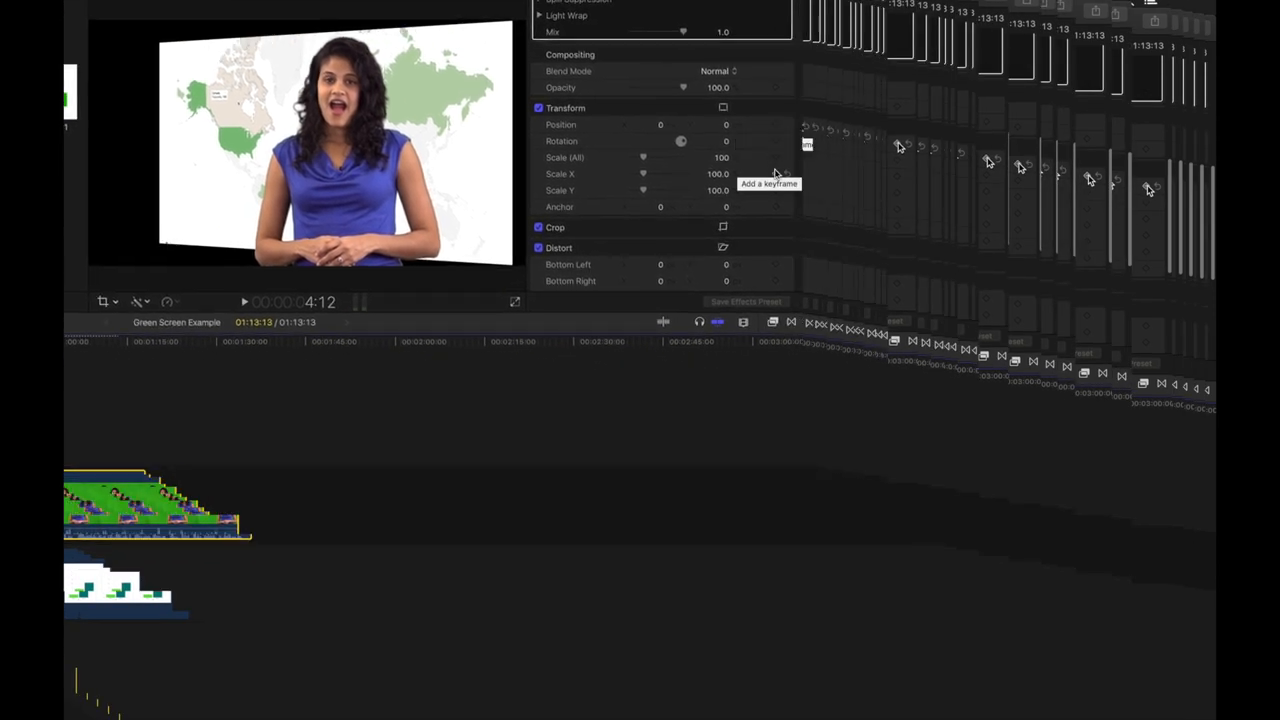
scroll("down", 3)
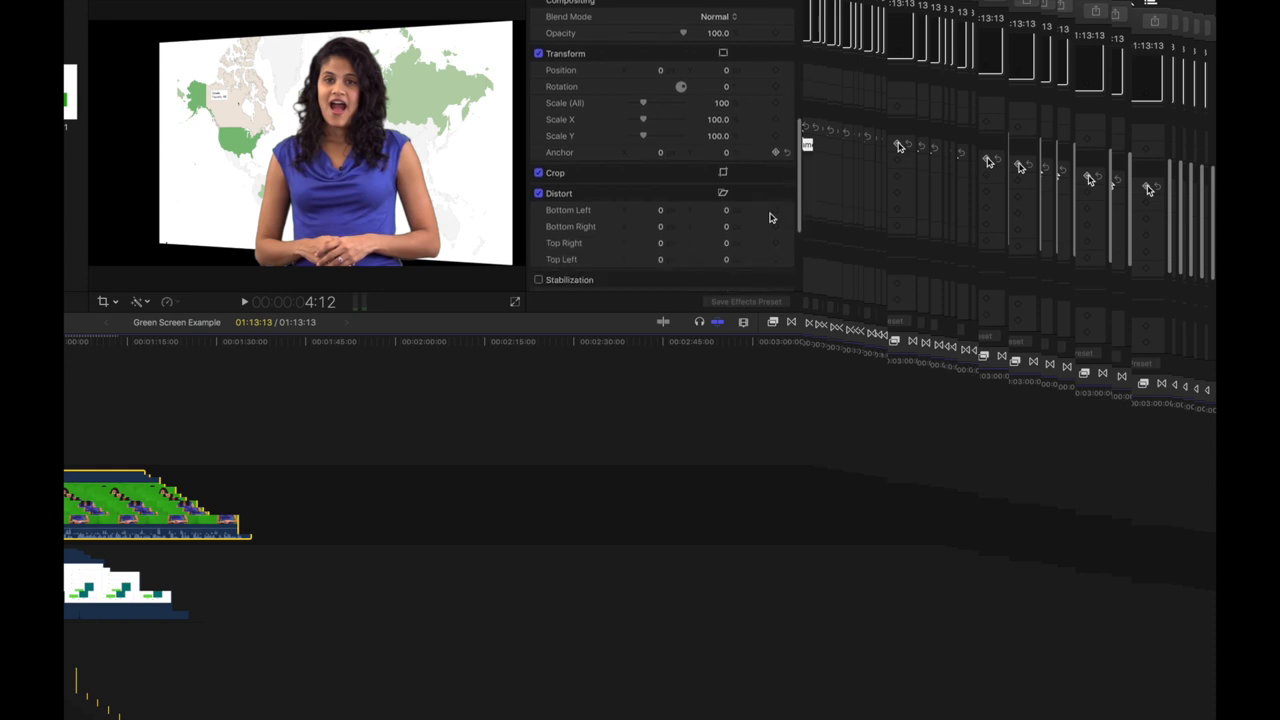
scroll("down", 3)
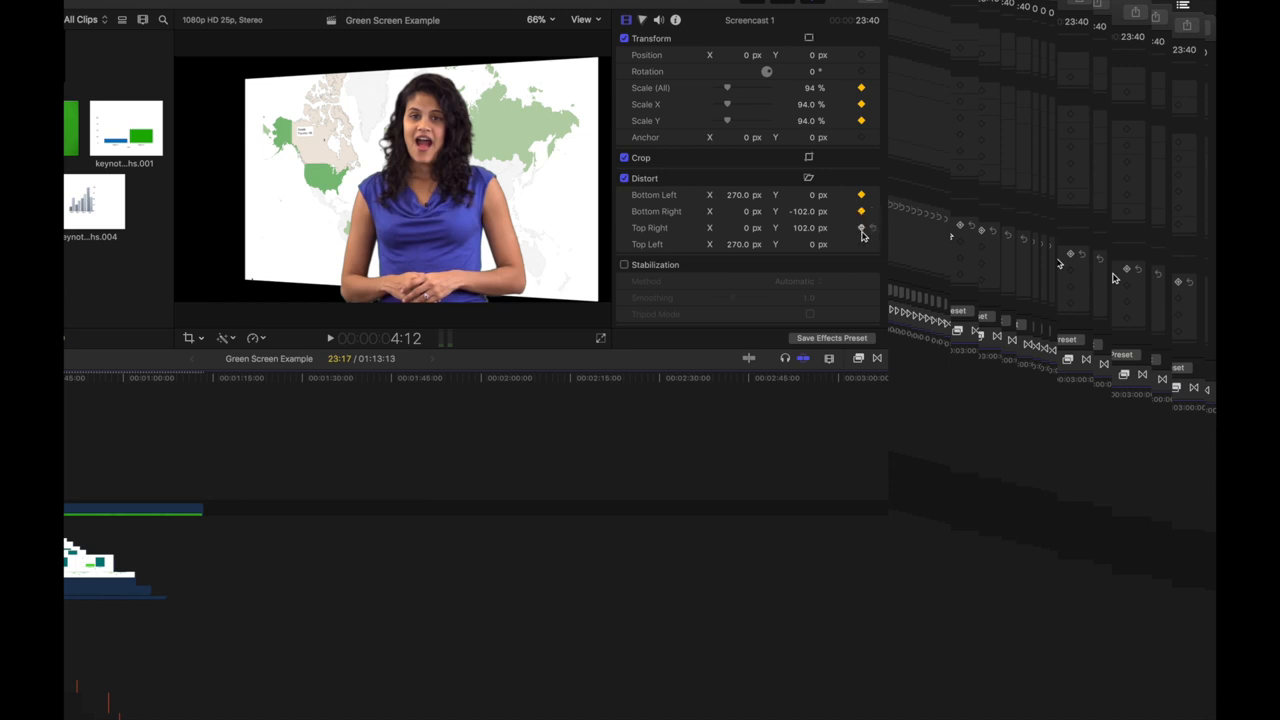
scroll("down", 3)
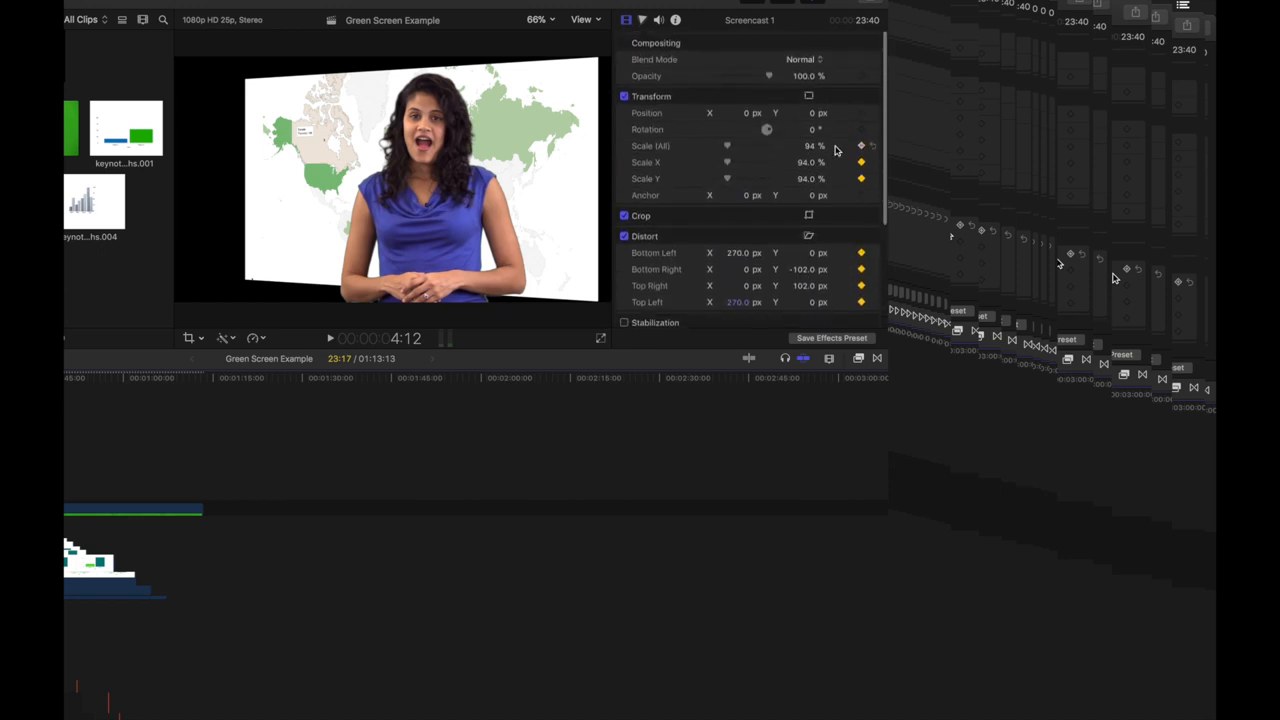
mouse_move(858, 144)
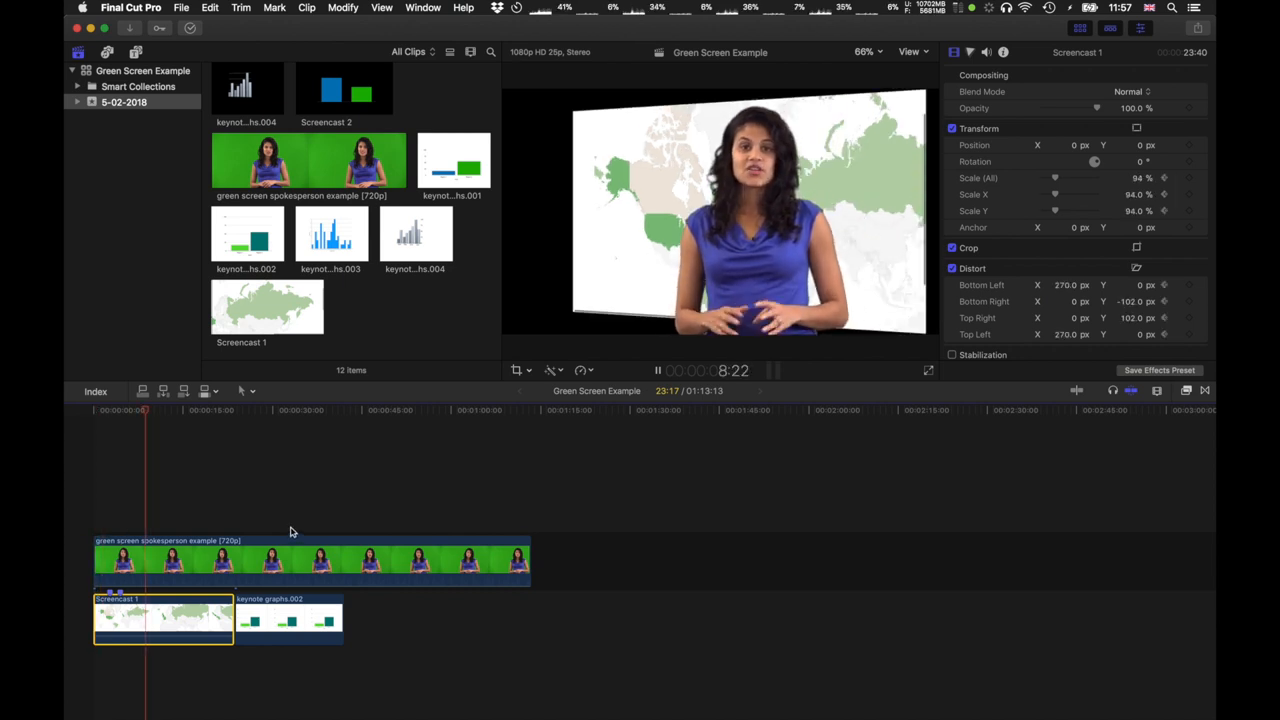
Add the chart slides after the map clip and scale keynote graphs.002 to 56% at position -440.4, 196 px
left_click(244, 410)
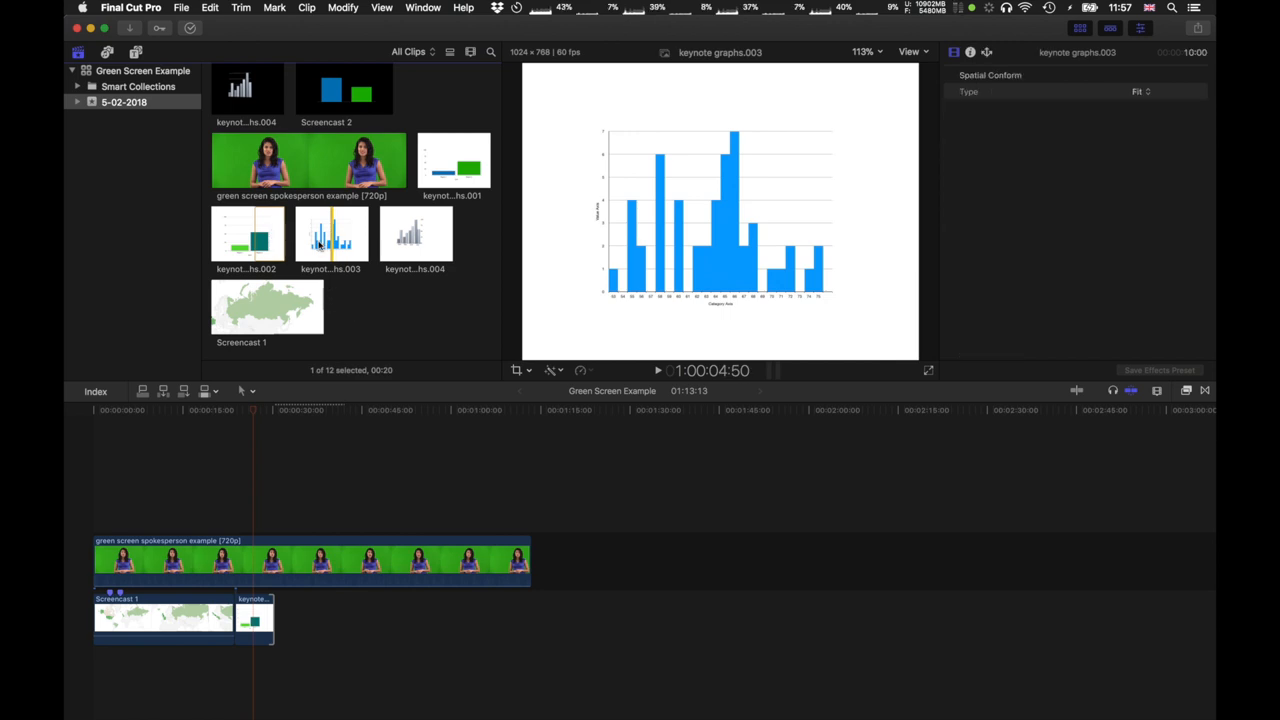
left_click(416, 232)
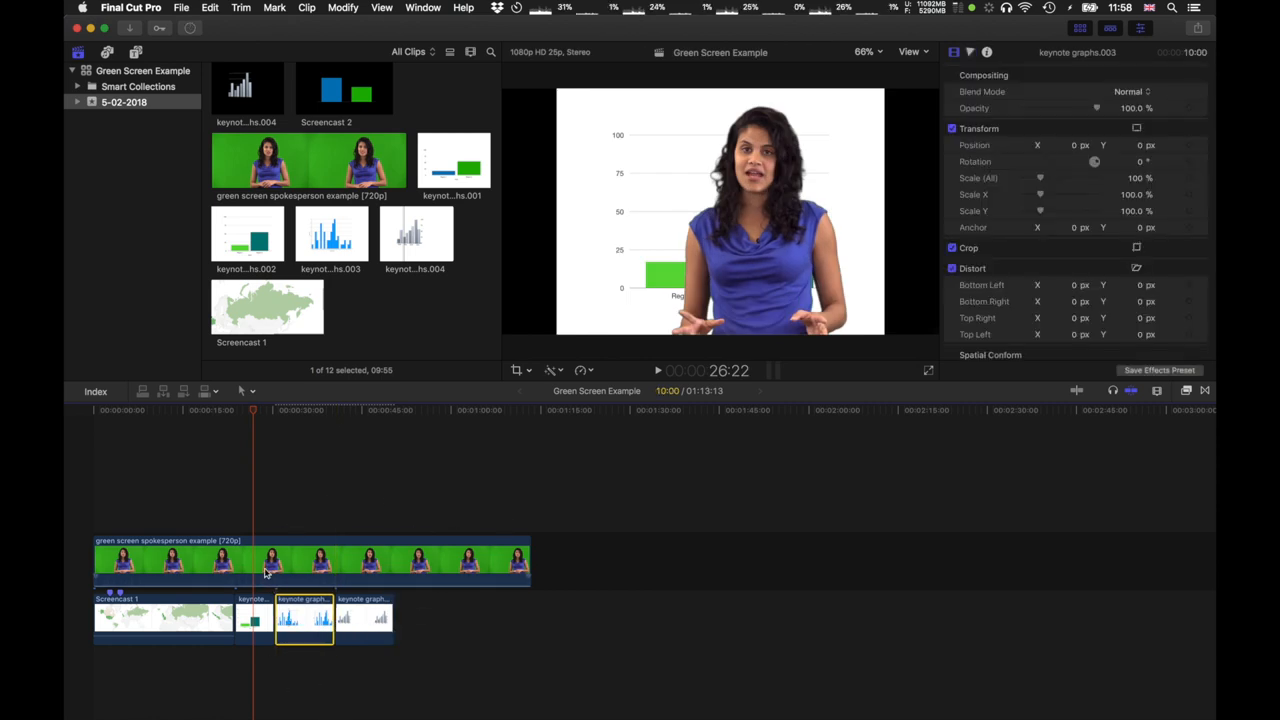
left_click(252, 618)
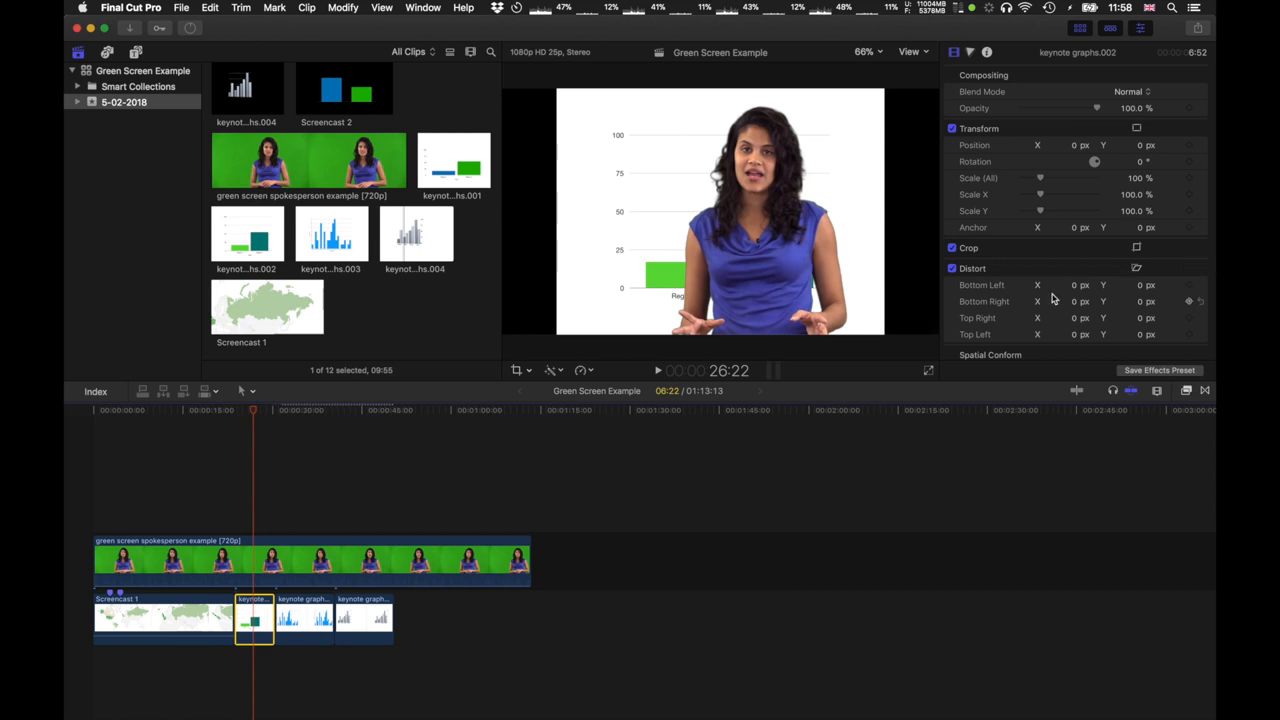
mouse_move(1076, 170)
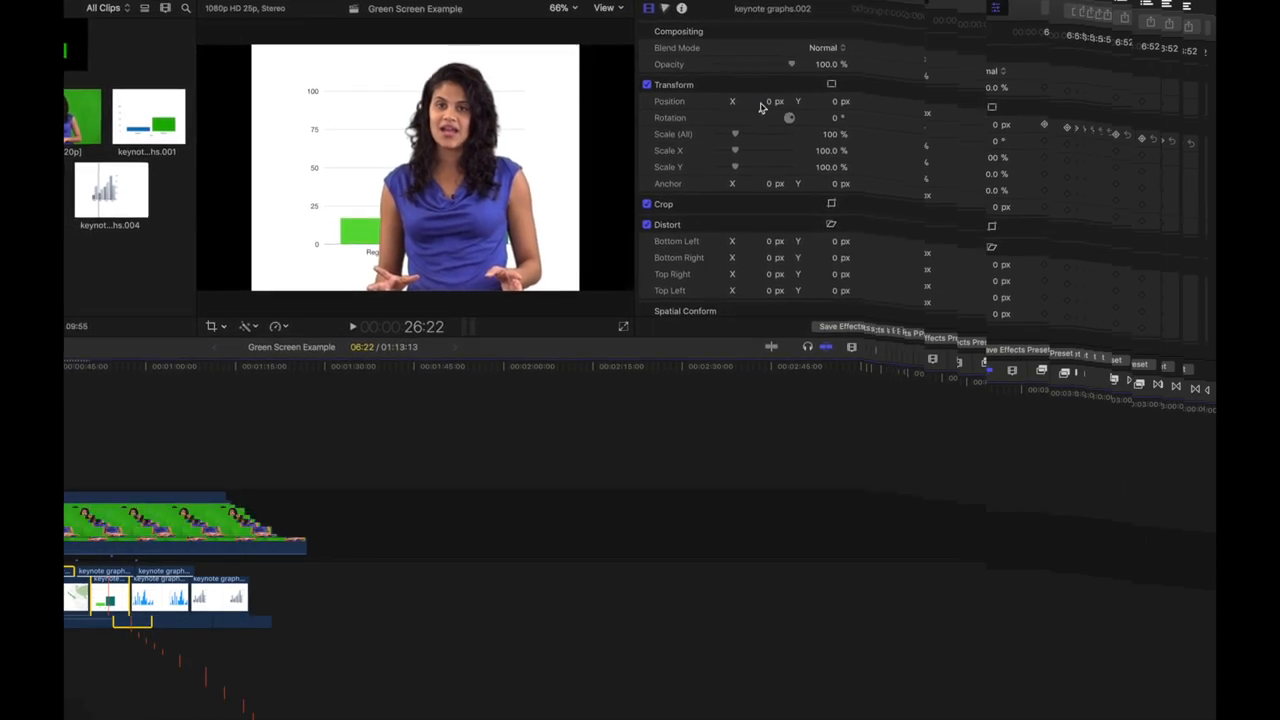
mouse_move(744, 114)
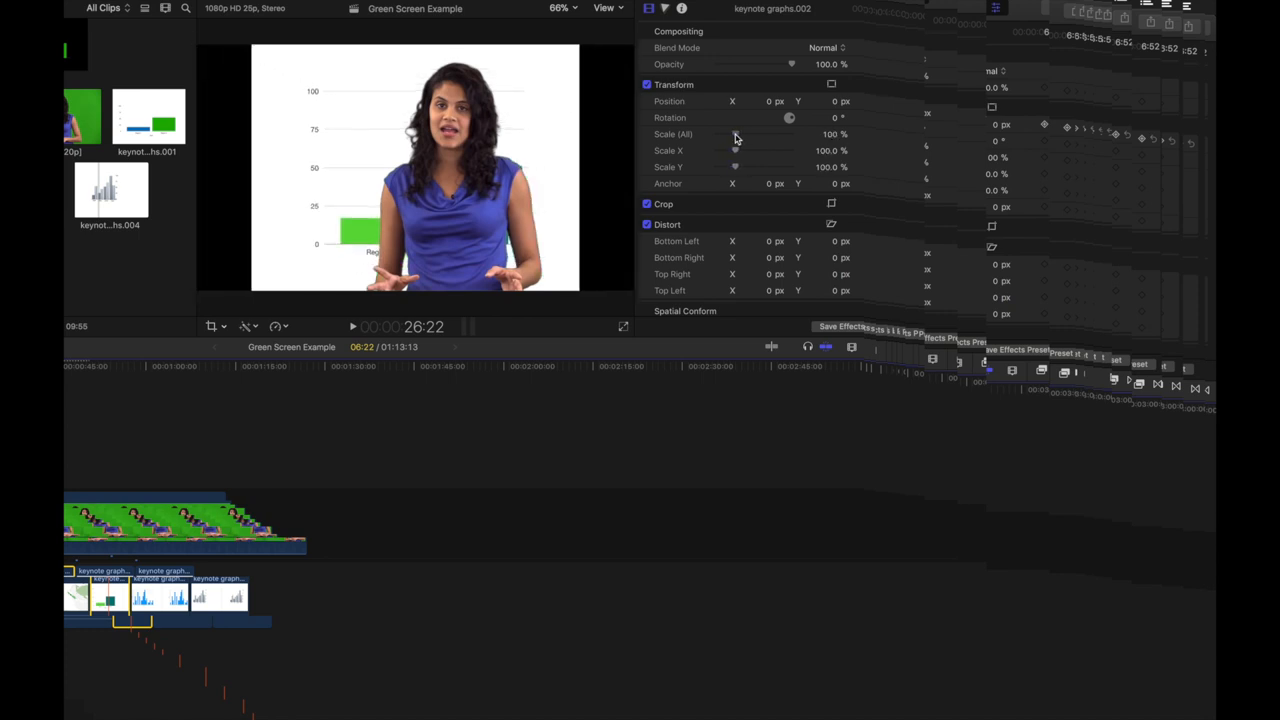
left_click_drag(736, 134, 728, 134)
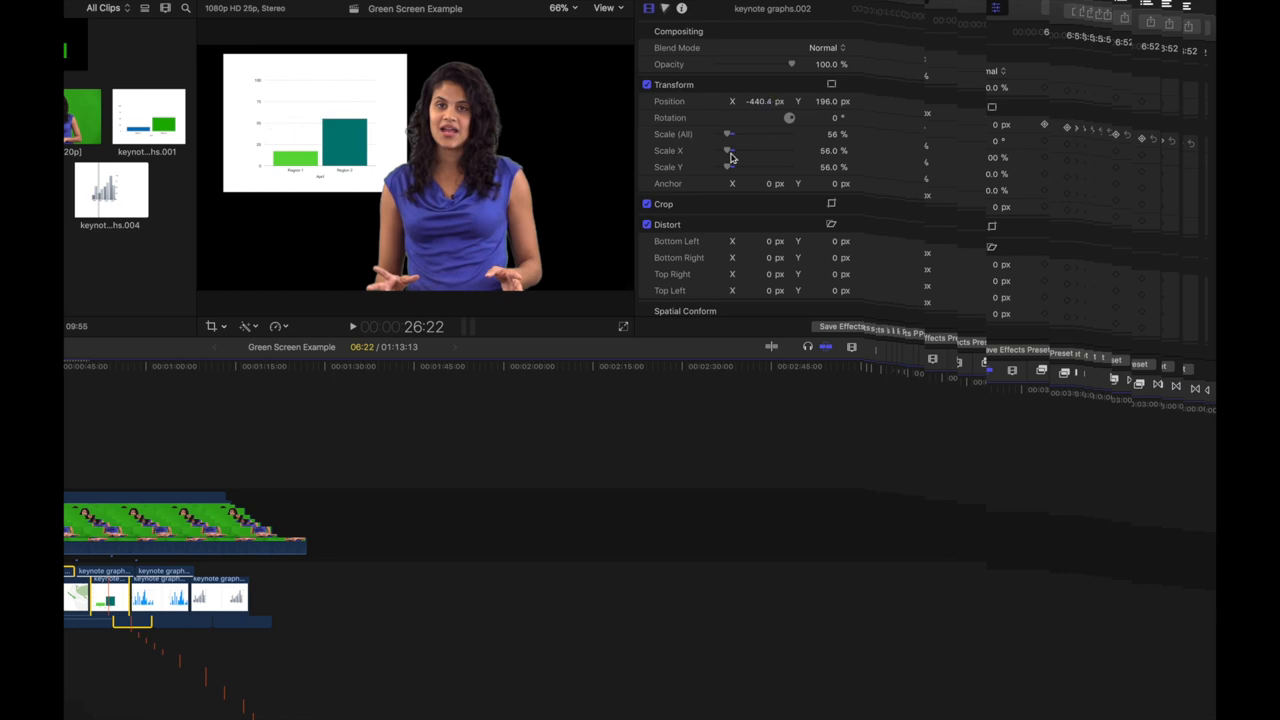
mouse_move(772, 100)
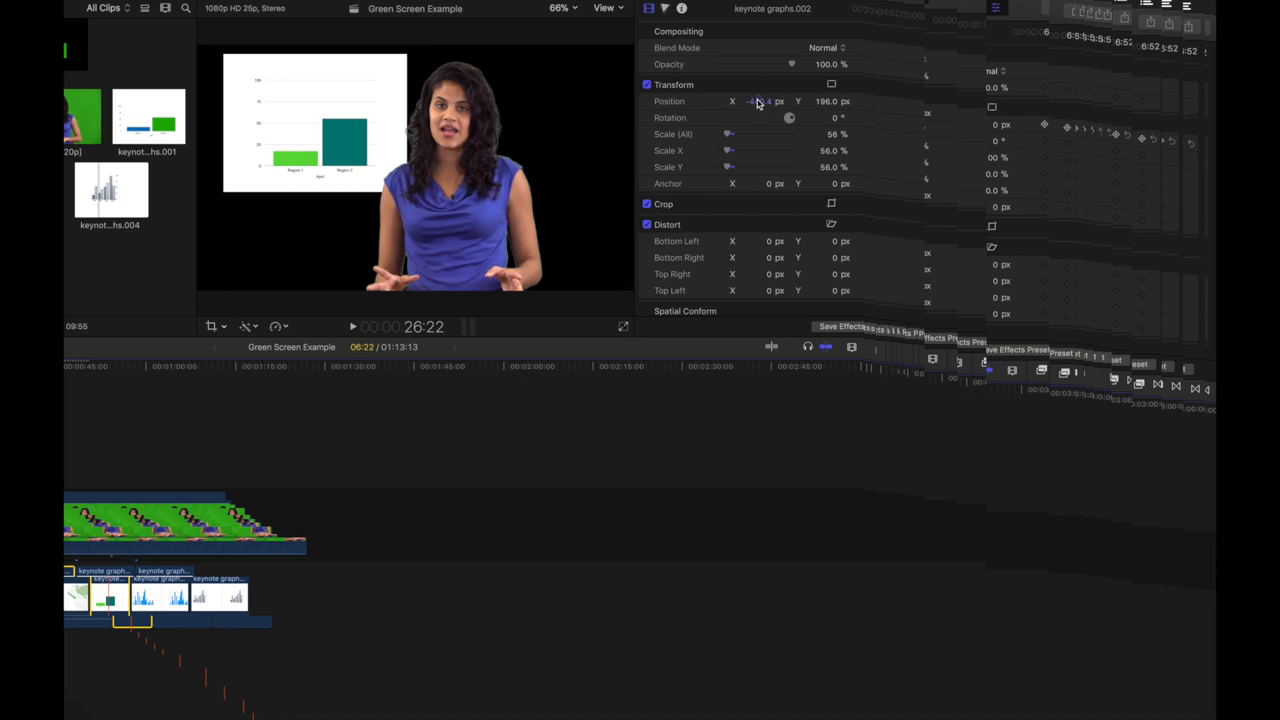
left_click_drag(760, 100, 830, 108)
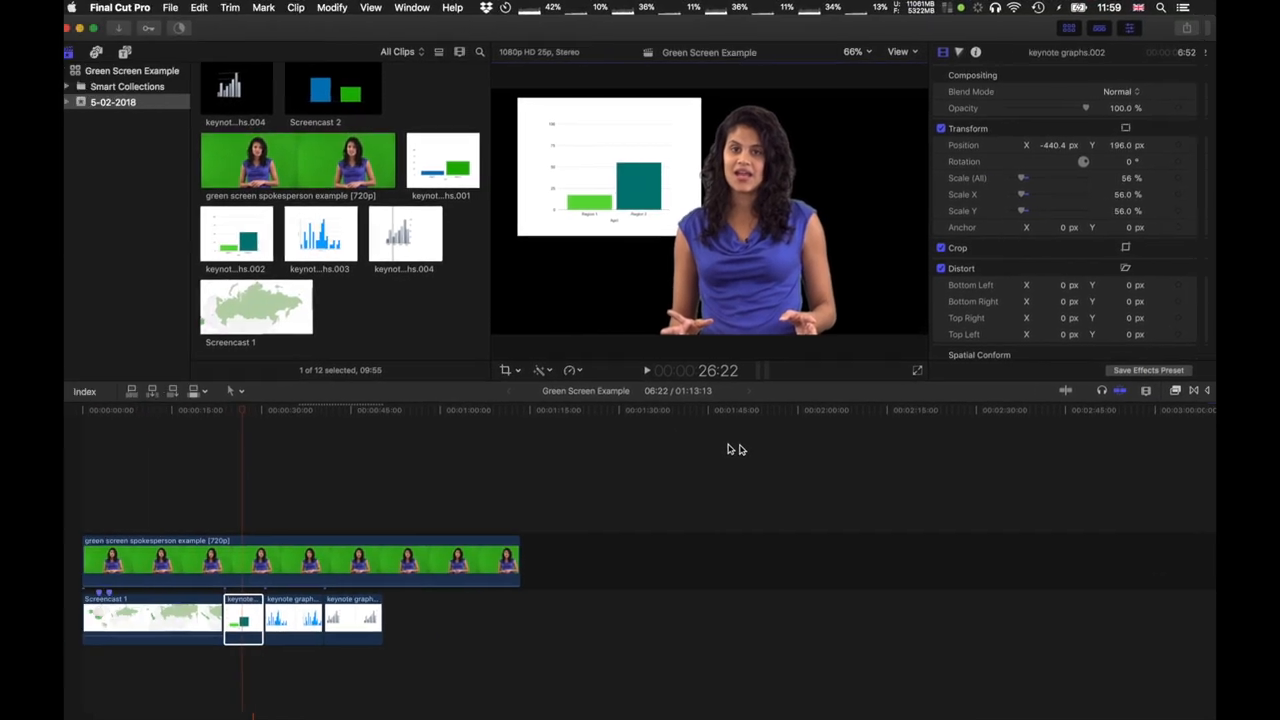
Place keynote graphs.003 at X -440.4, Y 196.0 with 56% scale, then reselect the presenter clip
left_click(304, 618)
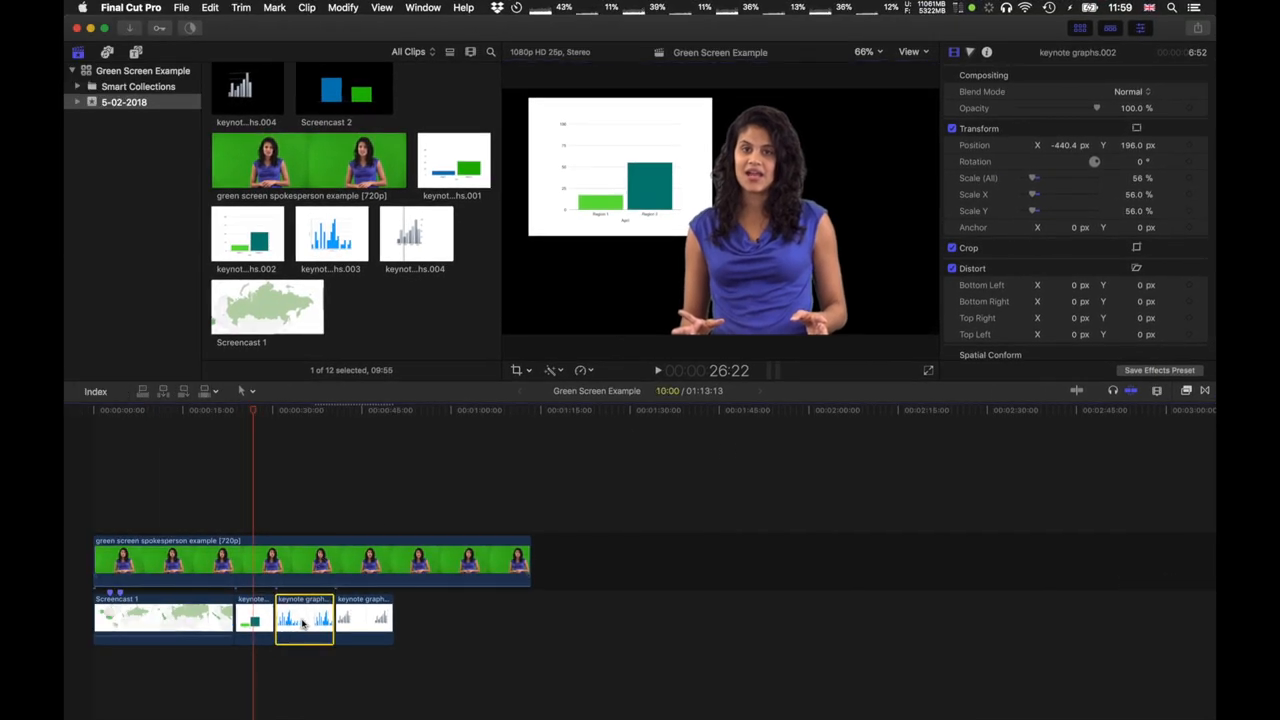
left_click(252, 616)
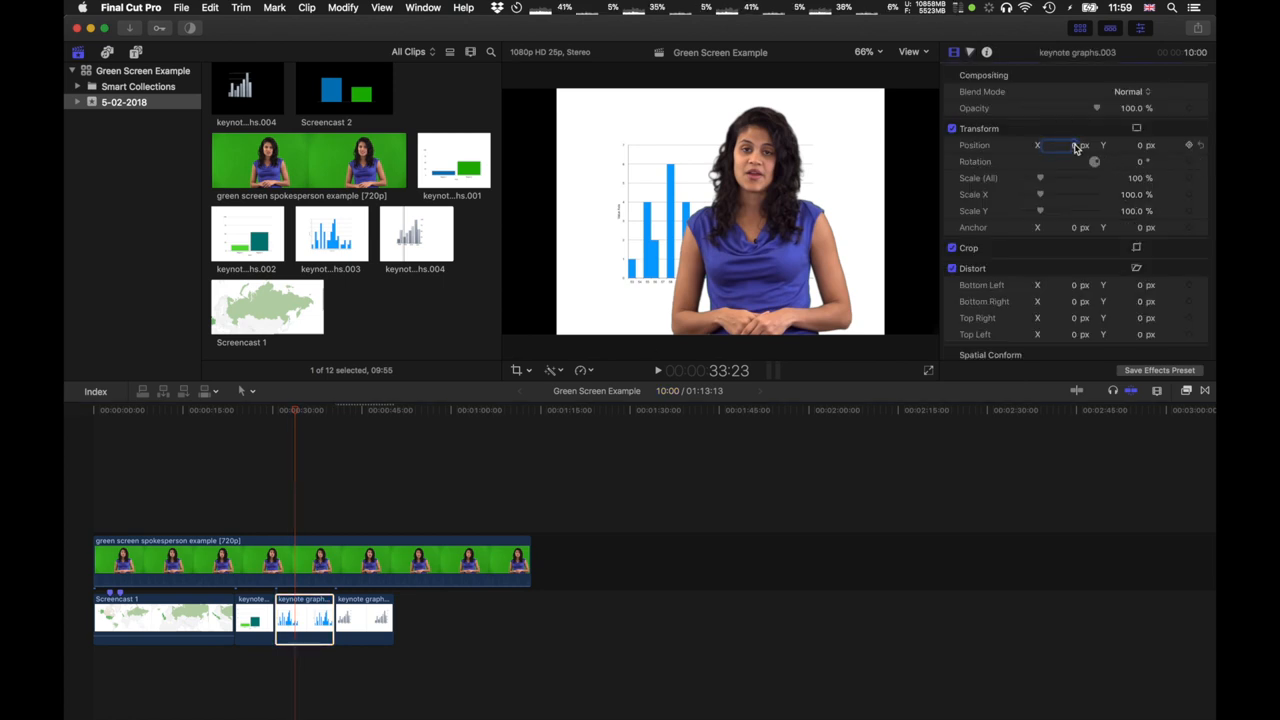
type("-4404.")
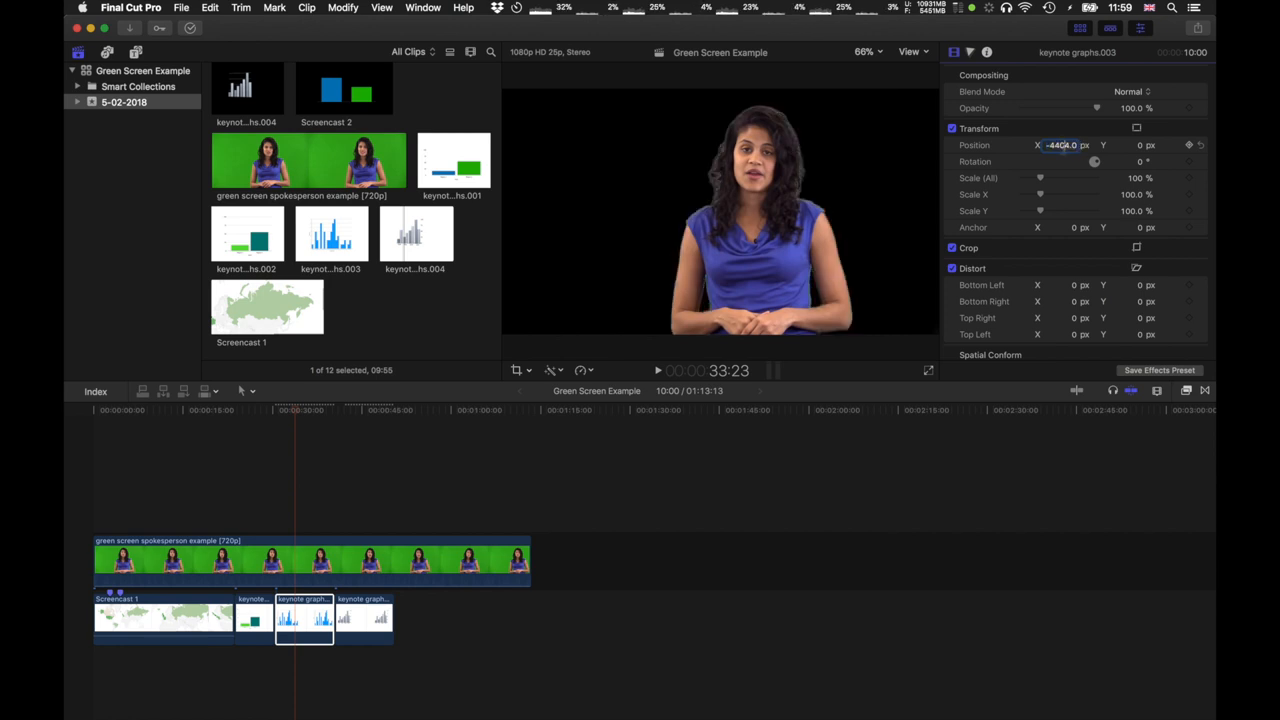
type("-440.0")
left_click(1140, 146)
type("56")
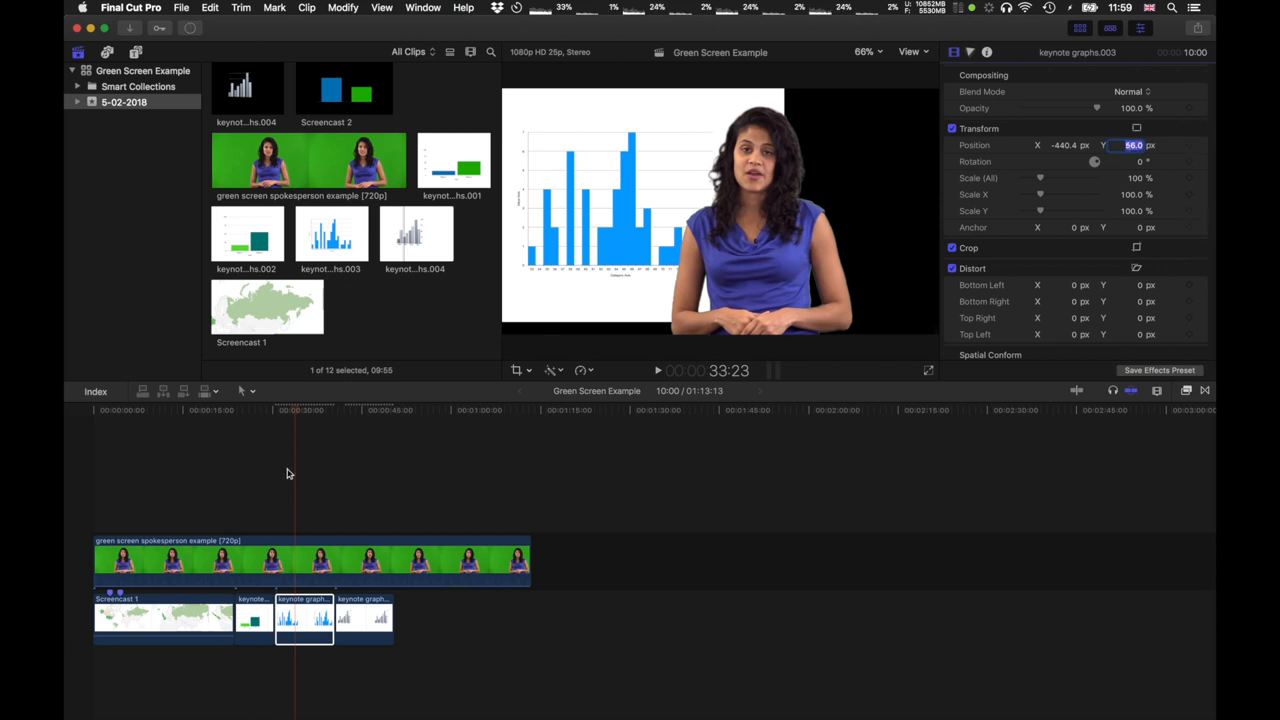
left_click(254, 618)
type("56")
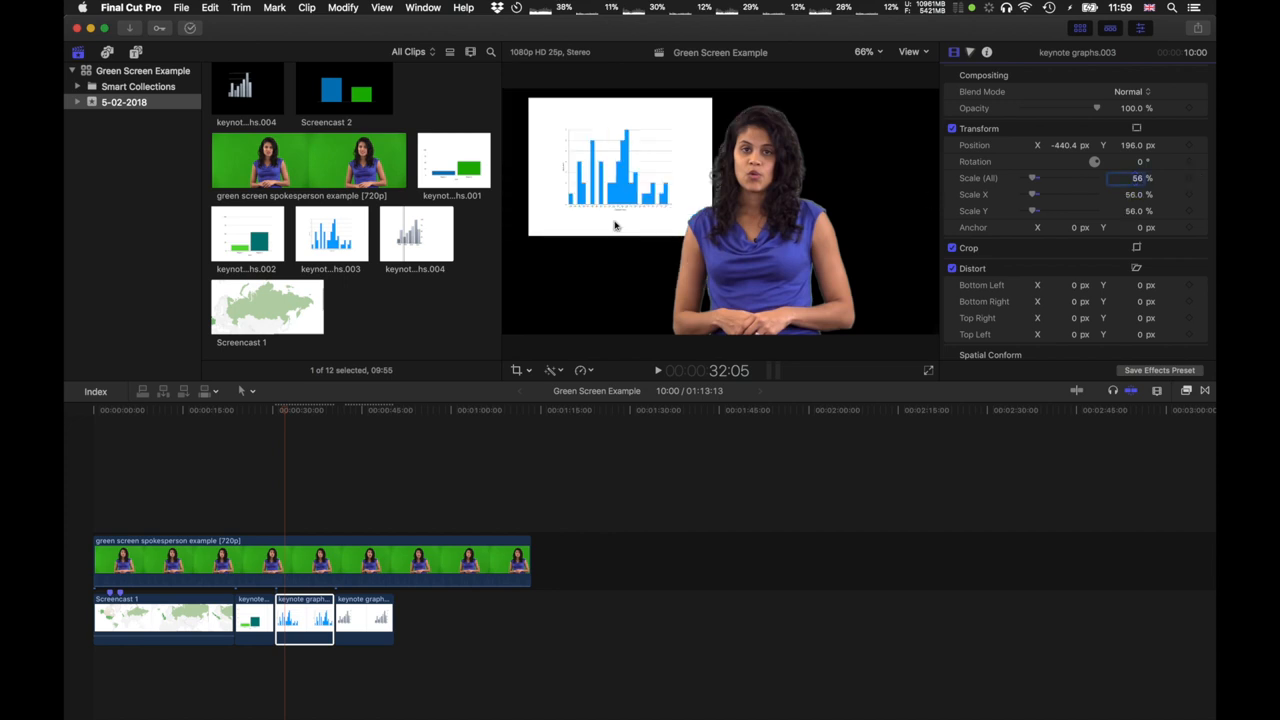
mouse_move(312, 624)
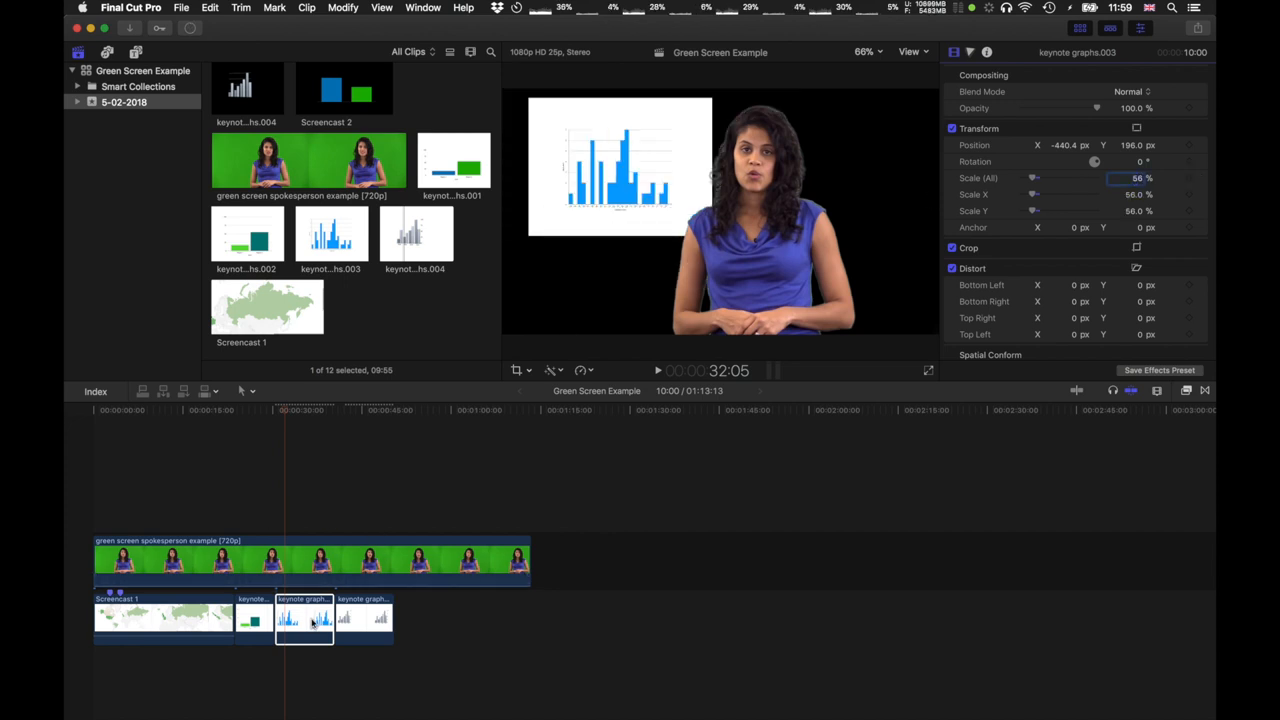
left_click(300, 560)
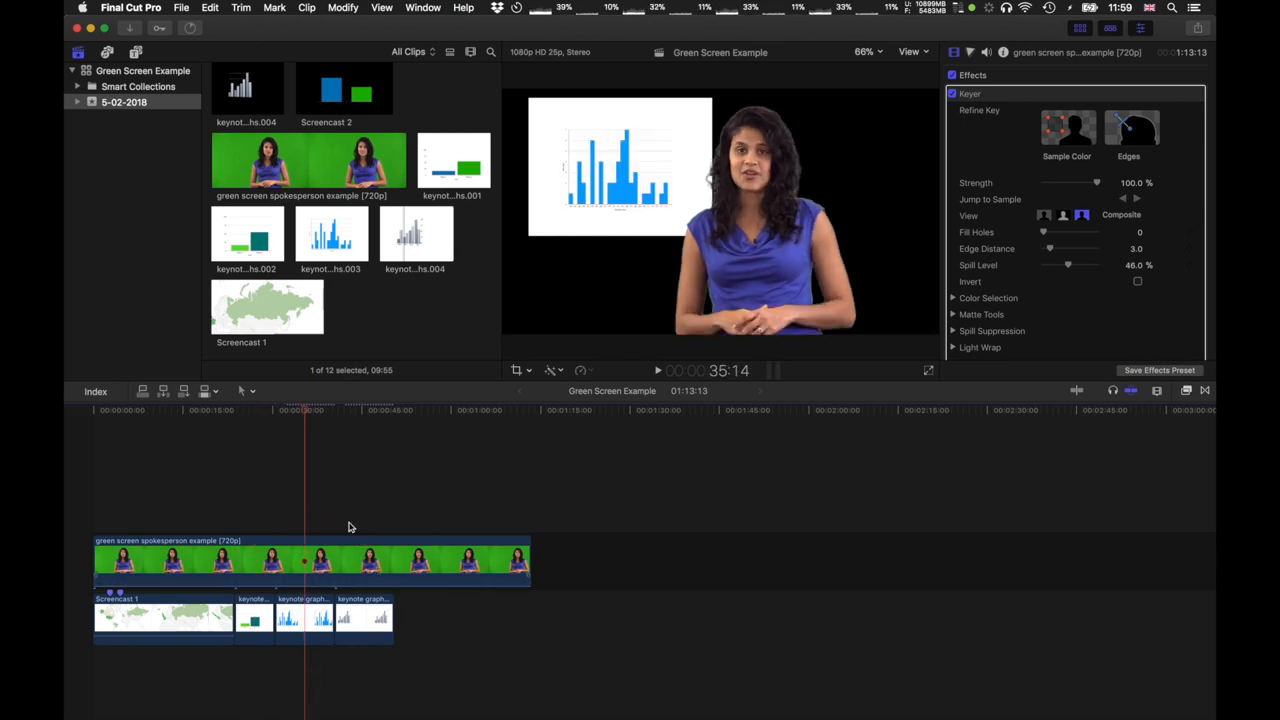
Place keynote graphs.004 at X -144.4, Y 196.0 with reduced scale beside the presenter
left_click(364, 618)
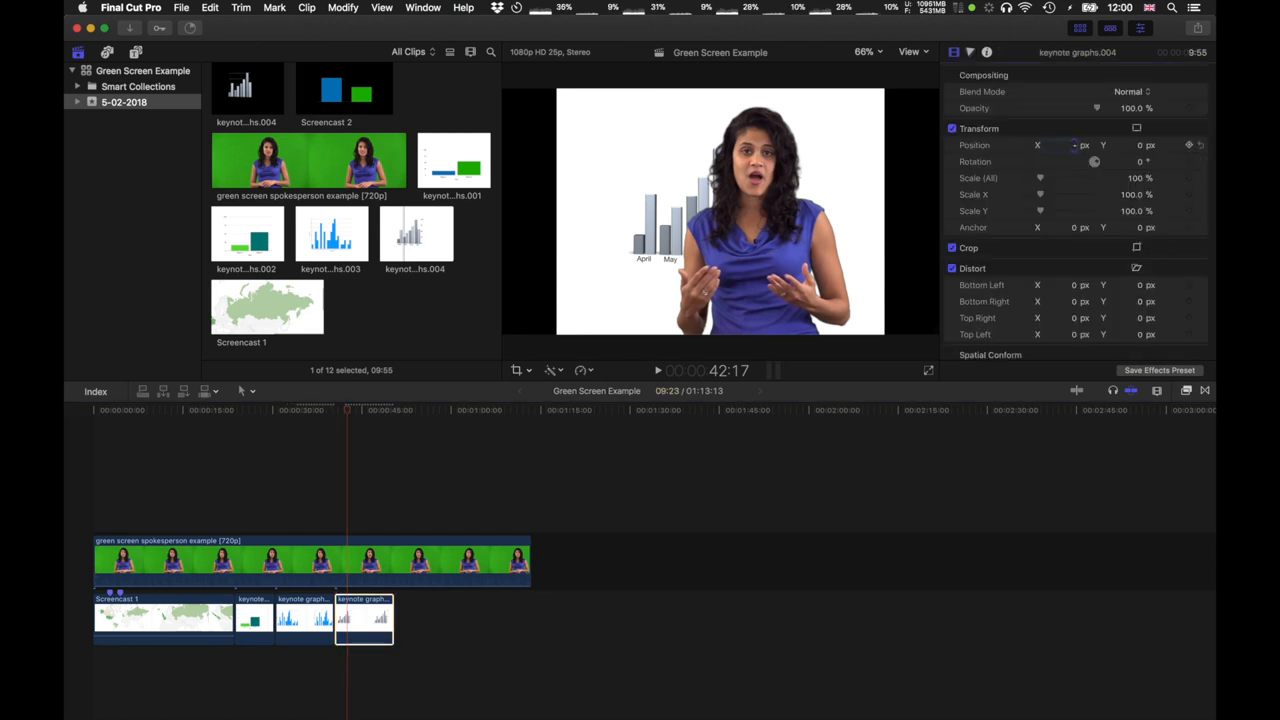
type("-144")
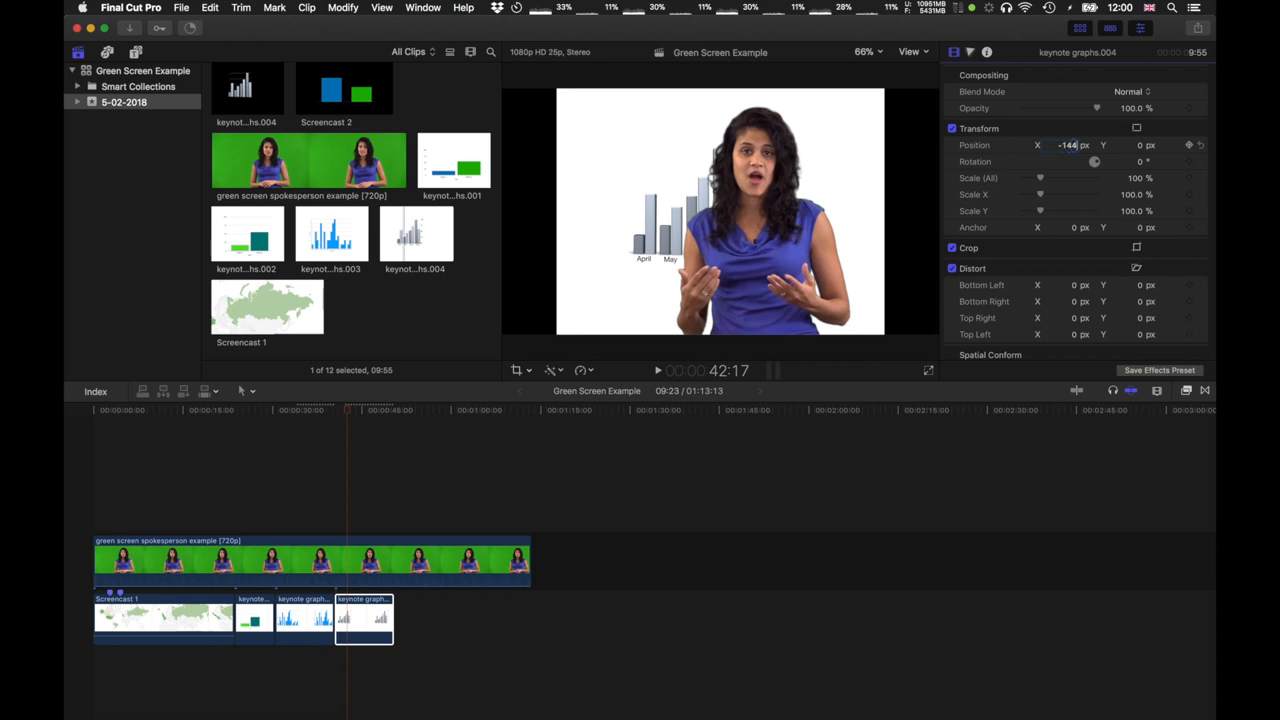
type("-144.4")
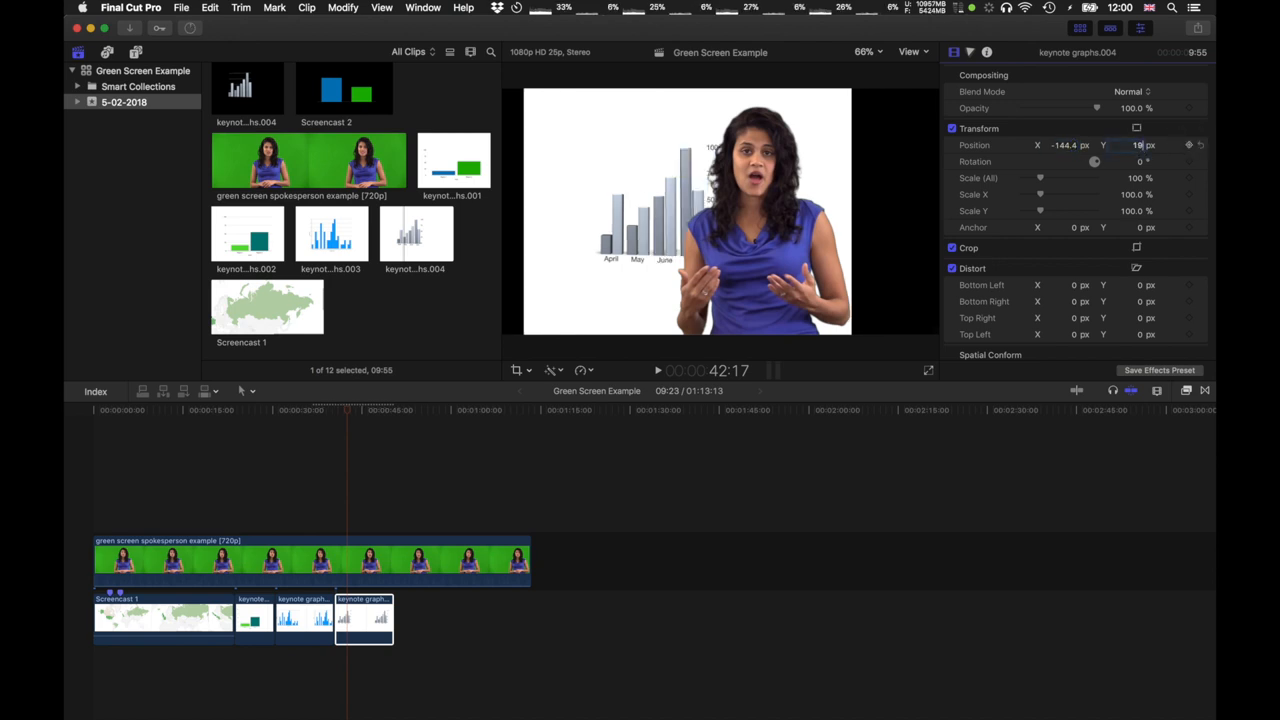
type("196.0")
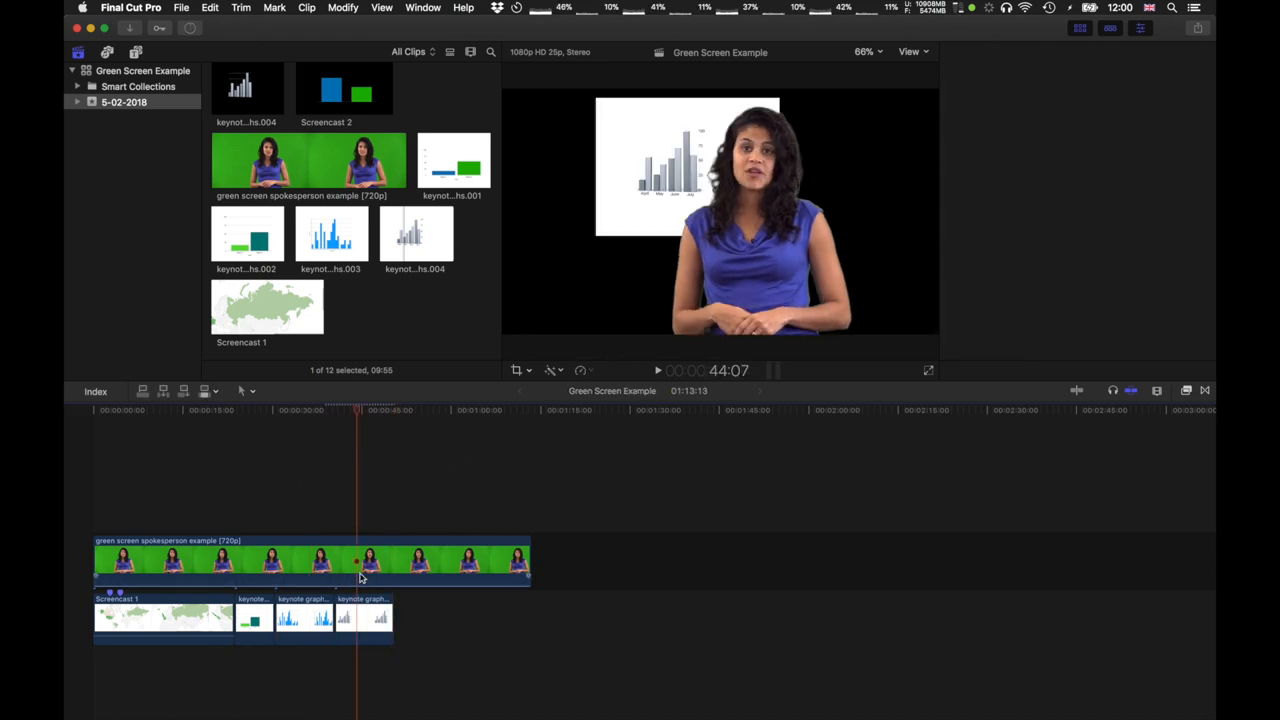
left_click(364, 618)
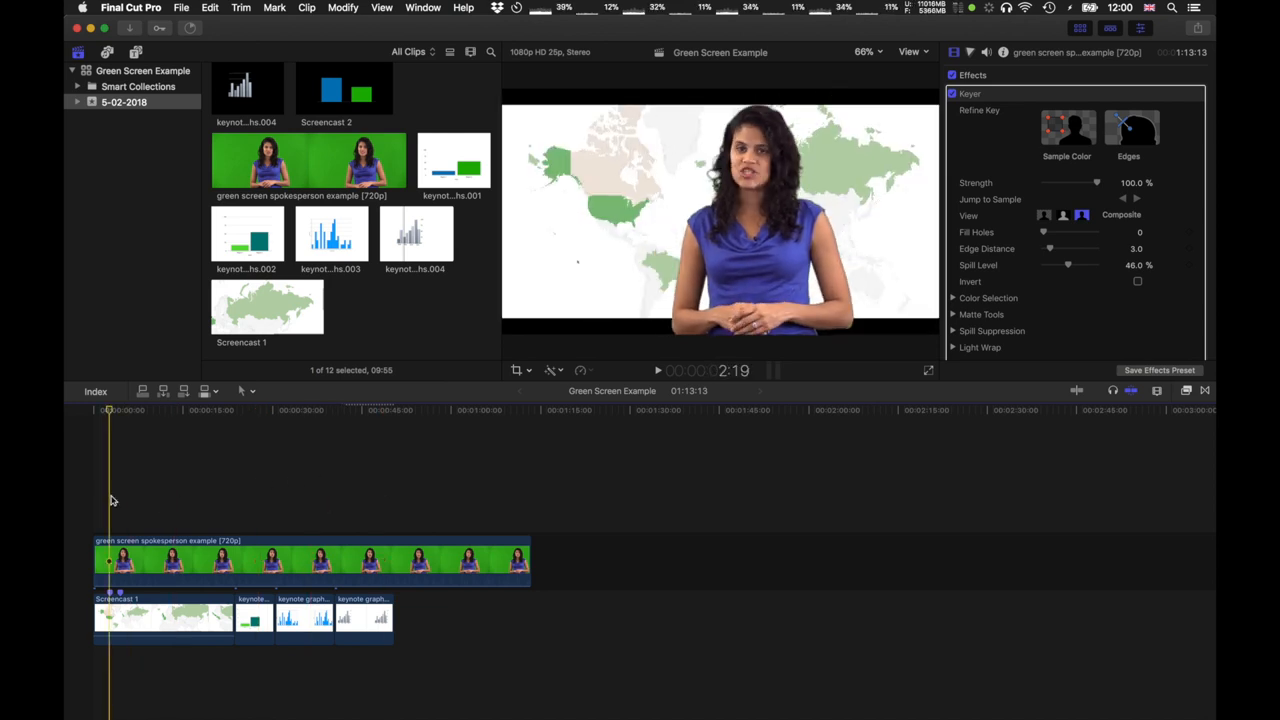
left_click(334, 408)
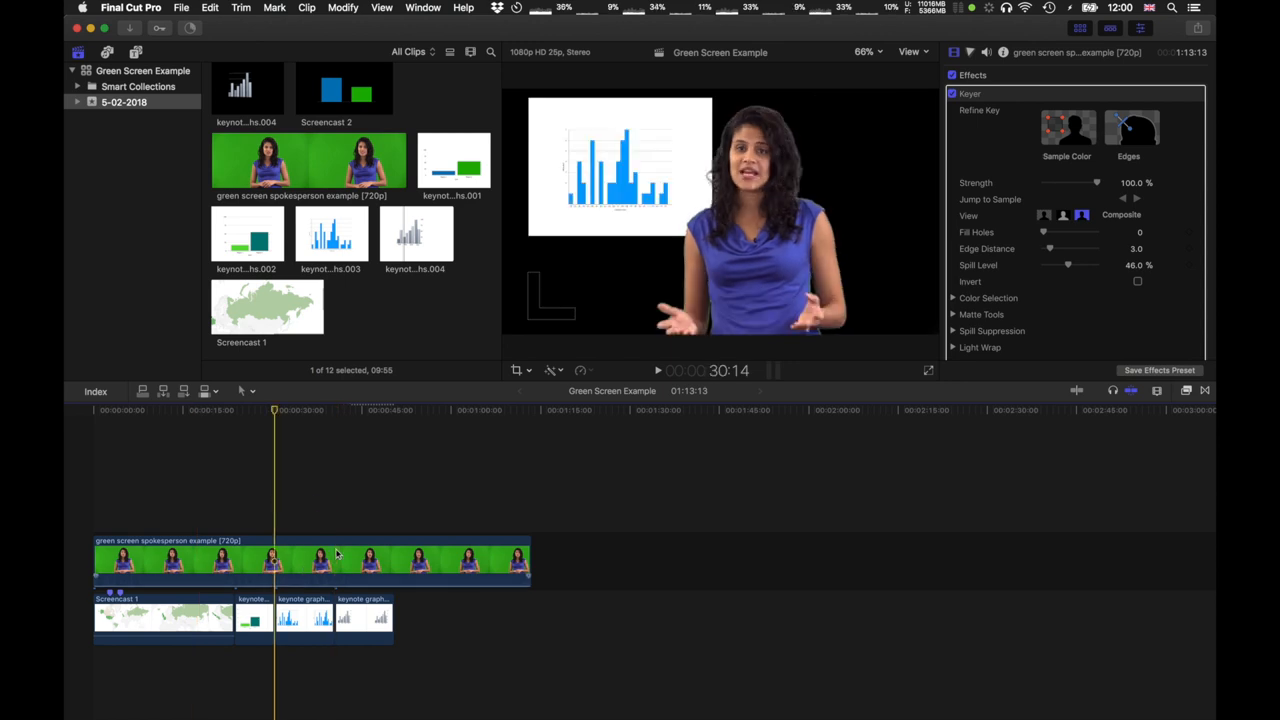
mouse_move(280, 430)
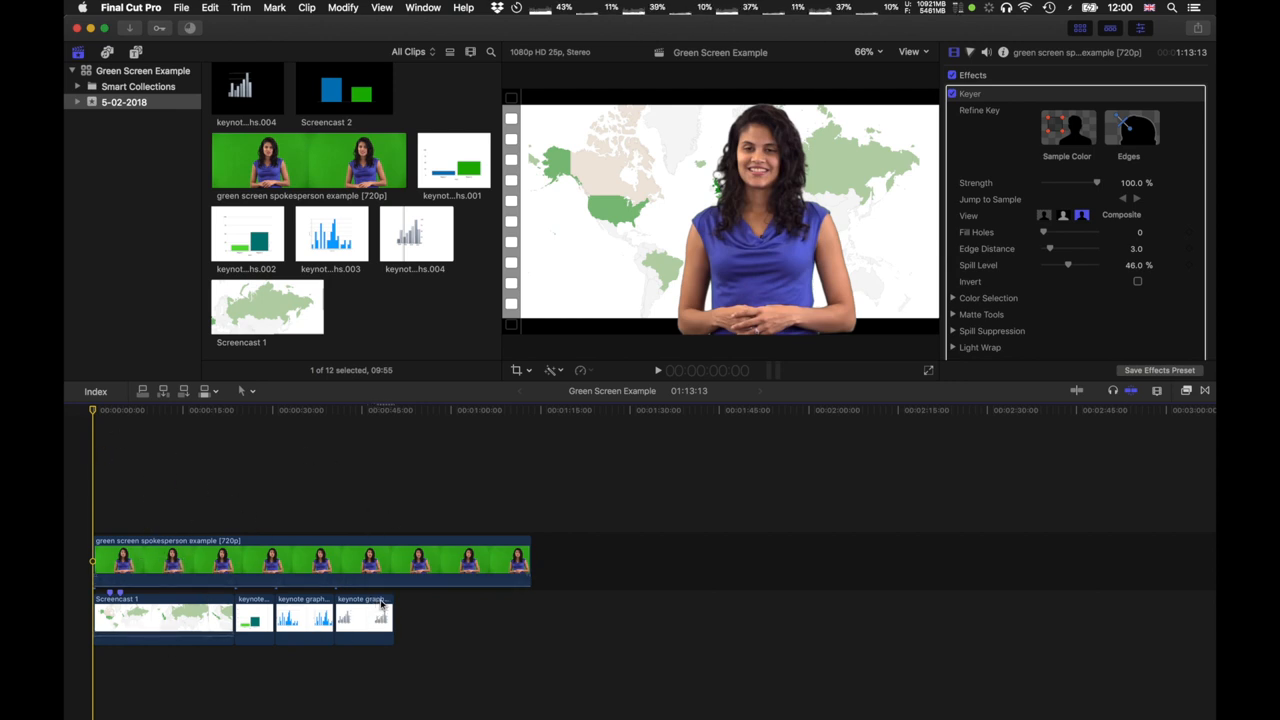
mouse_move(466, 480)
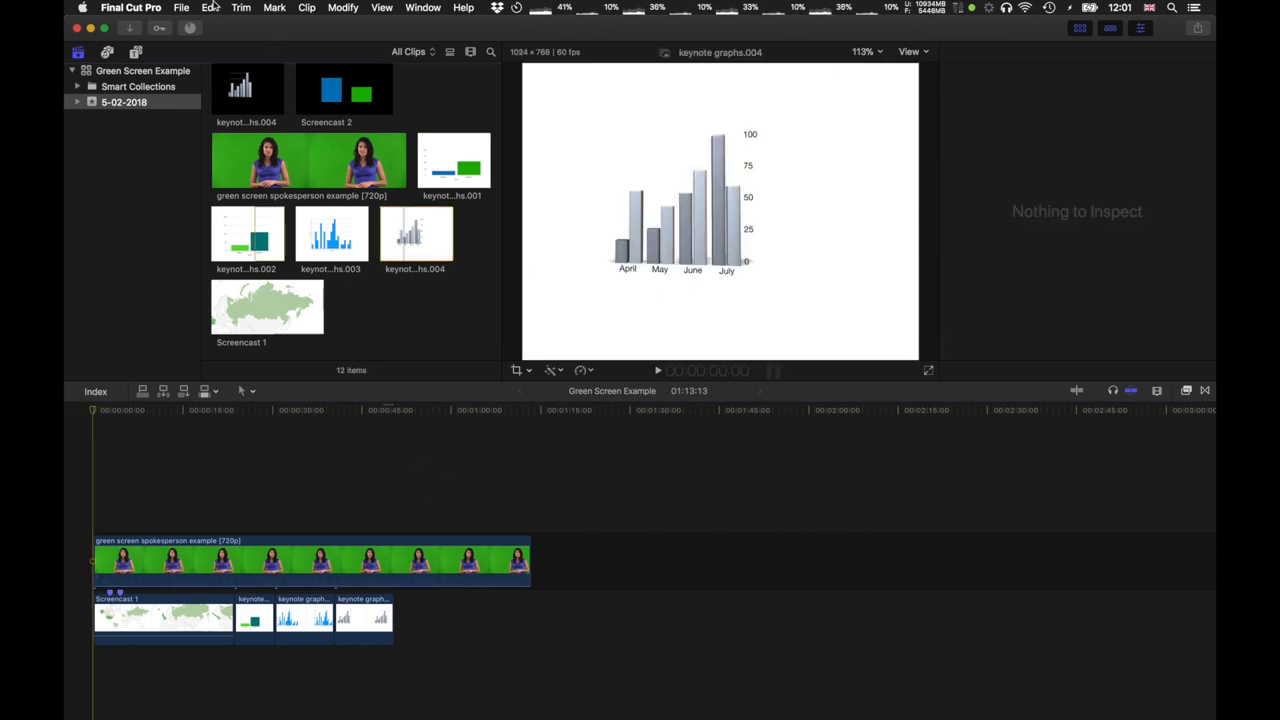
Bring up the Media Import window from the File menu
left_click(180, 8)
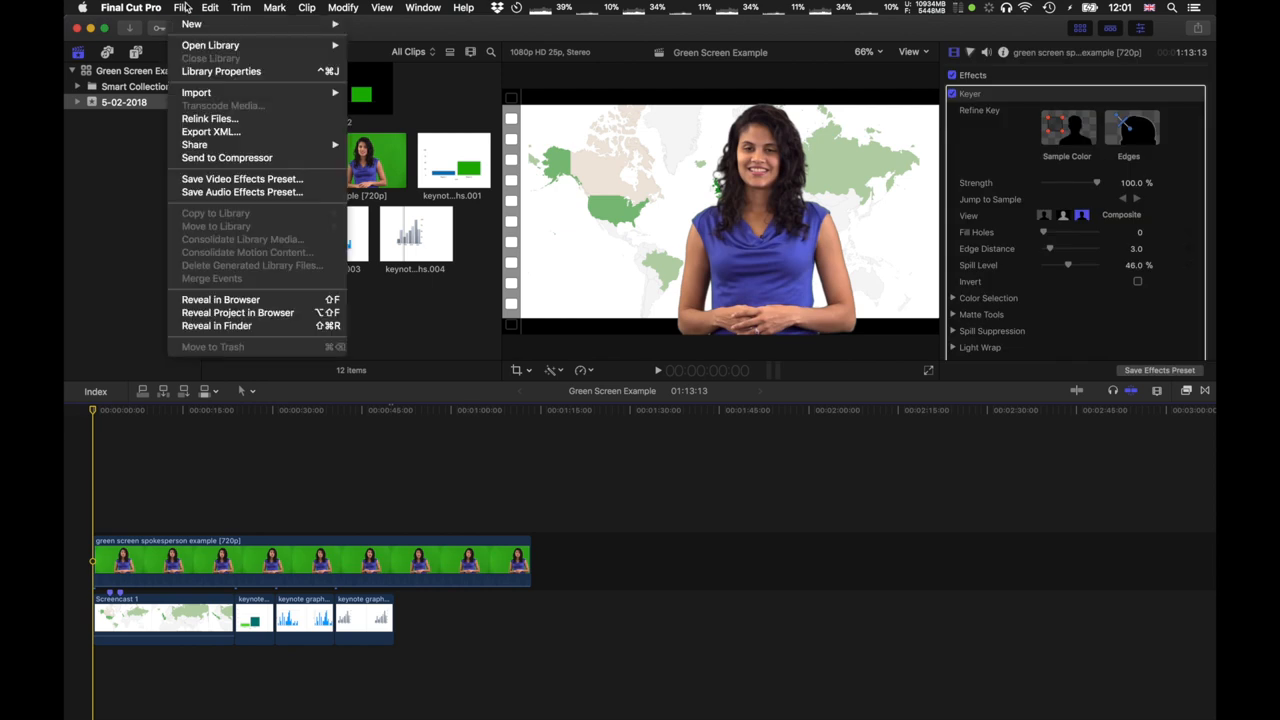
mouse_move(196, 92)
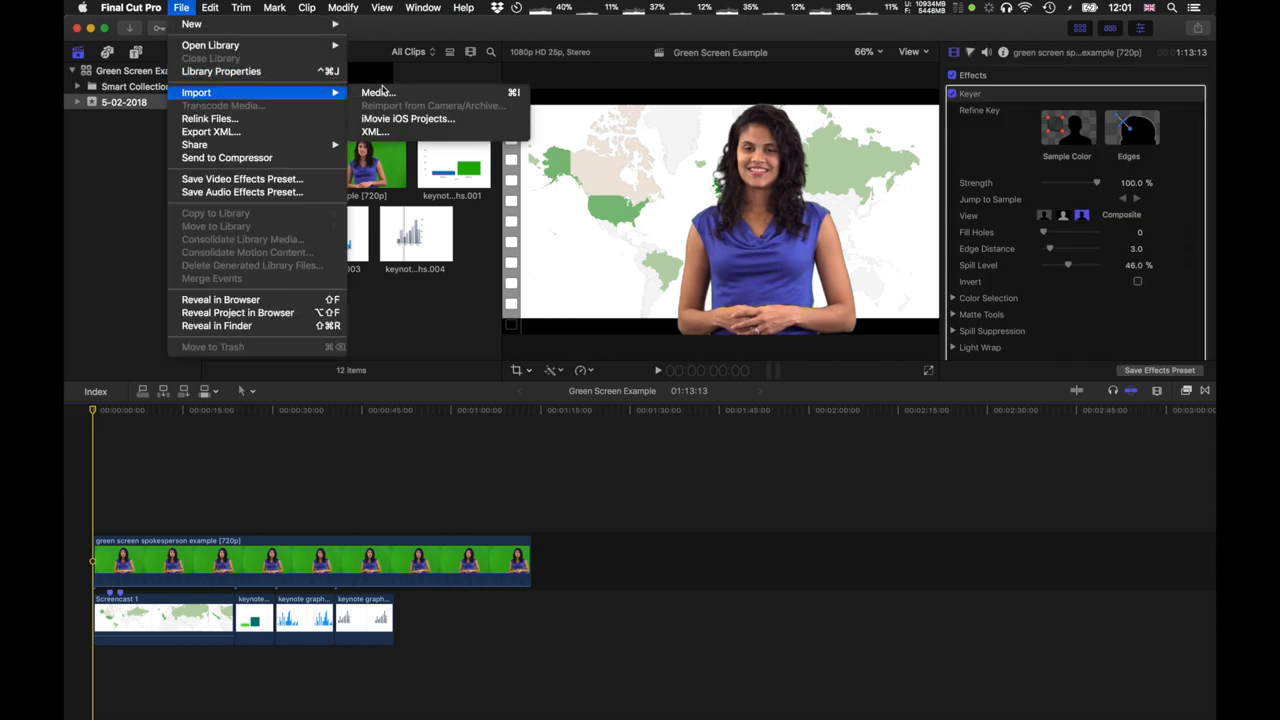
mouse_move(378, 92)
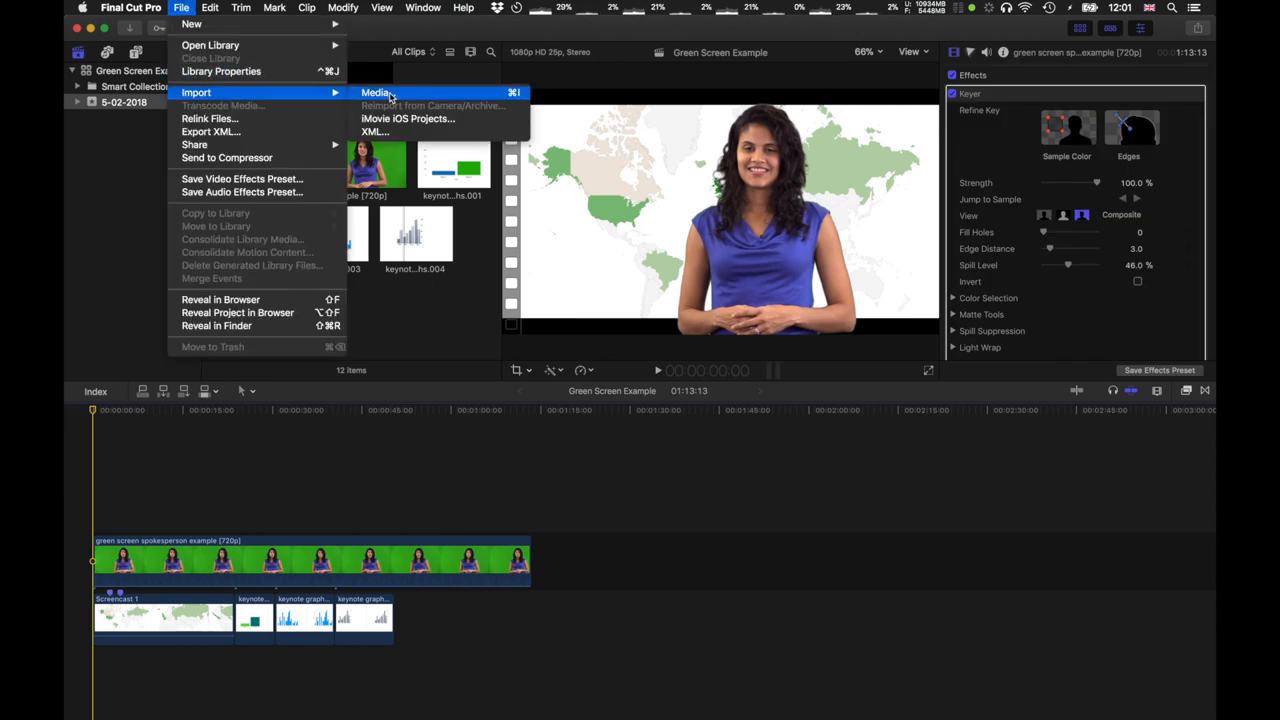
left_click(210, 8)
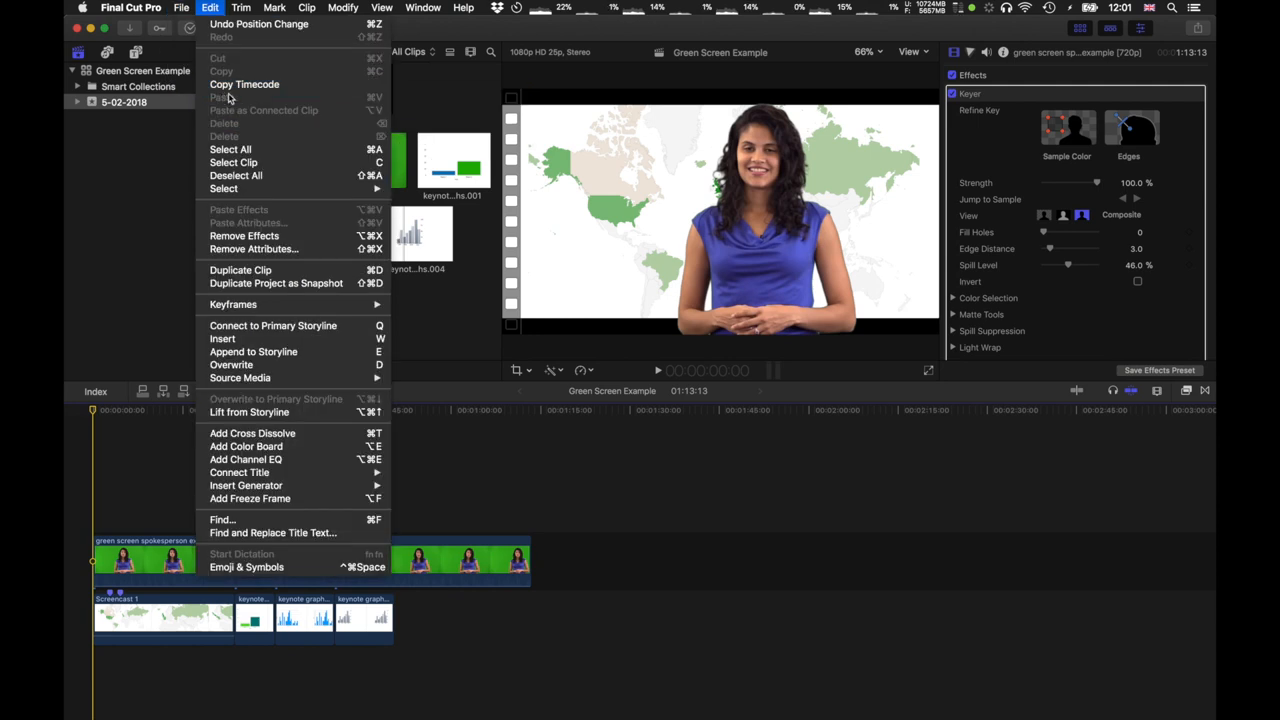
left_click(180, 8)
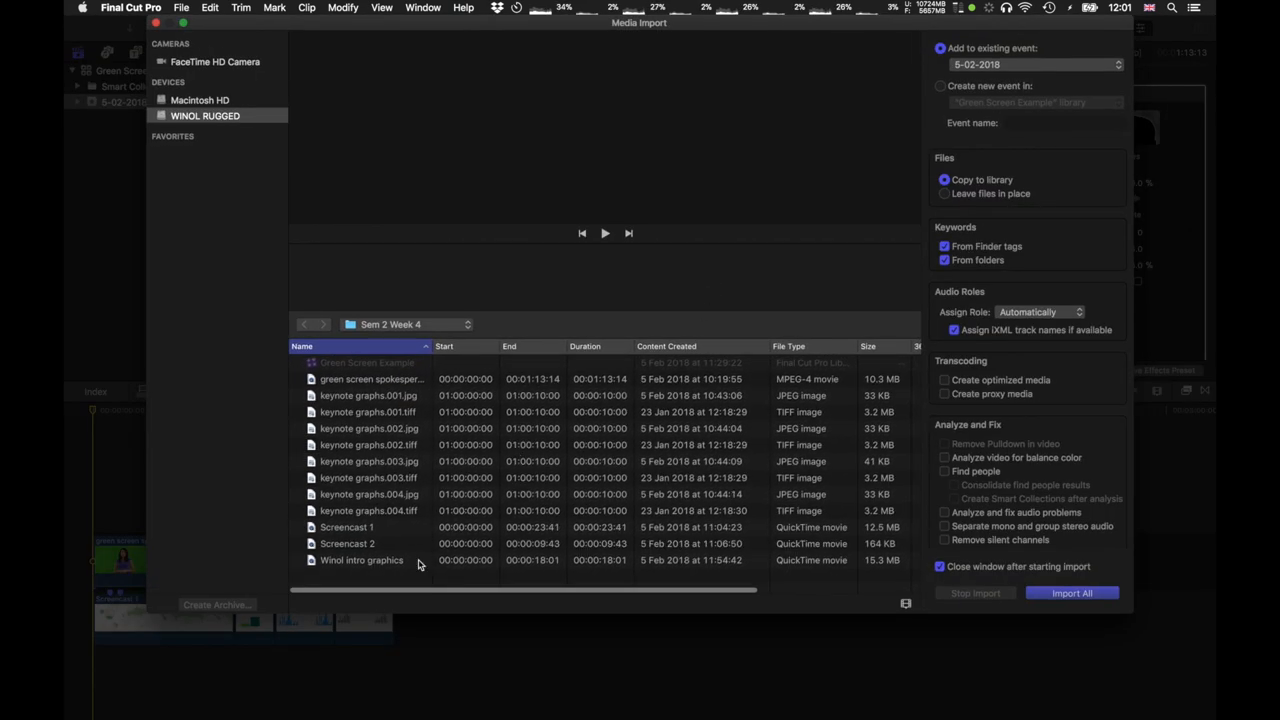
Import the Winol intro graphics movie from the Sem 2 Week 4 folder
left_click(360, 560)
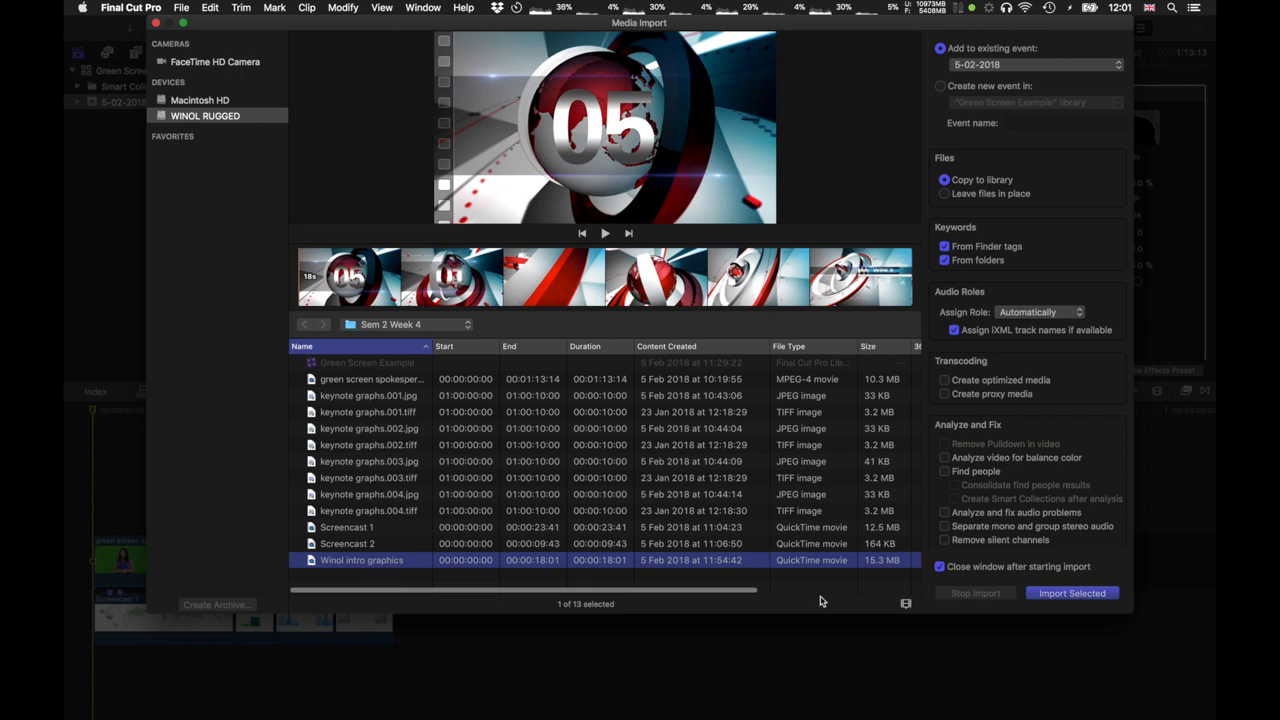
left_click(1072, 592)
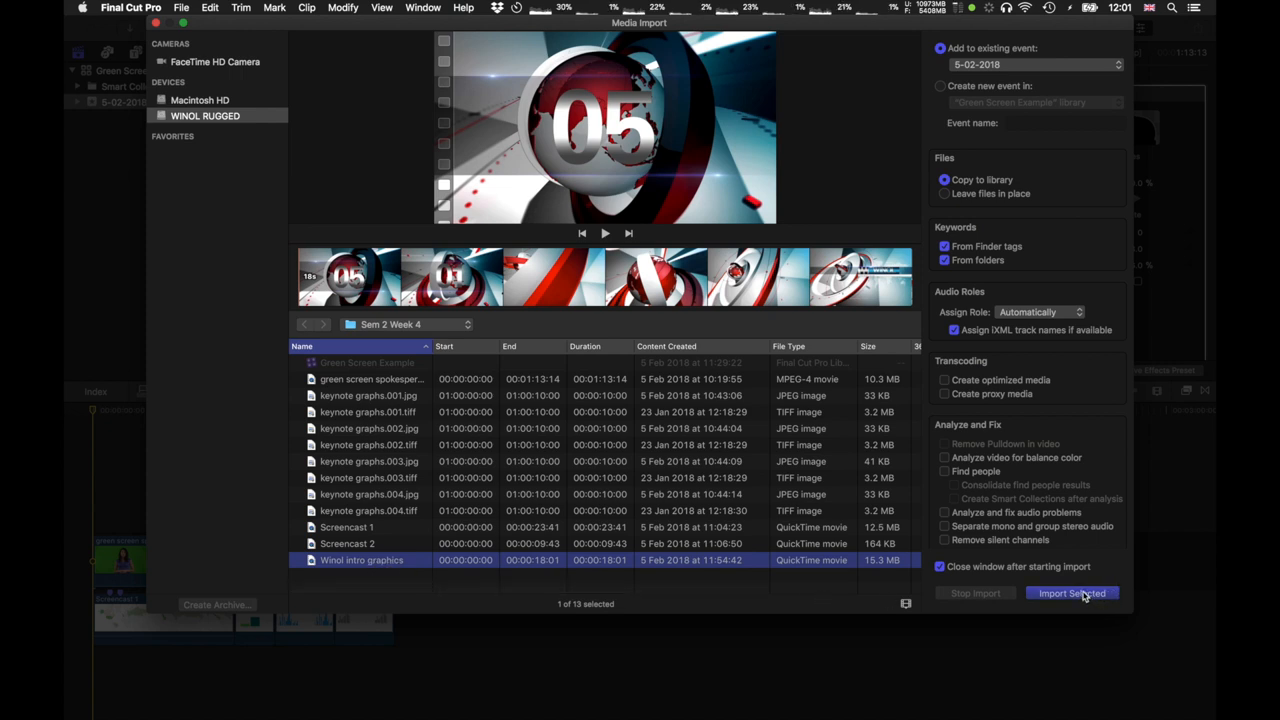
left_click(1072, 592)
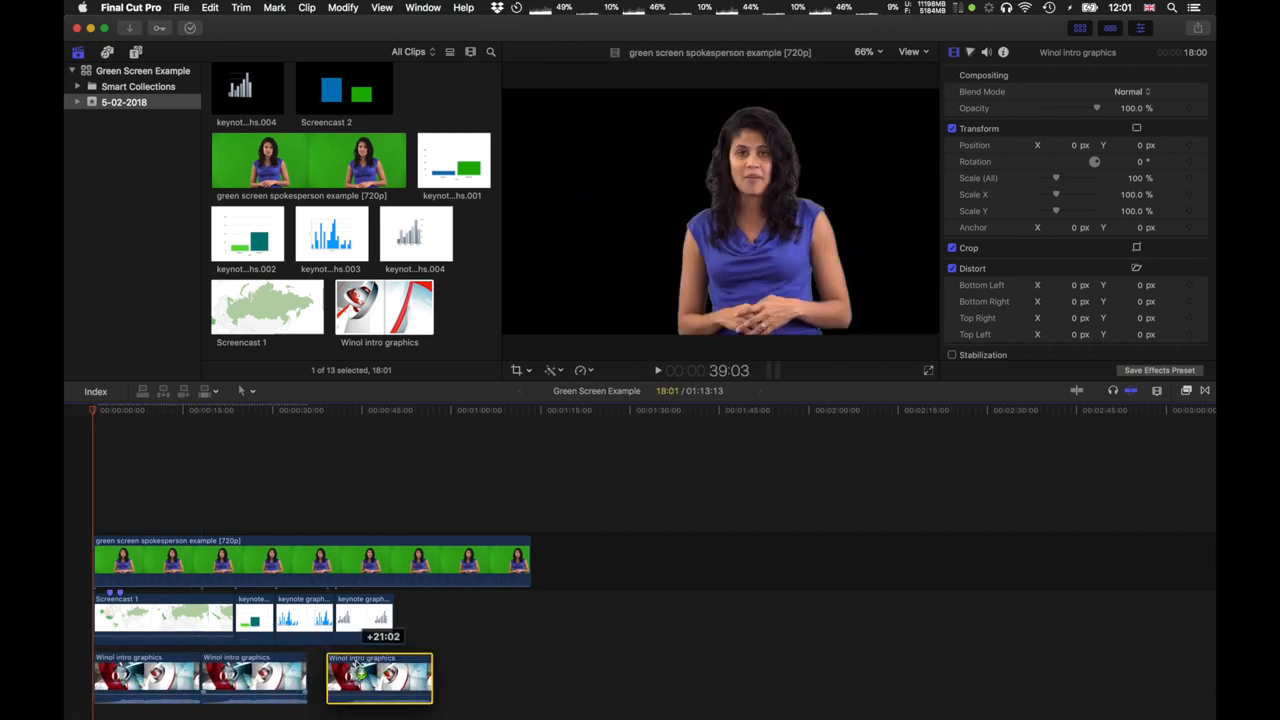
Place a Winol intro graphics copy after the last chart, play back and dismiss the dropped-frames alert
left_click(378, 676)
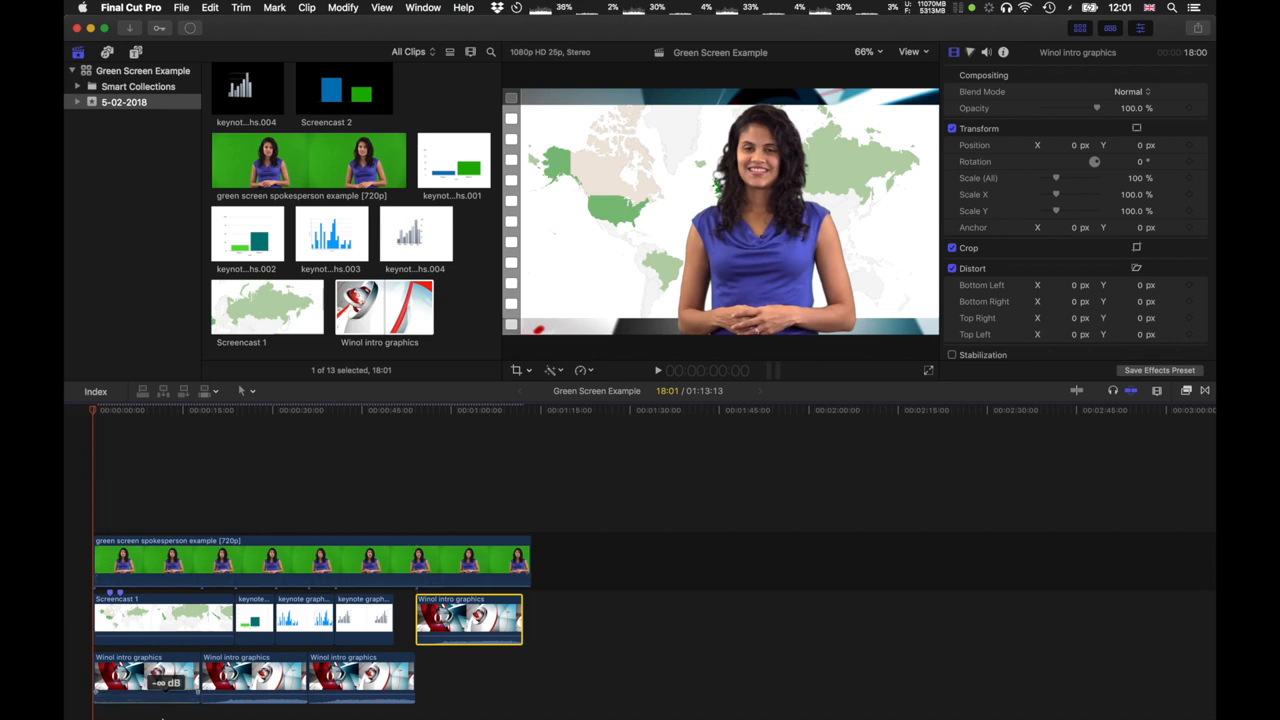
left_click(252, 678)
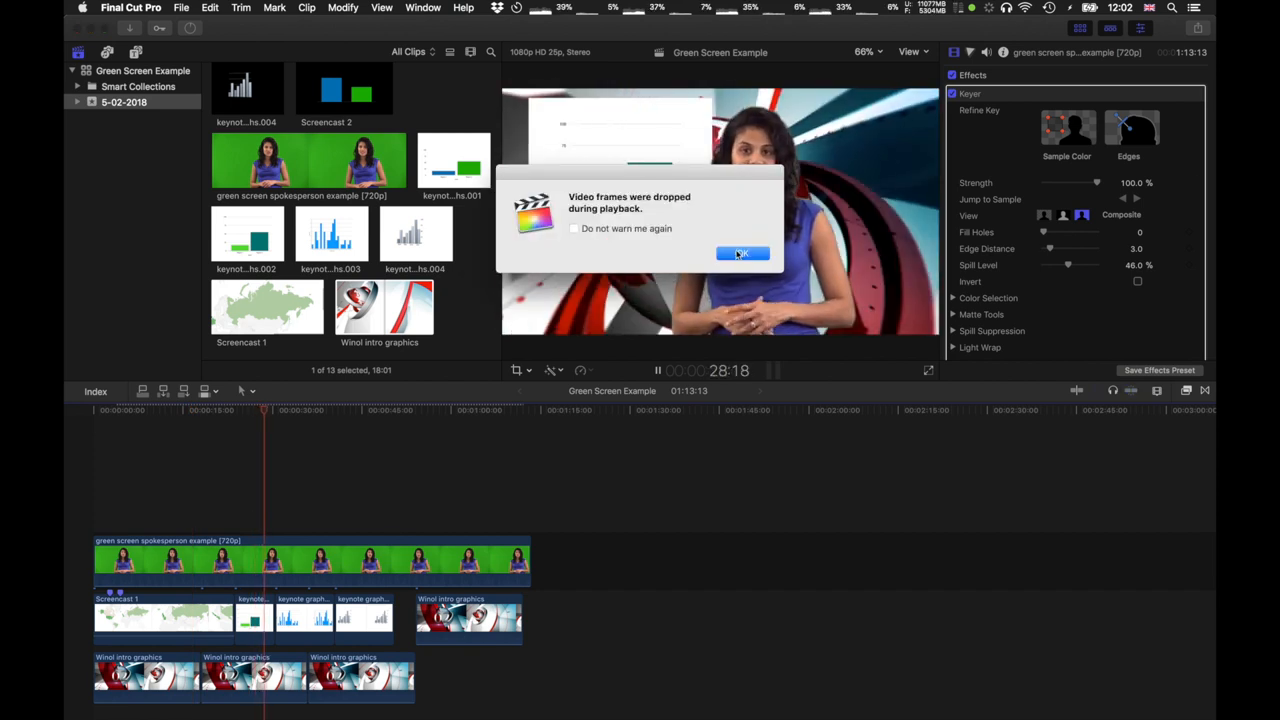
left_click(740, 252)
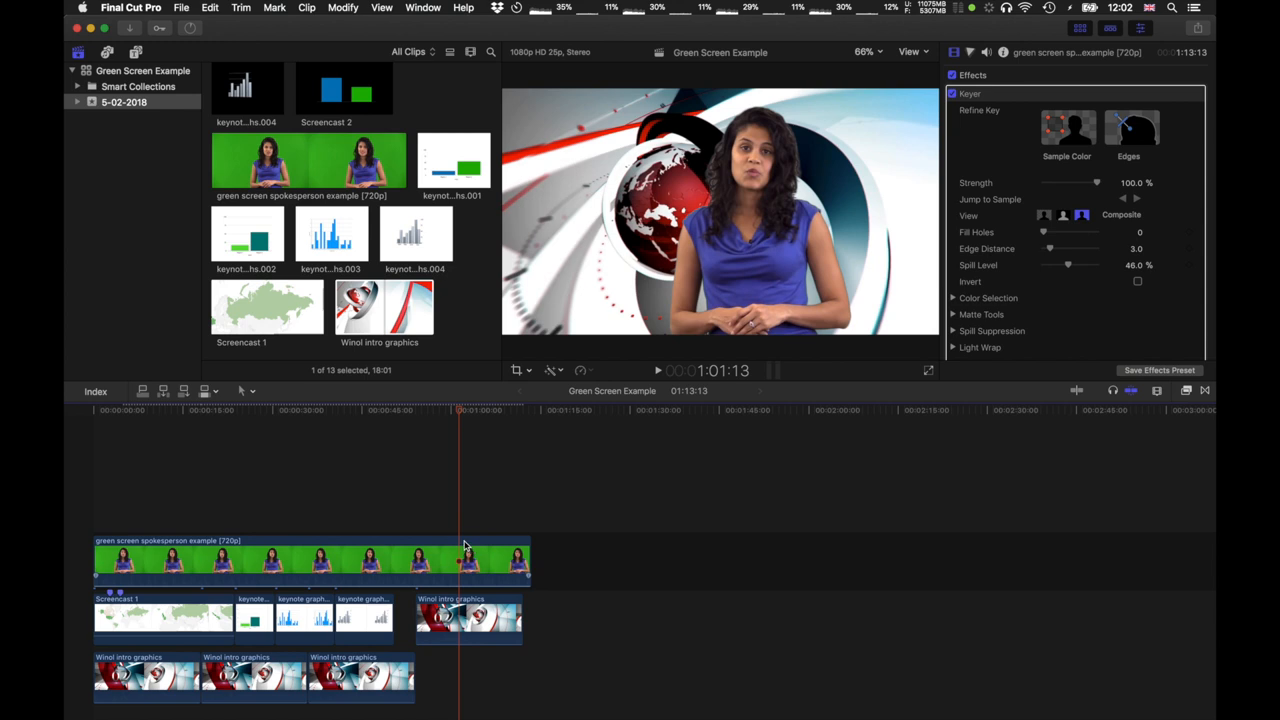
left_click(310, 560)
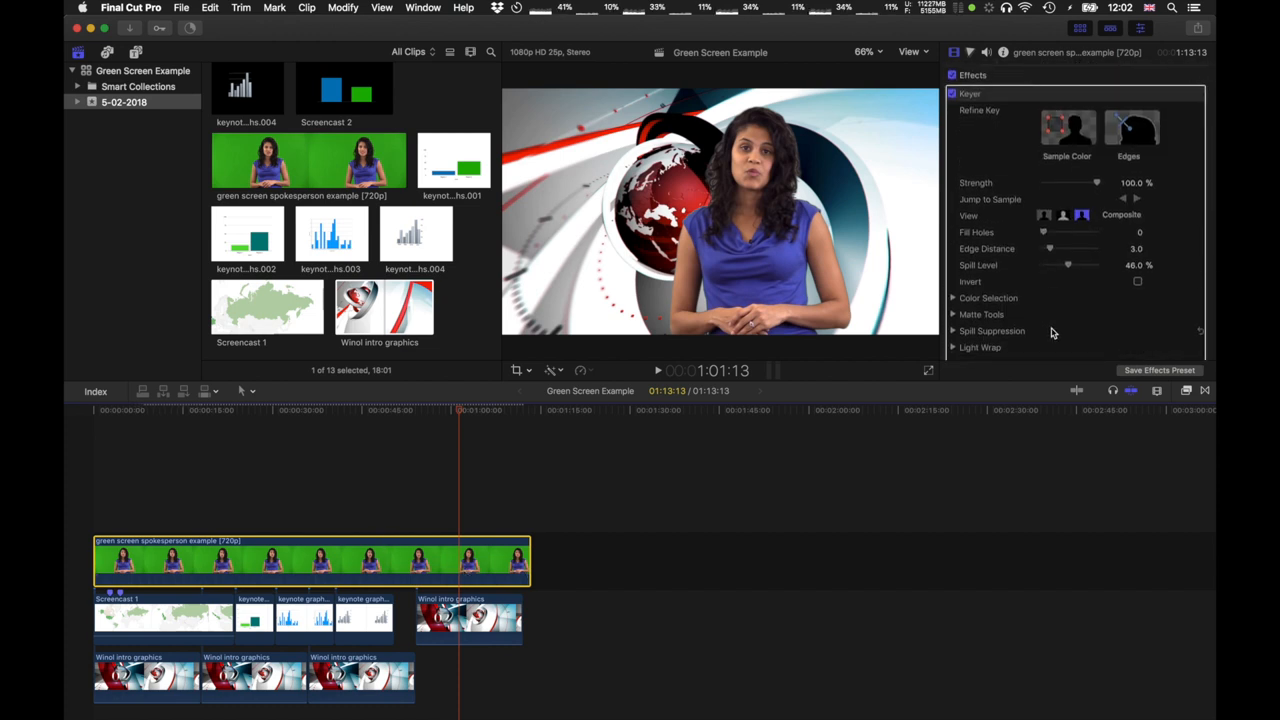
scroll("down", 3)
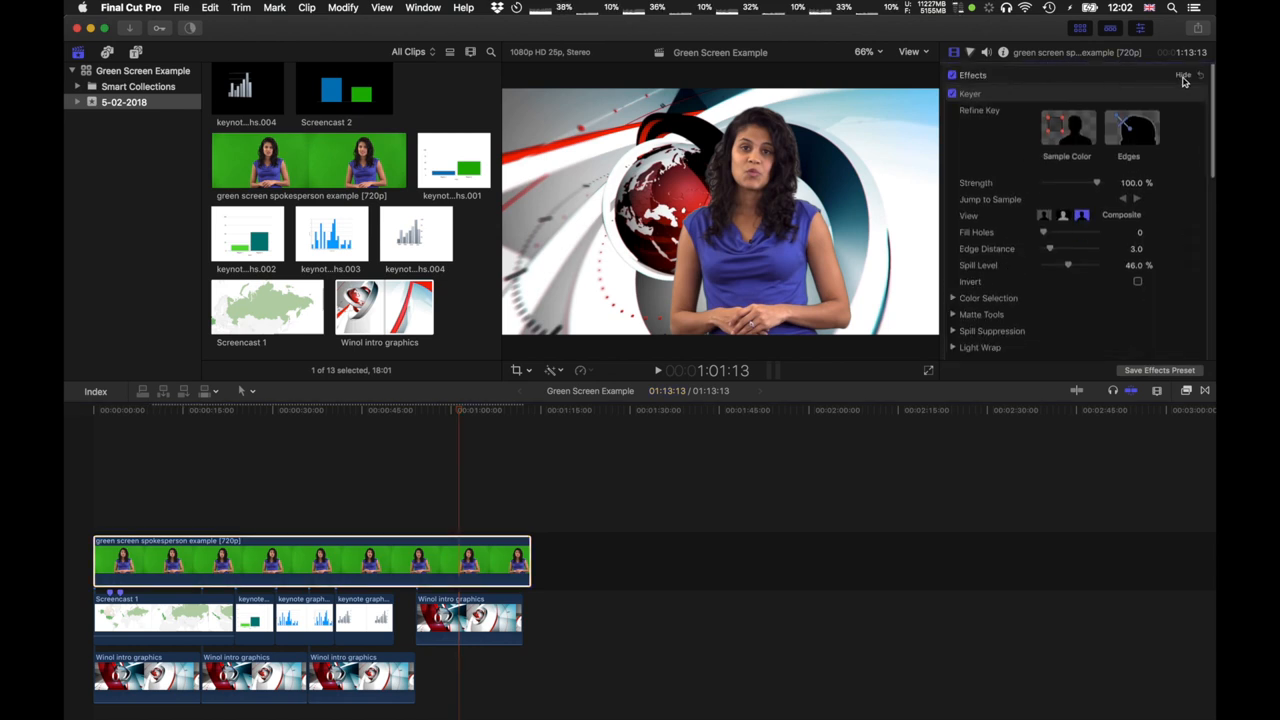
scroll("down", 3)
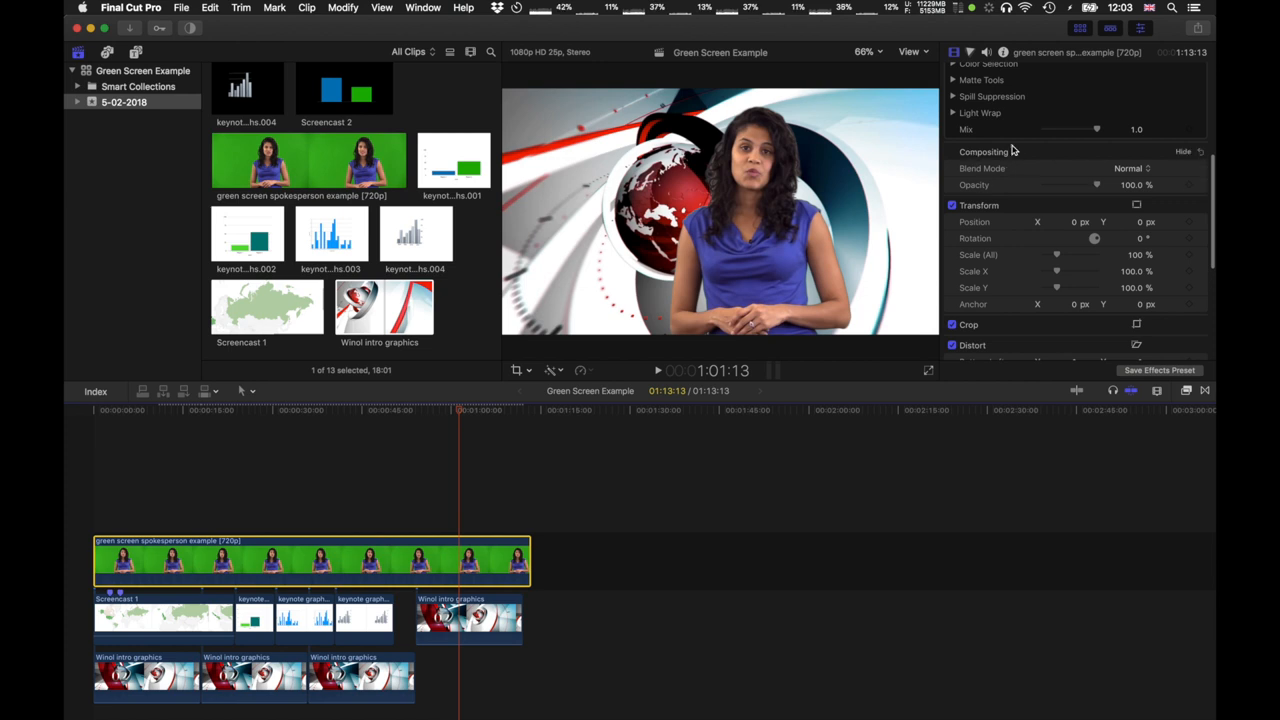
left_click(1130, 168)
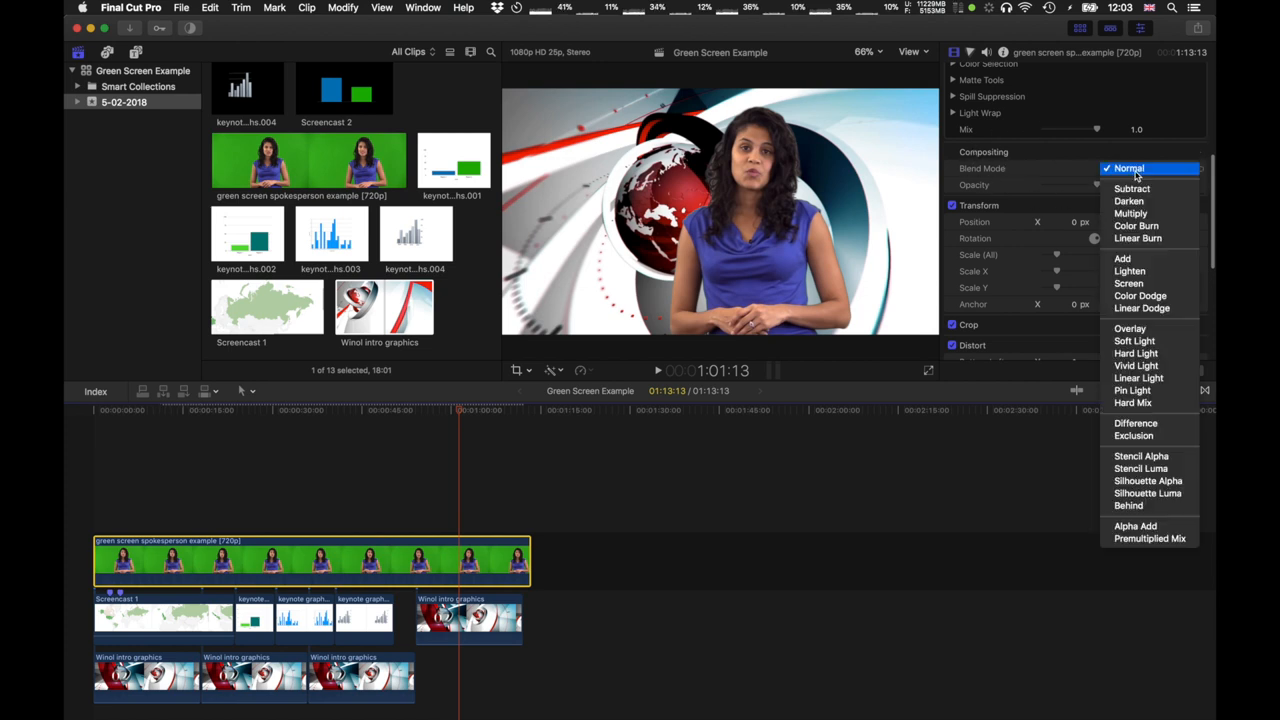
left_click(1130, 168)
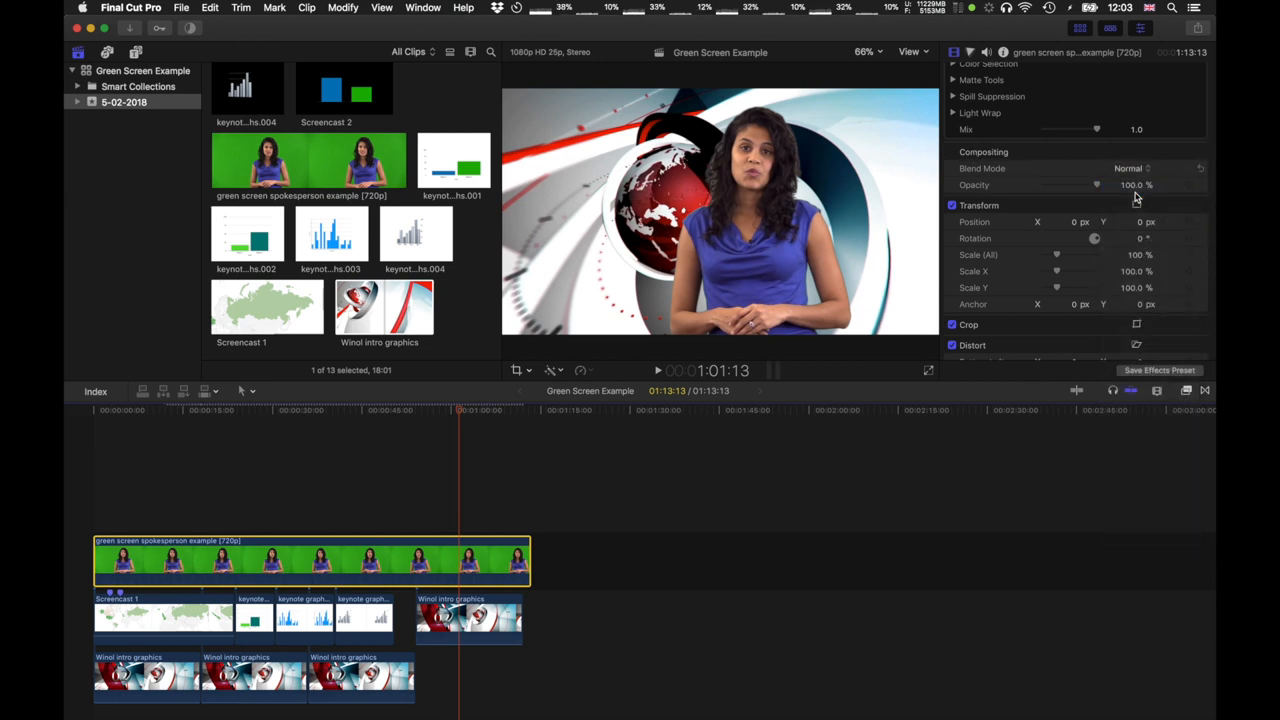
left_click(1128, 168)
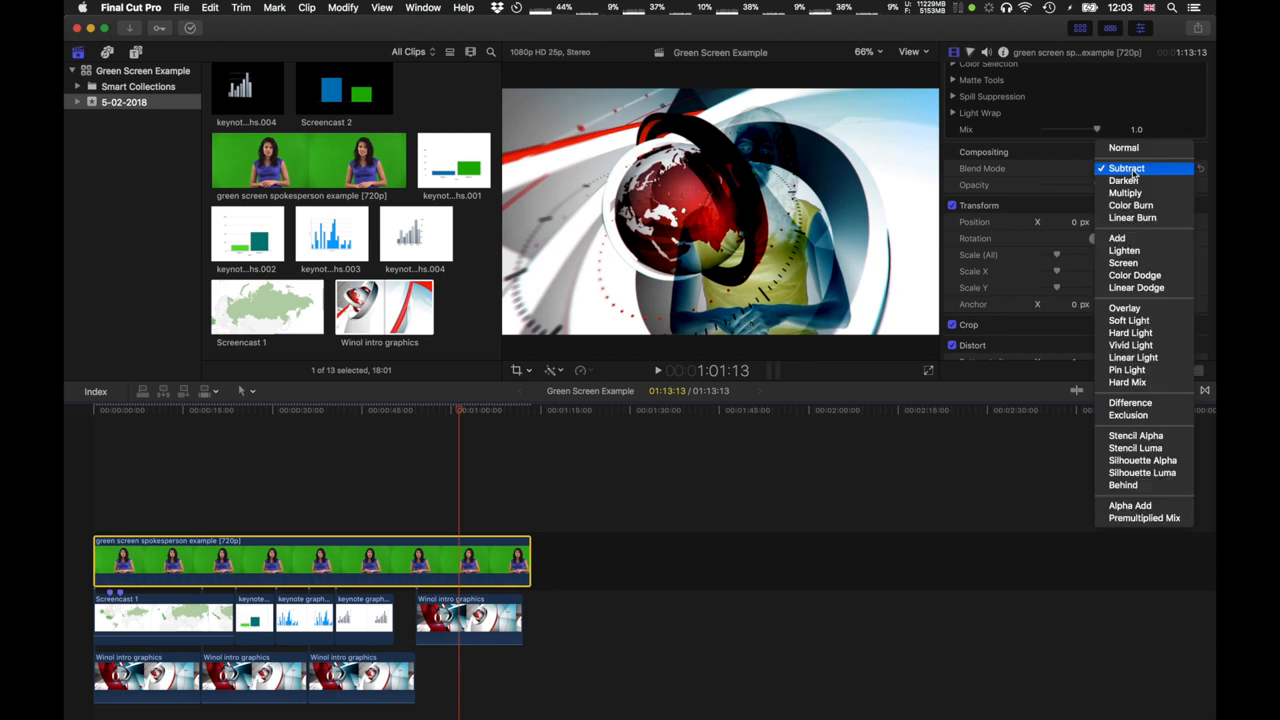
left_click(1124, 148)
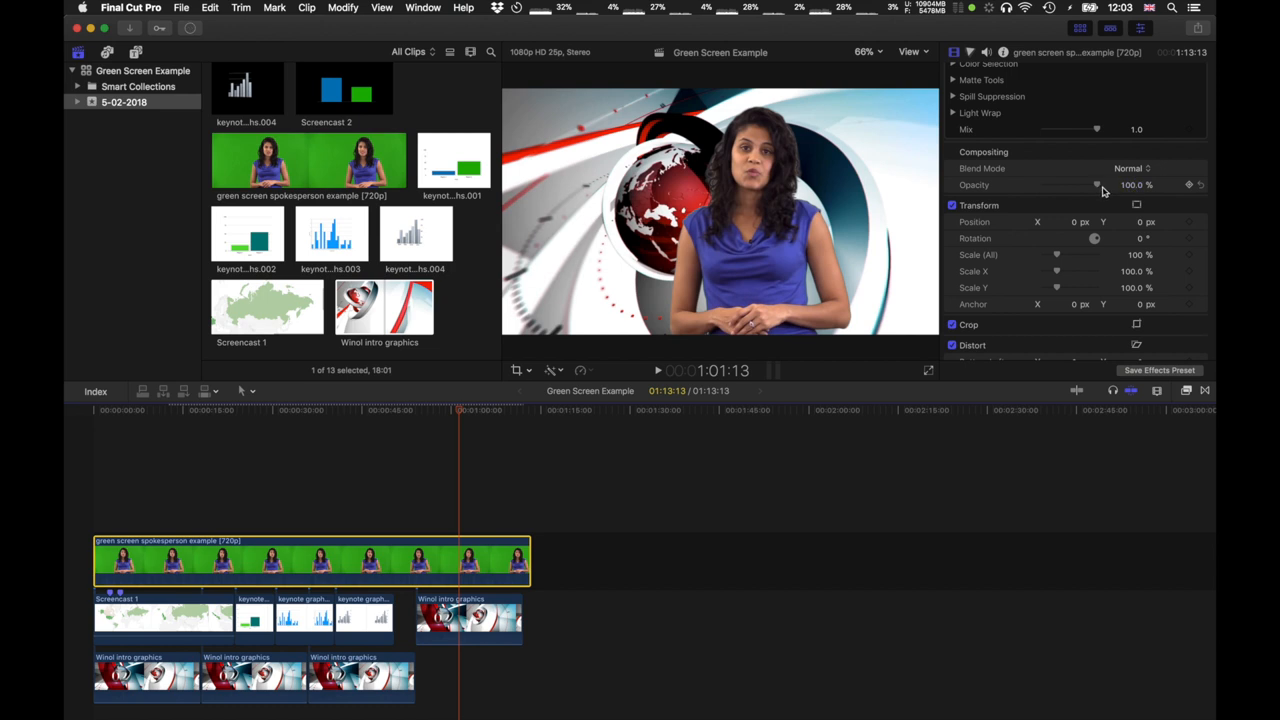
left_click_drag(1096, 184, 1044, 184)
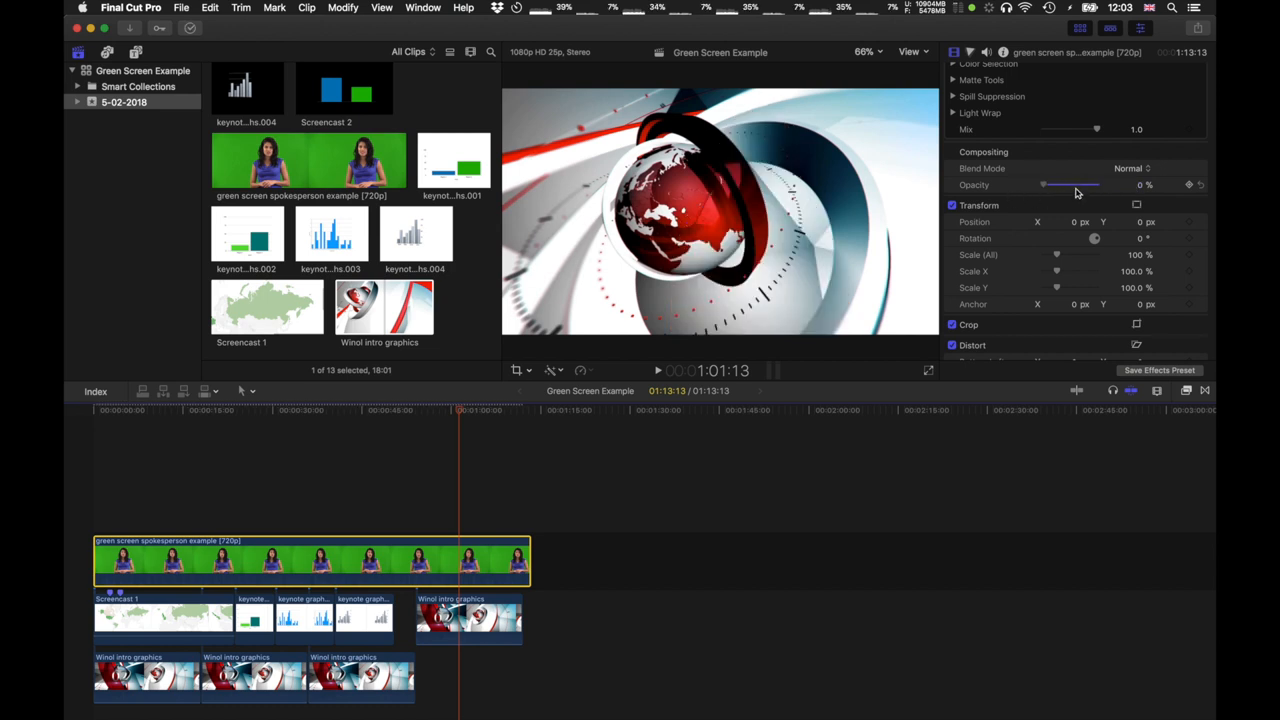
left_click_drag(1044, 184, 1060, 184)
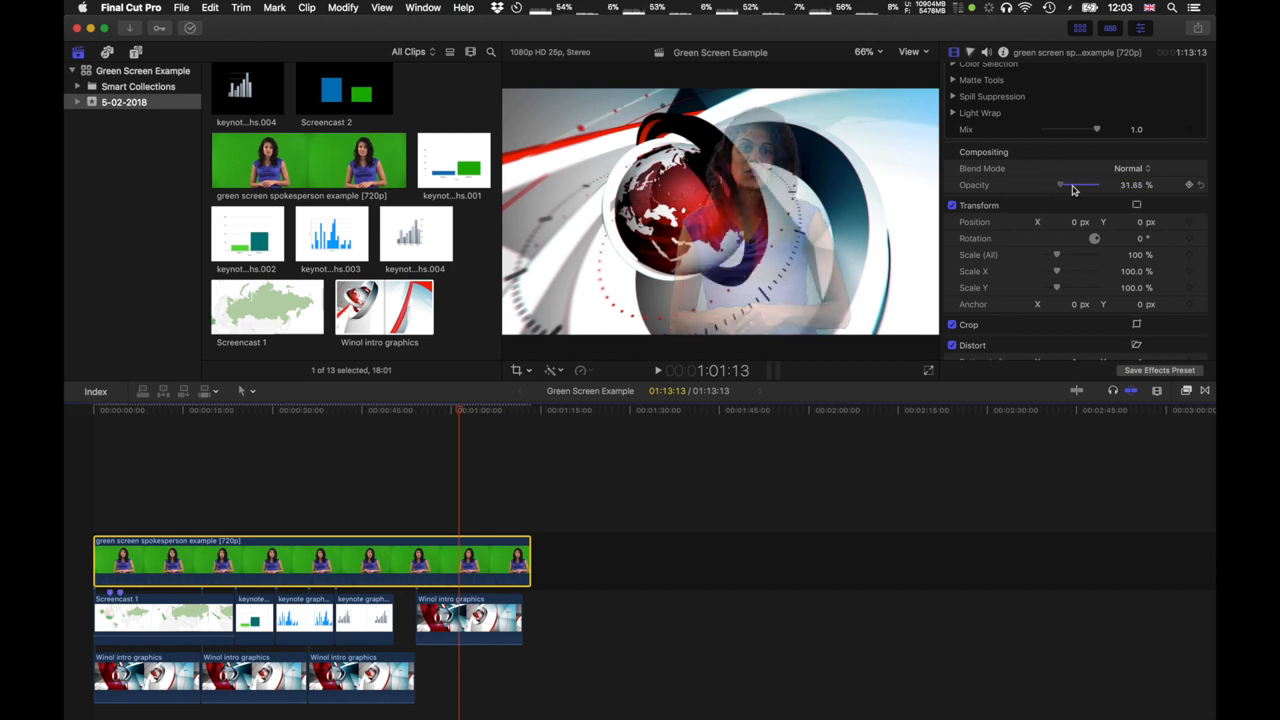
left_click_drag(1060, 184, 1096, 184)
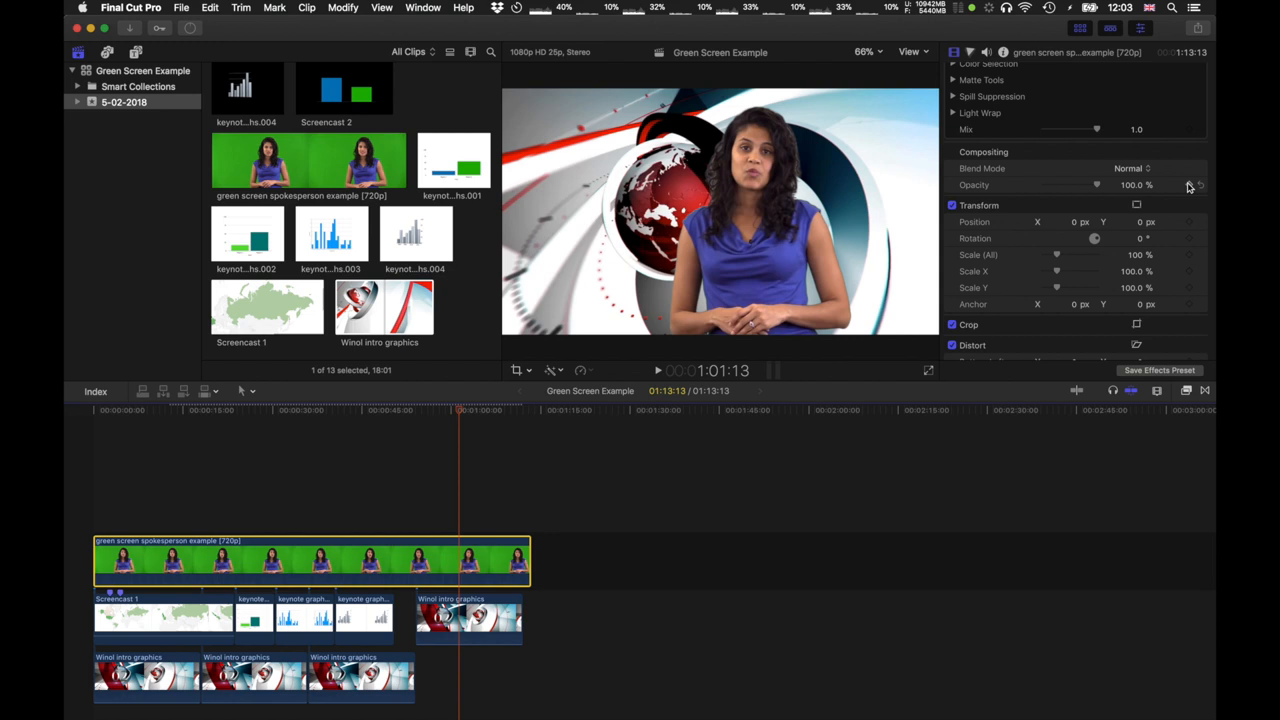
mouse_move(1190, 184)
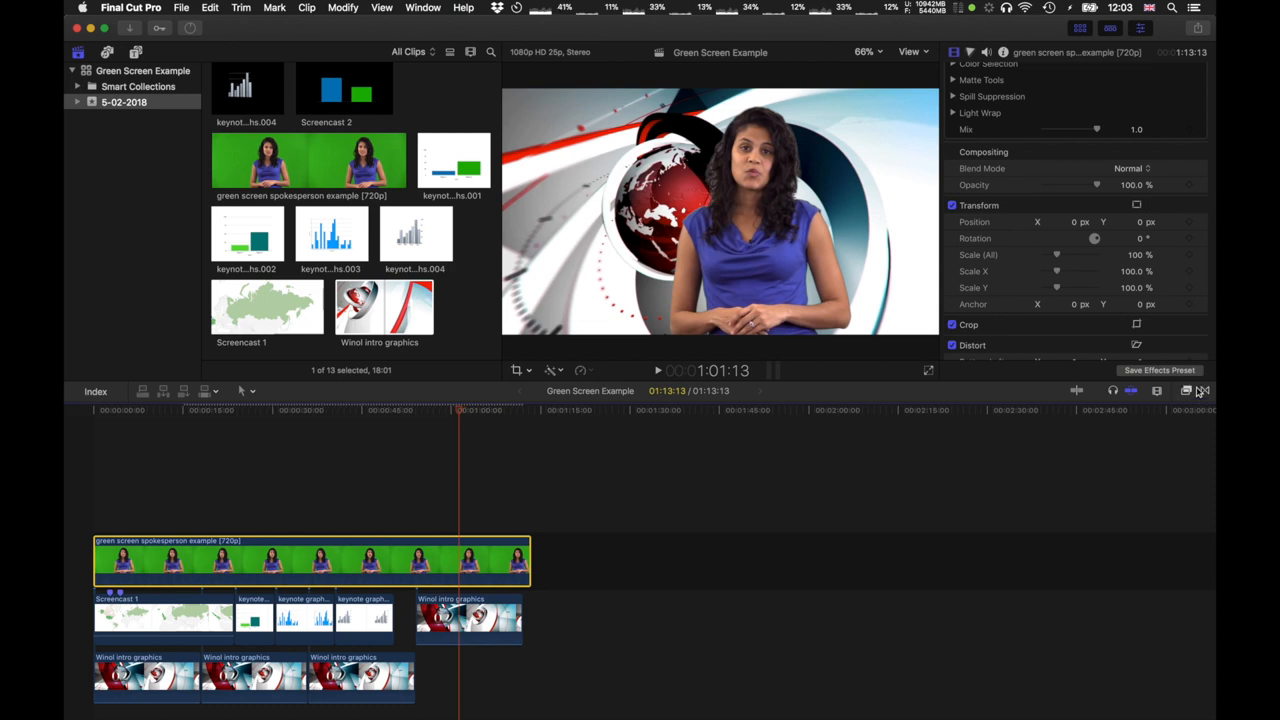
mouse_move(1060, 272)
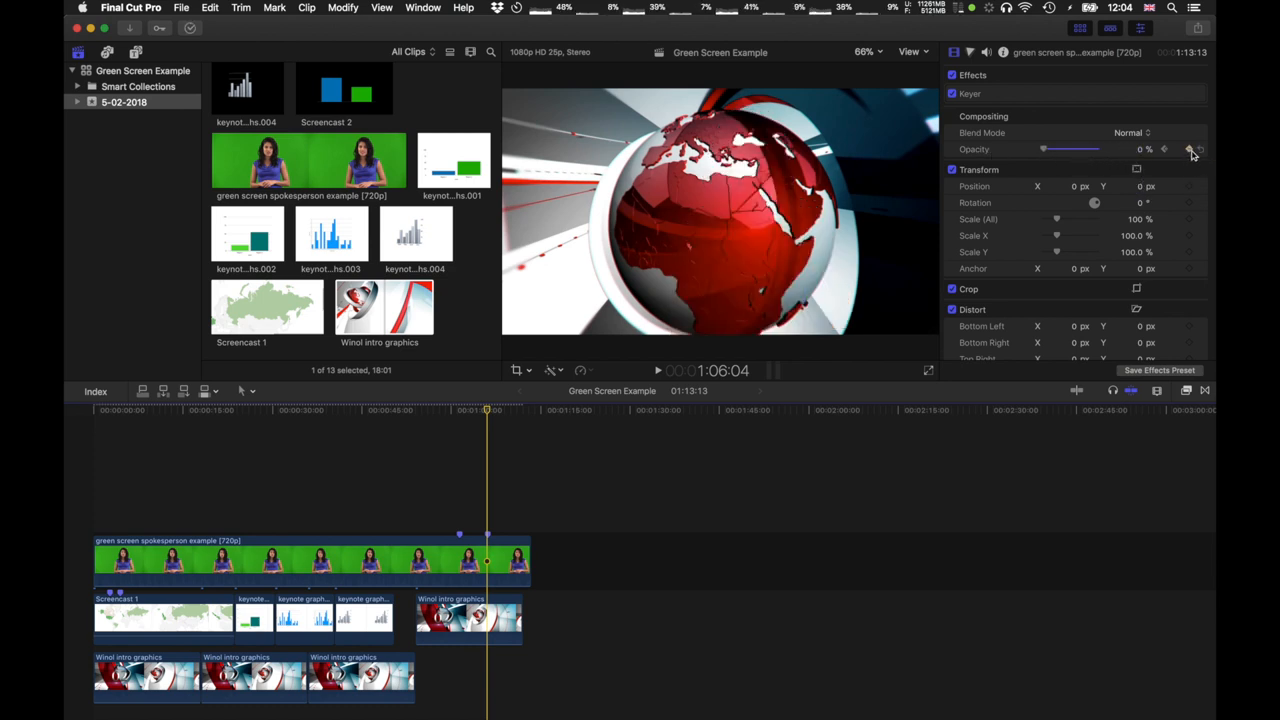
Keyframe the presenter's opacity from 100% down to 0% and check the fade partway through
left_click_drag(1044, 148, 1096, 148)
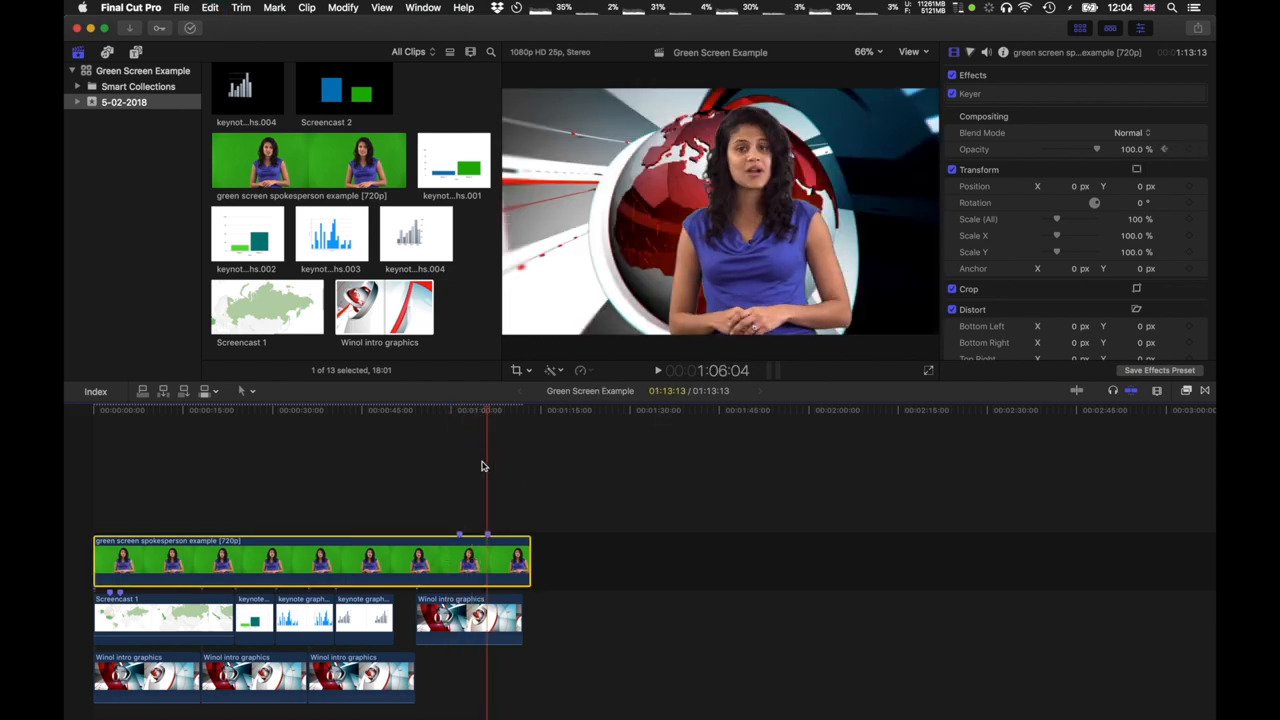
left_click_drag(1096, 148, 1044, 148)
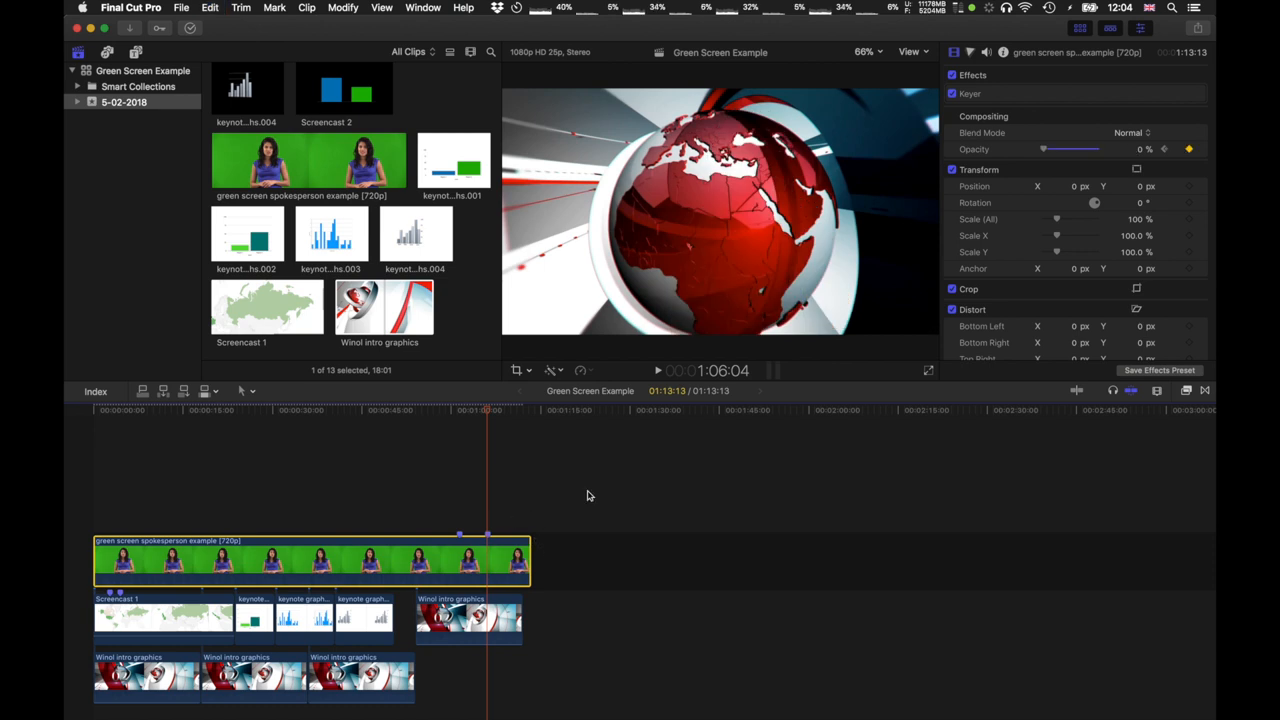
mouse_move(512, 552)
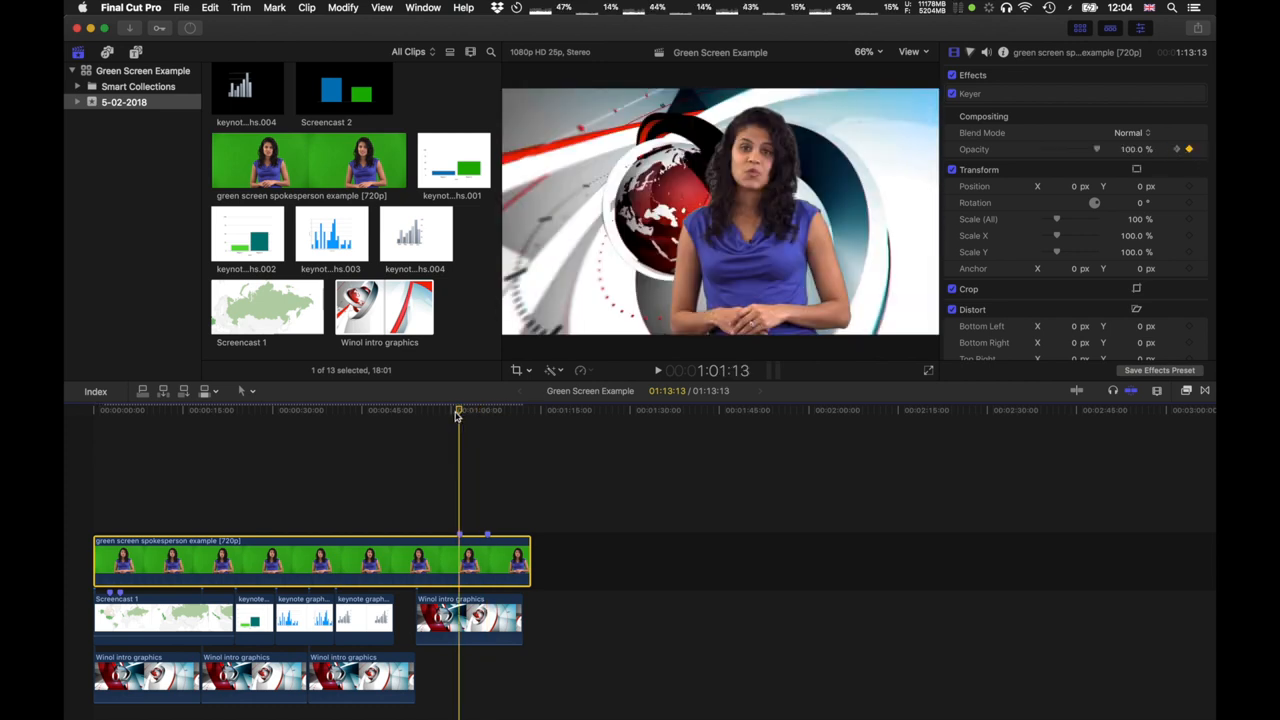
left_click_drag(456, 410, 490, 410)
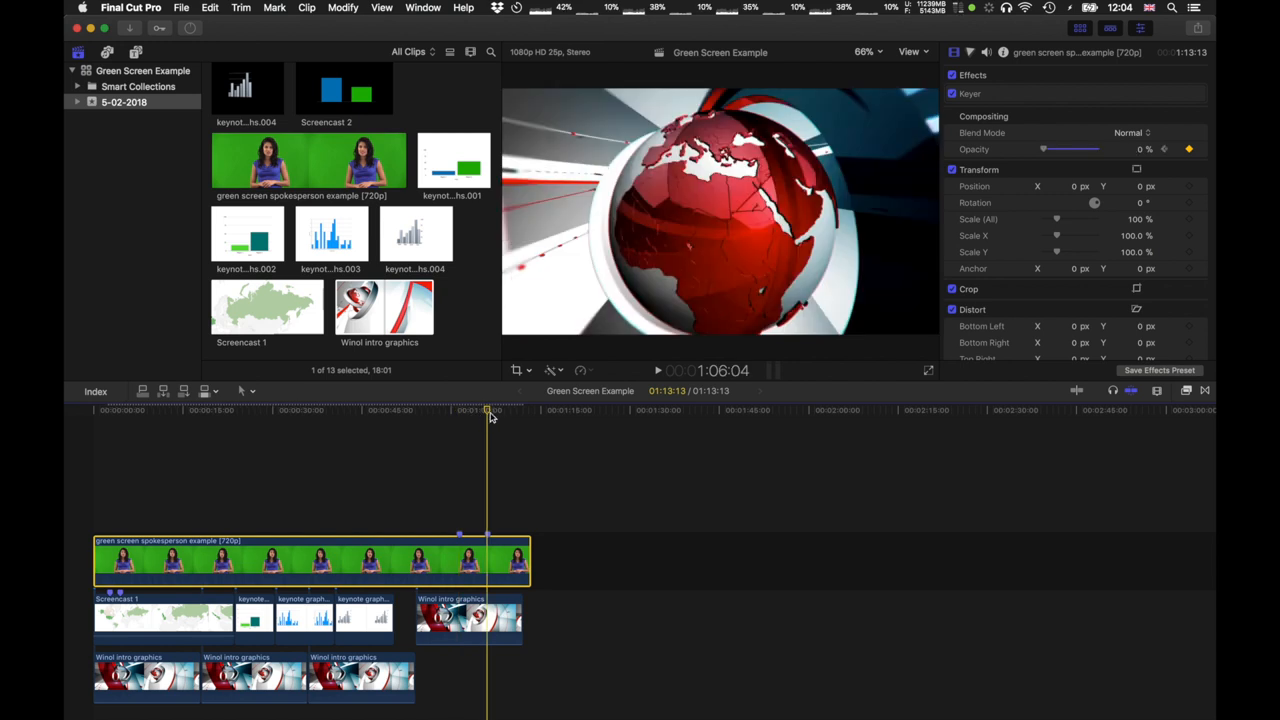
left_click(460, 410)
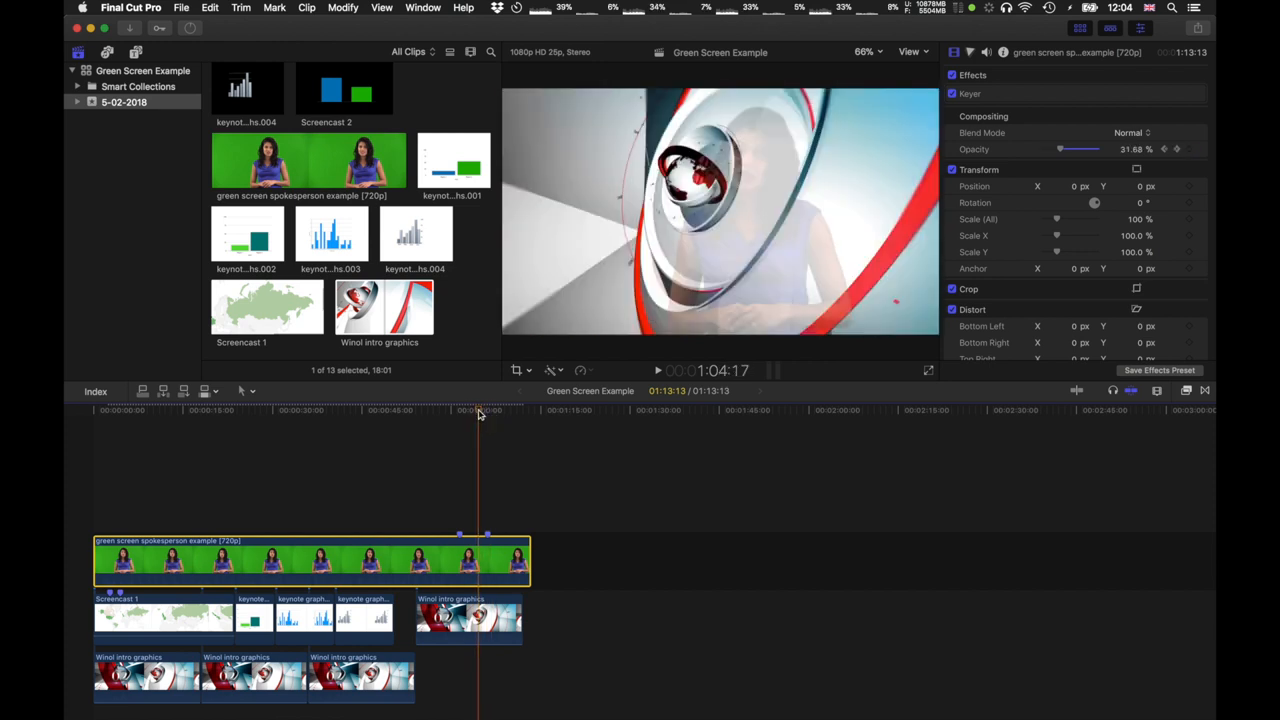
Lower the presenter's opacity at an earlier point to about 74% and stop playback
left_click(210, 8)
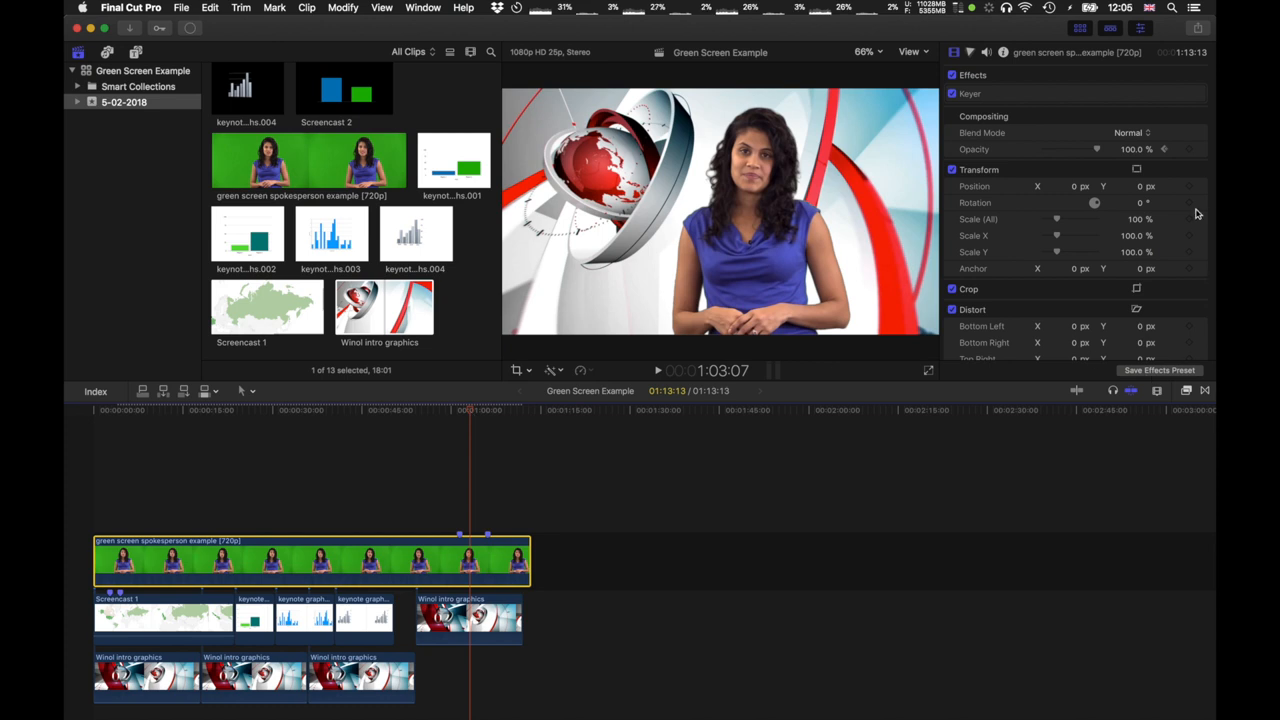
mouse_move(544, 540)
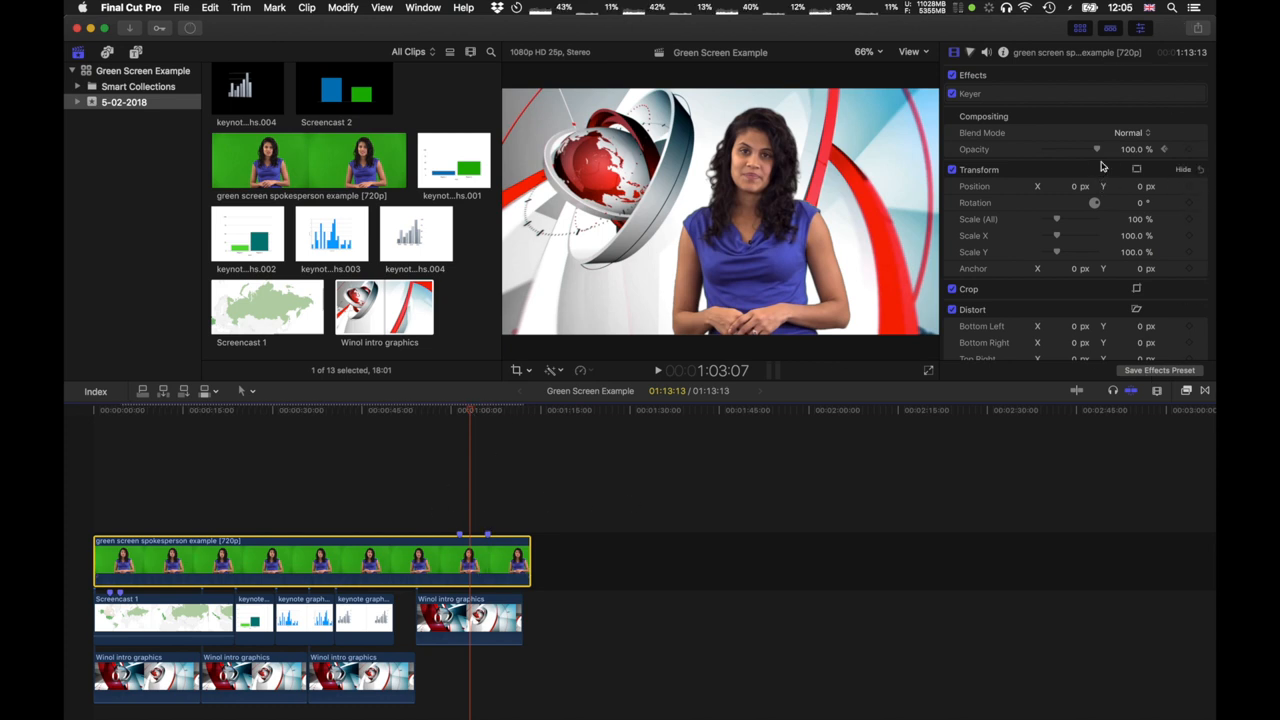
left_click_drag(1096, 148, 1068, 148)
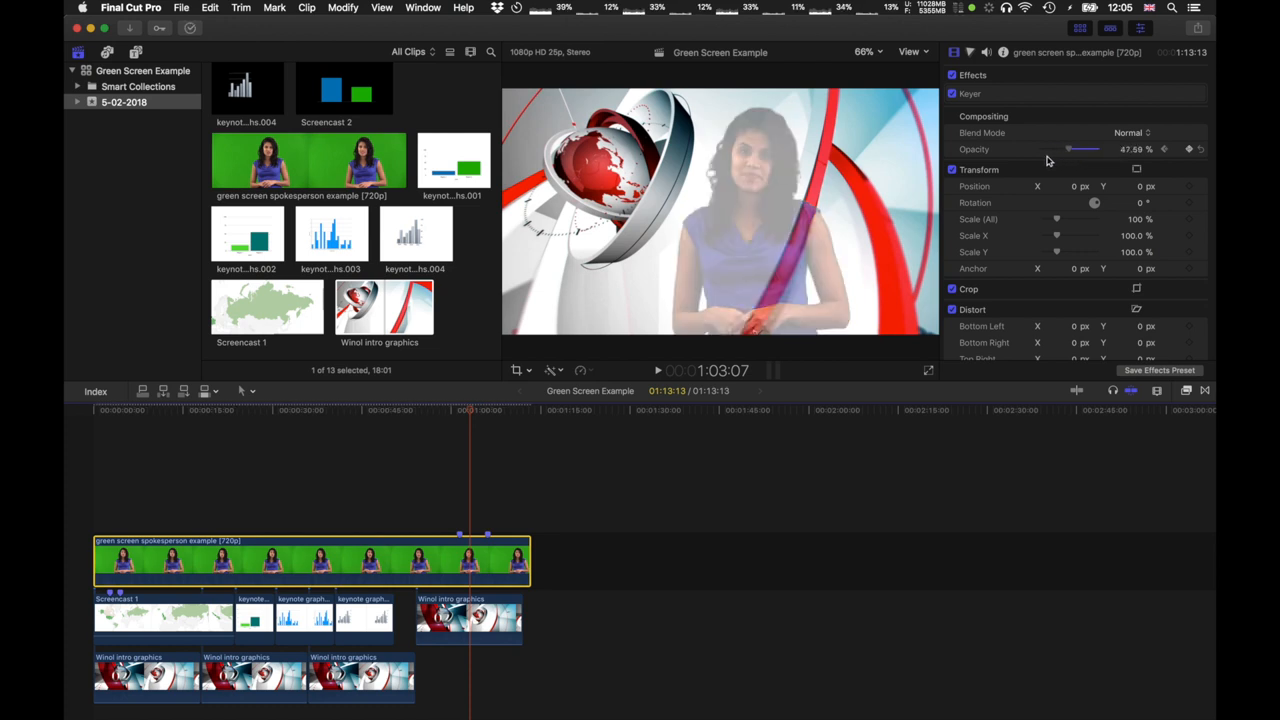
left_click_drag(1068, 148, 1044, 148)
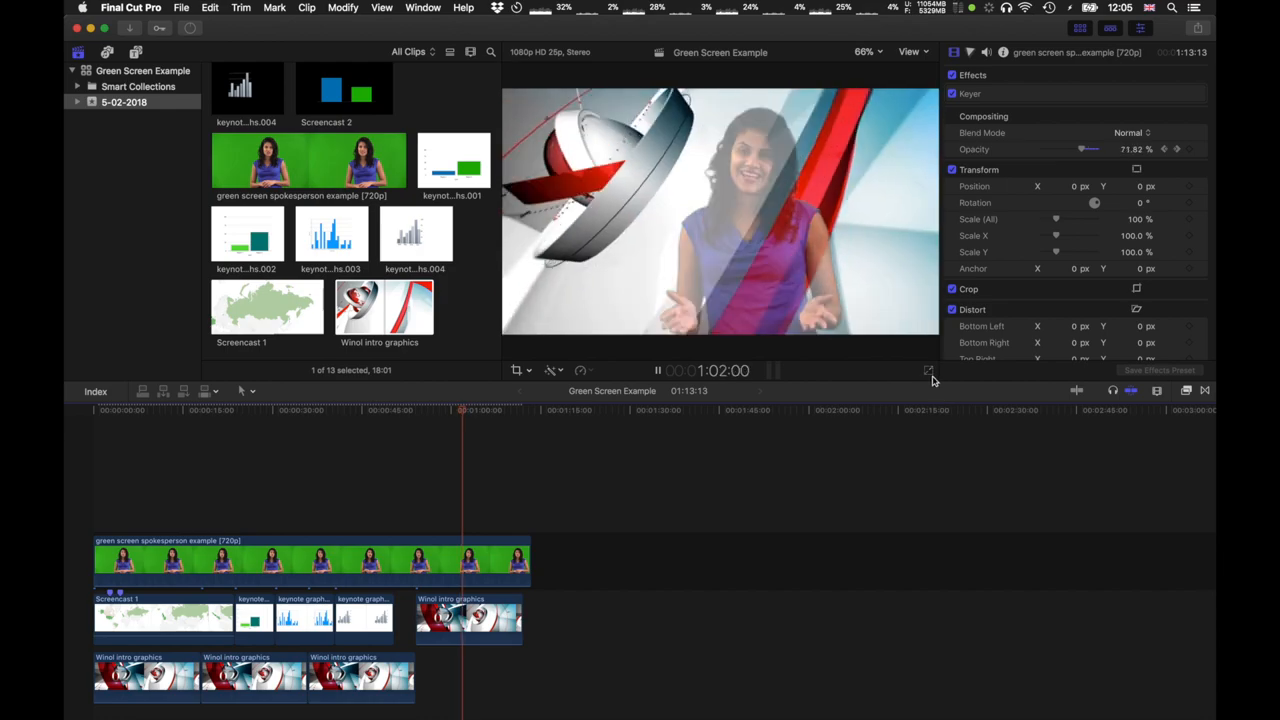
left_click(928, 370)
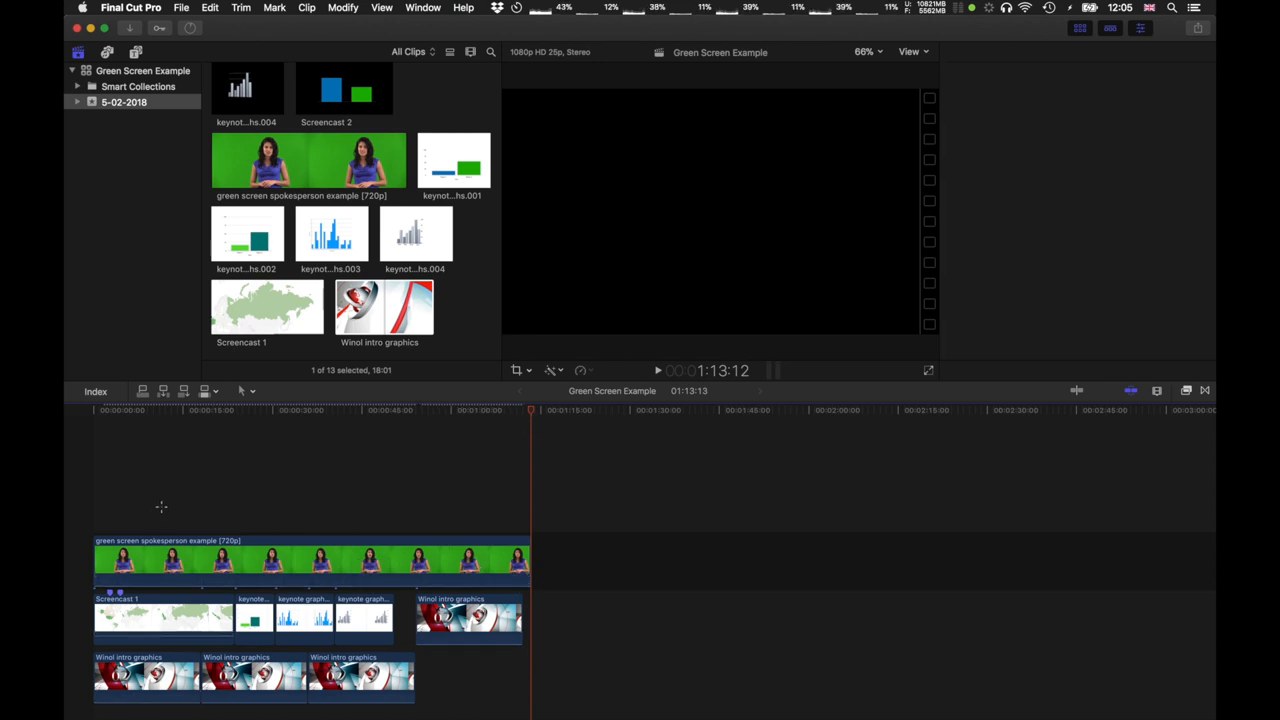
Return to the sequence start, select the first Winol intro graphics clip and show the Blur effects
left_click(164, 616)
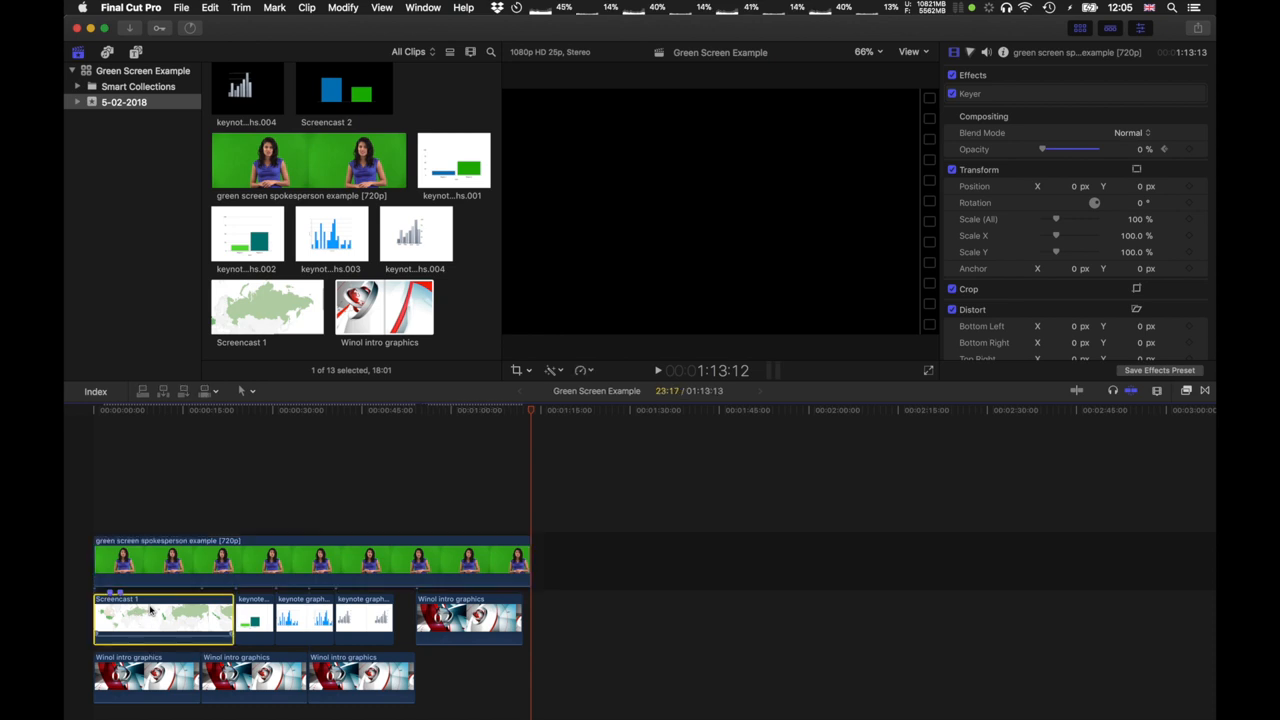
left_click(364, 616)
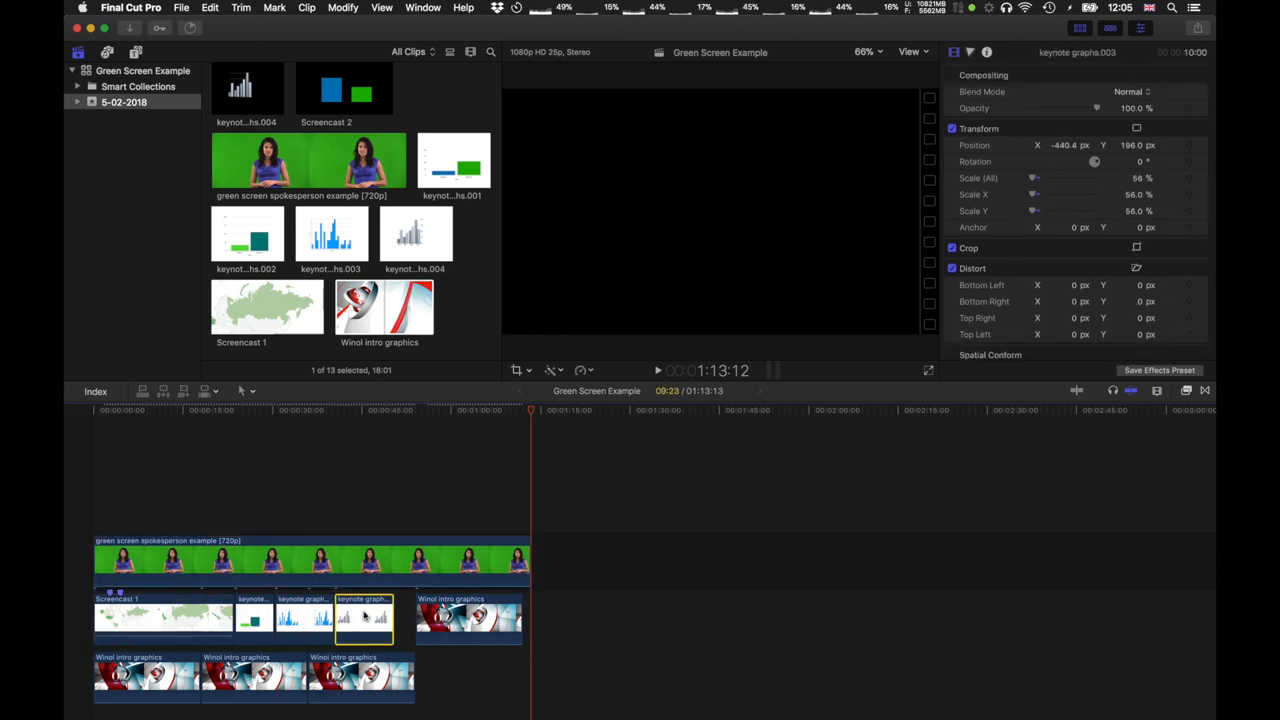
left_click(252, 678)
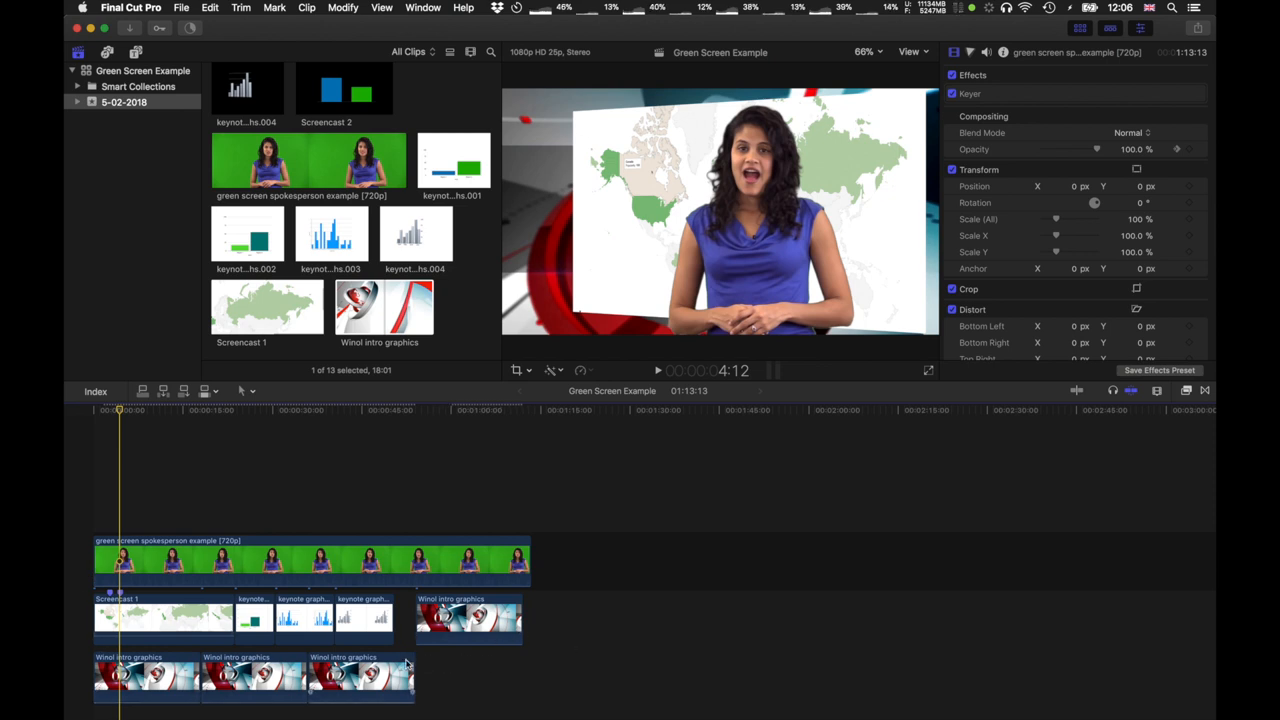
mouse_move(664, 602)
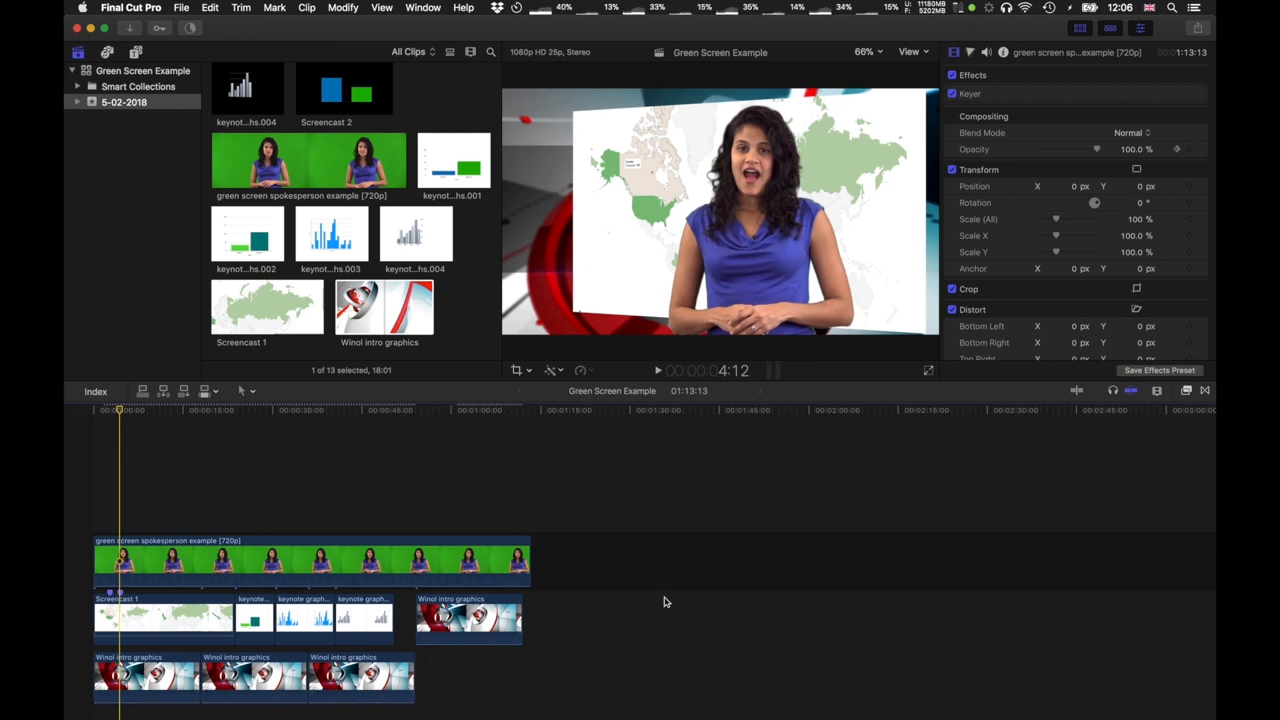
left_click(146, 678)
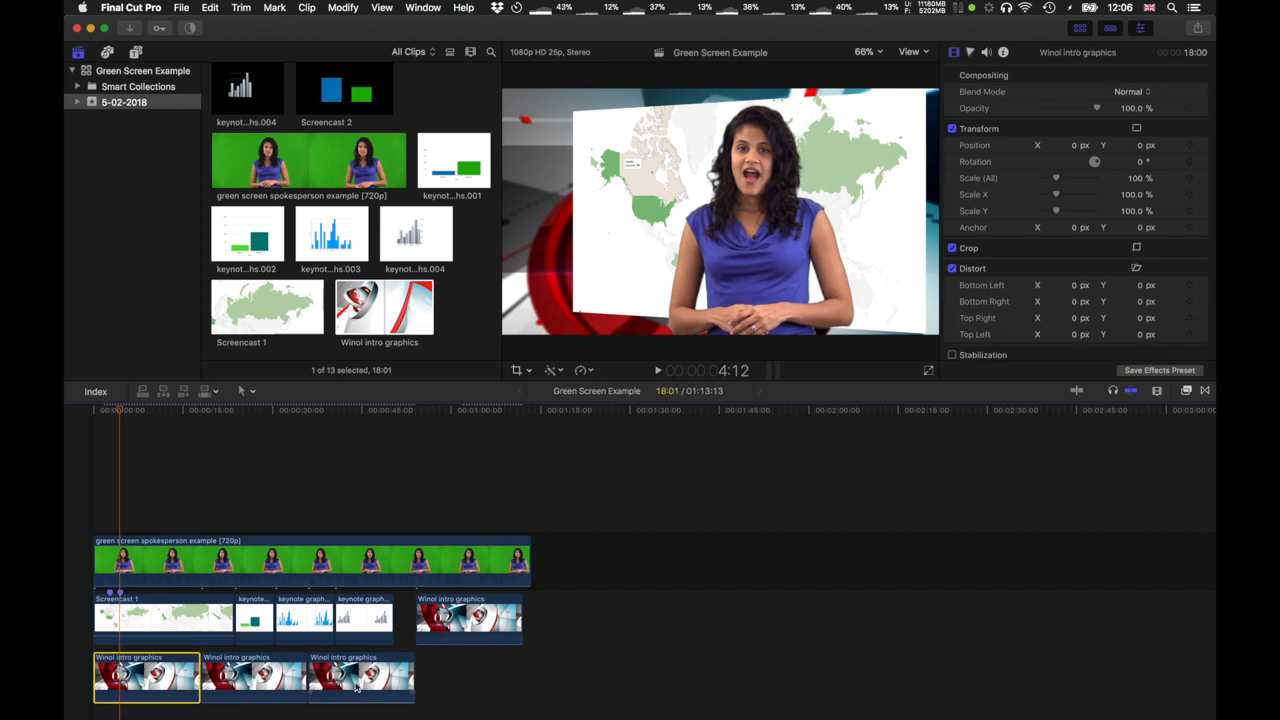
left_click(1186, 390)
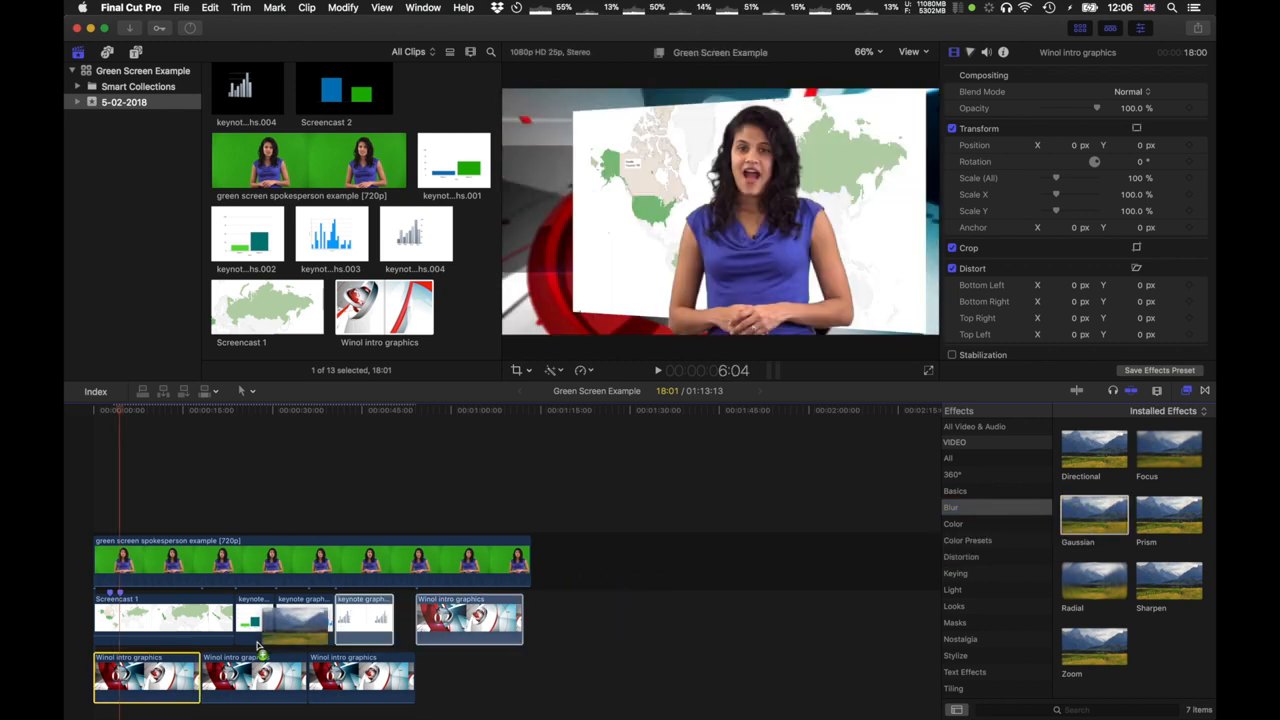
Apply a Gaussian blur at amount 50 to the first Winol intro graphics clip and trim its end
double_click(1094, 514)
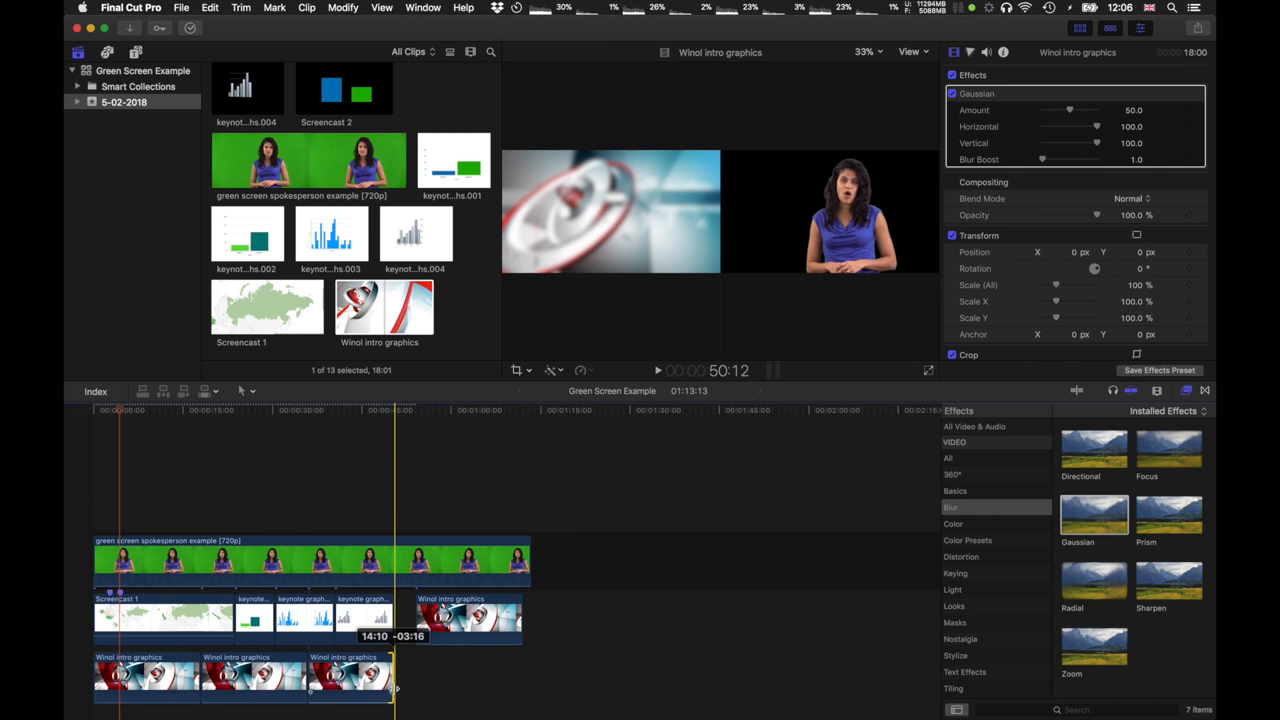
left_click(468, 618)
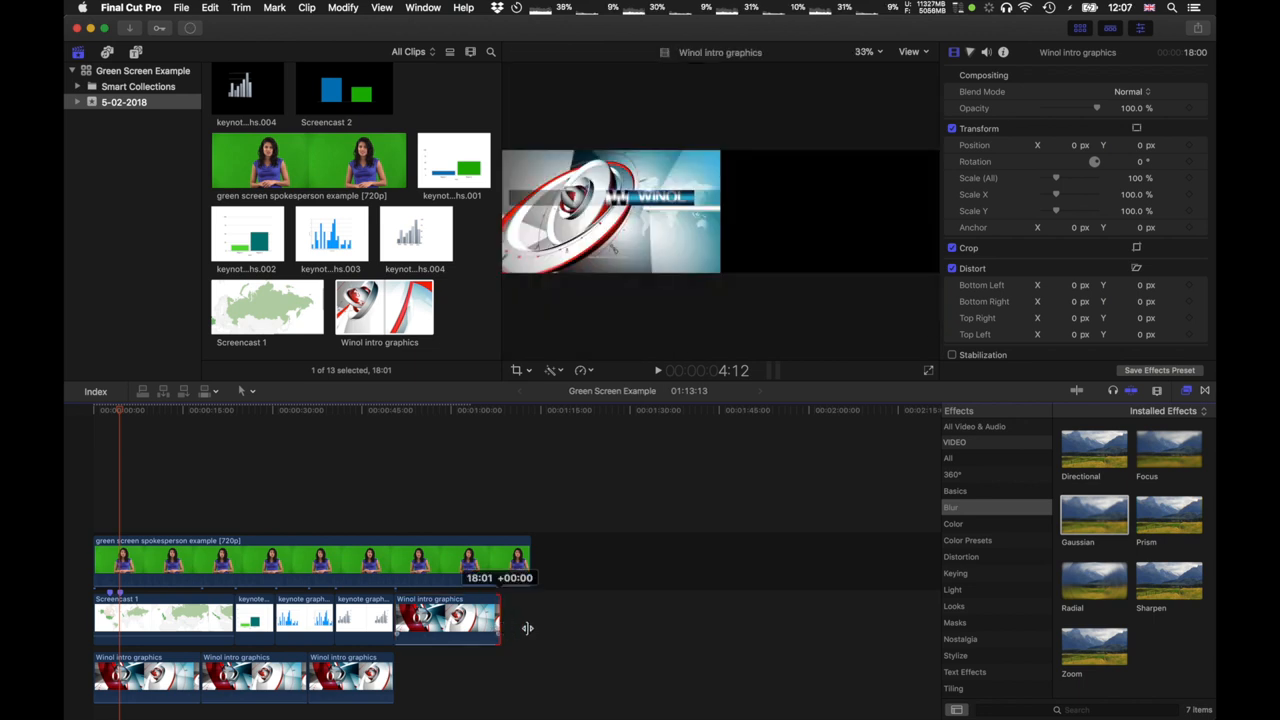
left_click(448, 616)
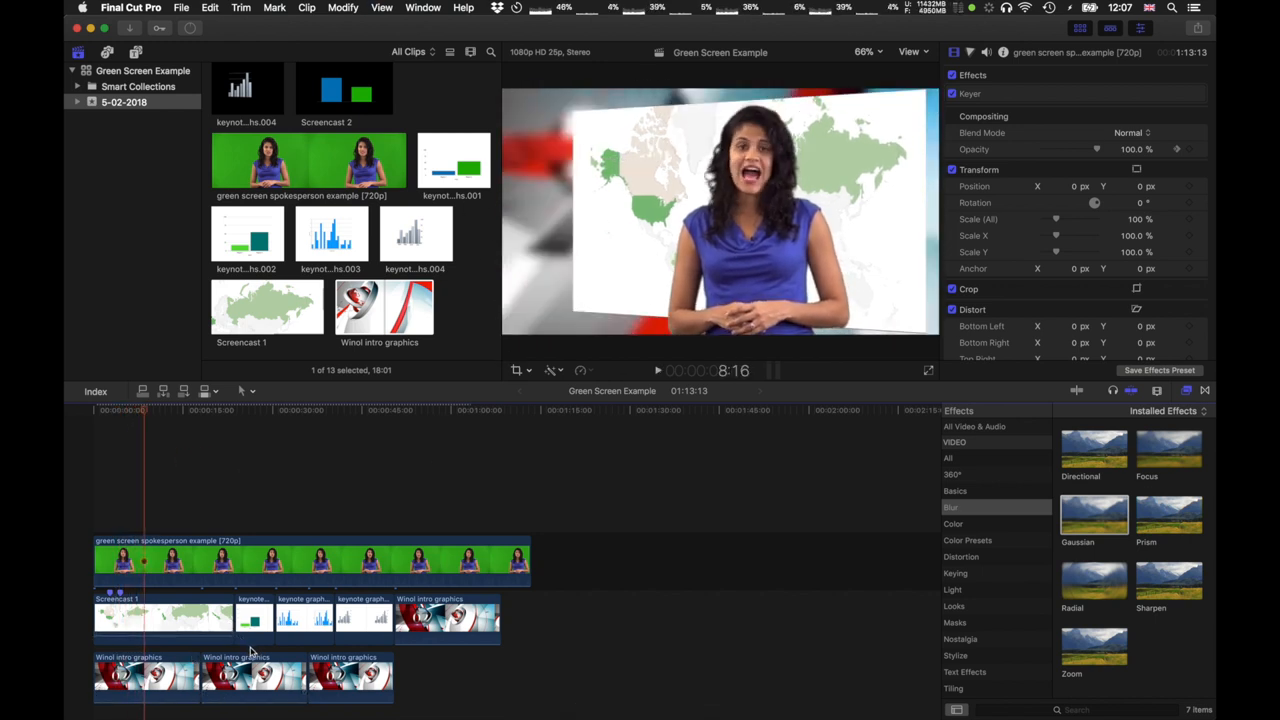
left_click(146, 678)
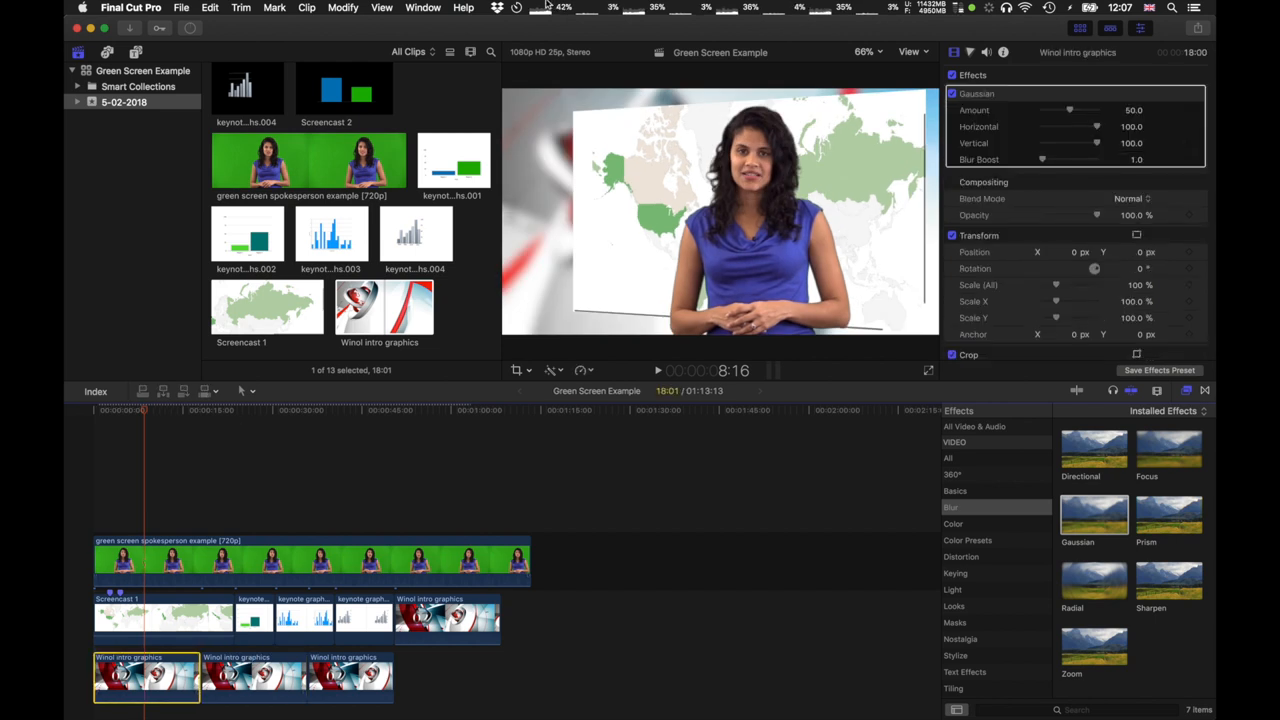
Slow the first background clip to 50% via Retime and lengthen the second intro graphics clip
left_click(464, 8)
type("speed")
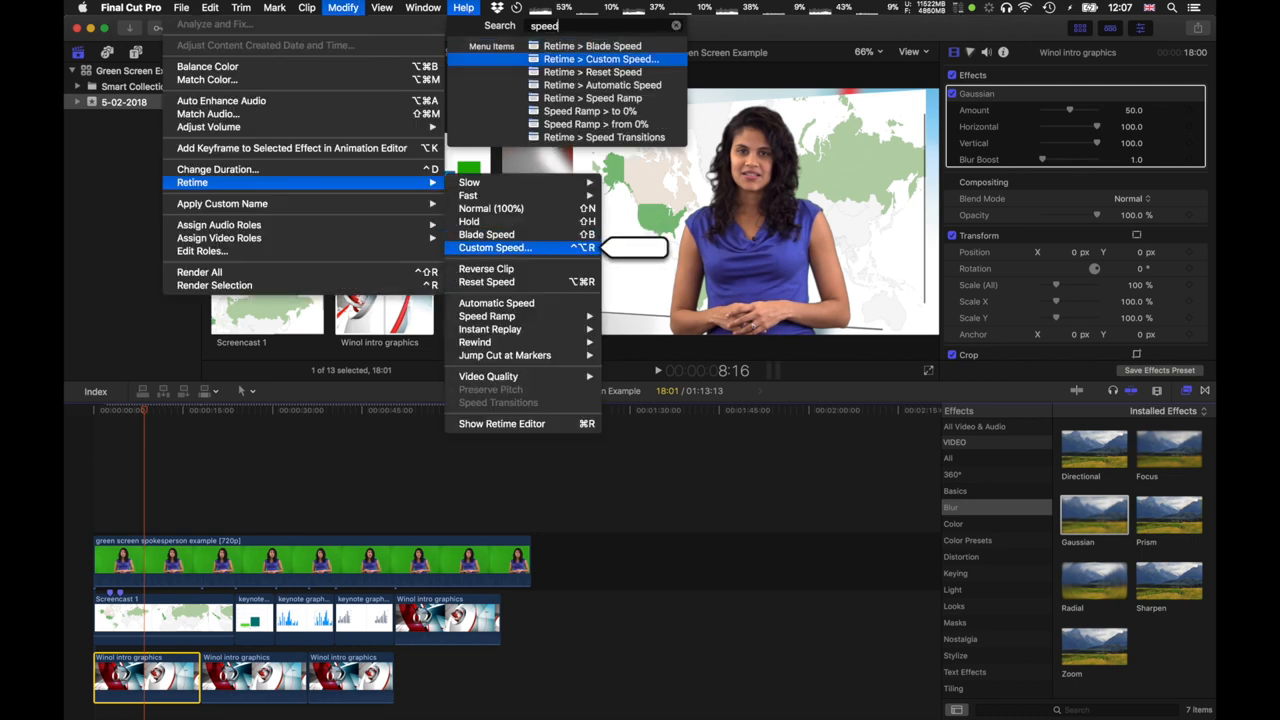
mouse_move(486, 280)
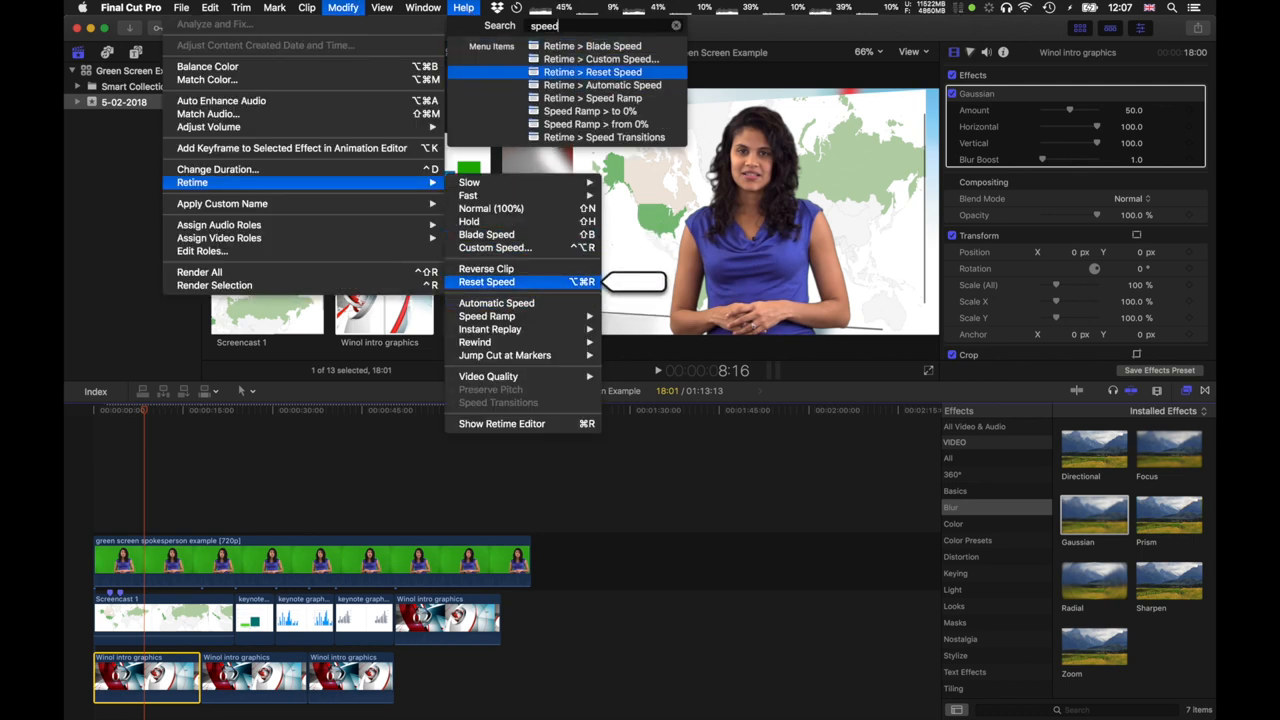
mouse_move(496, 248)
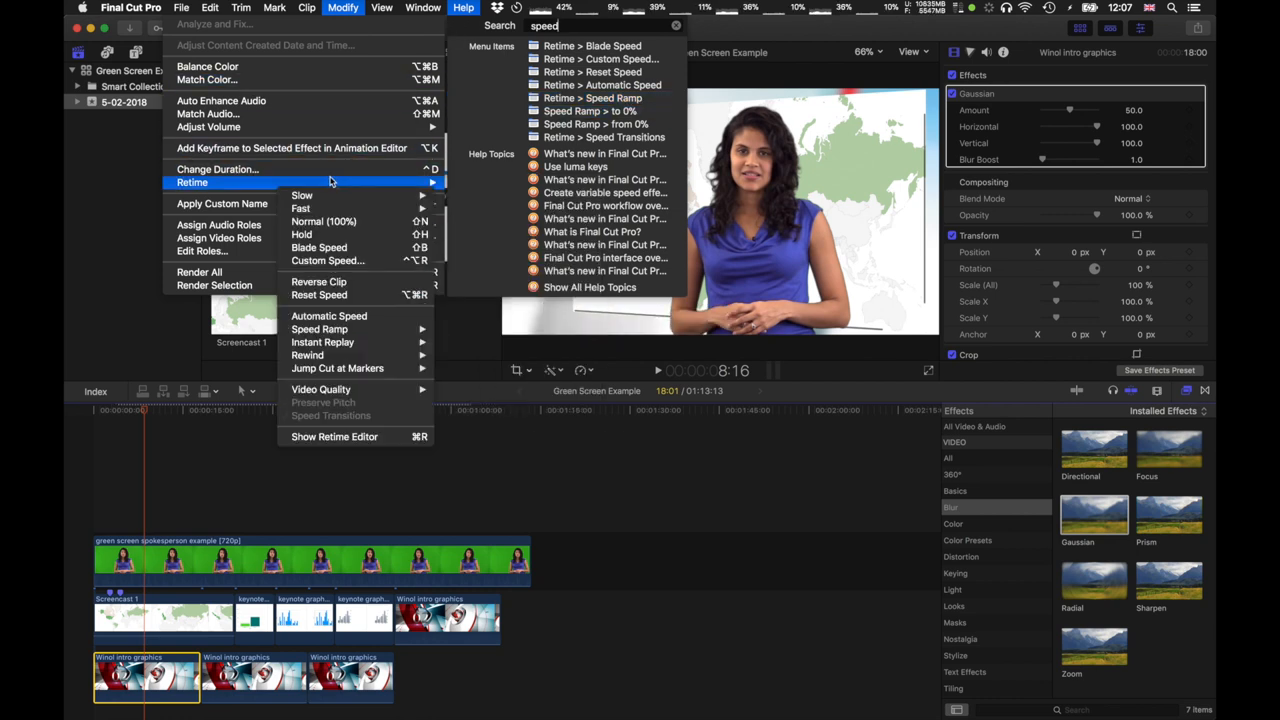
mouse_move(302, 196)
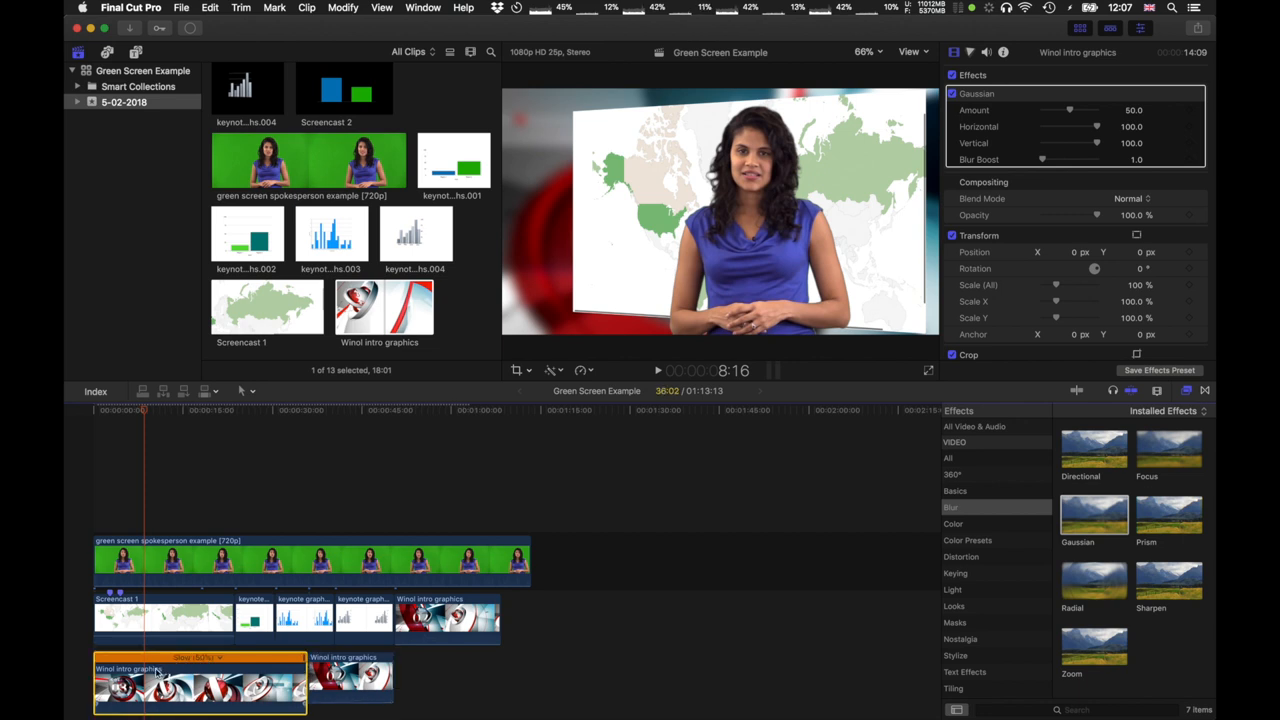
left_click_drag(200, 680, 392, 680)
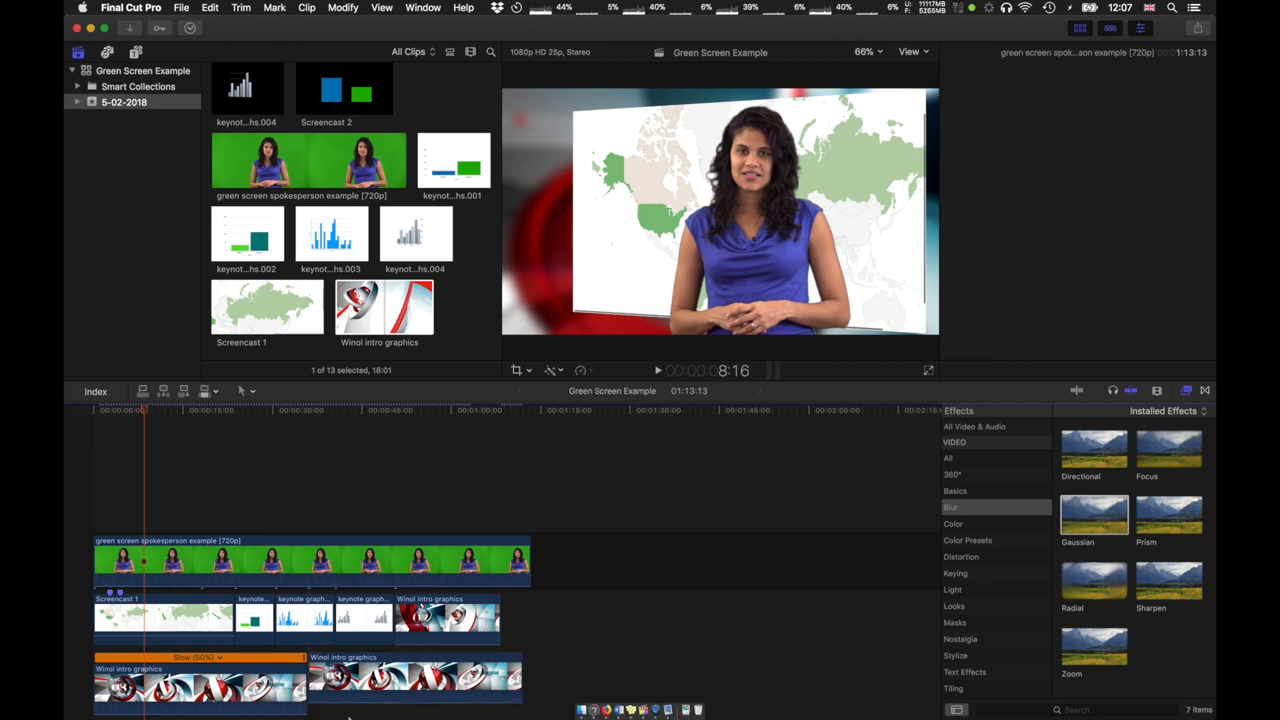
left_click(414, 678)
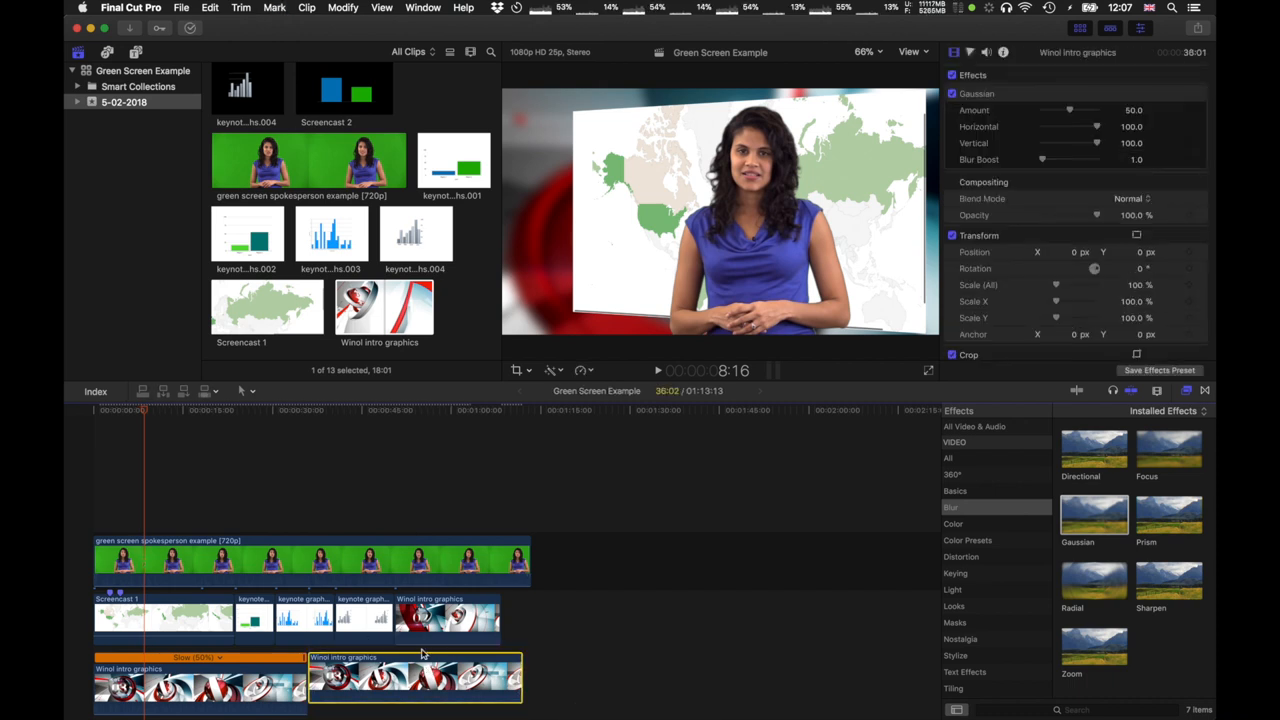
left_click(446, 618)
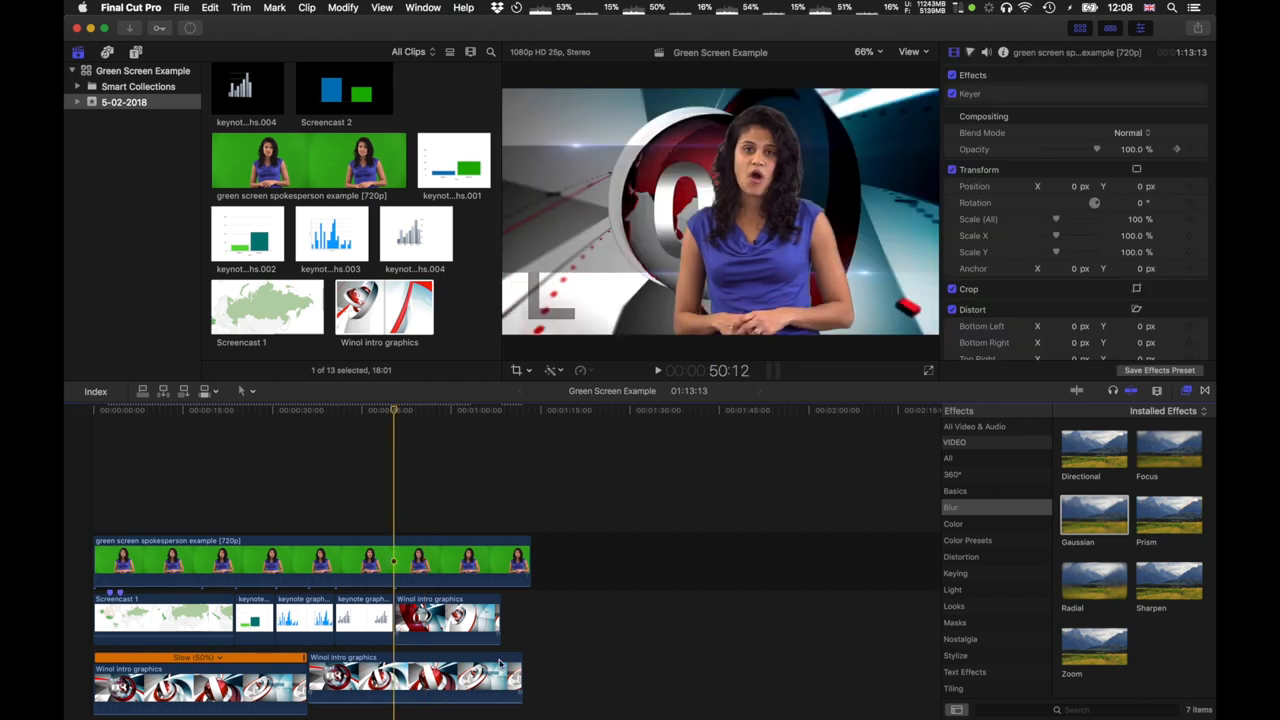
mouse_move(432, 618)
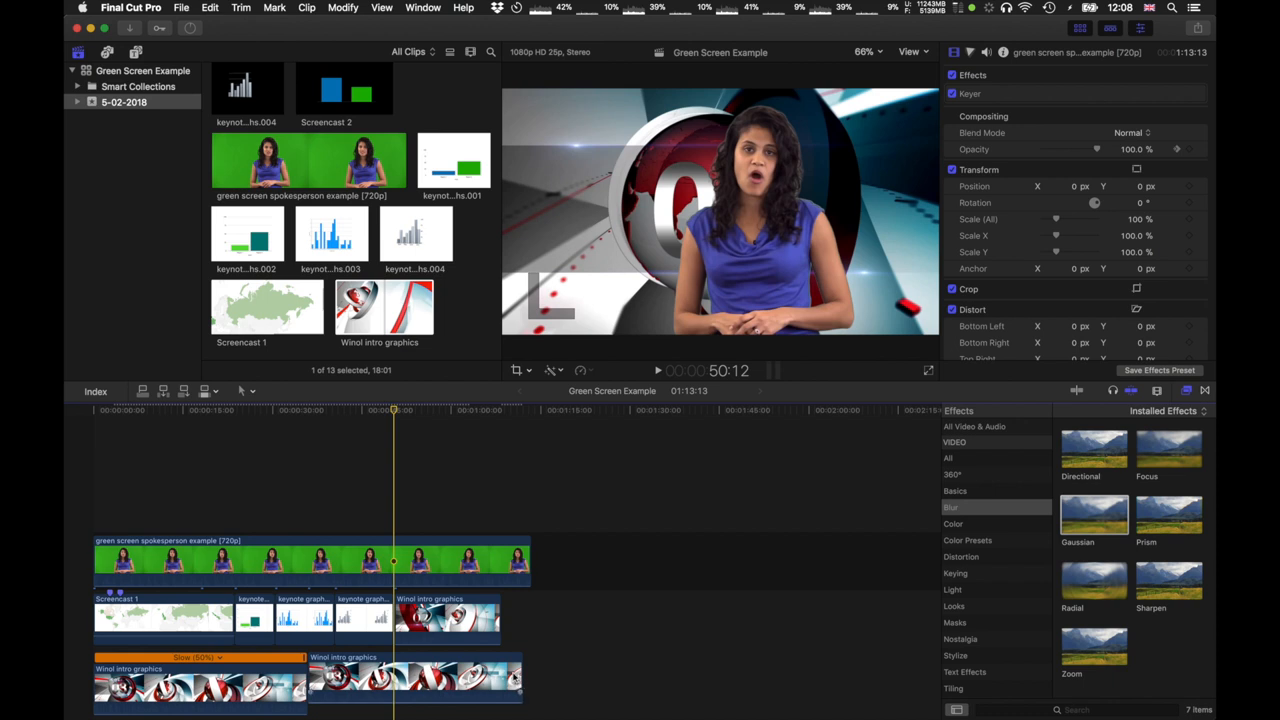
Slow the closing WINOL intro graphics clip via Modify > Retime > Slow and preview the ending
left_click(448, 618)
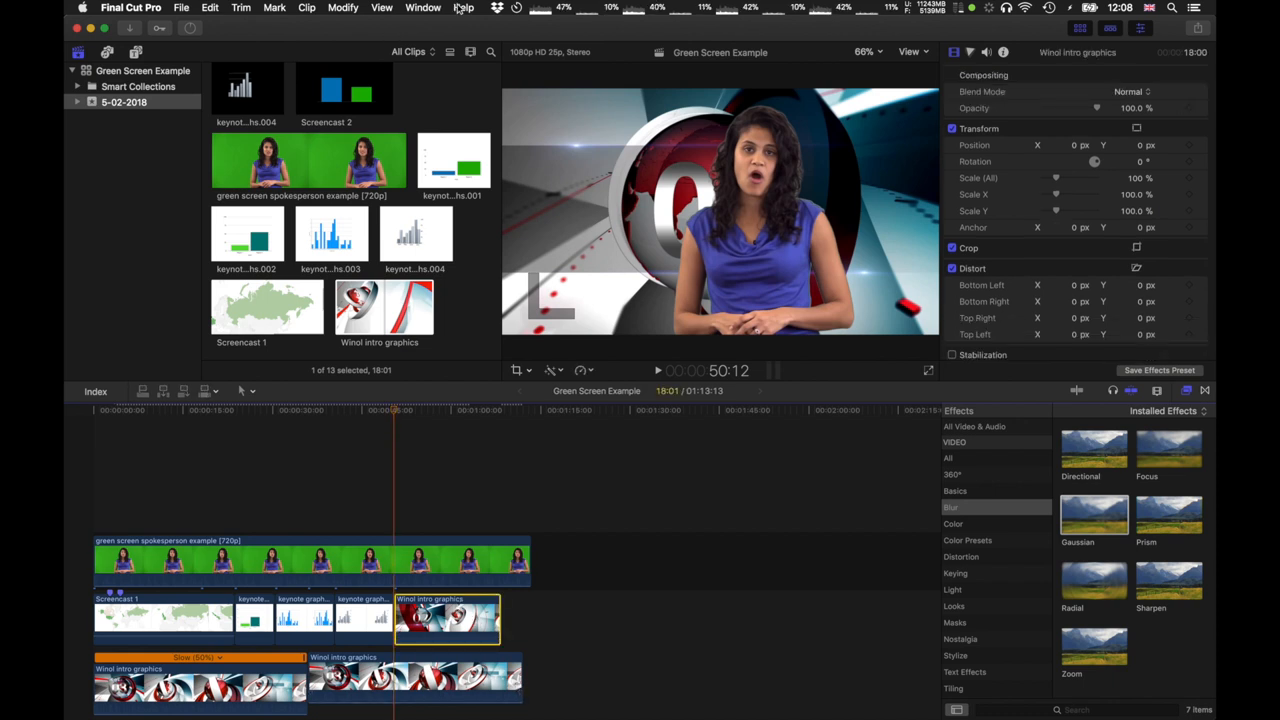
left_click(464, 8)
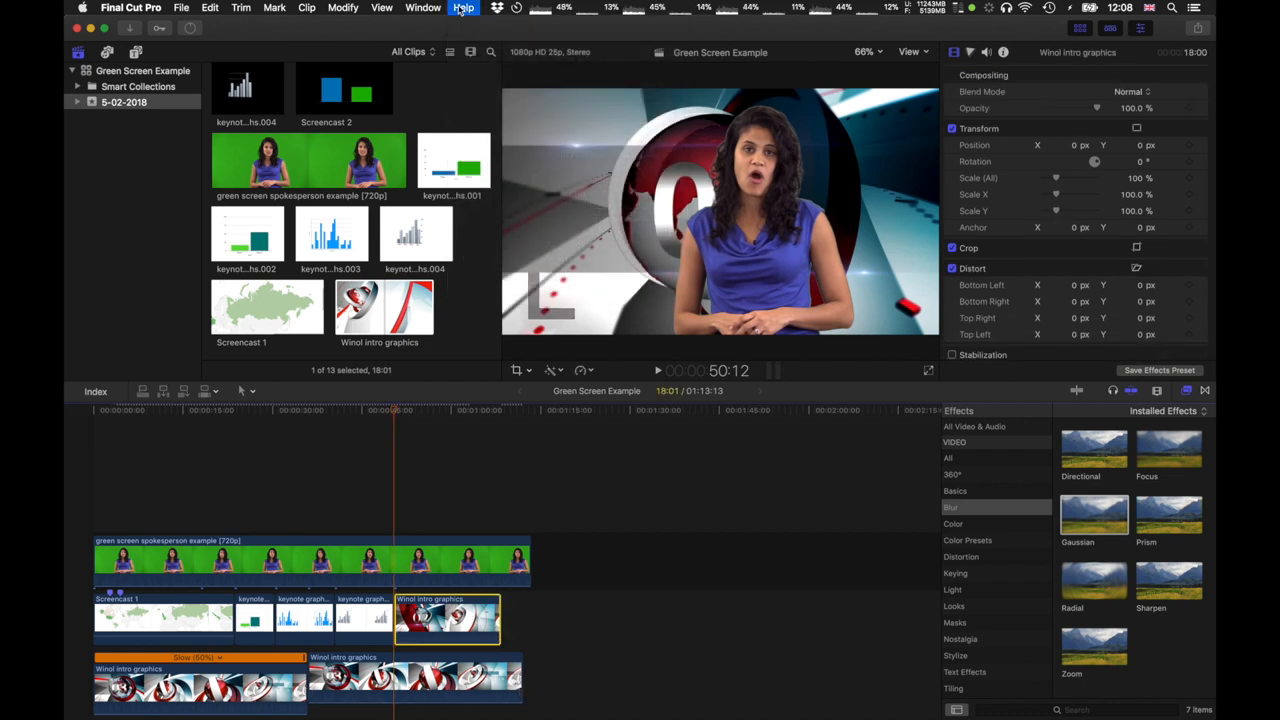
left_click(416, 680)
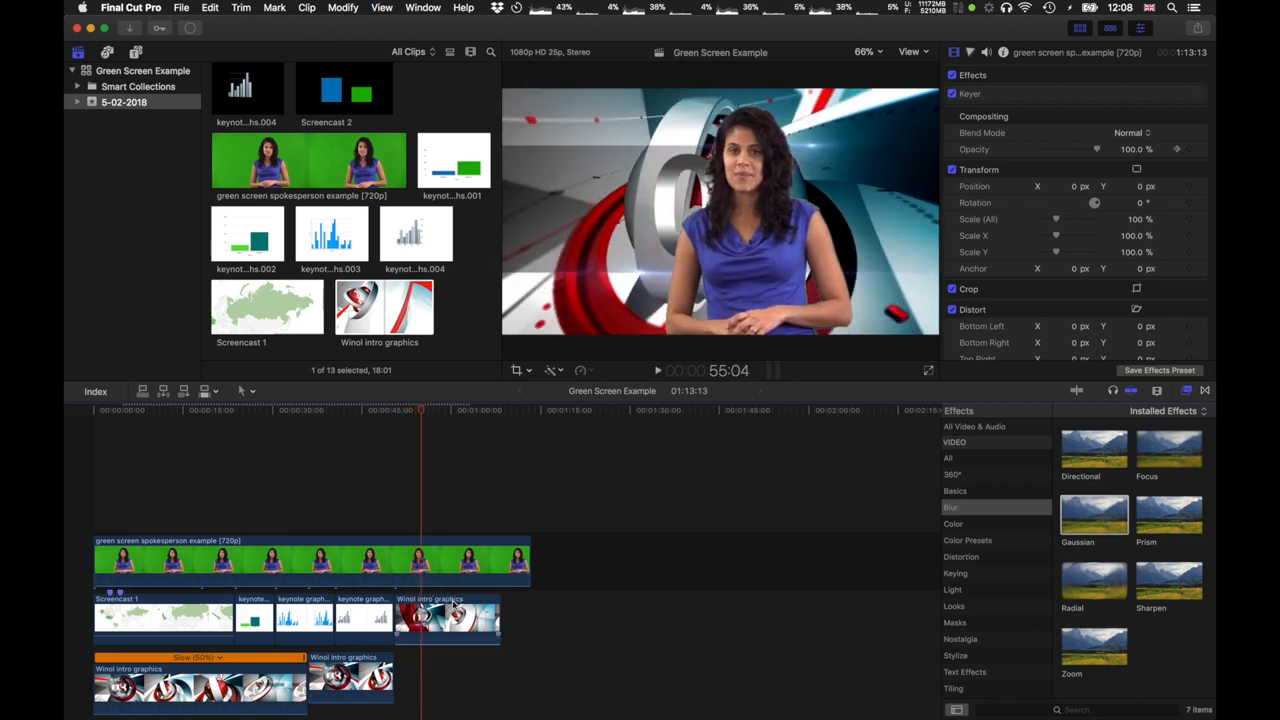
left_click(344, 8)
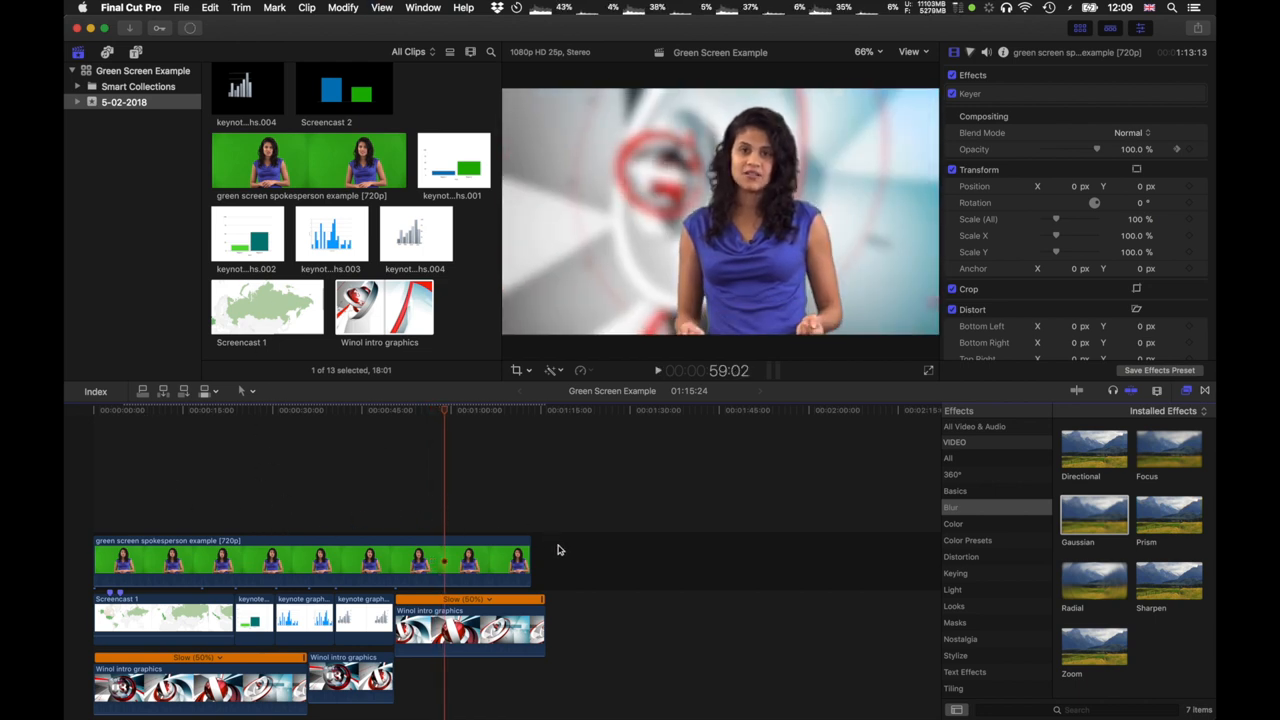
Start a Master File export via File > Share and review its Apple ProRes 422 video/audio settings
left_click(180, 8)
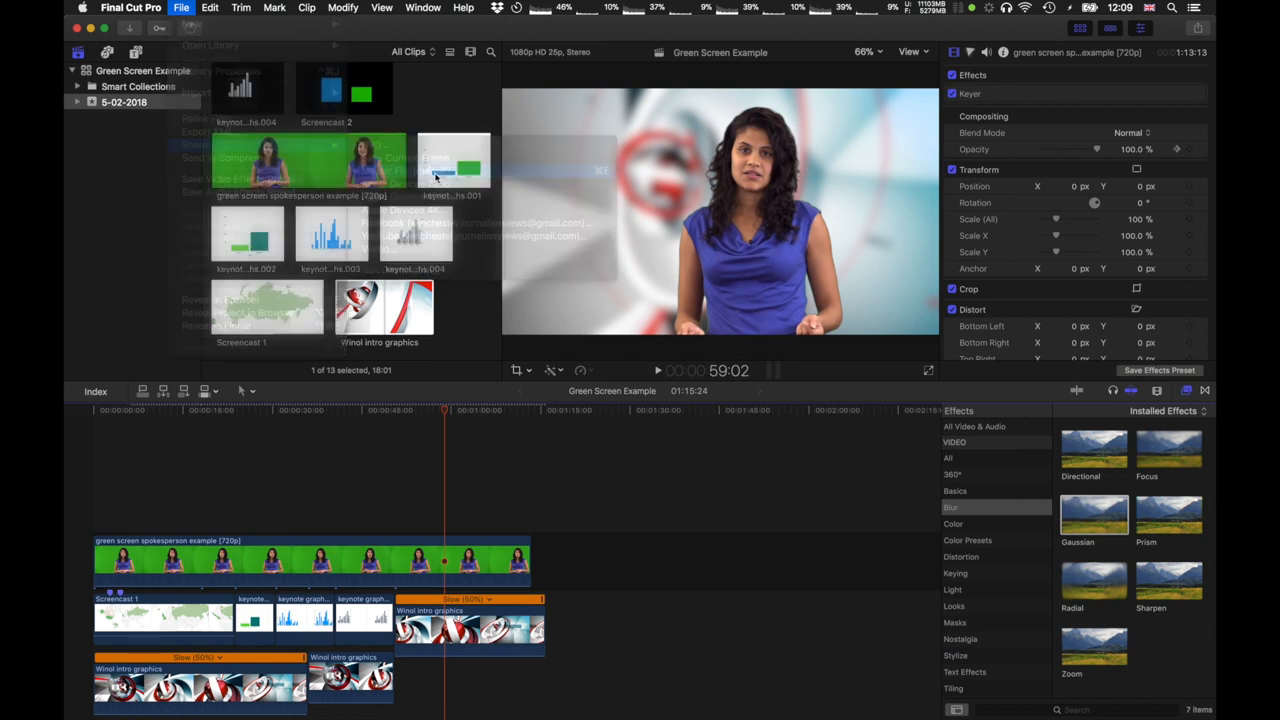
left_click(180, 8)
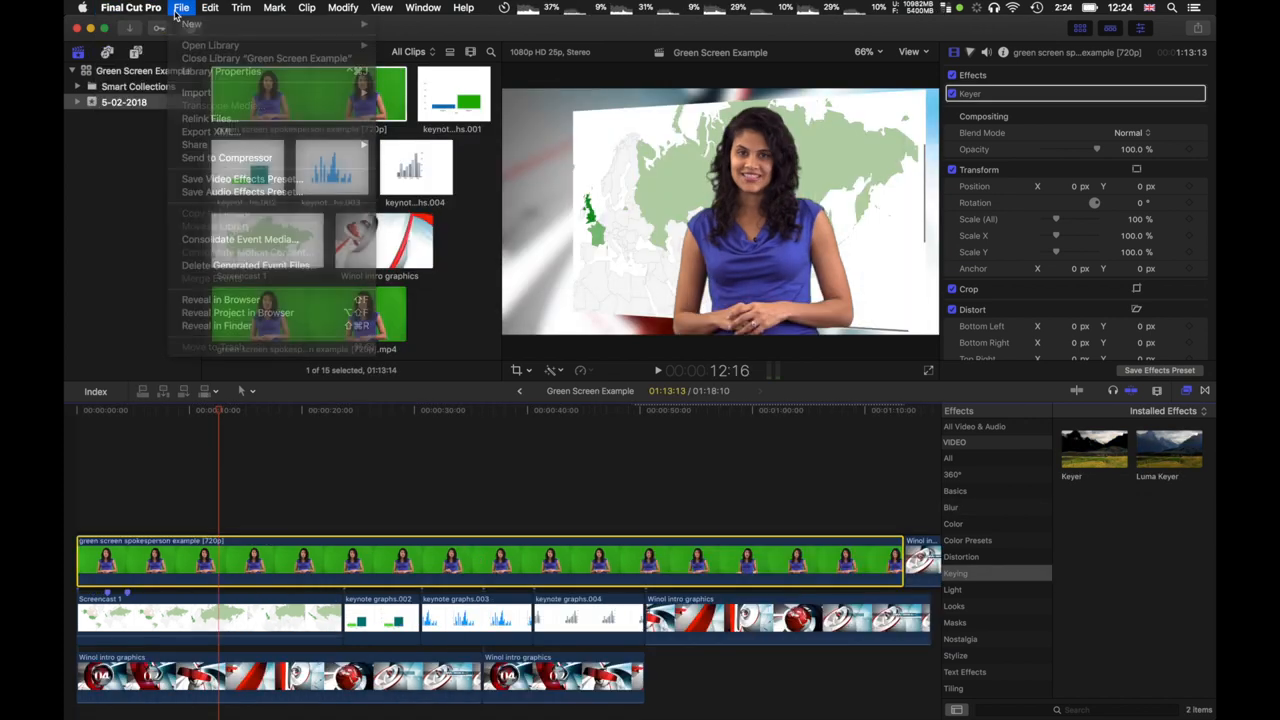
left_click(180, 8)
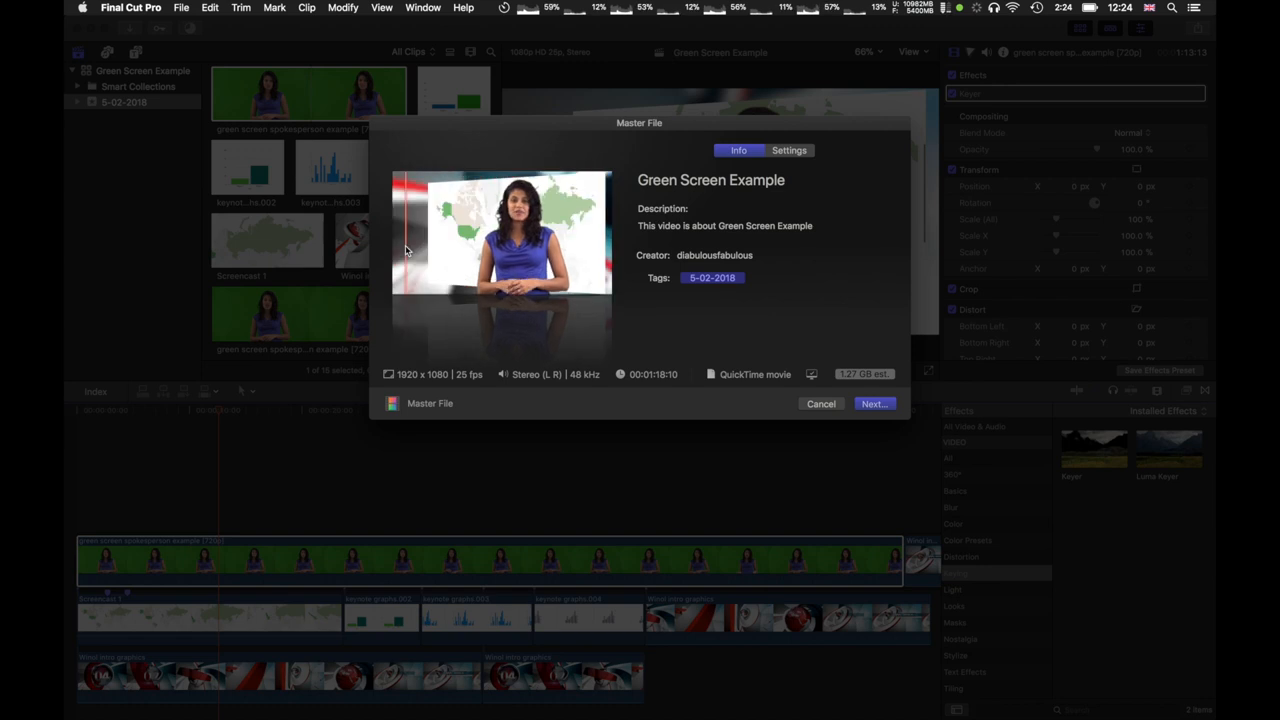
left_click(788, 150)
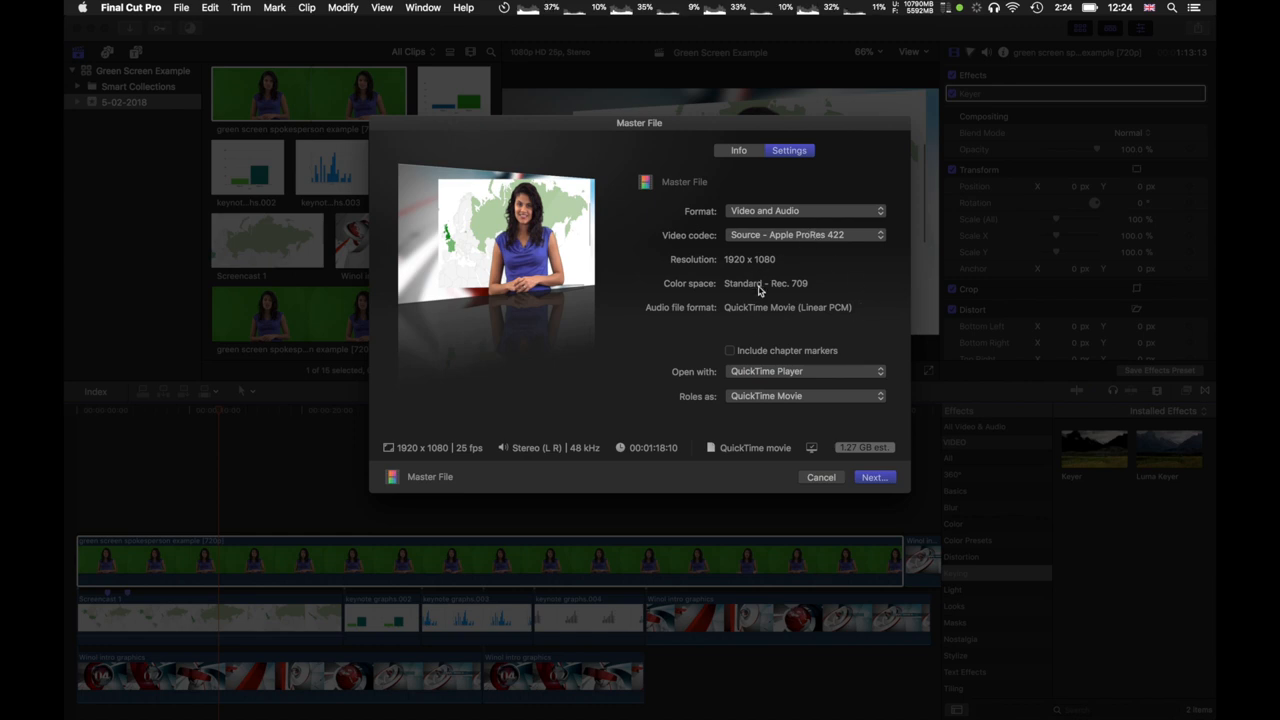
mouse_move(752, 270)
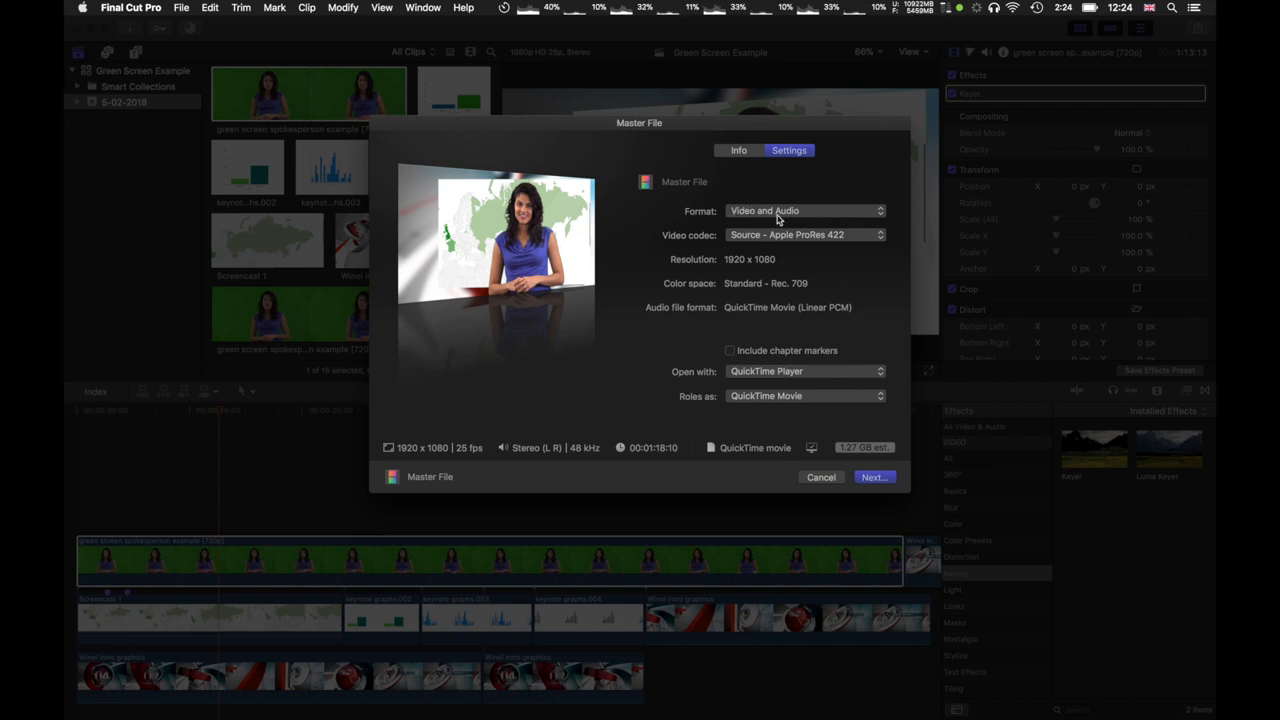
mouse_move(828, 248)
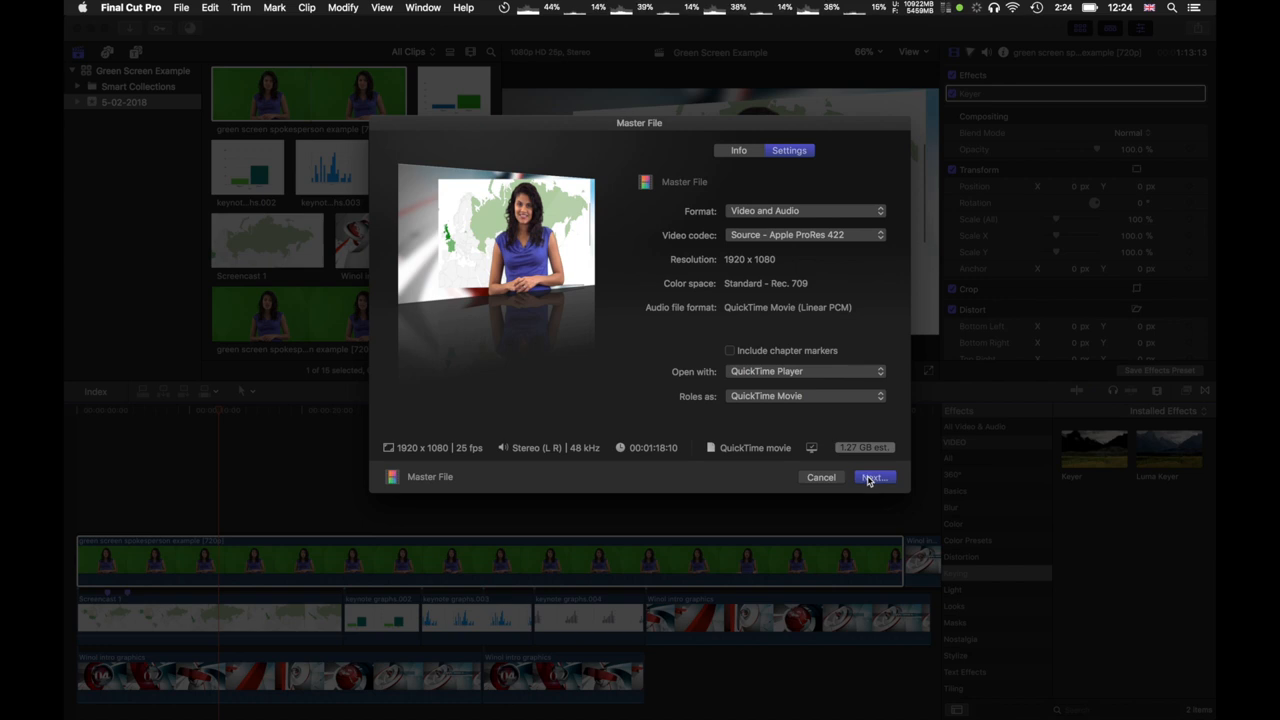
Save the master file as 'Green Screen Example2' in the Sem 2 Week 4 folder
left_click(872, 476)
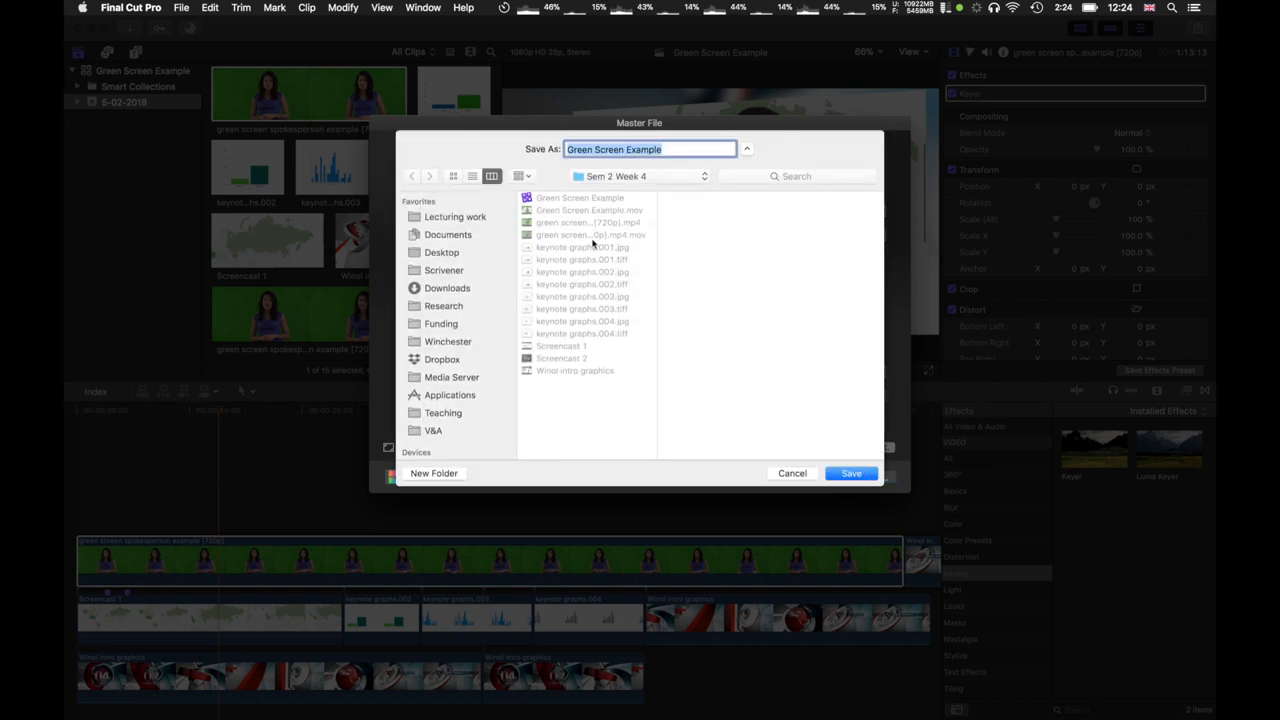
left_click(640, 176)
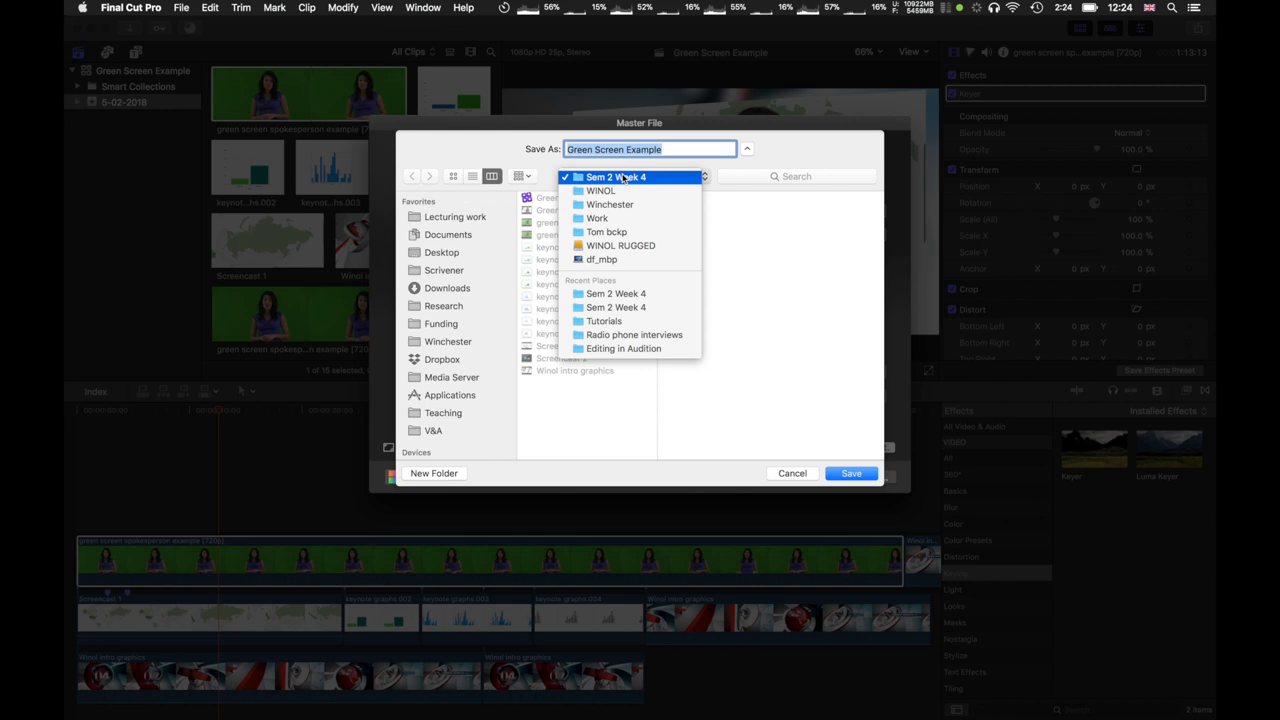
left_click(616, 176)
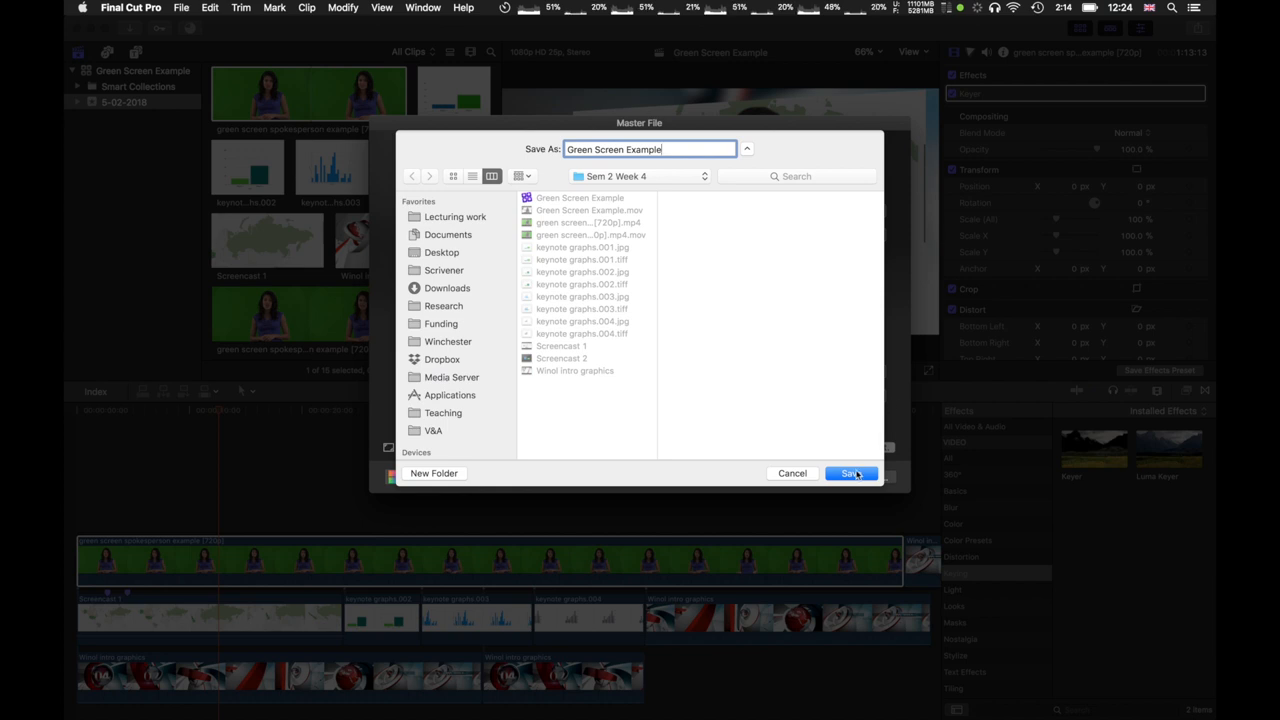
type("2")
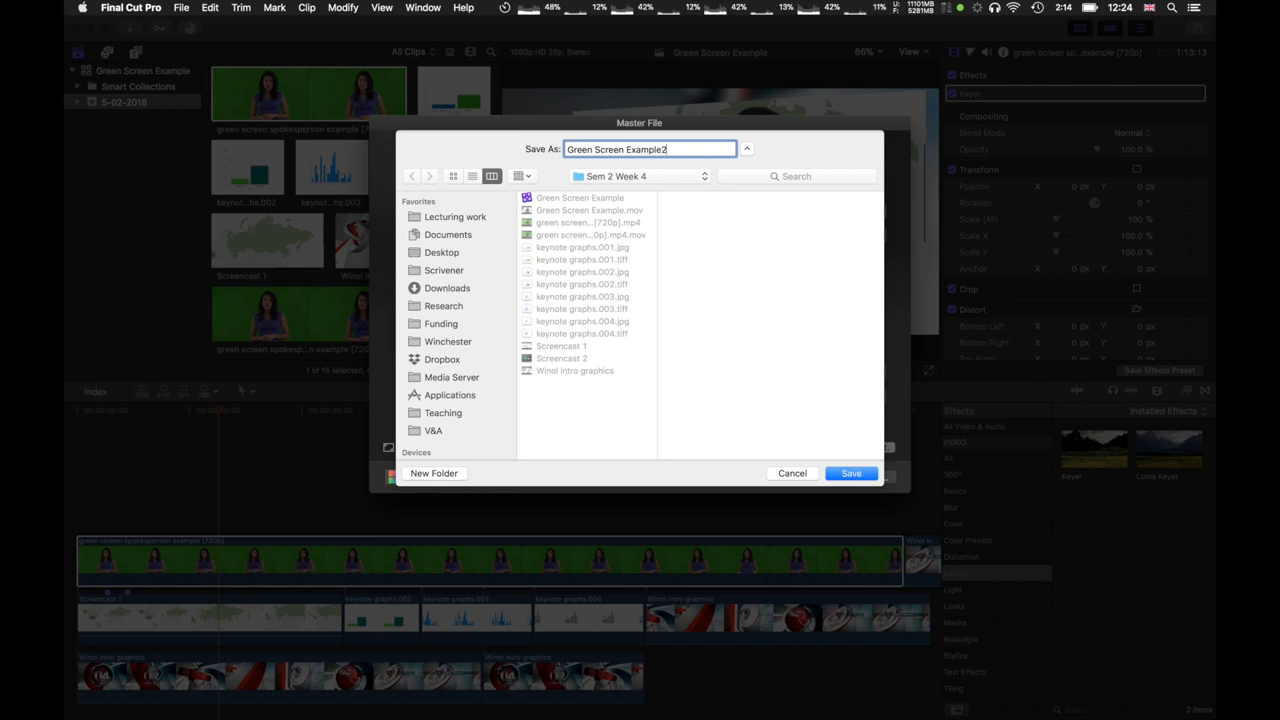
left_click(852, 472)
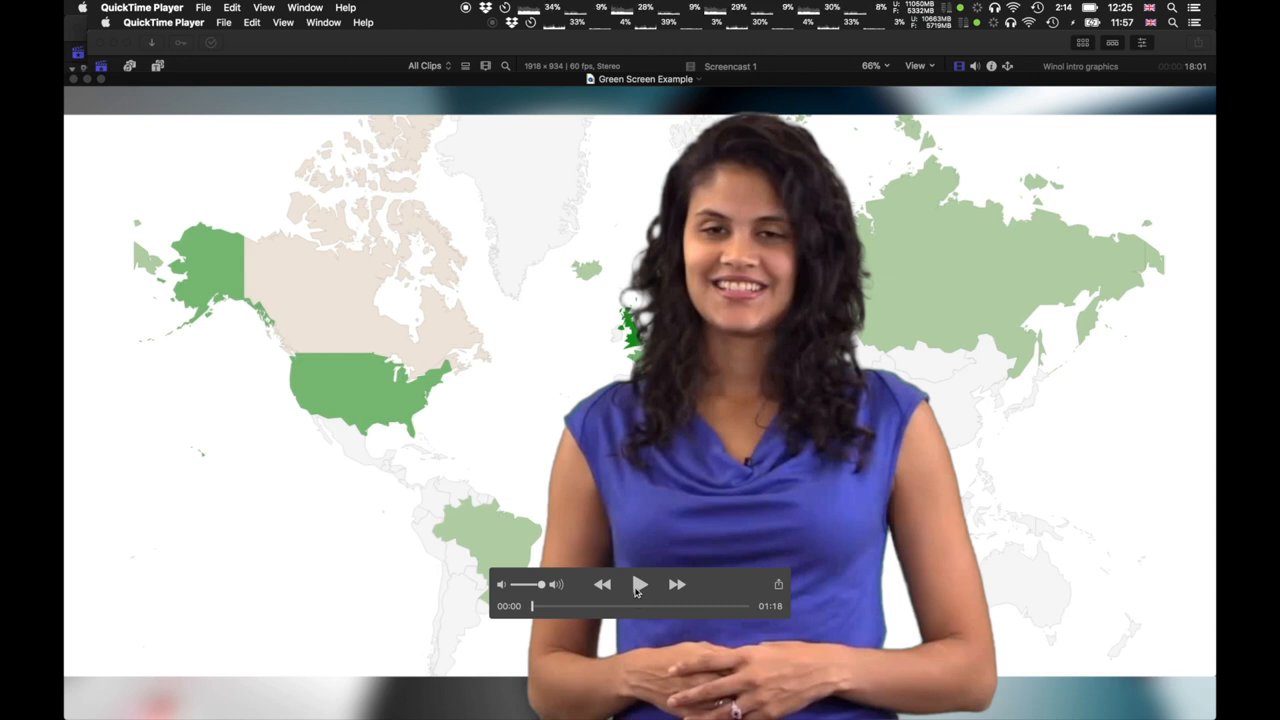
Play the exported Green Screen Example movie in QuickTime Player
left_click(640, 584)
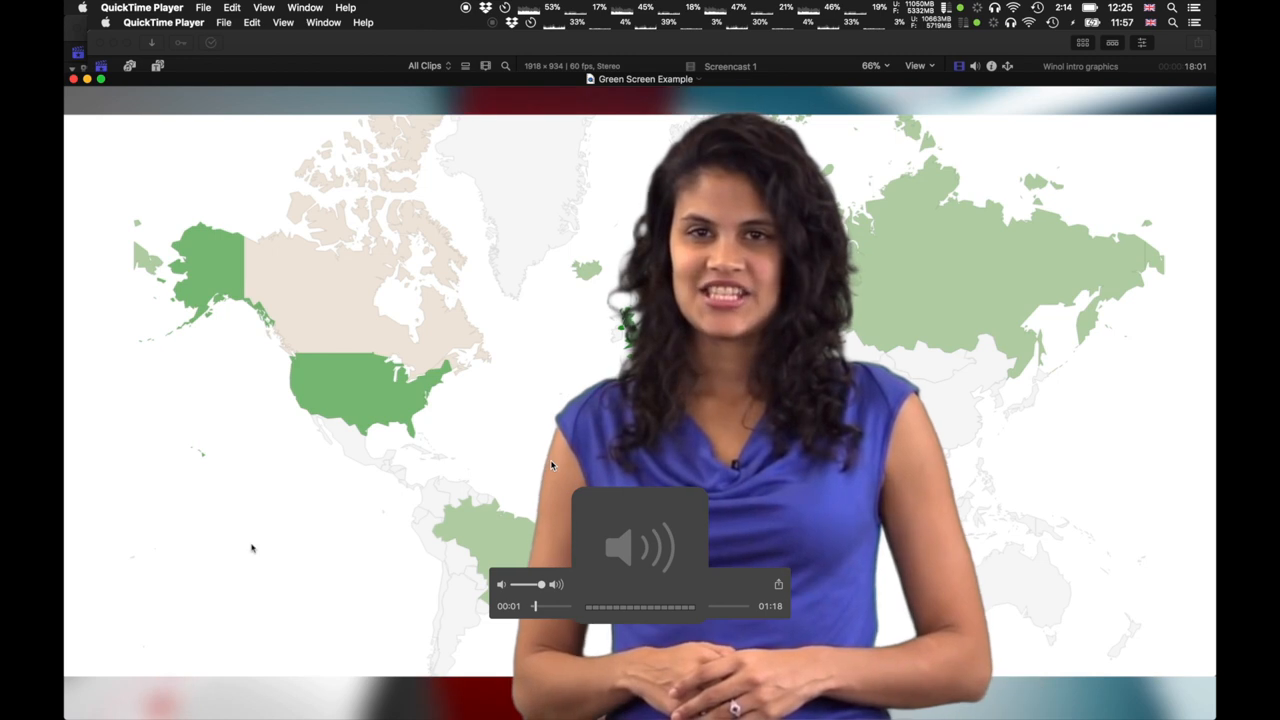